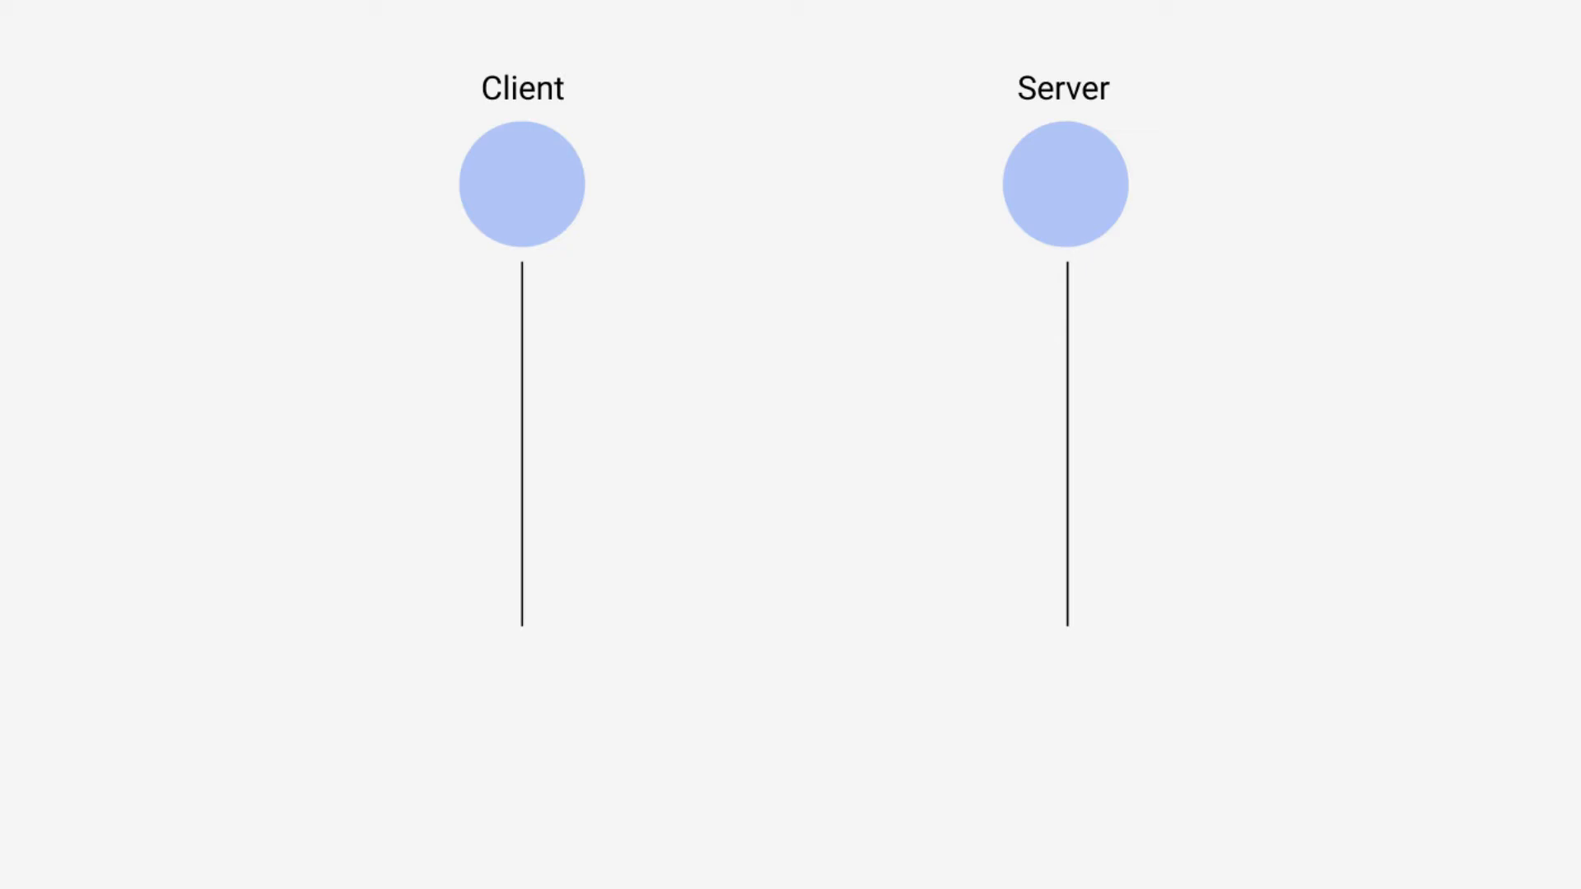
{"action": "mouse_move", "coordinate": [417, 227]}
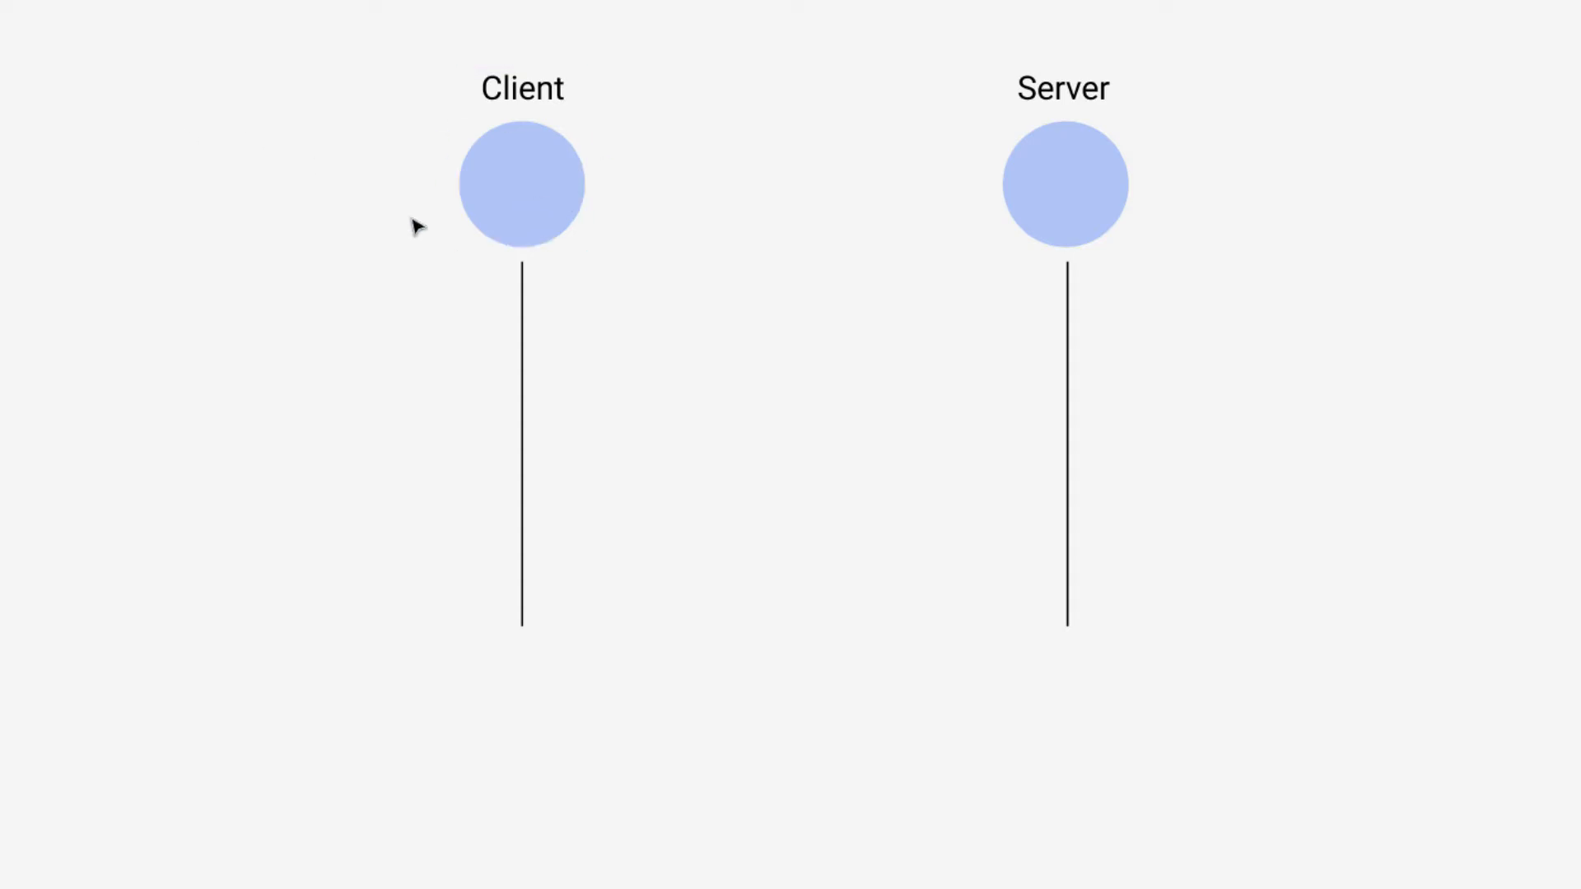
{"action": "mouse_move", "coordinate": [1144, 226]}
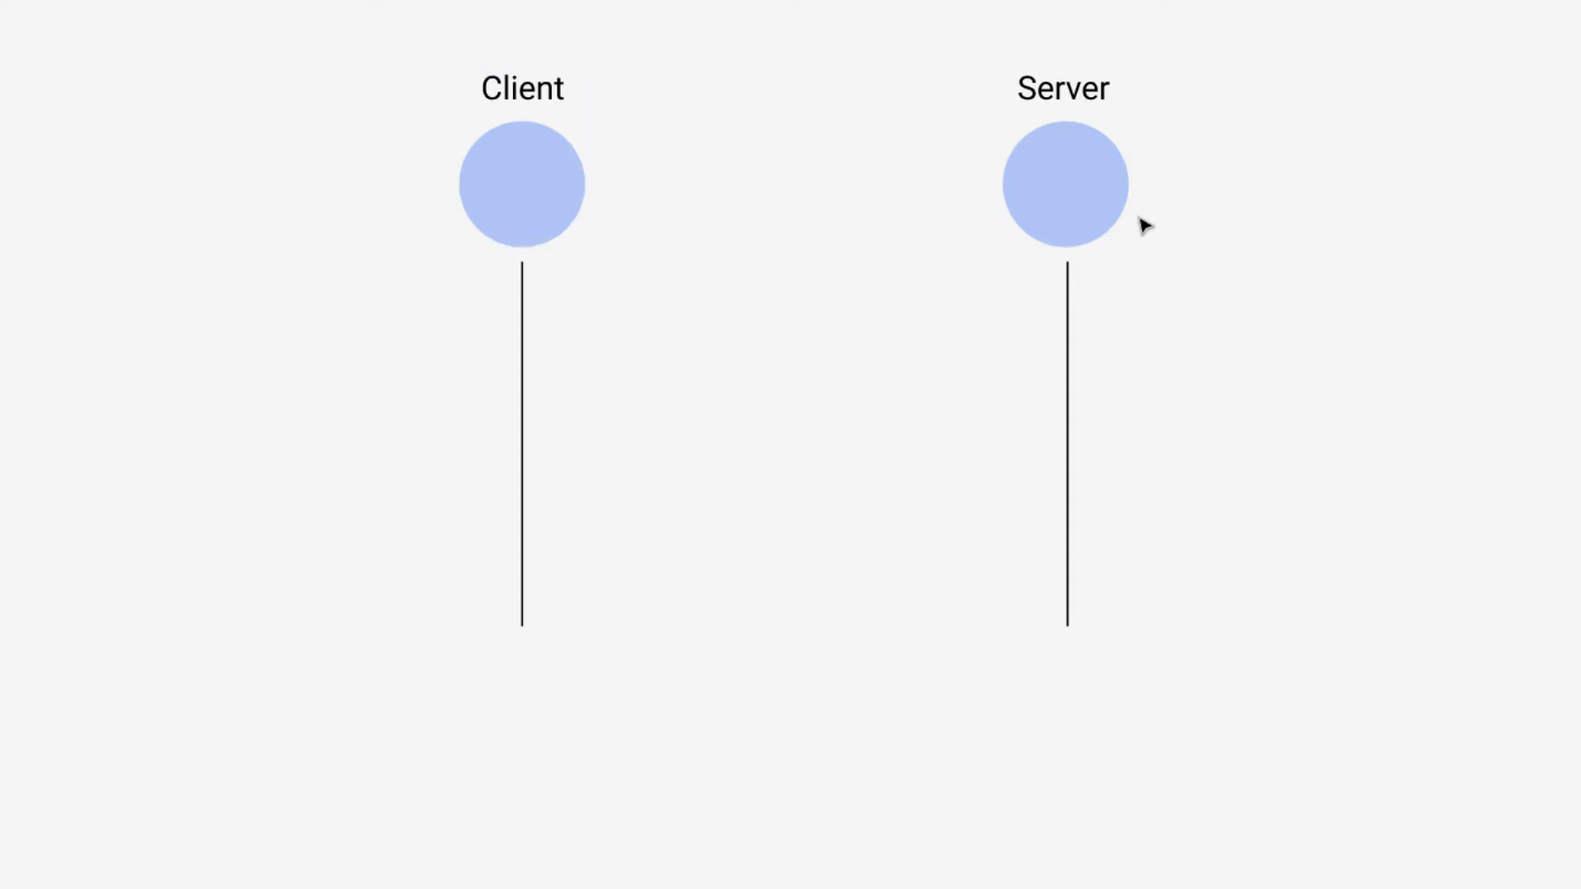
{"action": "mouse_move", "coordinate": [737, 465]}
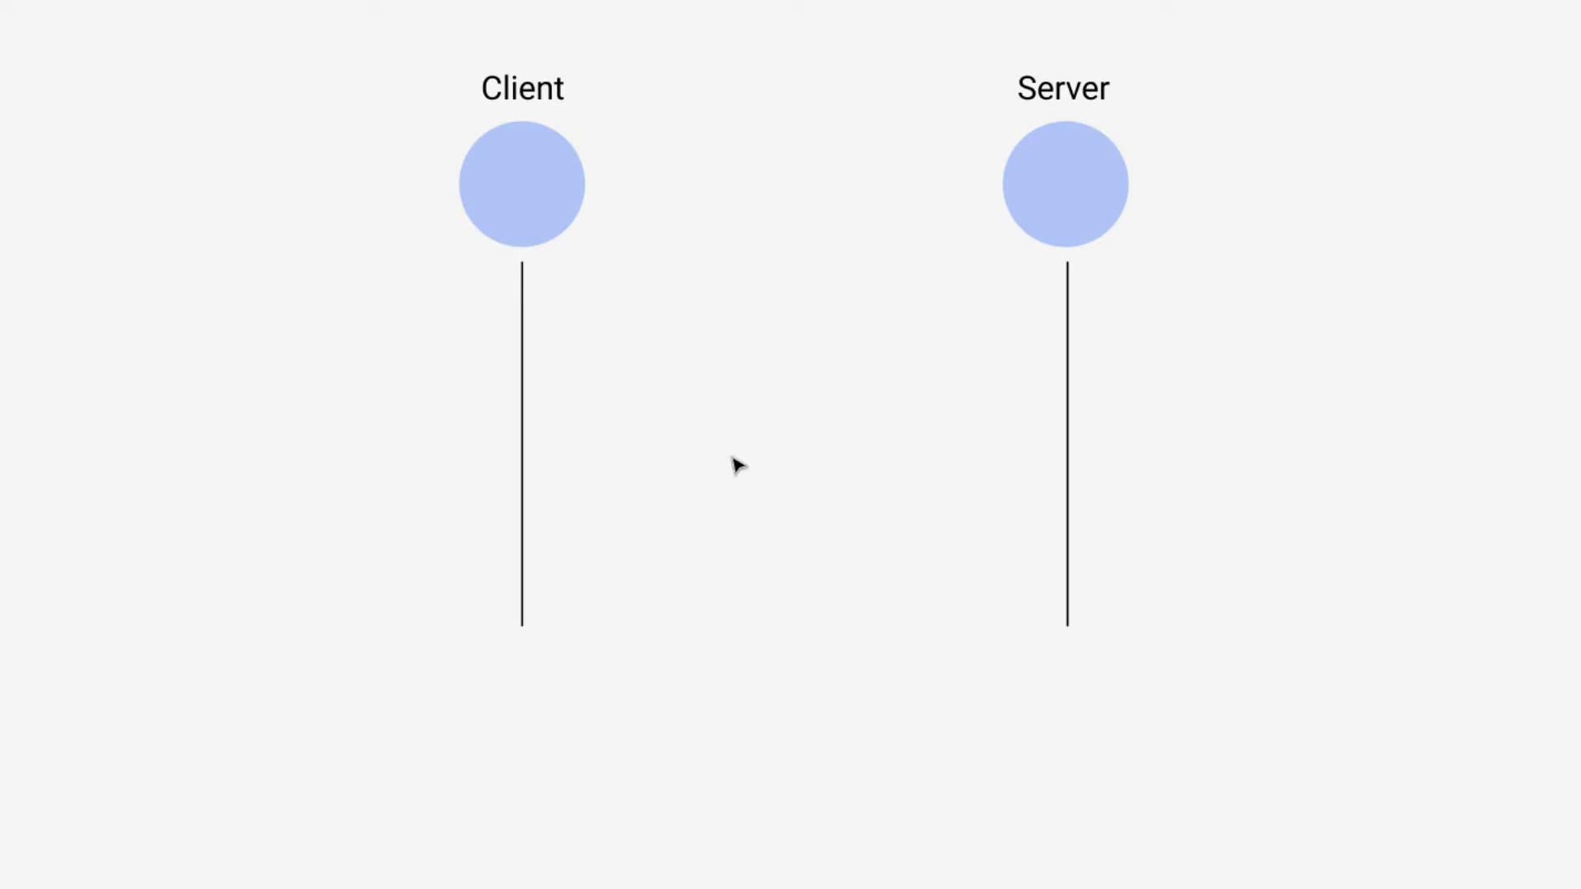
{"action": "mouse_move", "coordinate": [745, 386]}
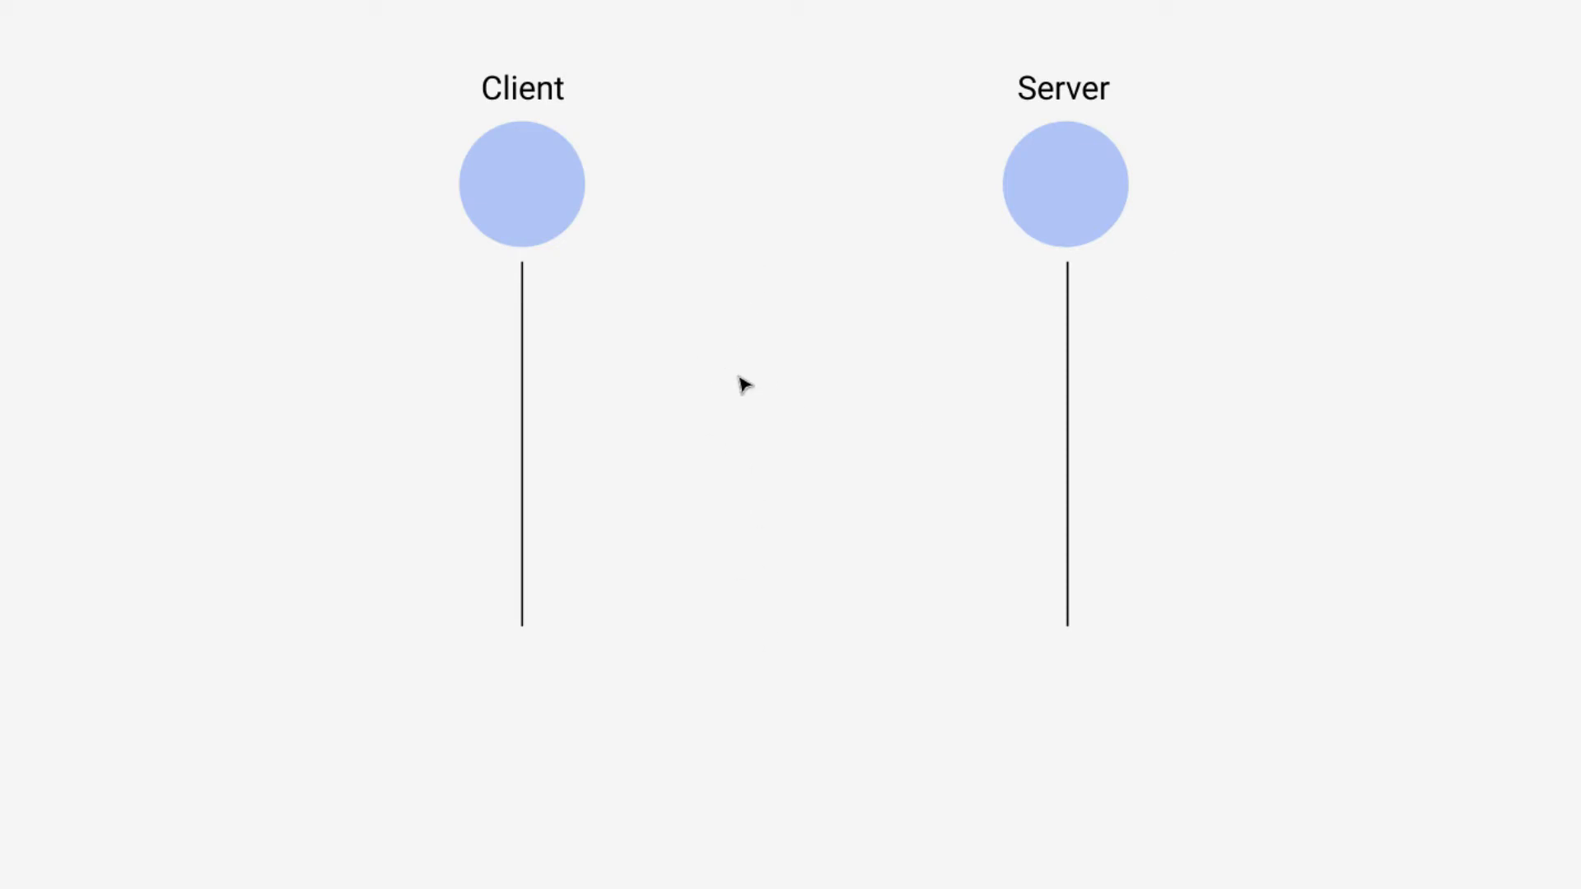
{"action": "mouse_move", "coordinate": [168, 312]}
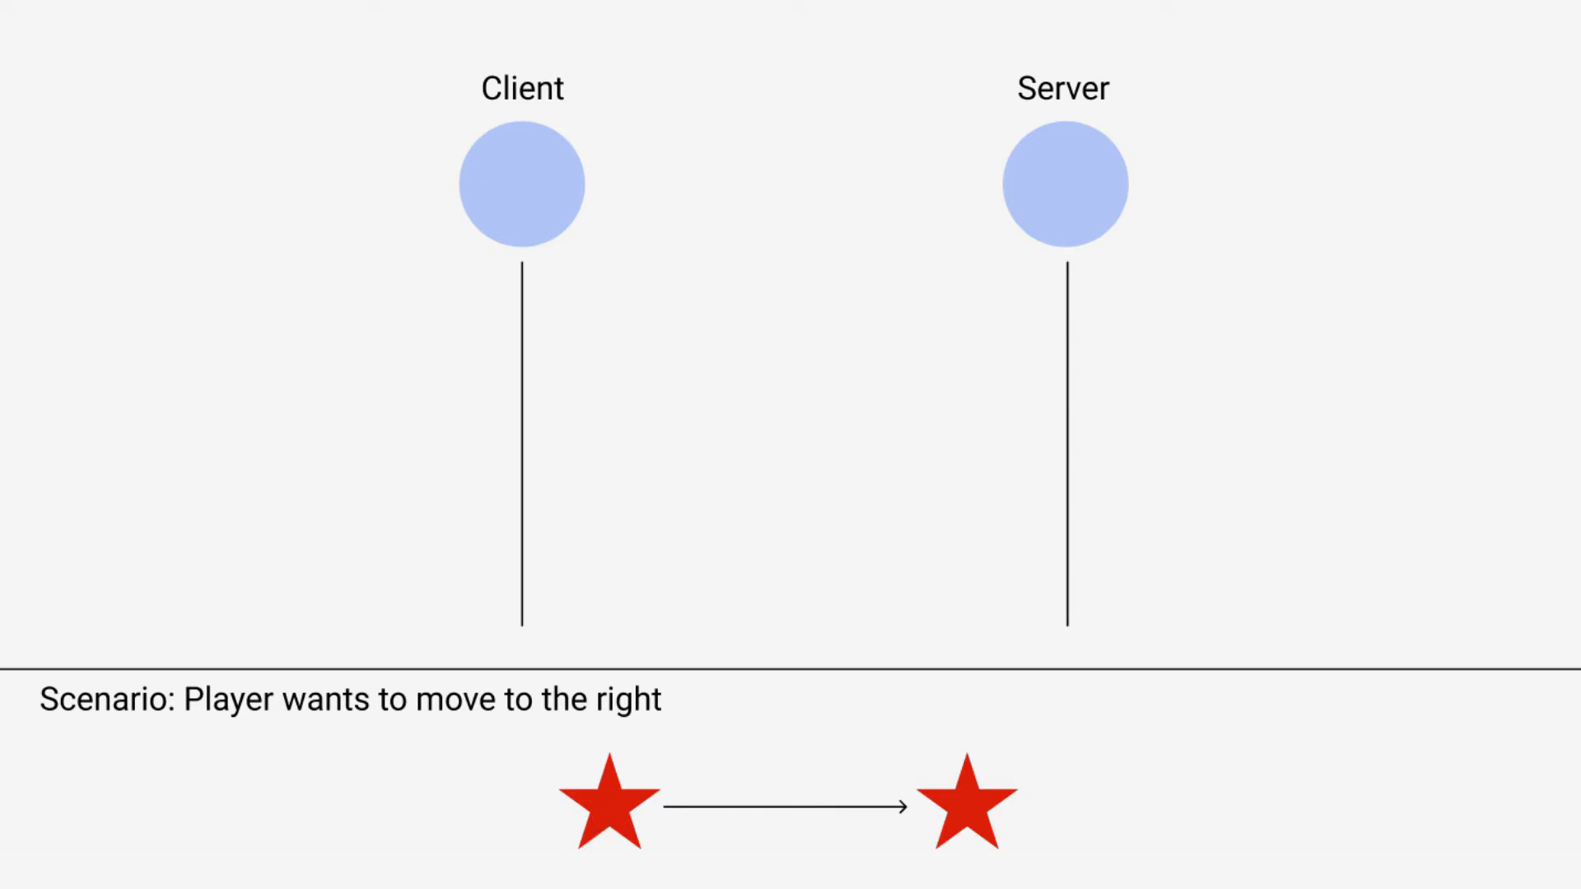
Select the Client node with its label before adding the Approach: label.
{"action": "left_click", "coordinate": [522, 181]}
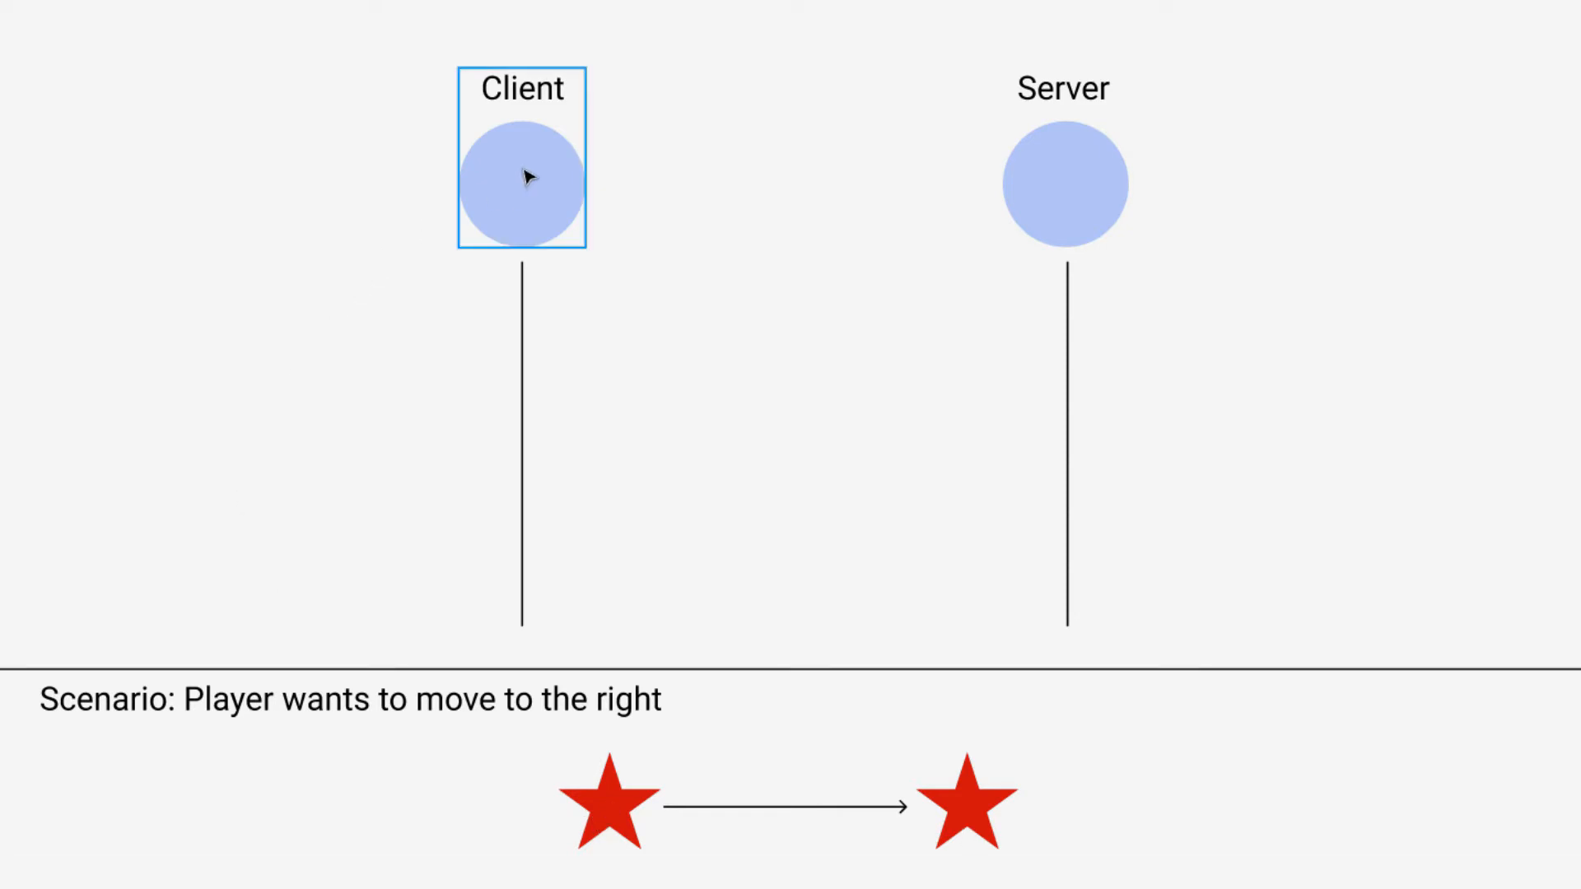
{"action": "mouse_move", "coordinate": [949, 162]}
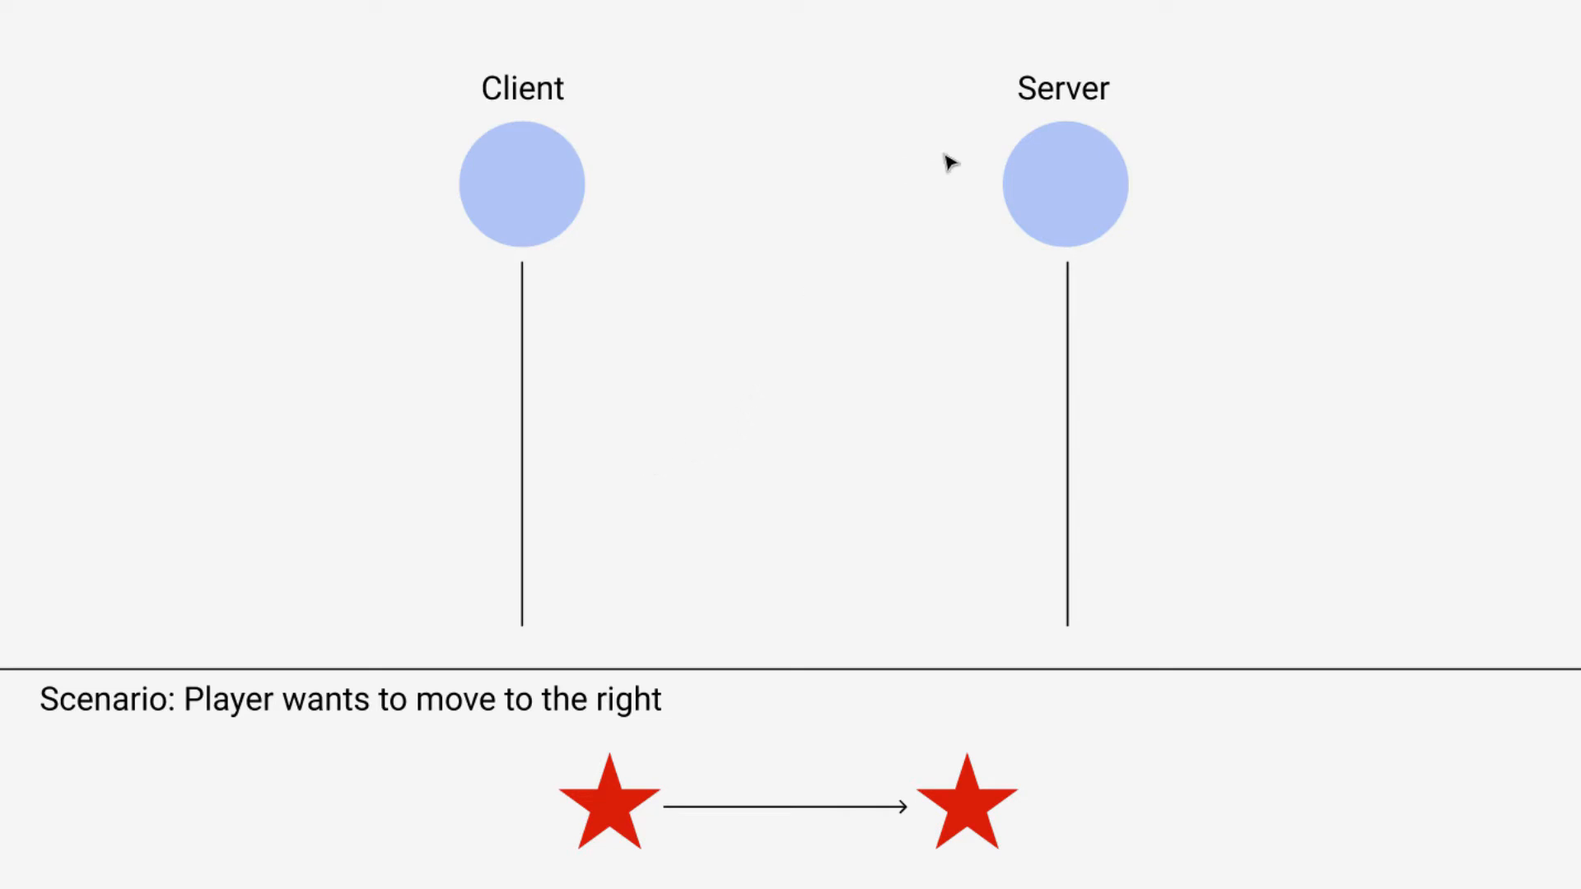
{"action": "mouse_move", "coordinate": [874, 354]}
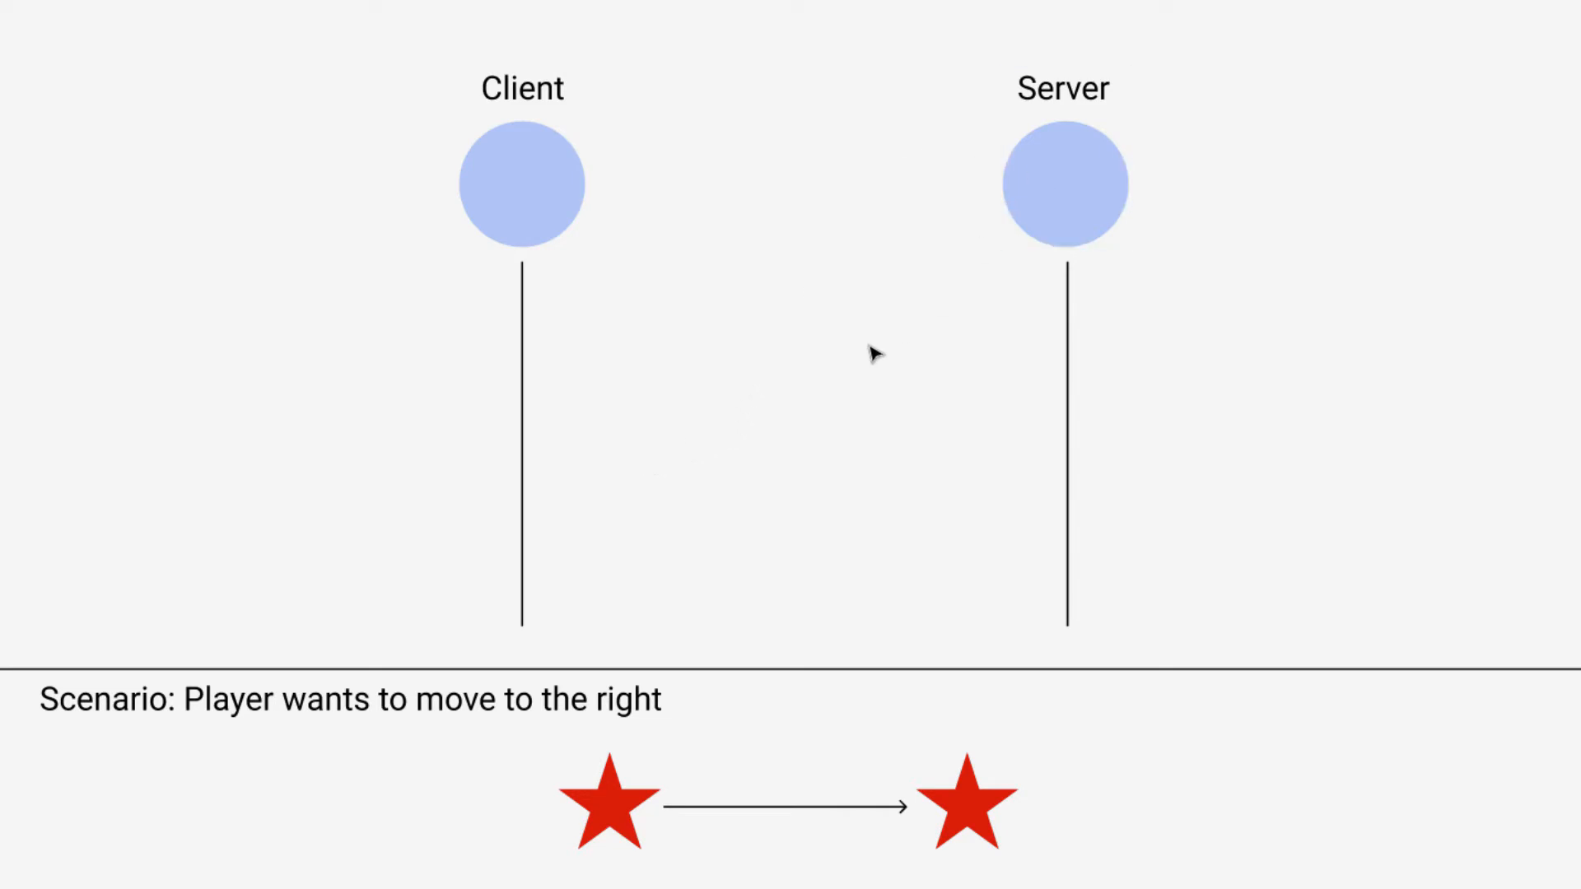
{"action": "mouse_move", "coordinate": [1234, 224]}
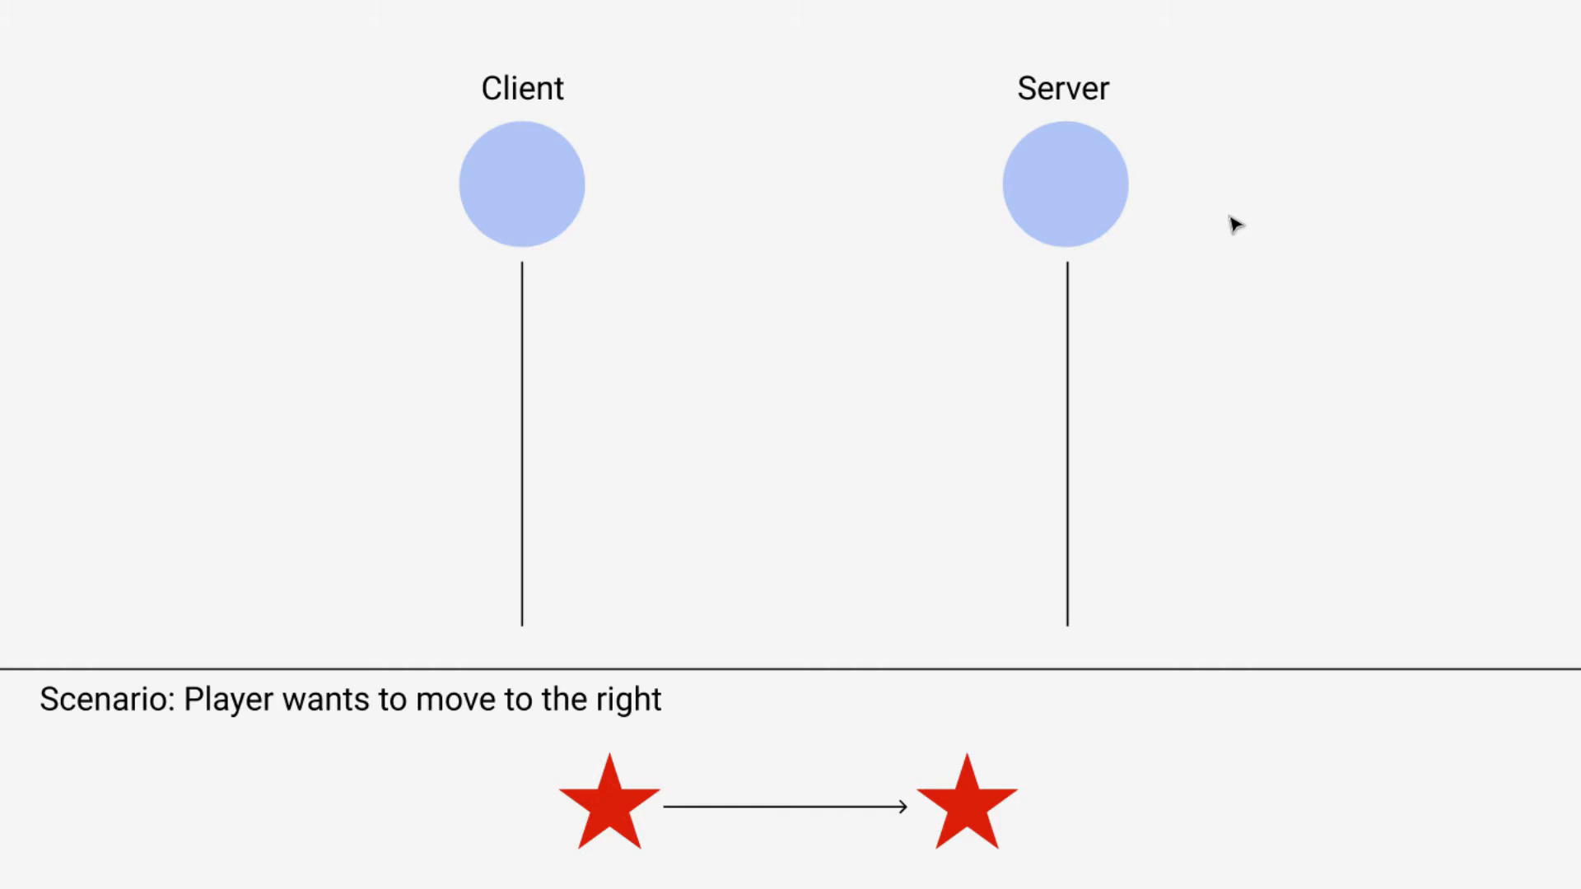
{"action": "mouse_move", "coordinate": [1443, 204]}
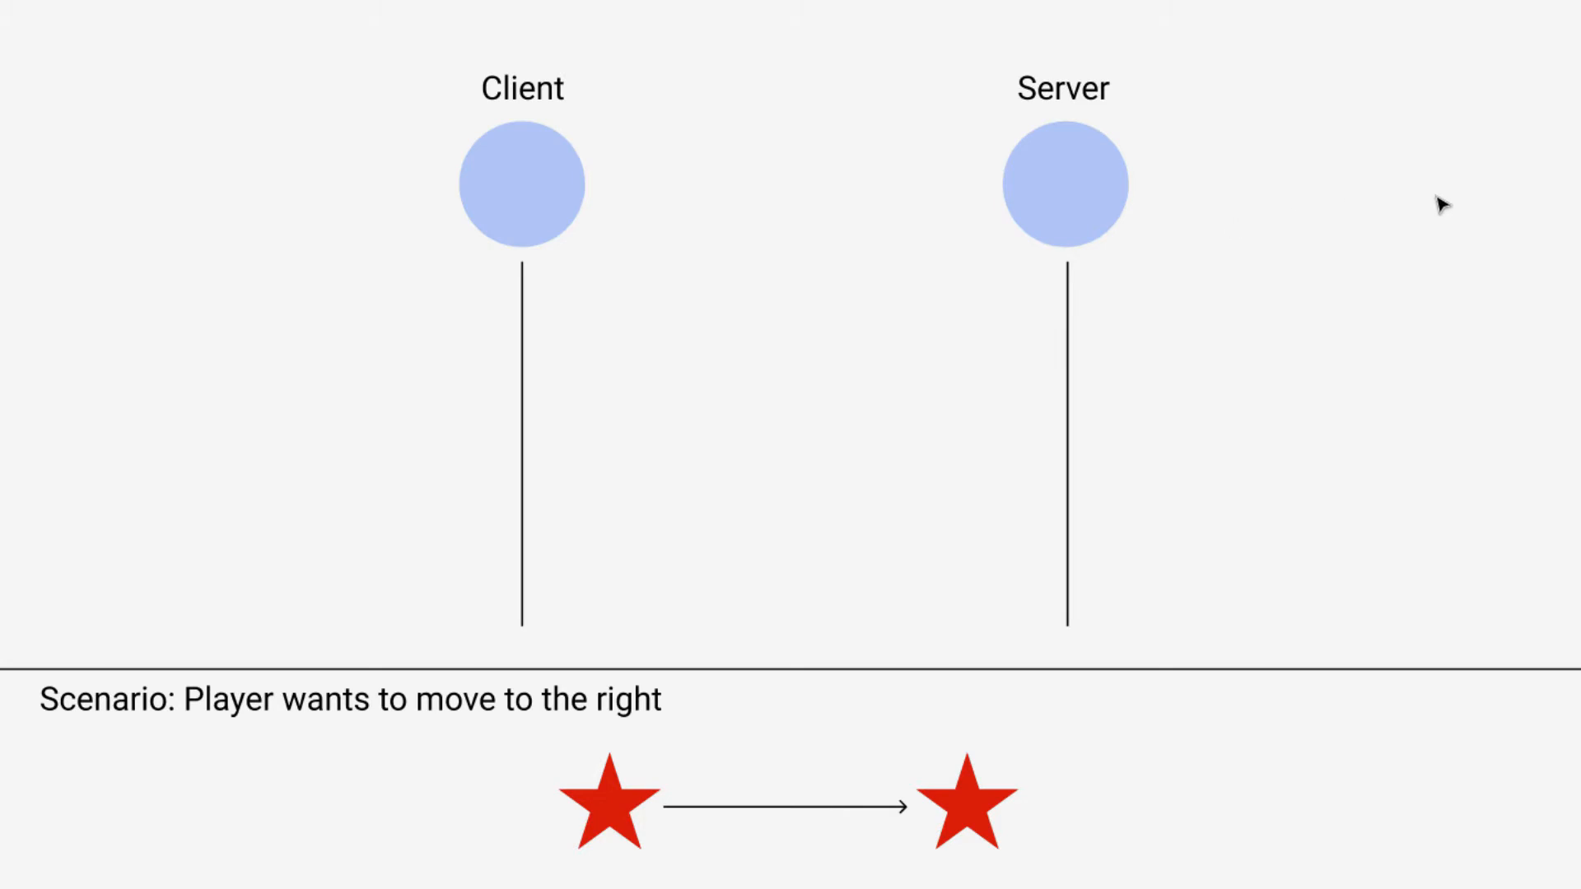
{"action": "mouse_move", "coordinate": [188, 312]}
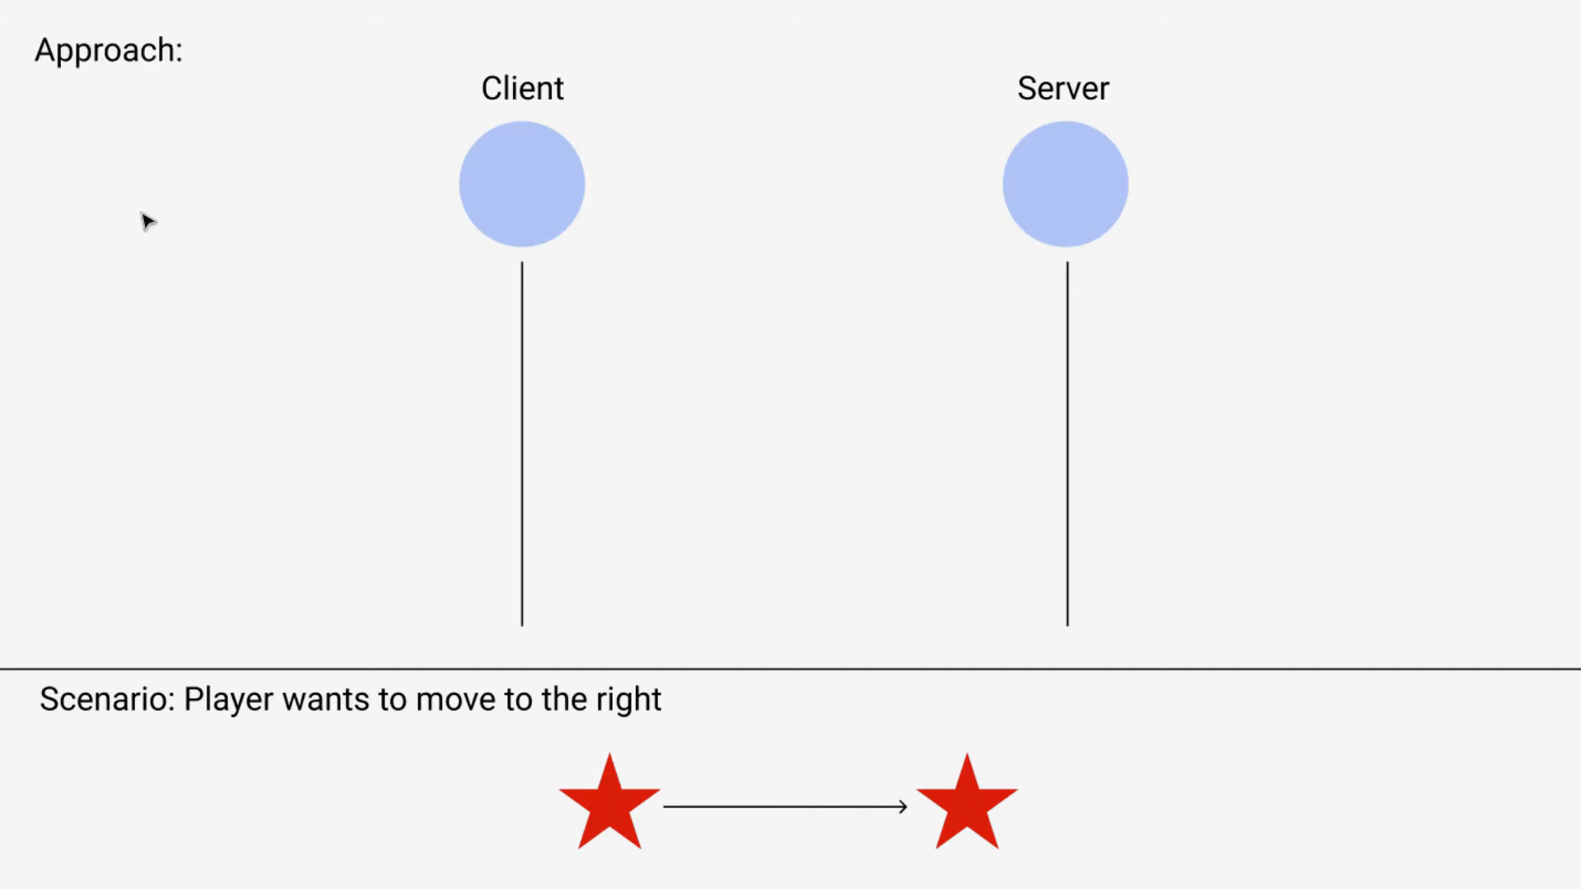
Edit the top-left label so it reads 'Approach: intuitive'.
{"action": "left_click", "coordinate": [105, 51]}
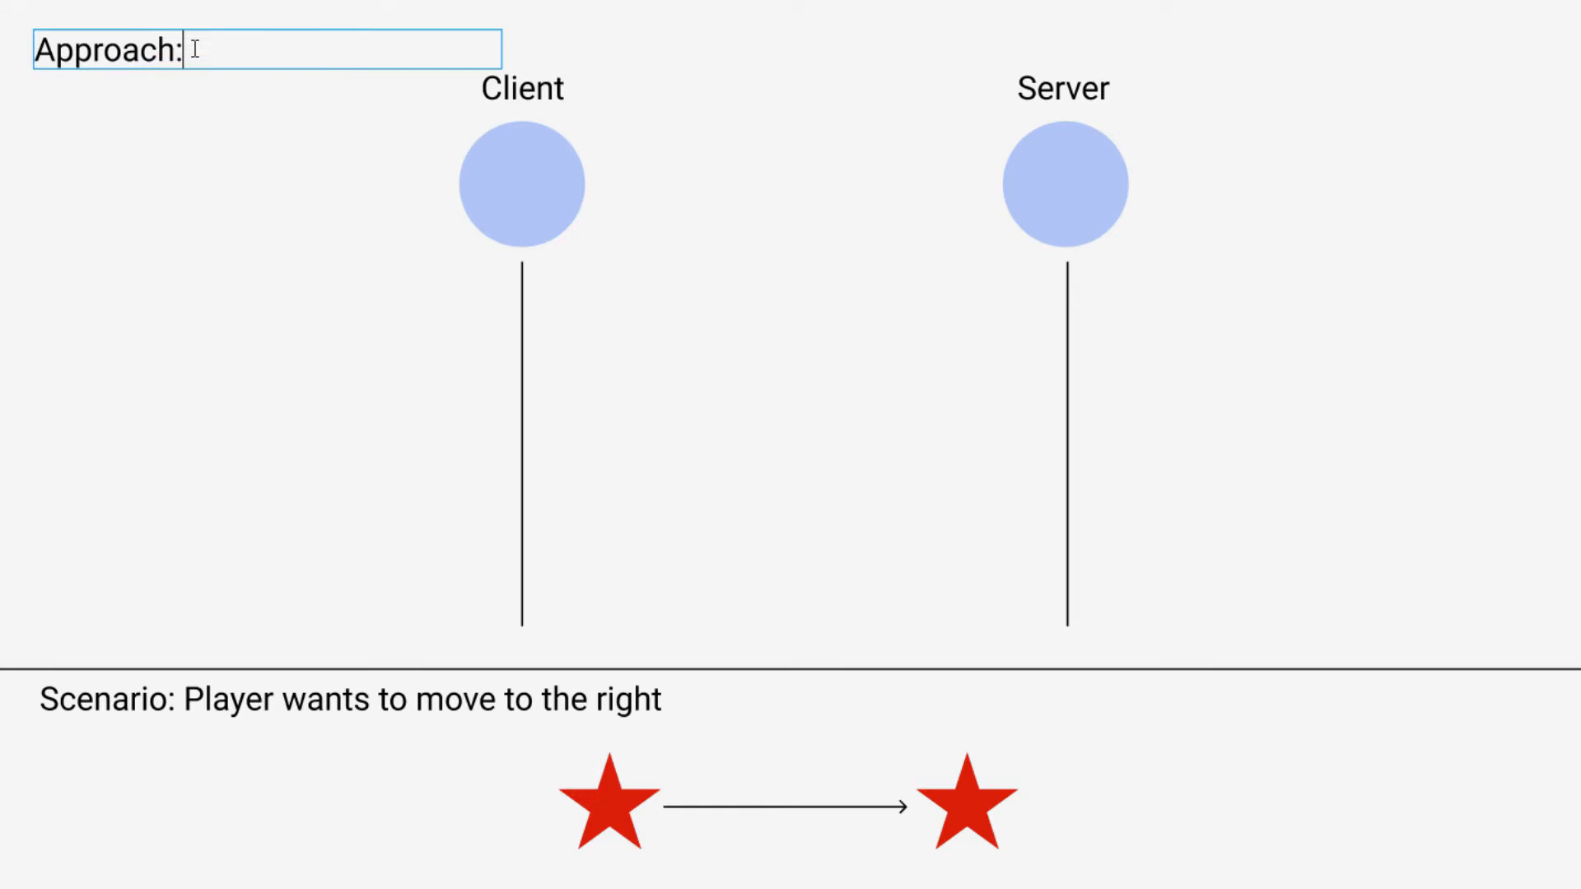
{"action": "type", "text": "intuit"}
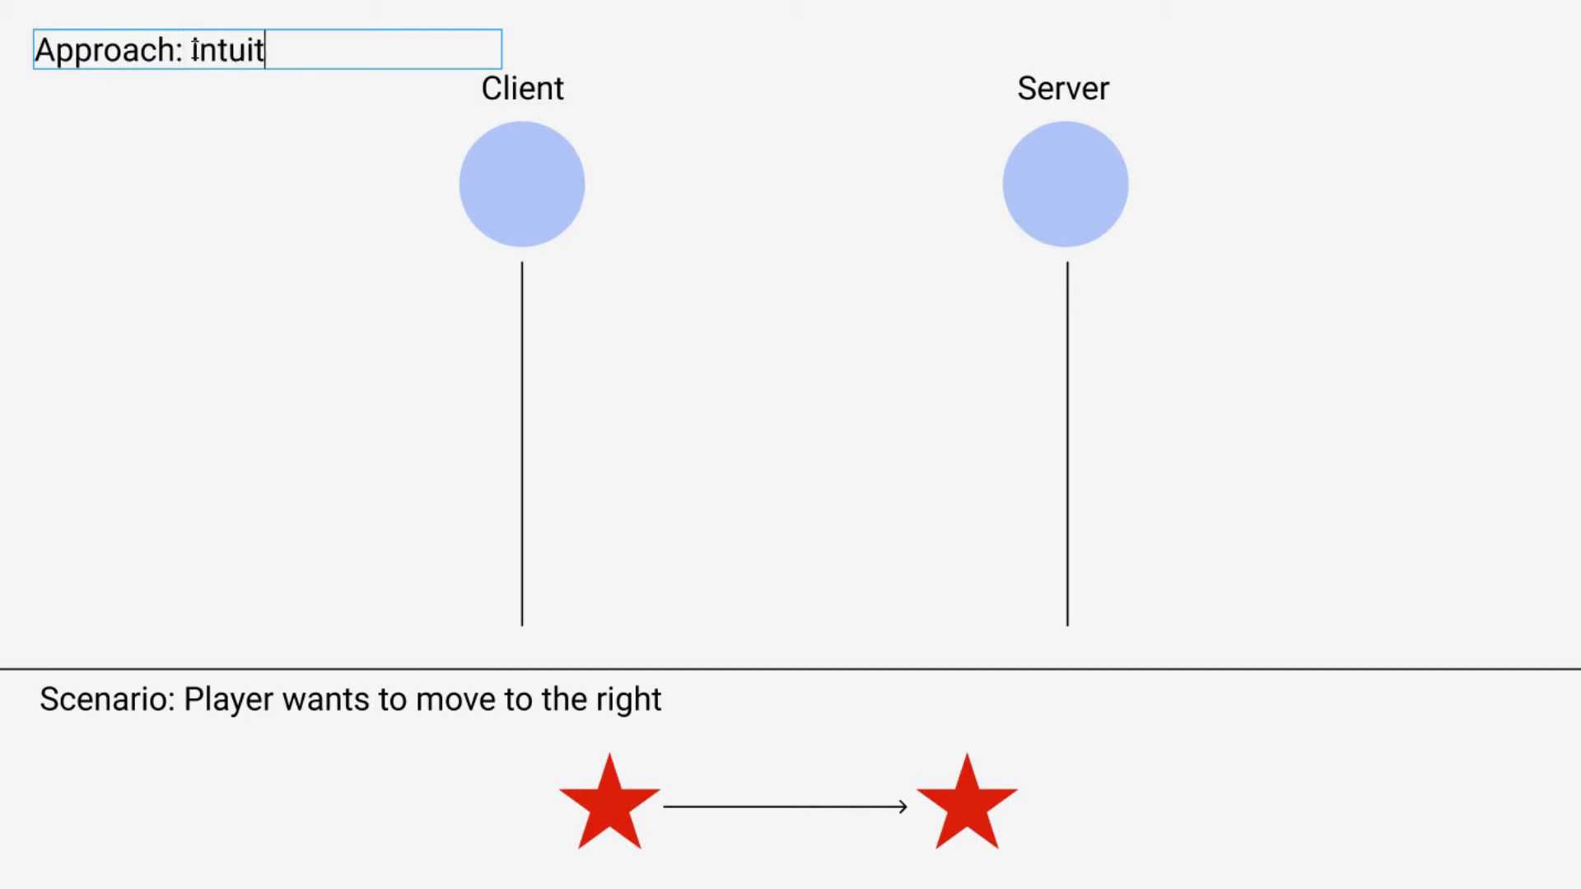
{"action": "type", "text": "ive"}
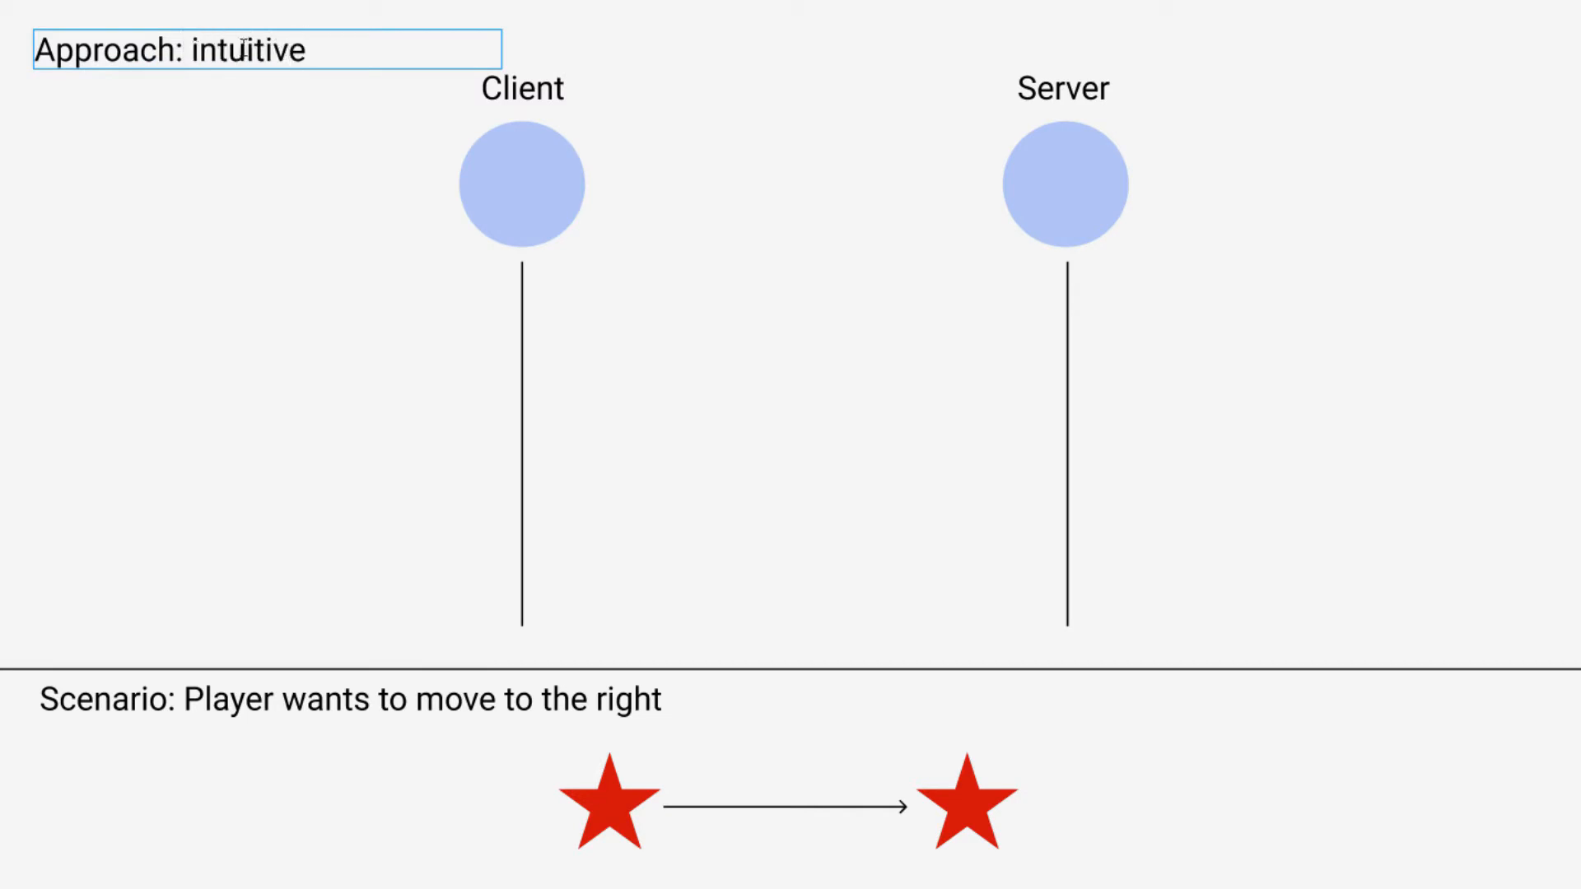
{"action": "left_click", "coordinate": [267, 223]}
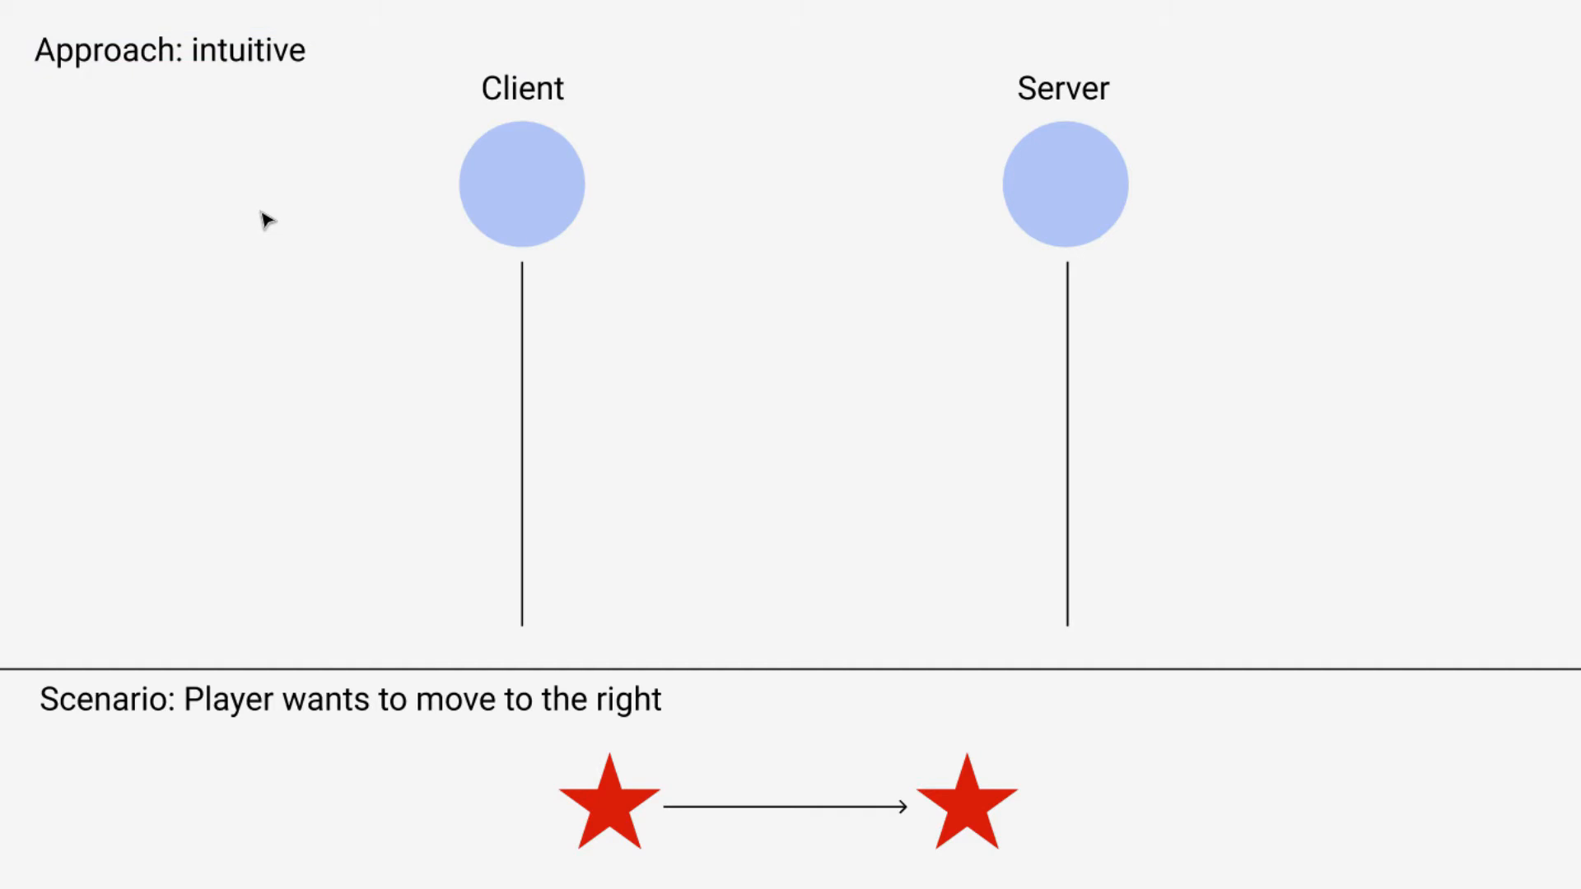
{"action": "mouse_move", "coordinate": [275, 438]}
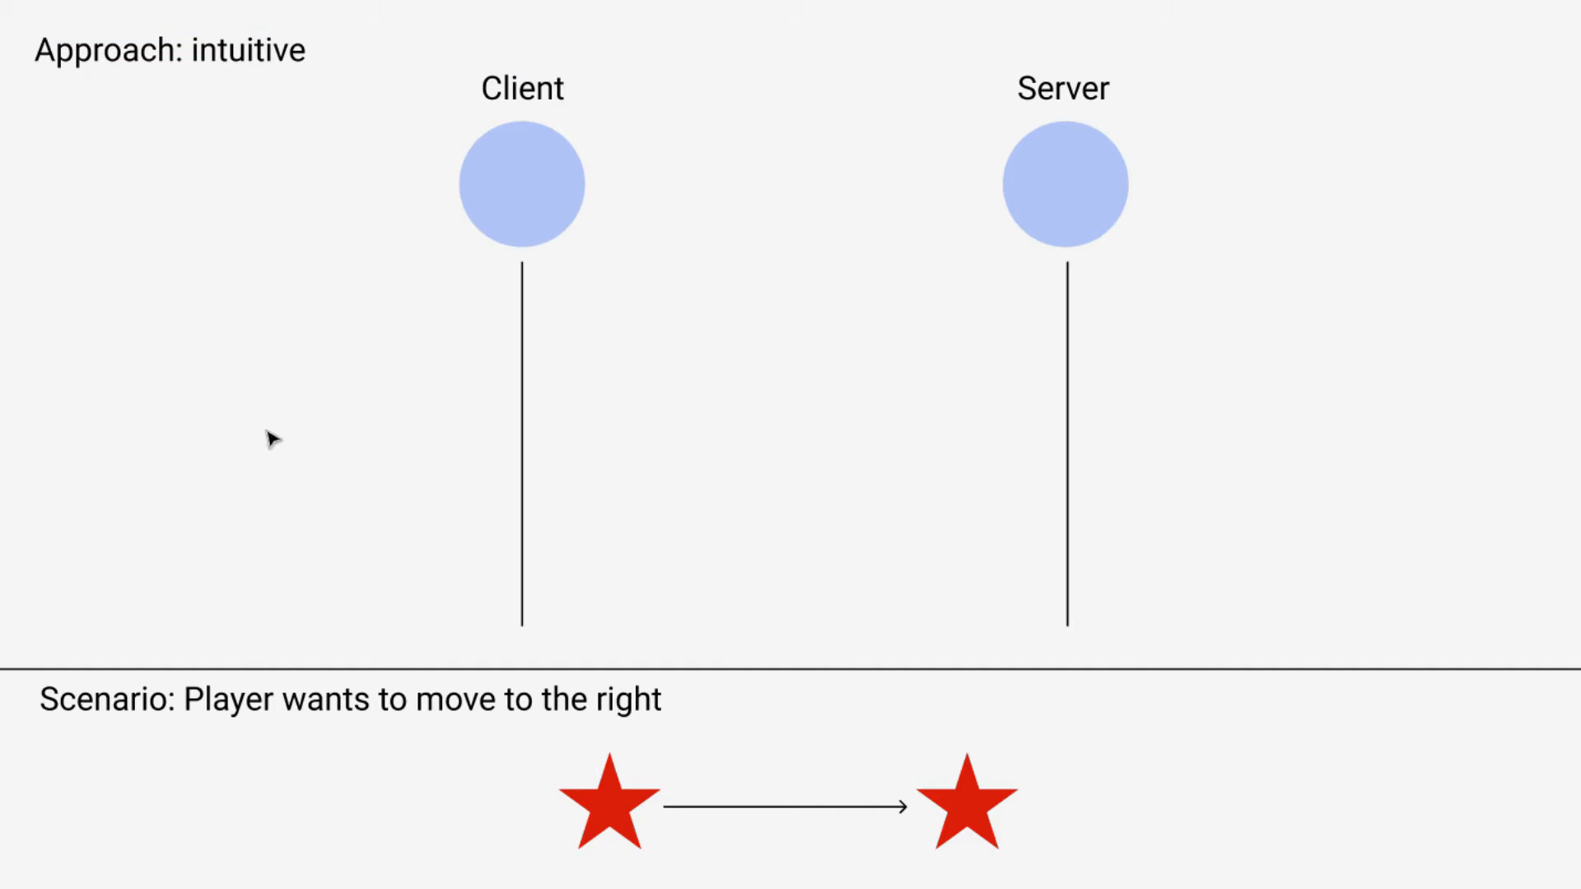
{"action": "mouse_move", "coordinate": [272, 428]}
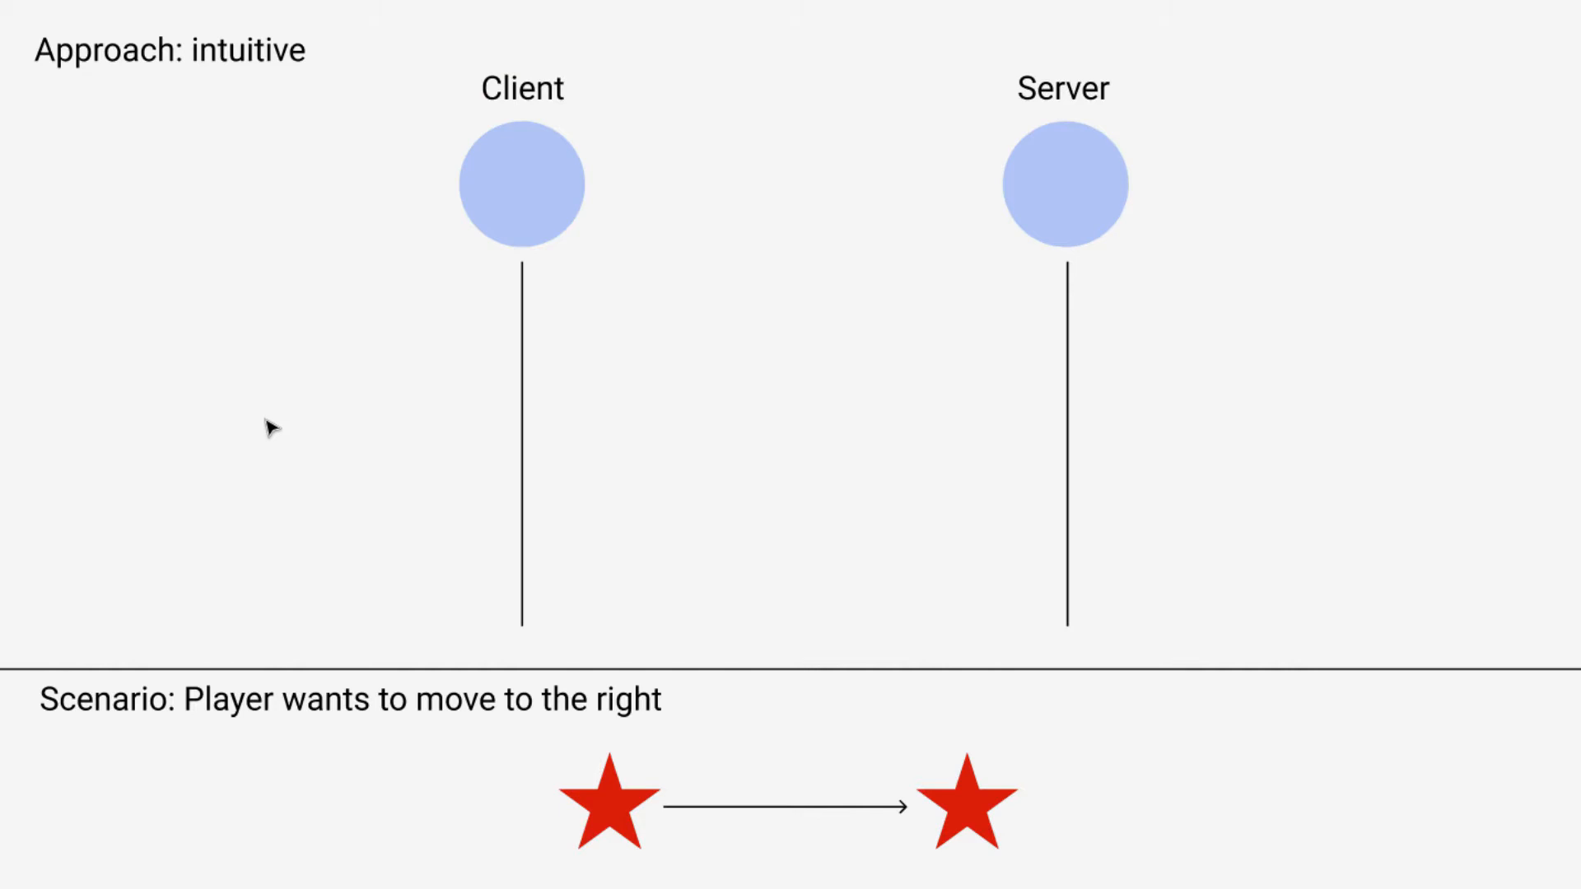
{"action": "mouse_move", "coordinate": [617, 850]}
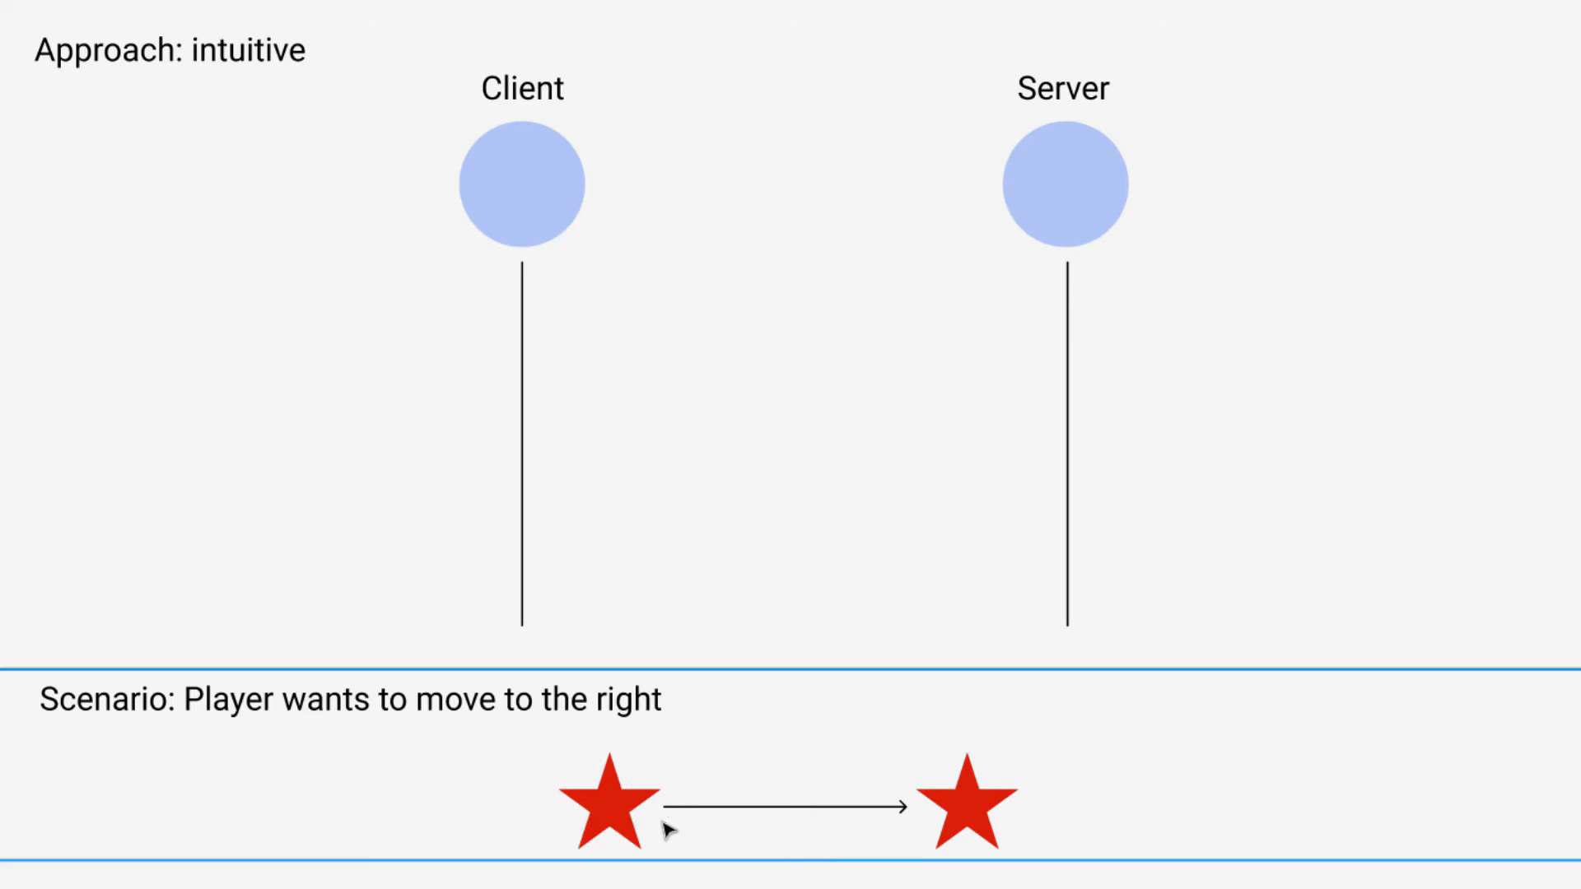
{"action": "mouse_move", "coordinate": [664, 861]}
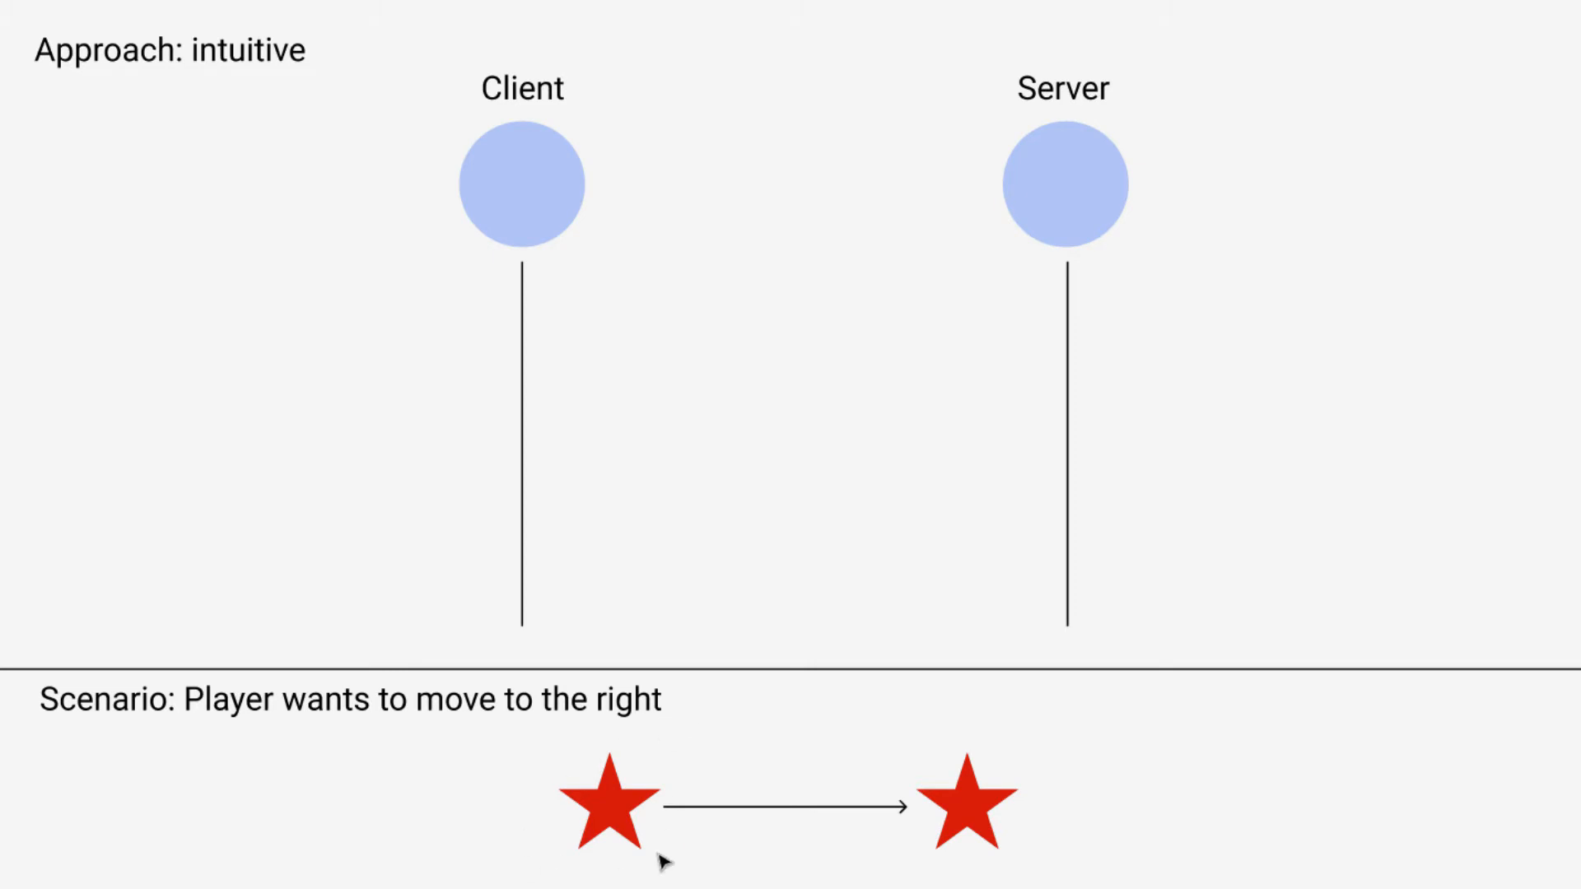
{"action": "mouse_move", "coordinate": [575, 870]}
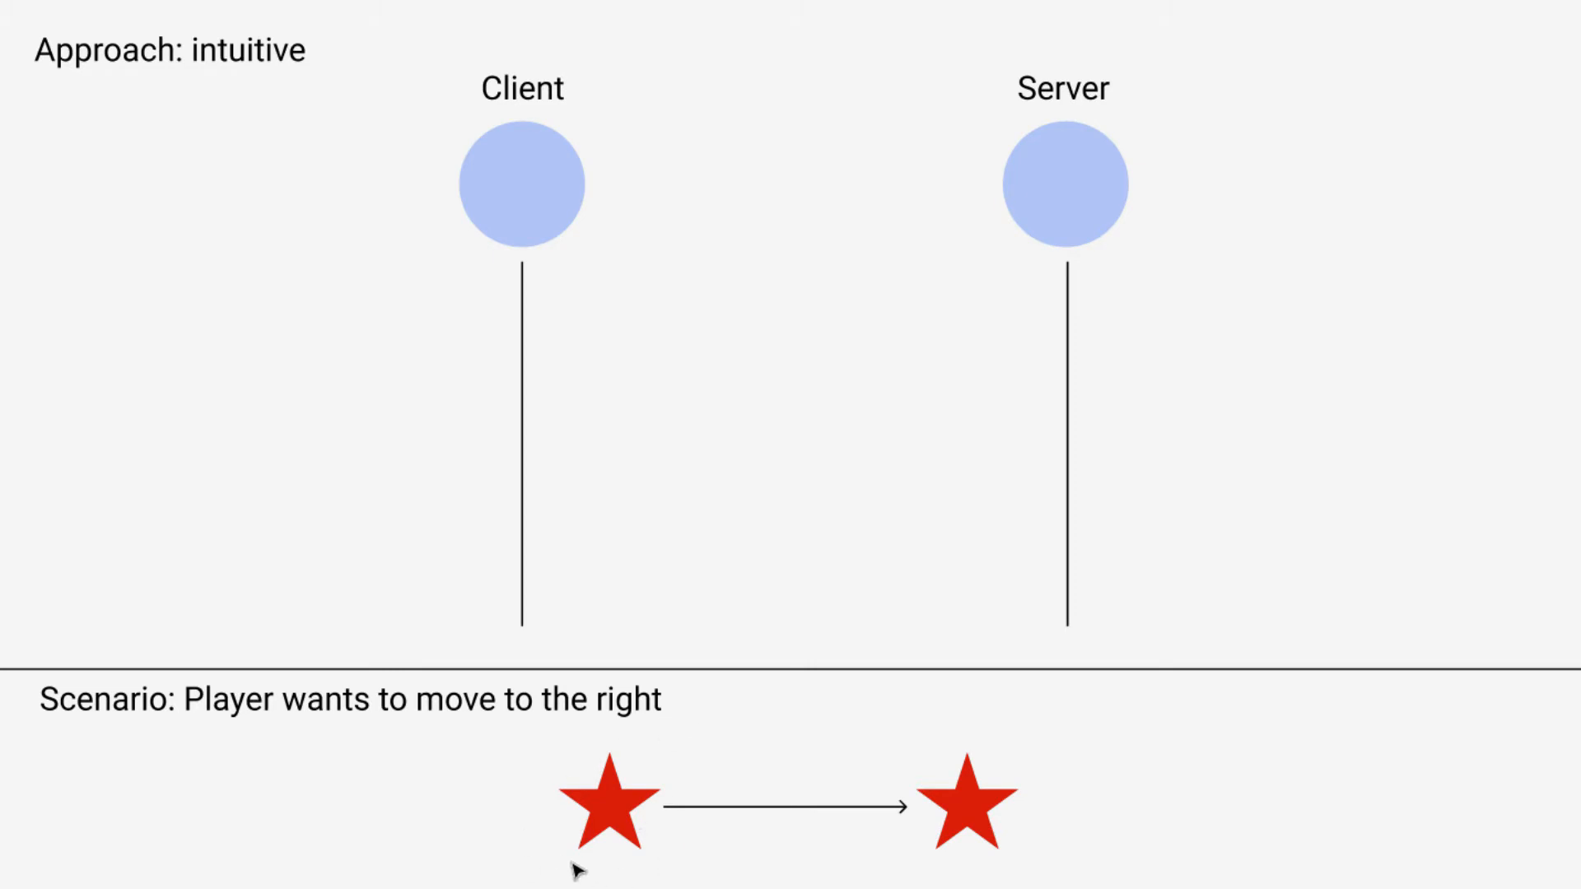
{"action": "mouse_move", "coordinate": [883, 855]}
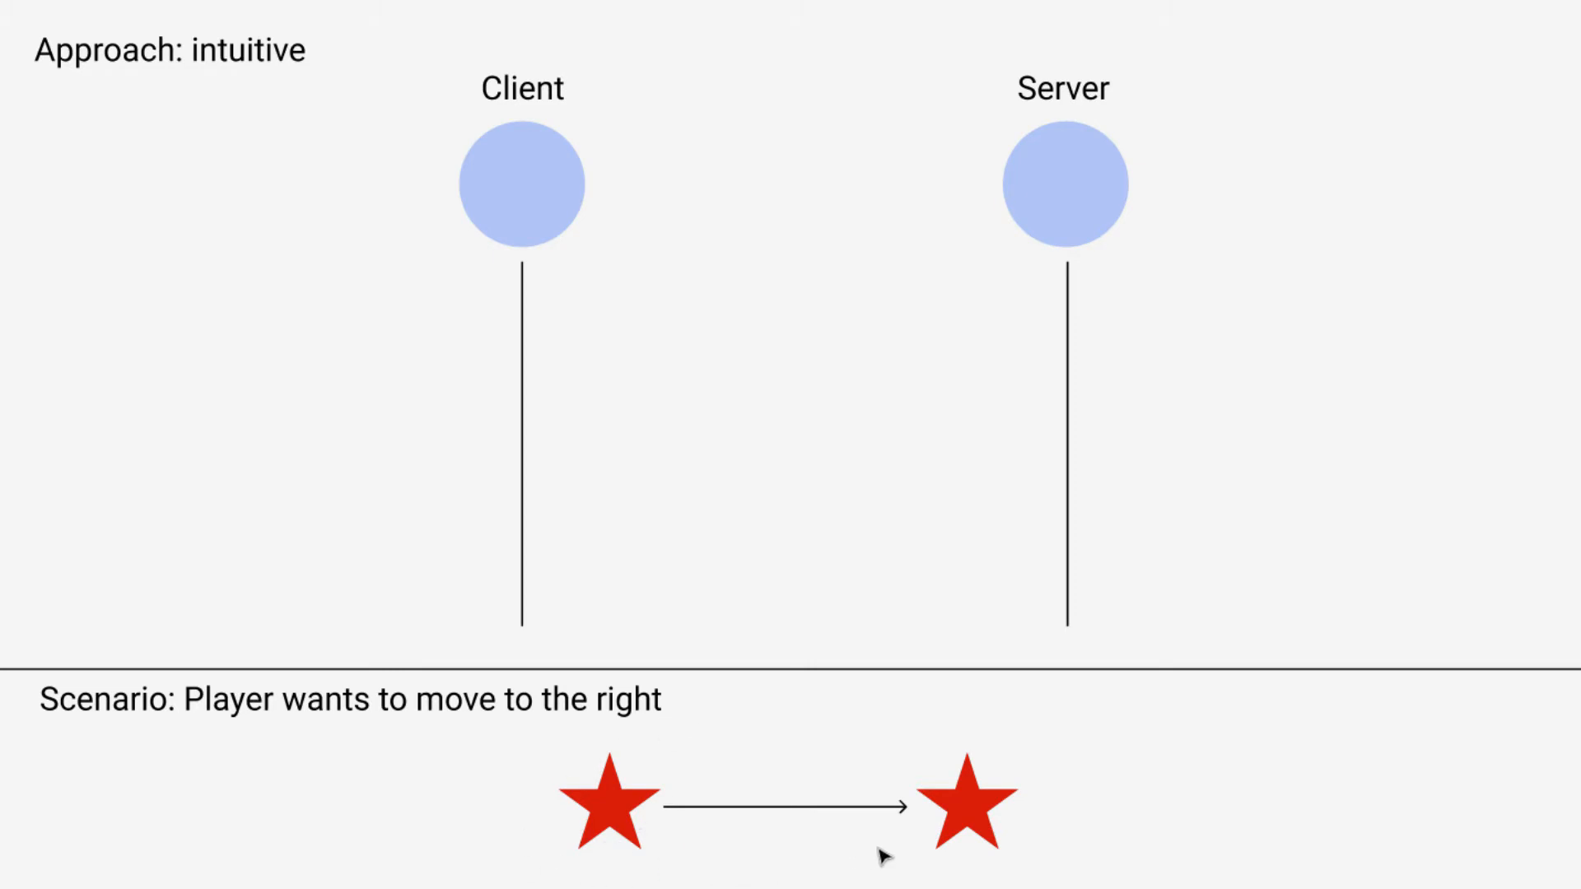
{"action": "mouse_move", "coordinate": [361, 385]}
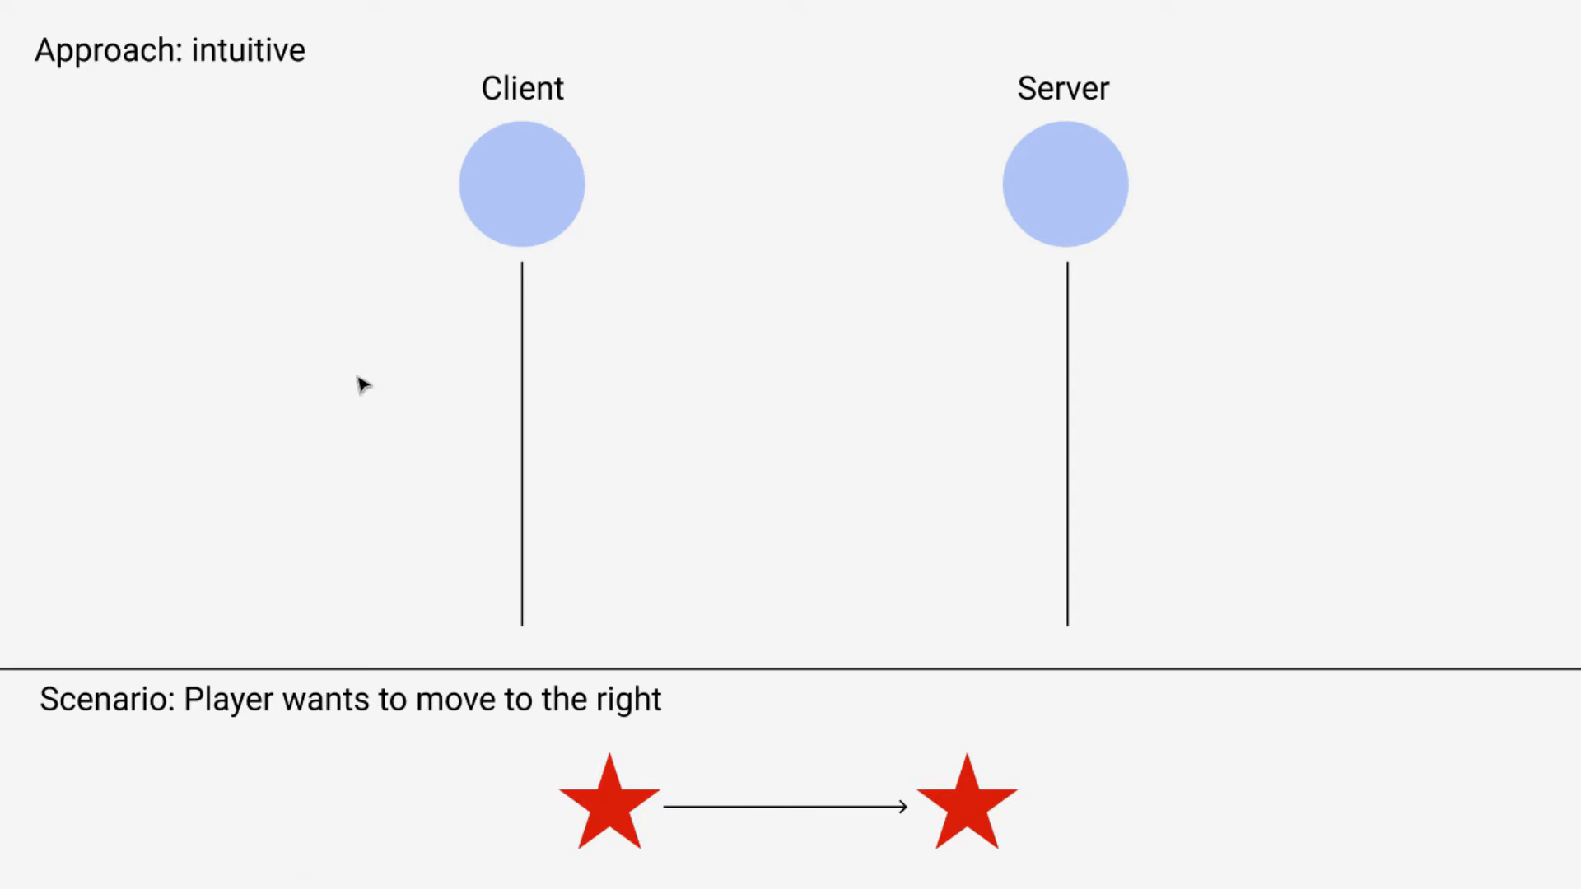
{"action": "mouse_move", "coordinate": [596, 827]}
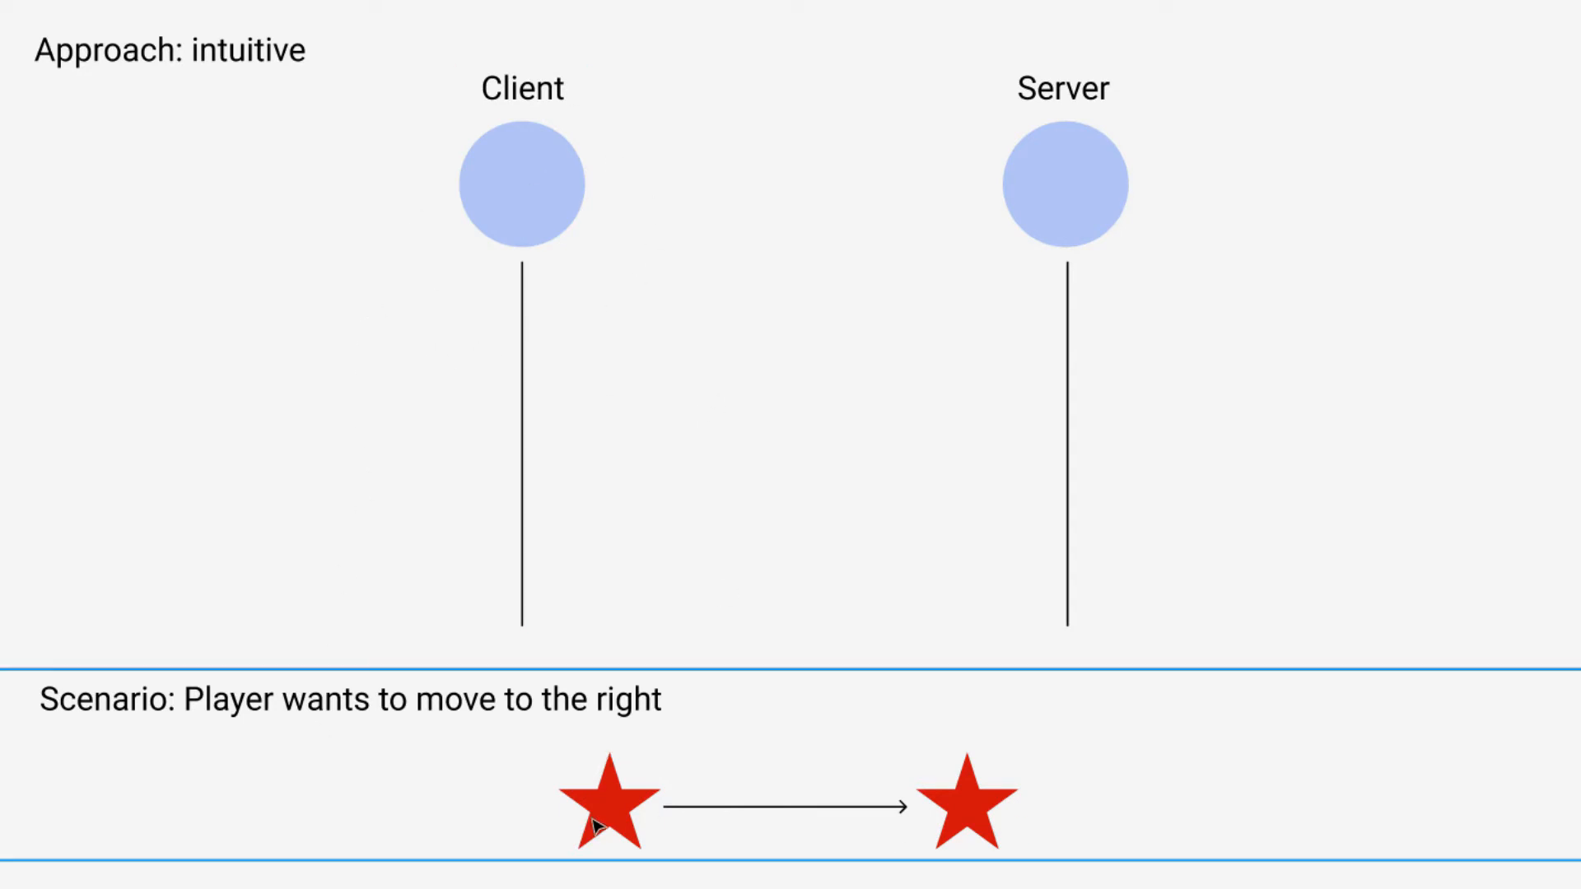
{"action": "mouse_move", "coordinate": [704, 301]}
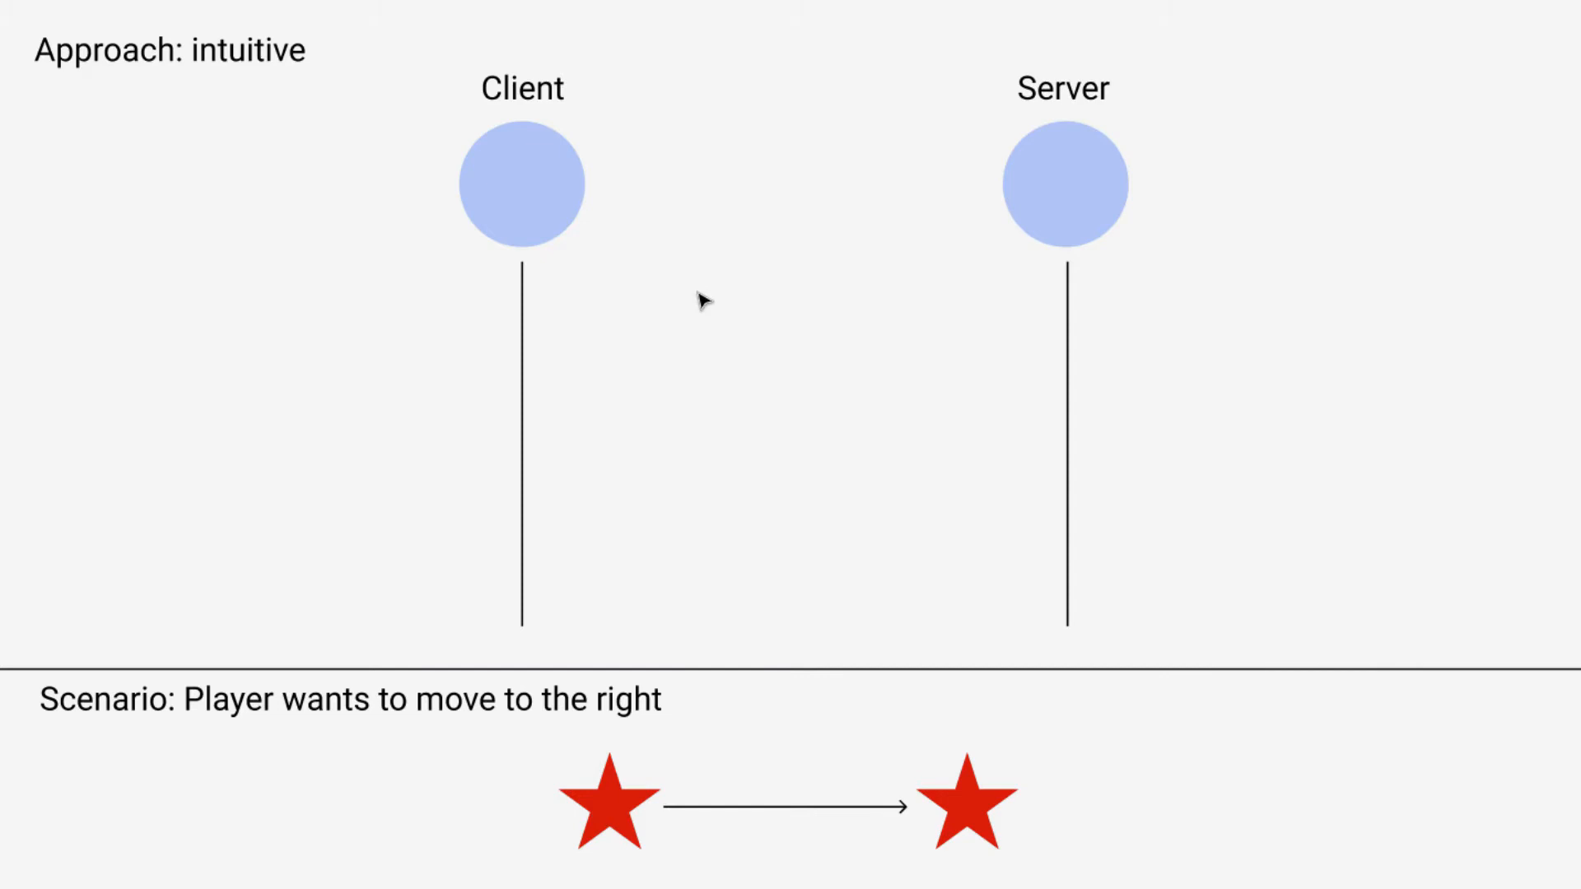
{"action": "mouse_move", "coordinate": [776, 351]}
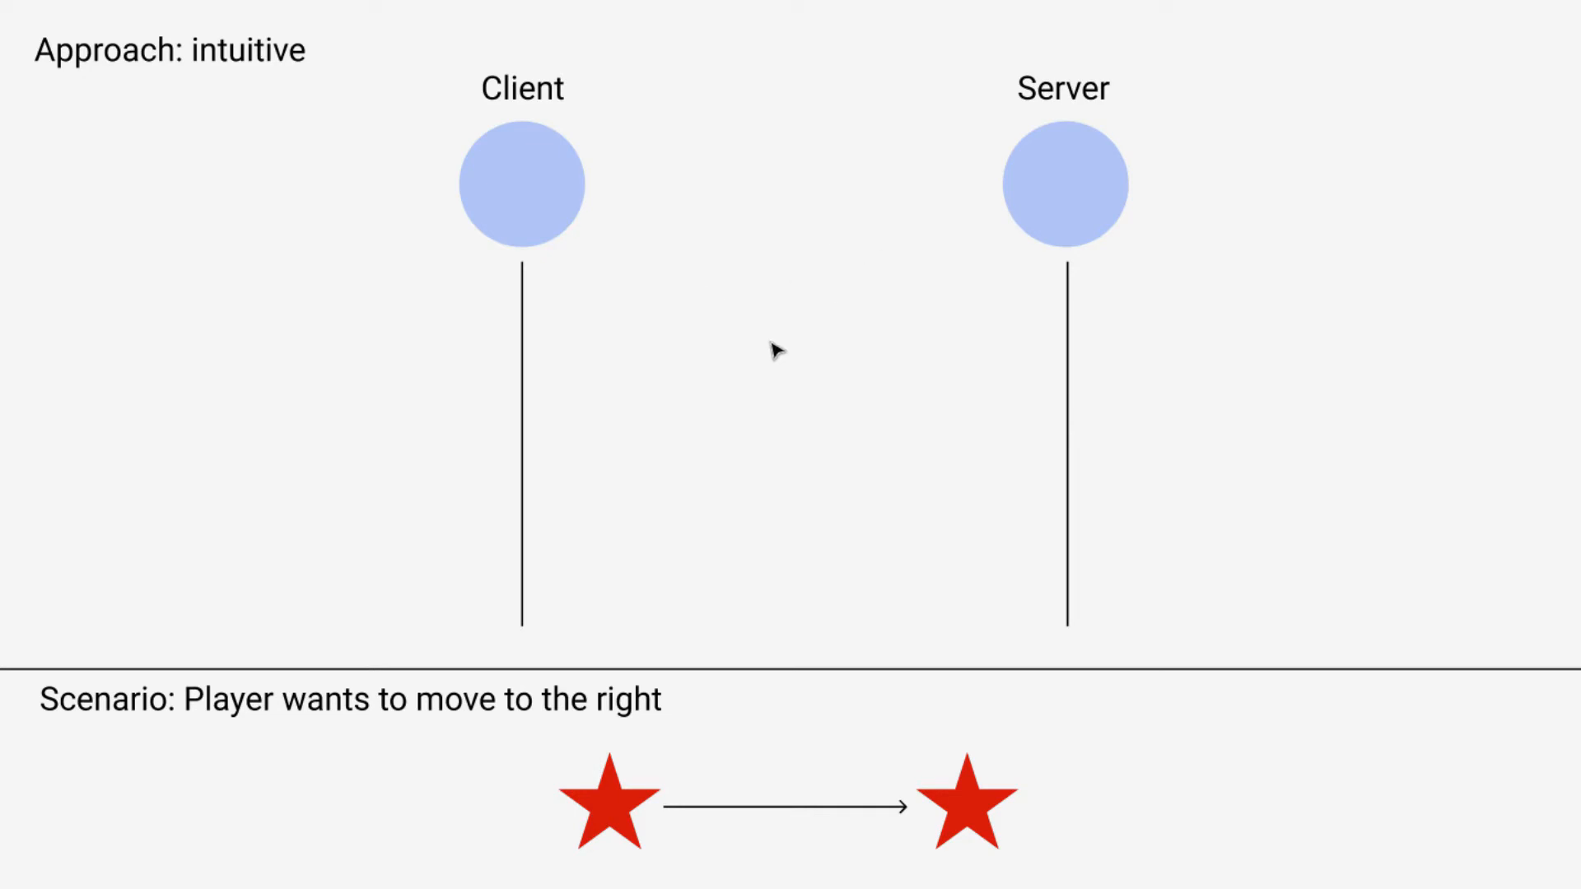
{"action": "mouse_move", "coordinate": [491, 293]}
{"action": "type", "text": "player’s entity is at"}
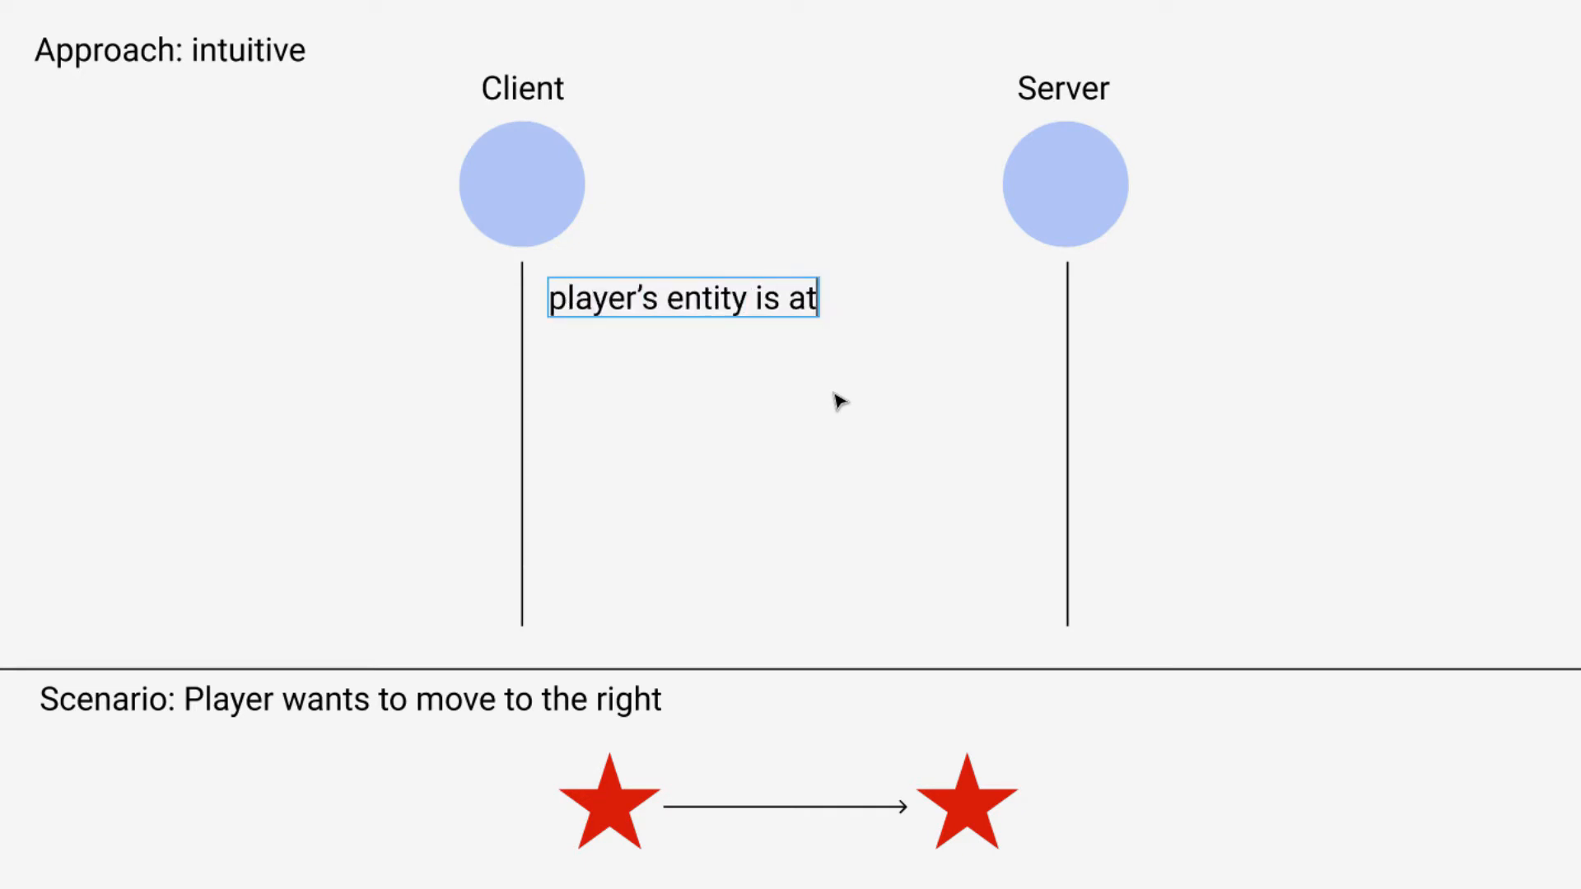
Finish the client note as "player's entity is at (0, 0)" and select it for copying.
{"action": "type", "text": "(0, 0)"}
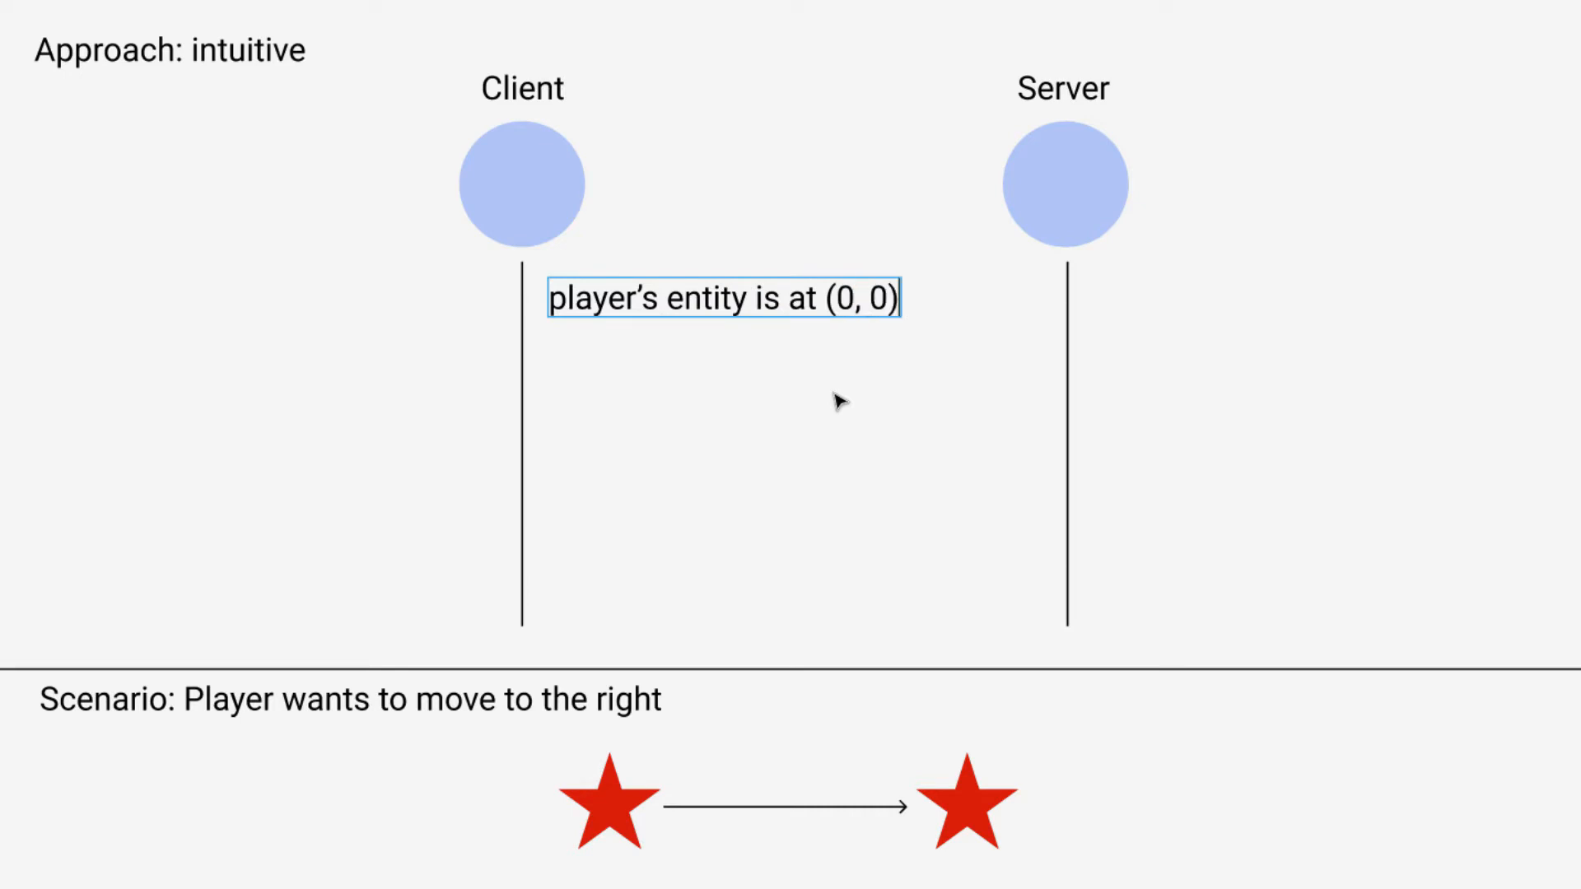
{"action": "left_click", "coordinate": [724, 298]}
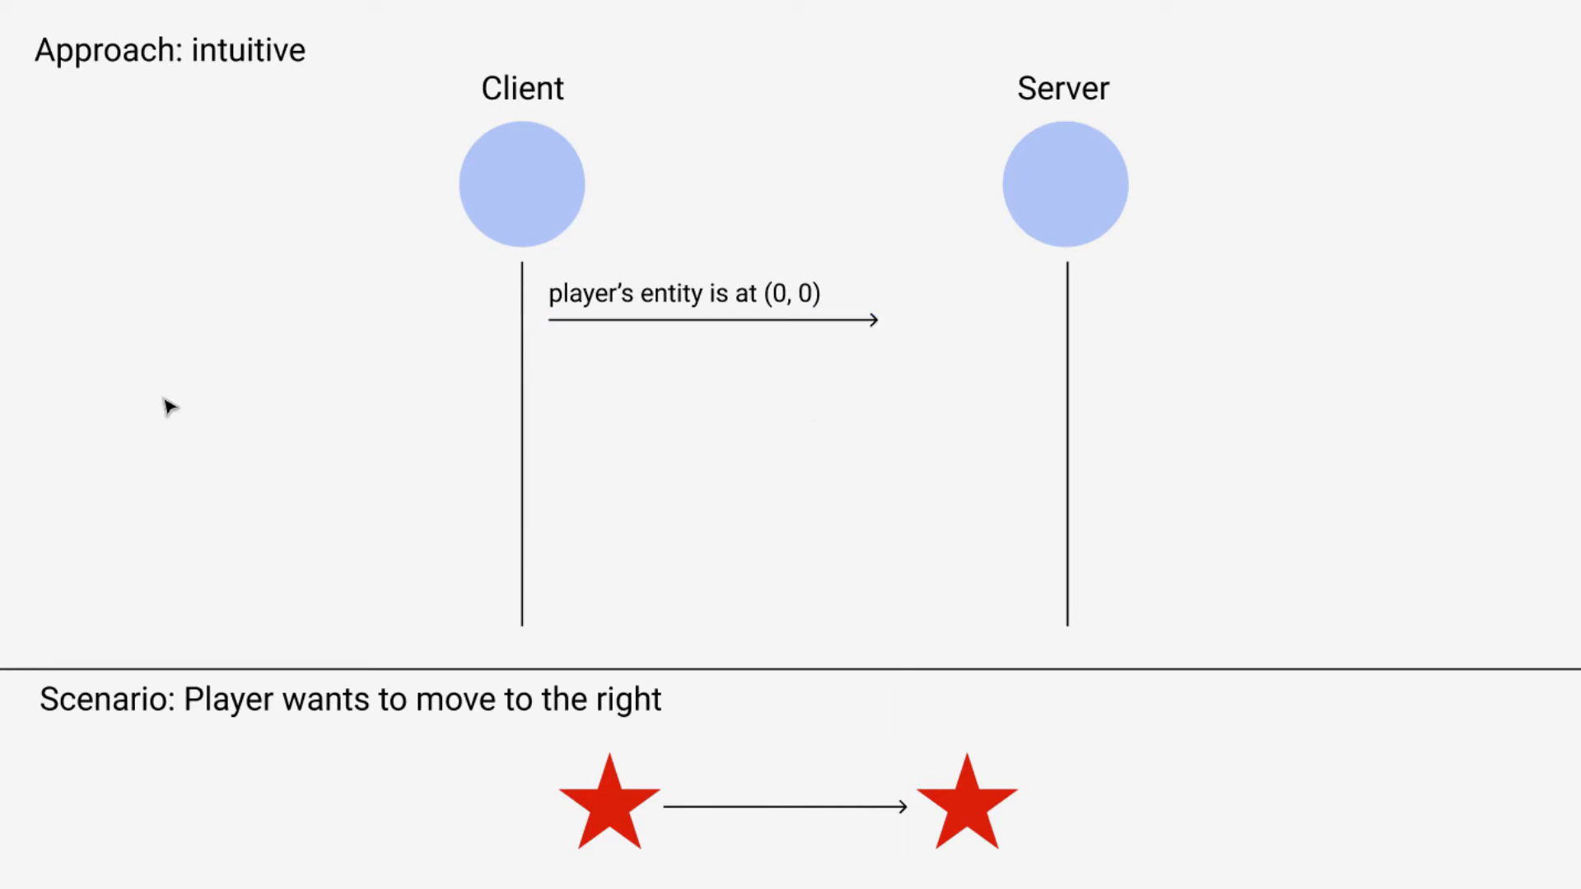
{"action": "left_click", "coordinate": [712, 293]}
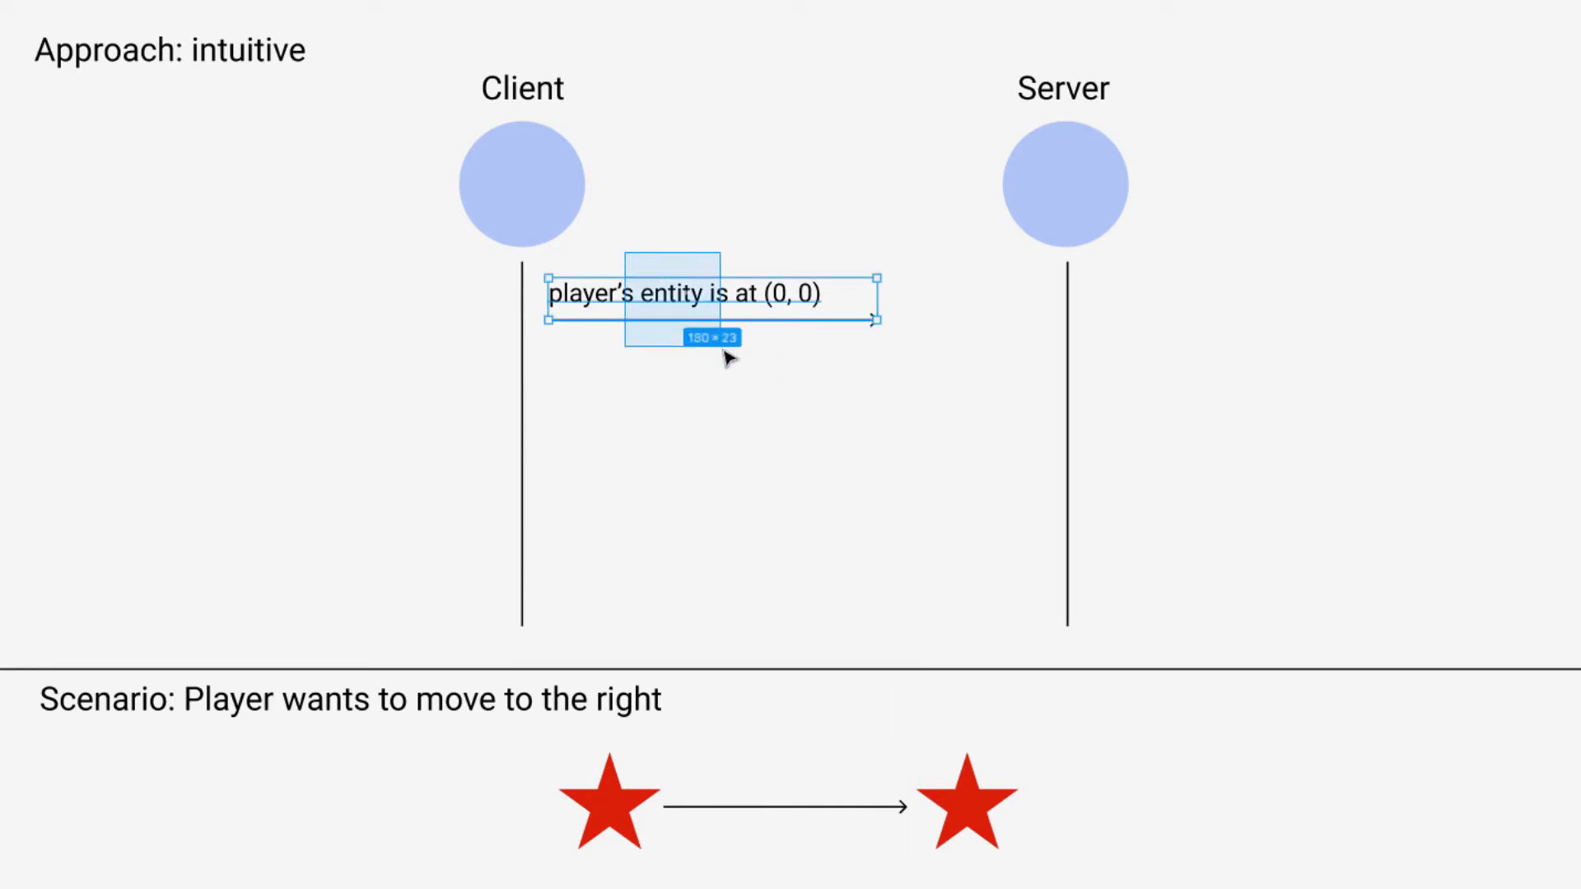
{"action": "mouse_move", "coordinate": [626, 346]}
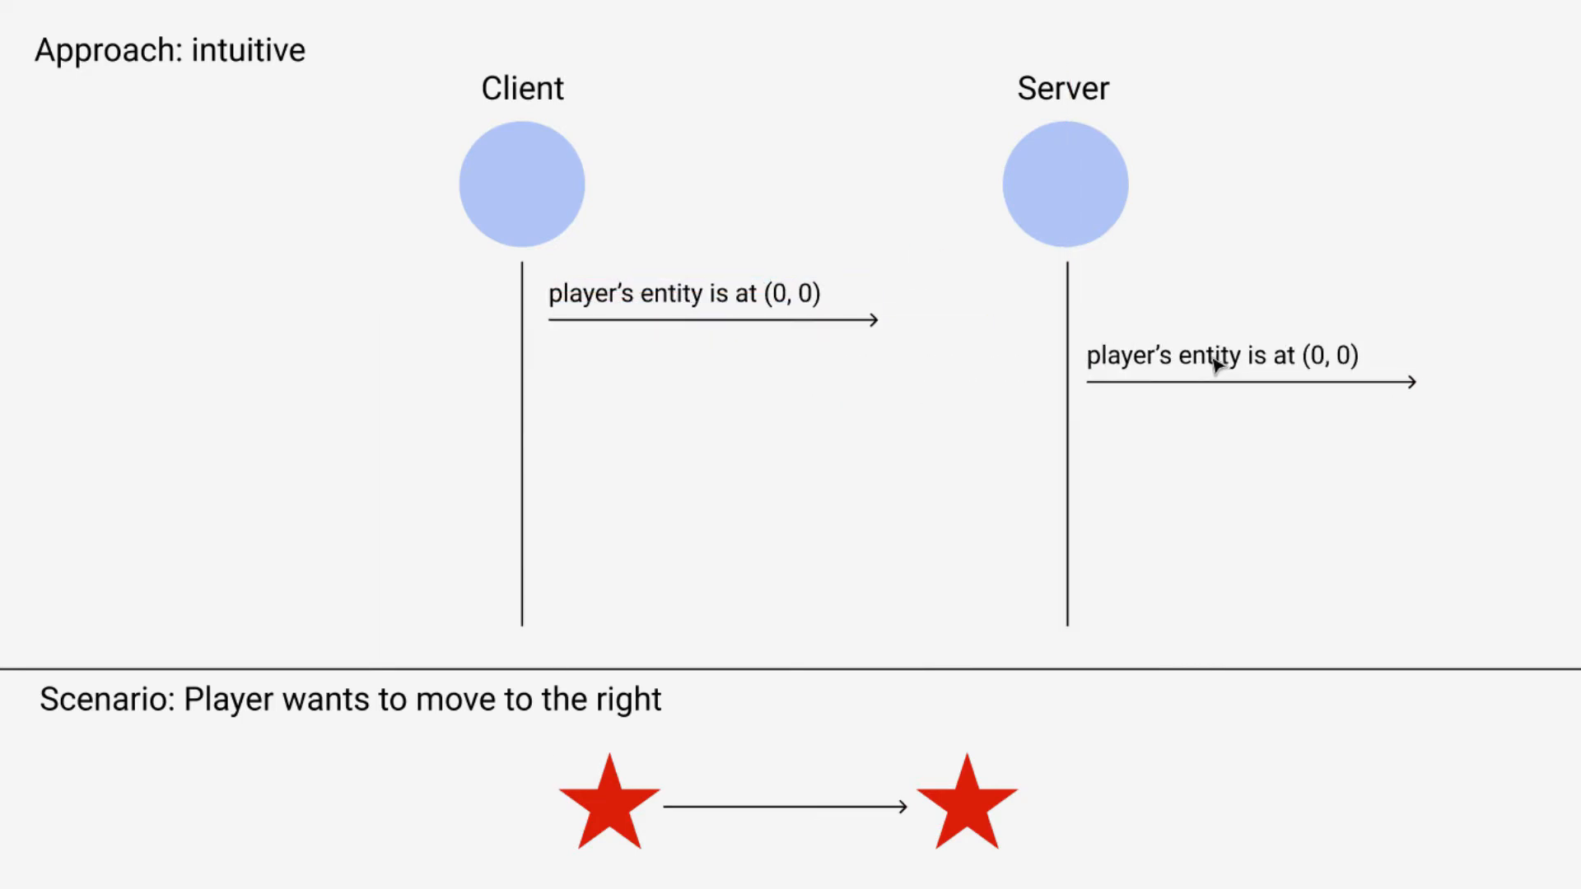
{"action": "mouse_move", "coordinate": [1252, 491]}
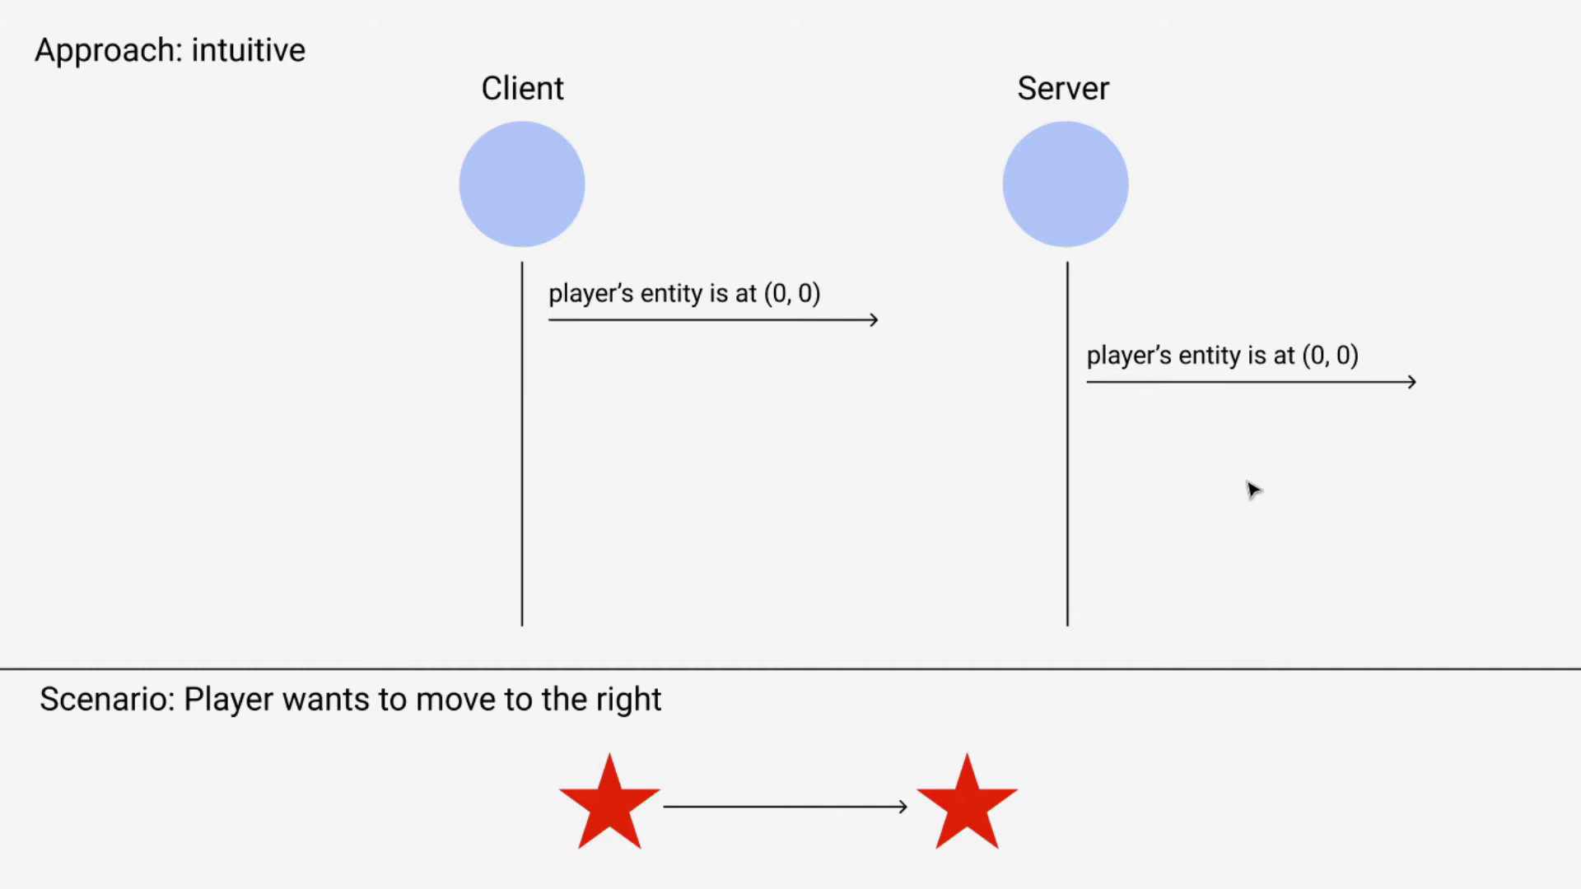
{"action": "mouse_move", "coordinate": [800, 479]}
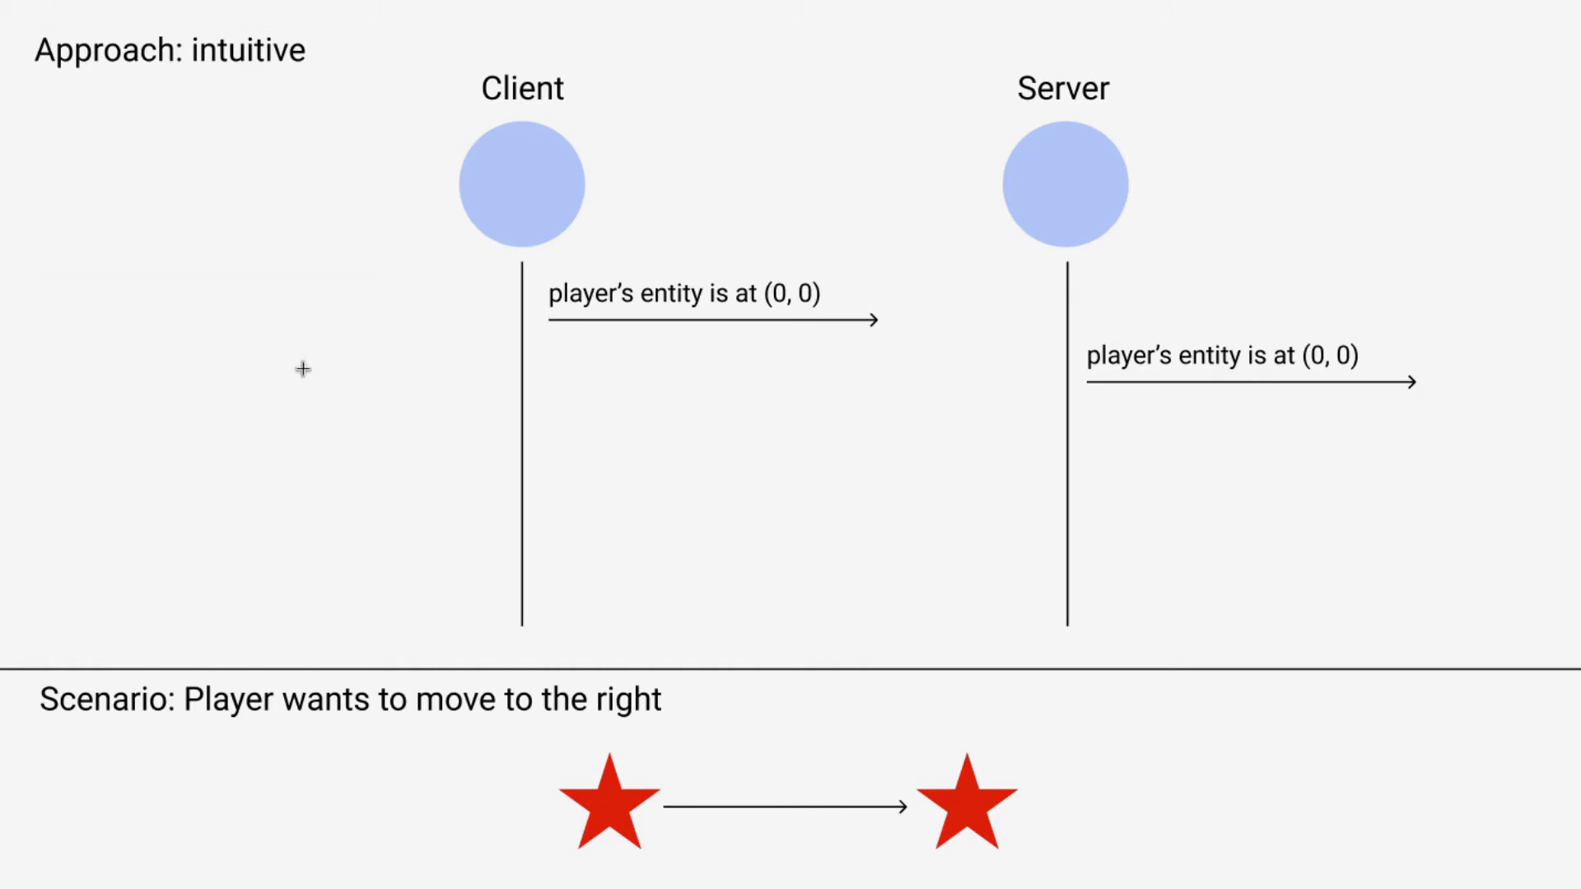
Add a "press 'd'" text note beside the client lifeline and nudge it lower.
{"action": "left_click", "coordinate": [380, 355]}
{"action": "type", "text": "press ‘d’"}
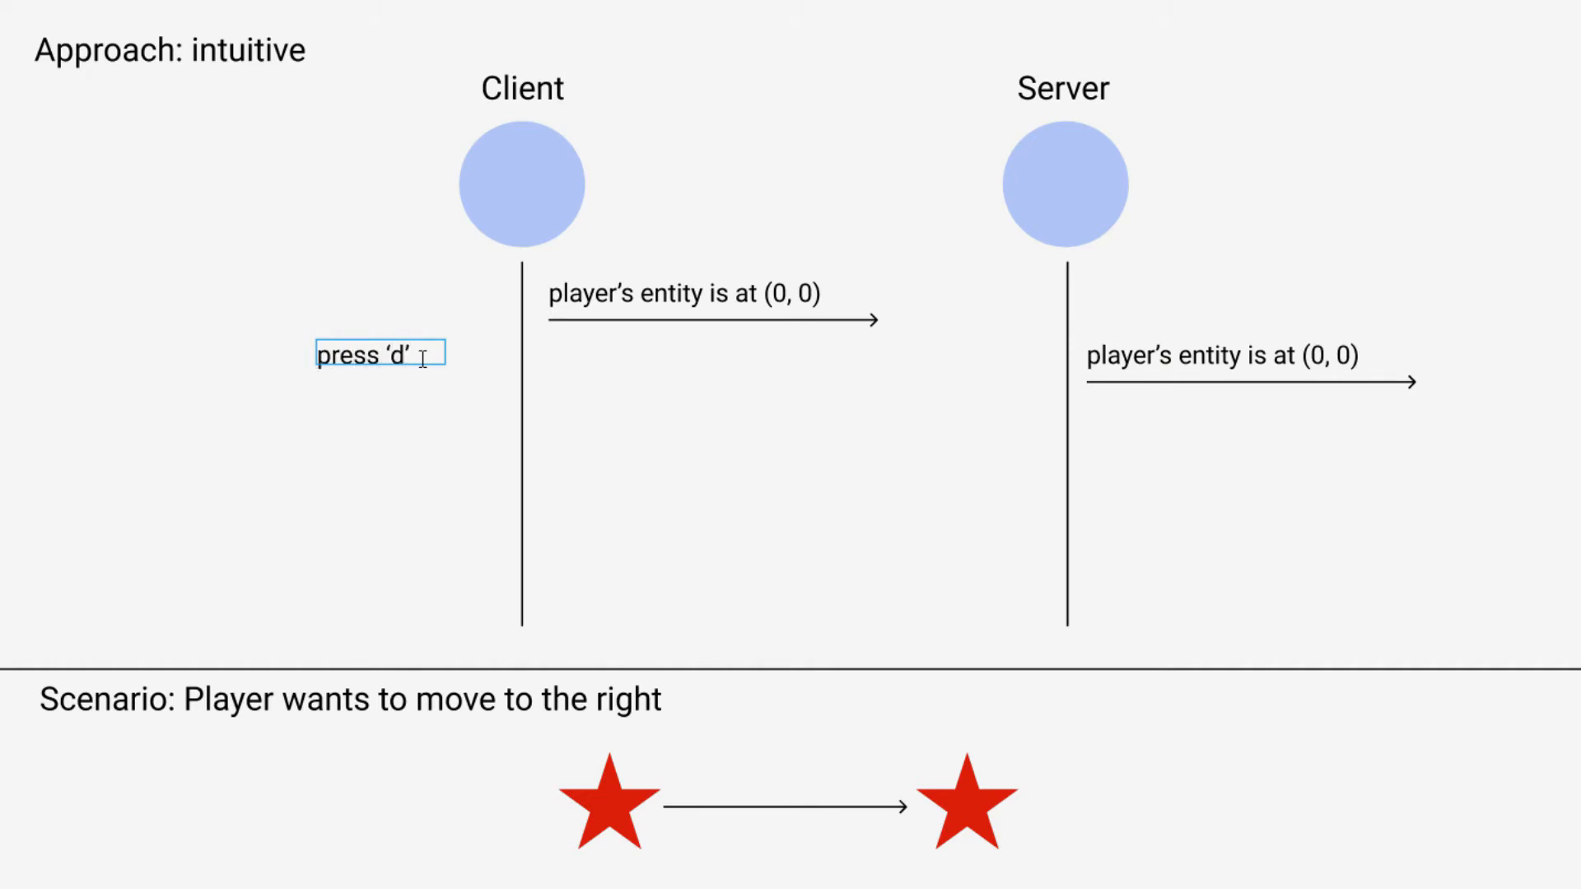
{"action": "left_click", "coordinate": [379, 354]}
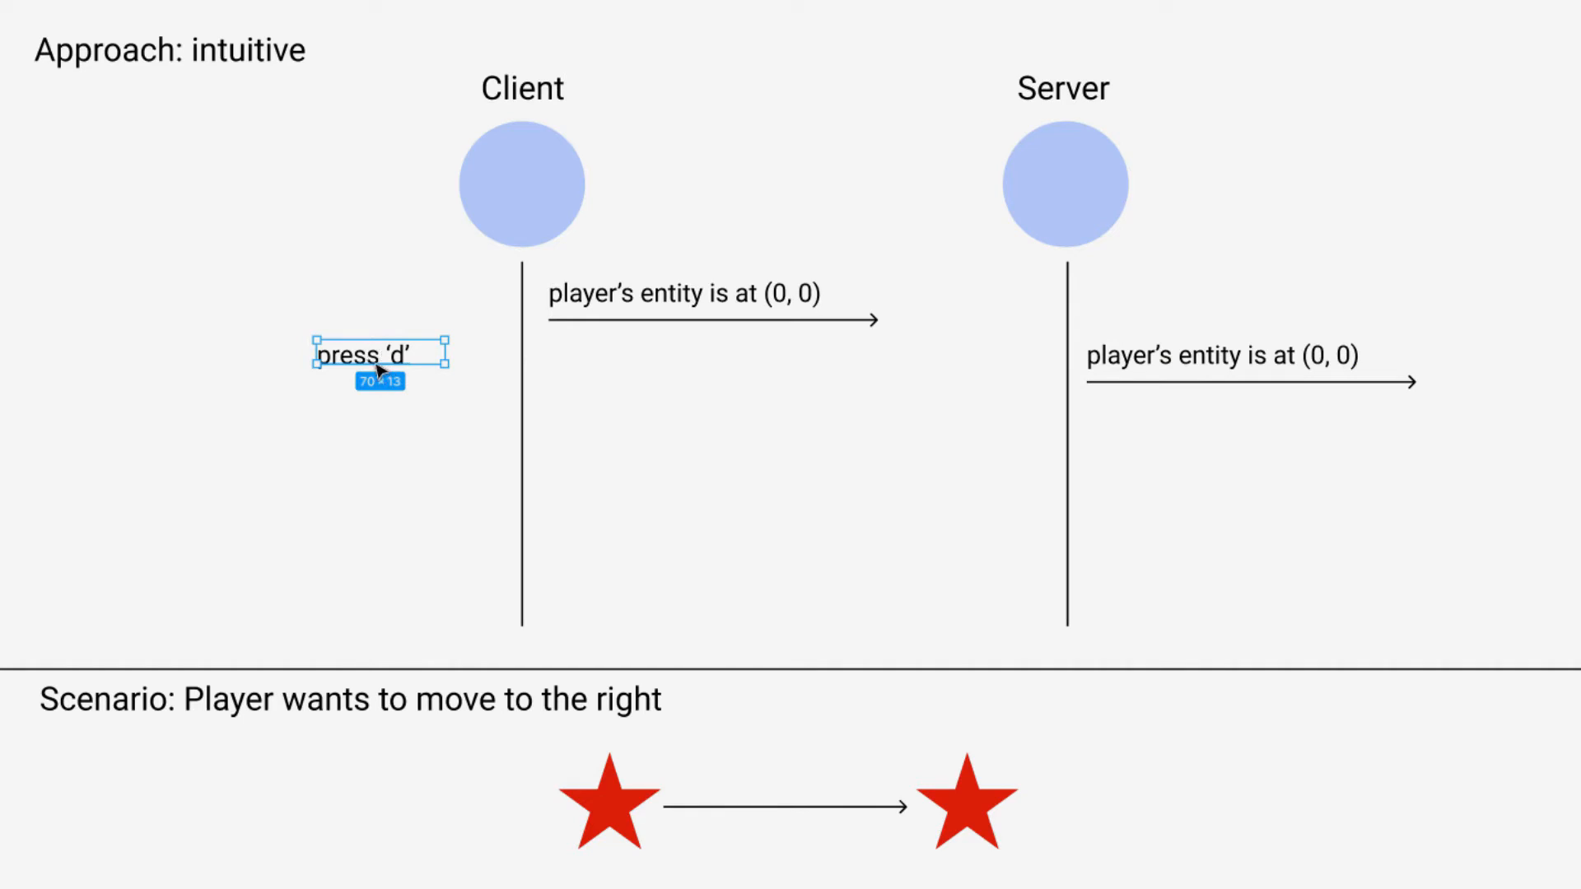
{"action": "left_click_drag", "start_coordinate": [378, 354], "coordinate": [417, 379]}
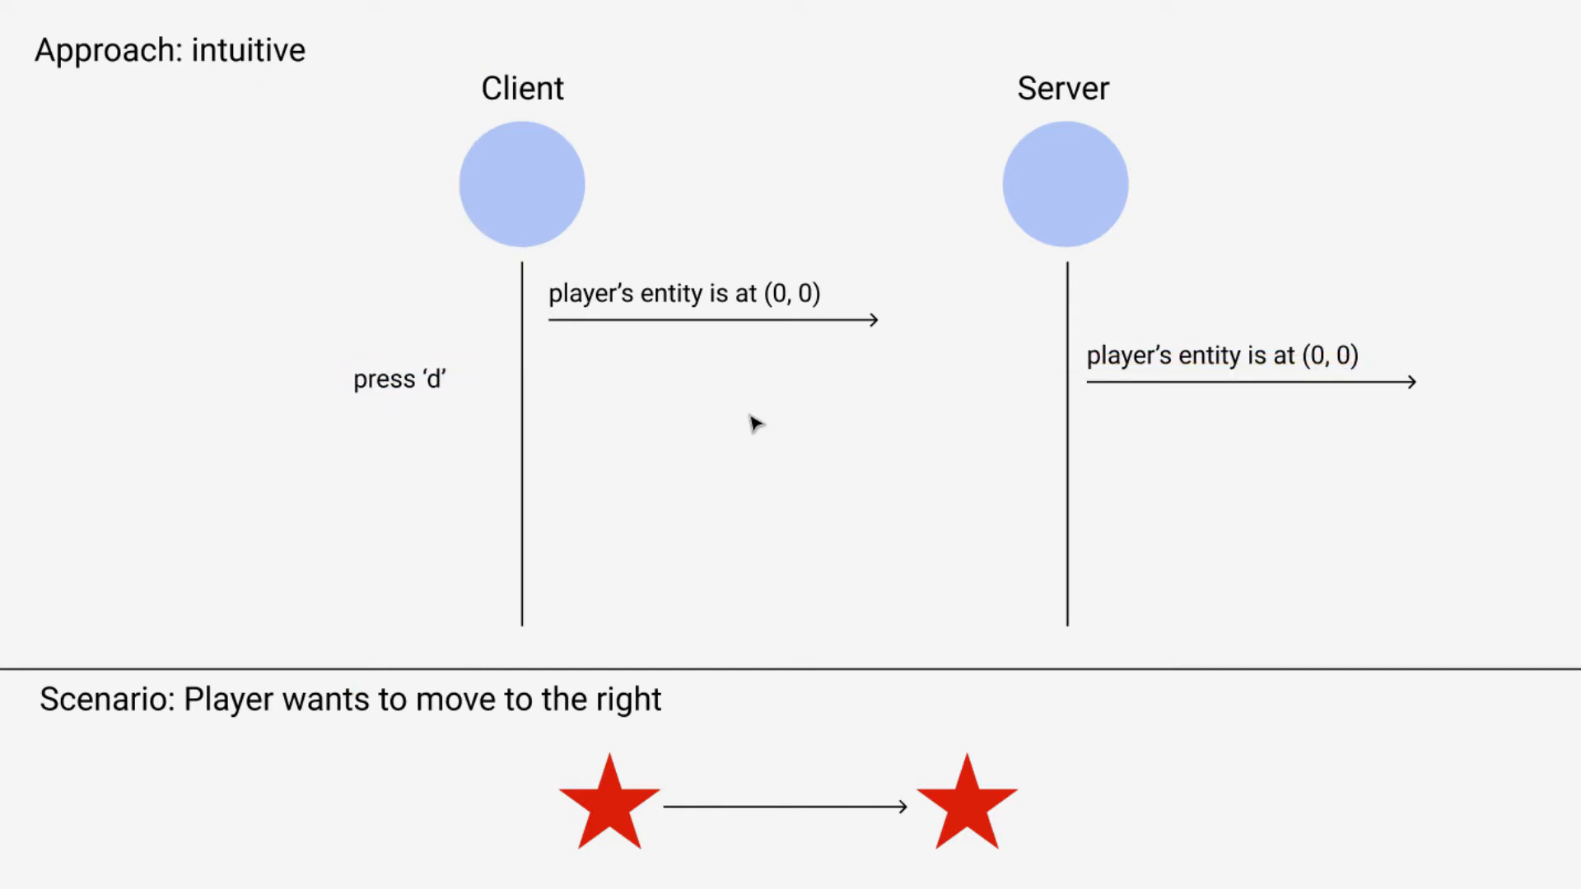
{"action": "mouse_move", "coordinate": [745, 421]}
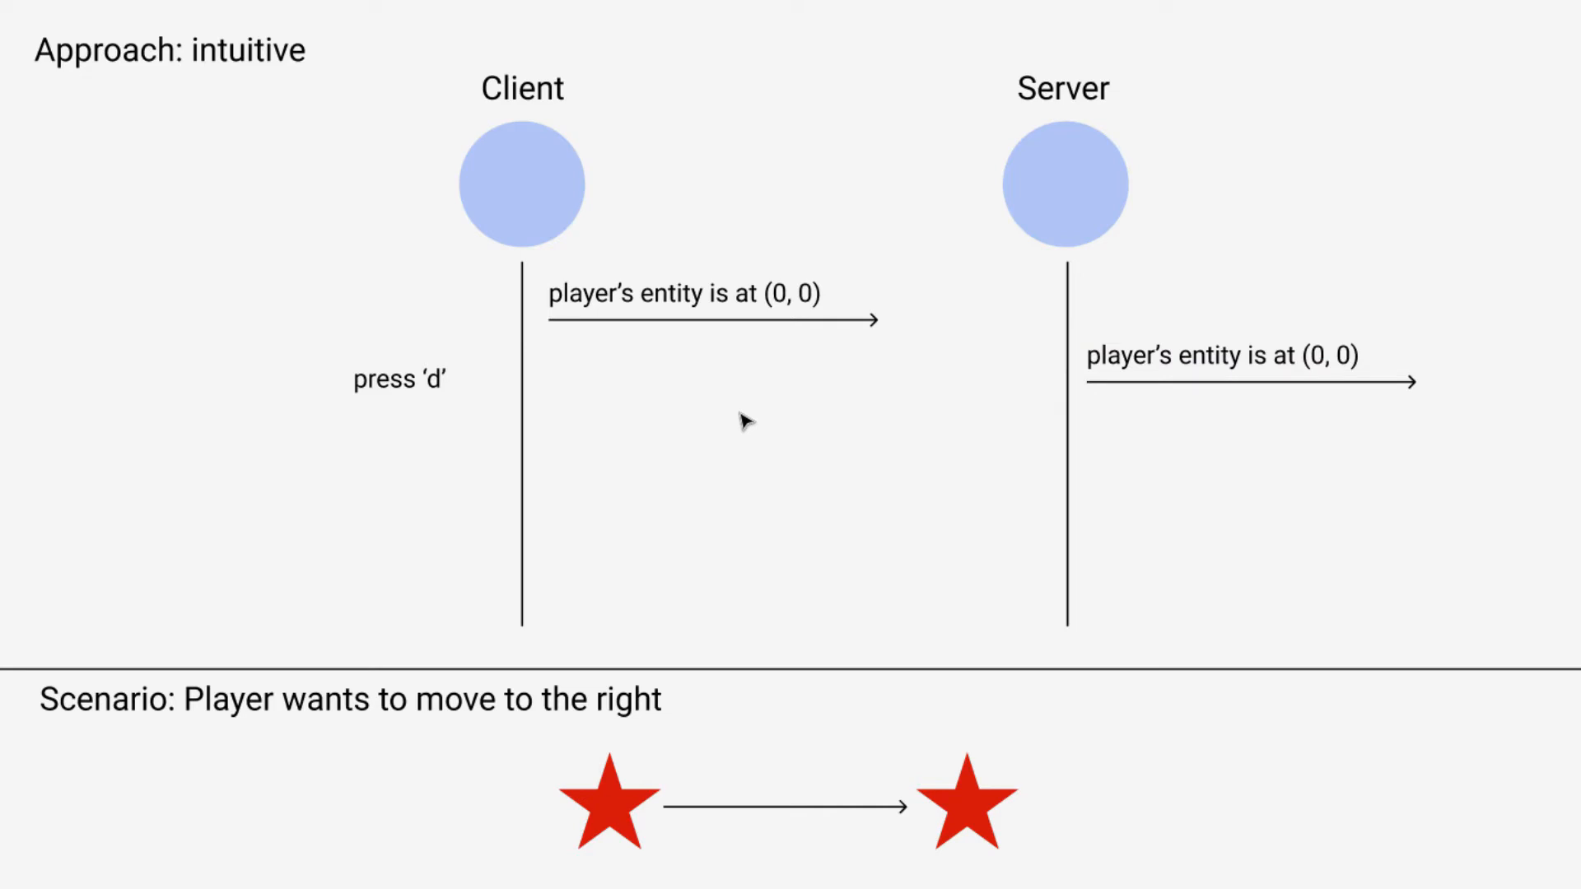
{"action": "mouse_move", "coordinate": [635, 408]}
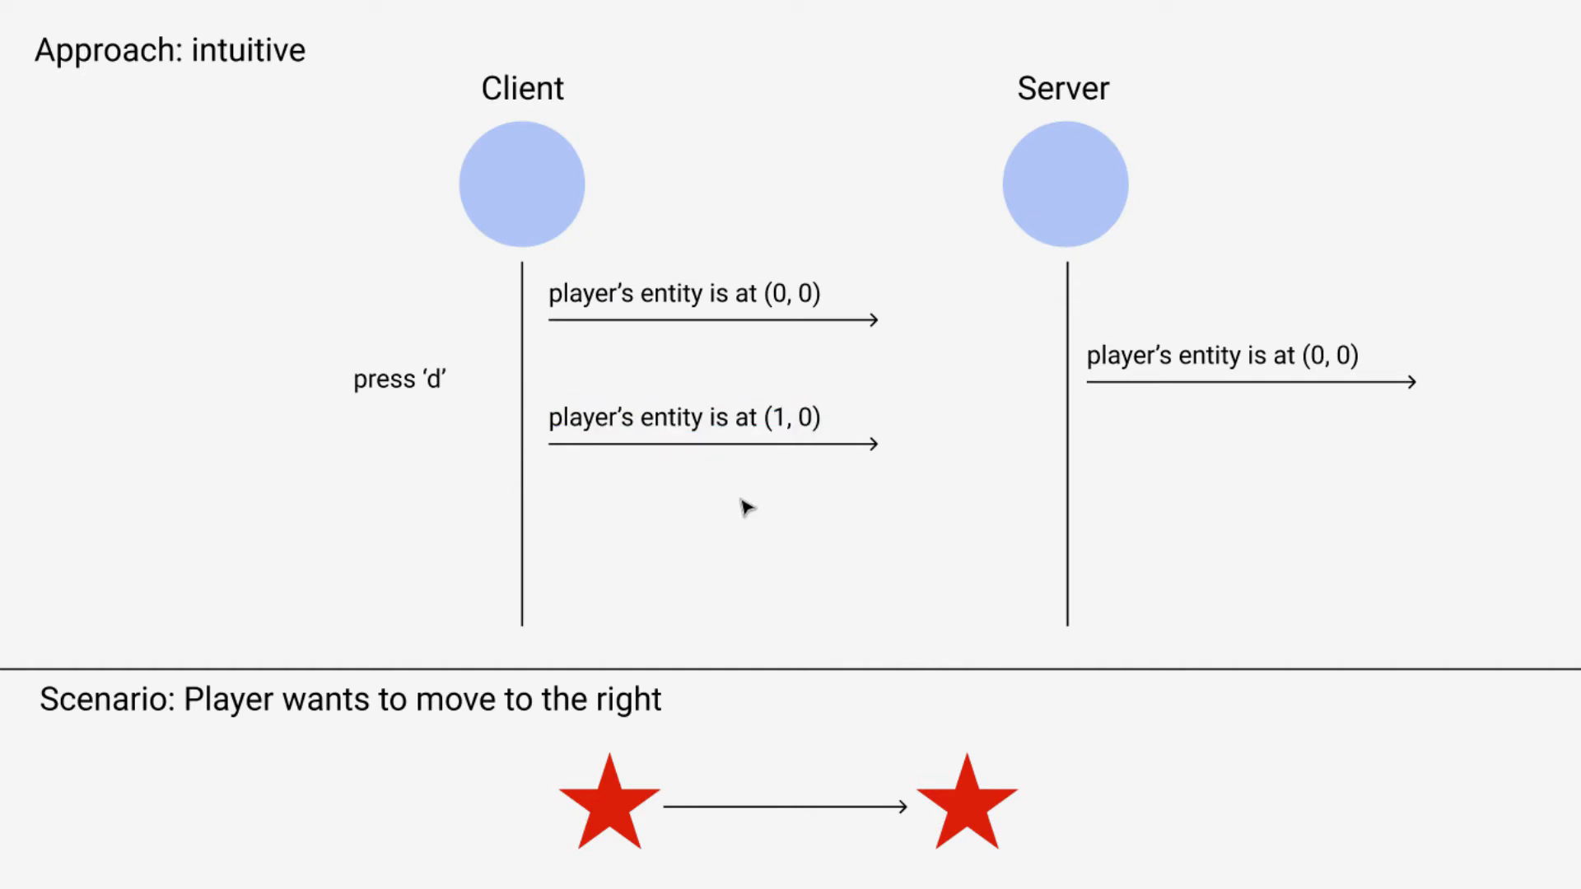
{"action": "mouse_move", "coordinate": [731, 464]}
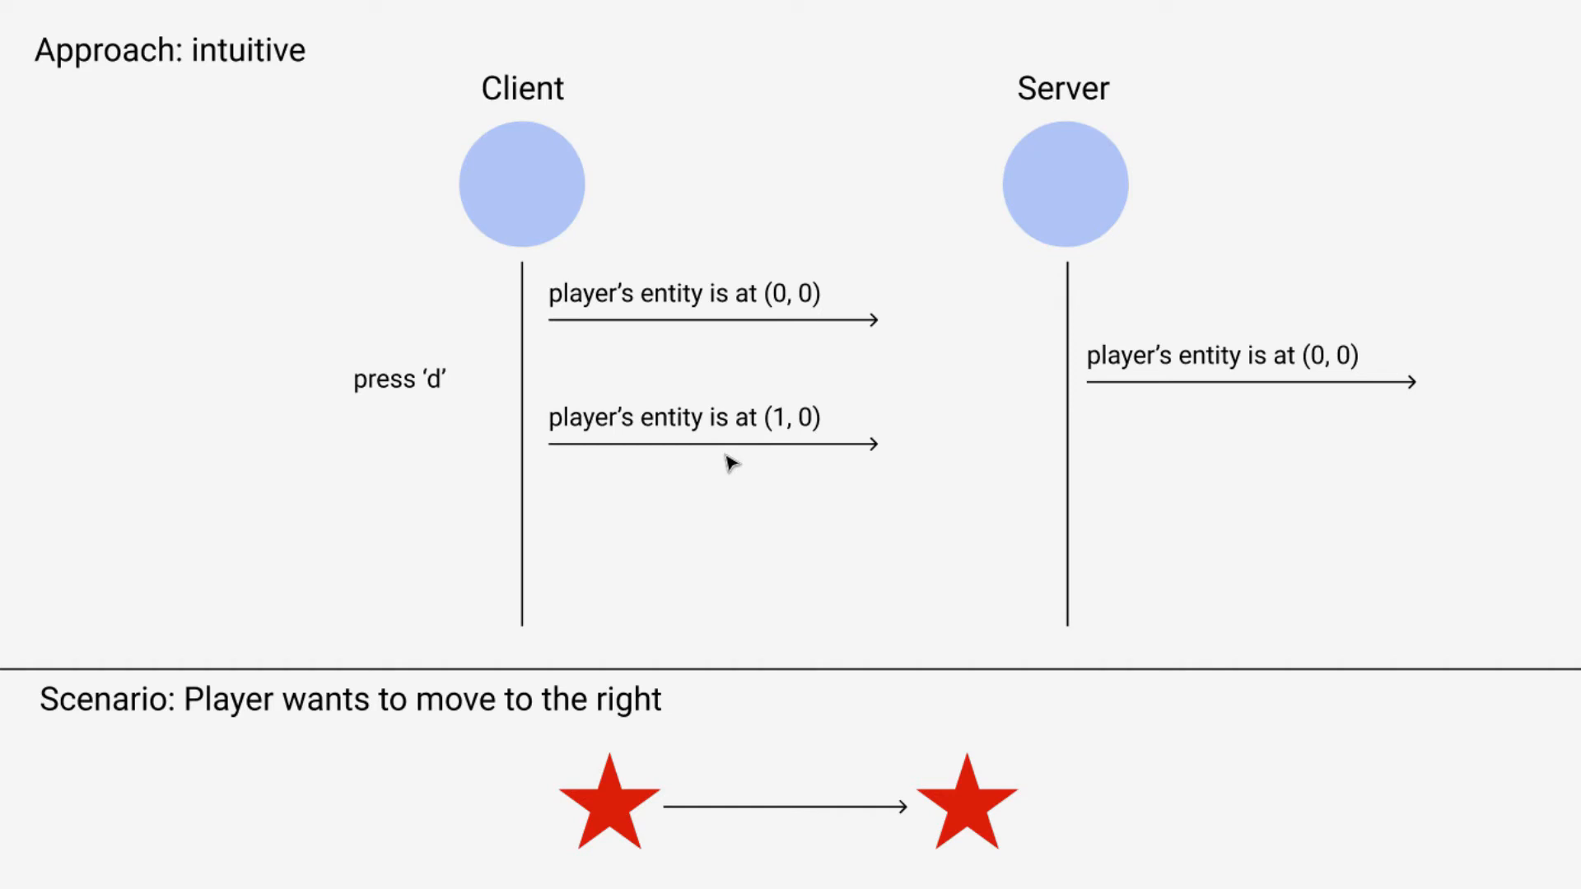
{"action": "mouse_move", "coordinate": [586, 275]}
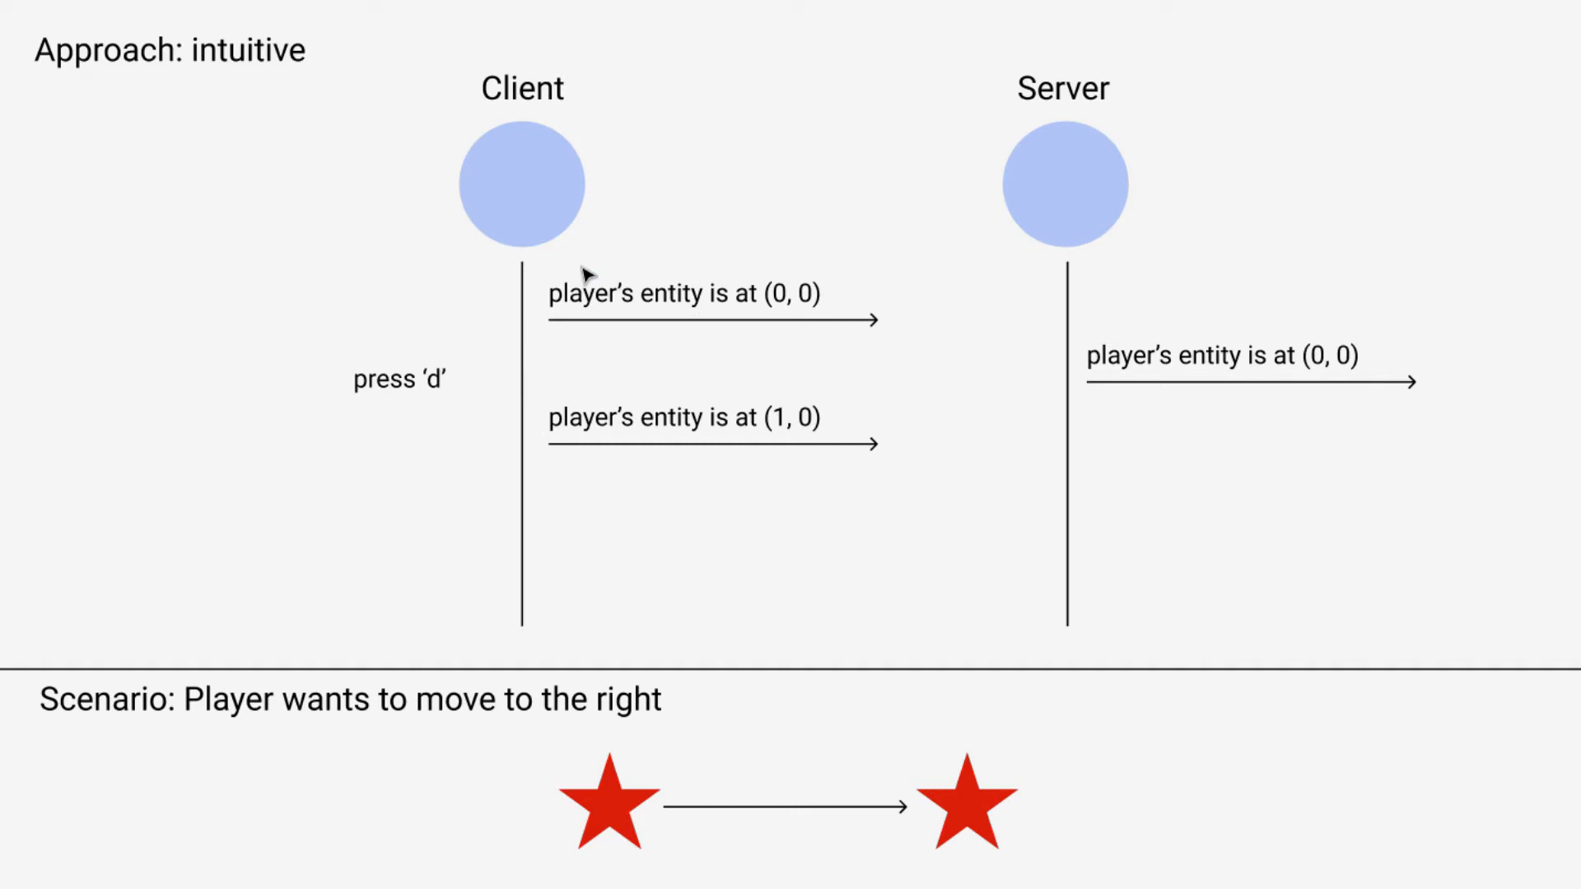
{"action": "mouse_move", "coordinate": [706, 232]}
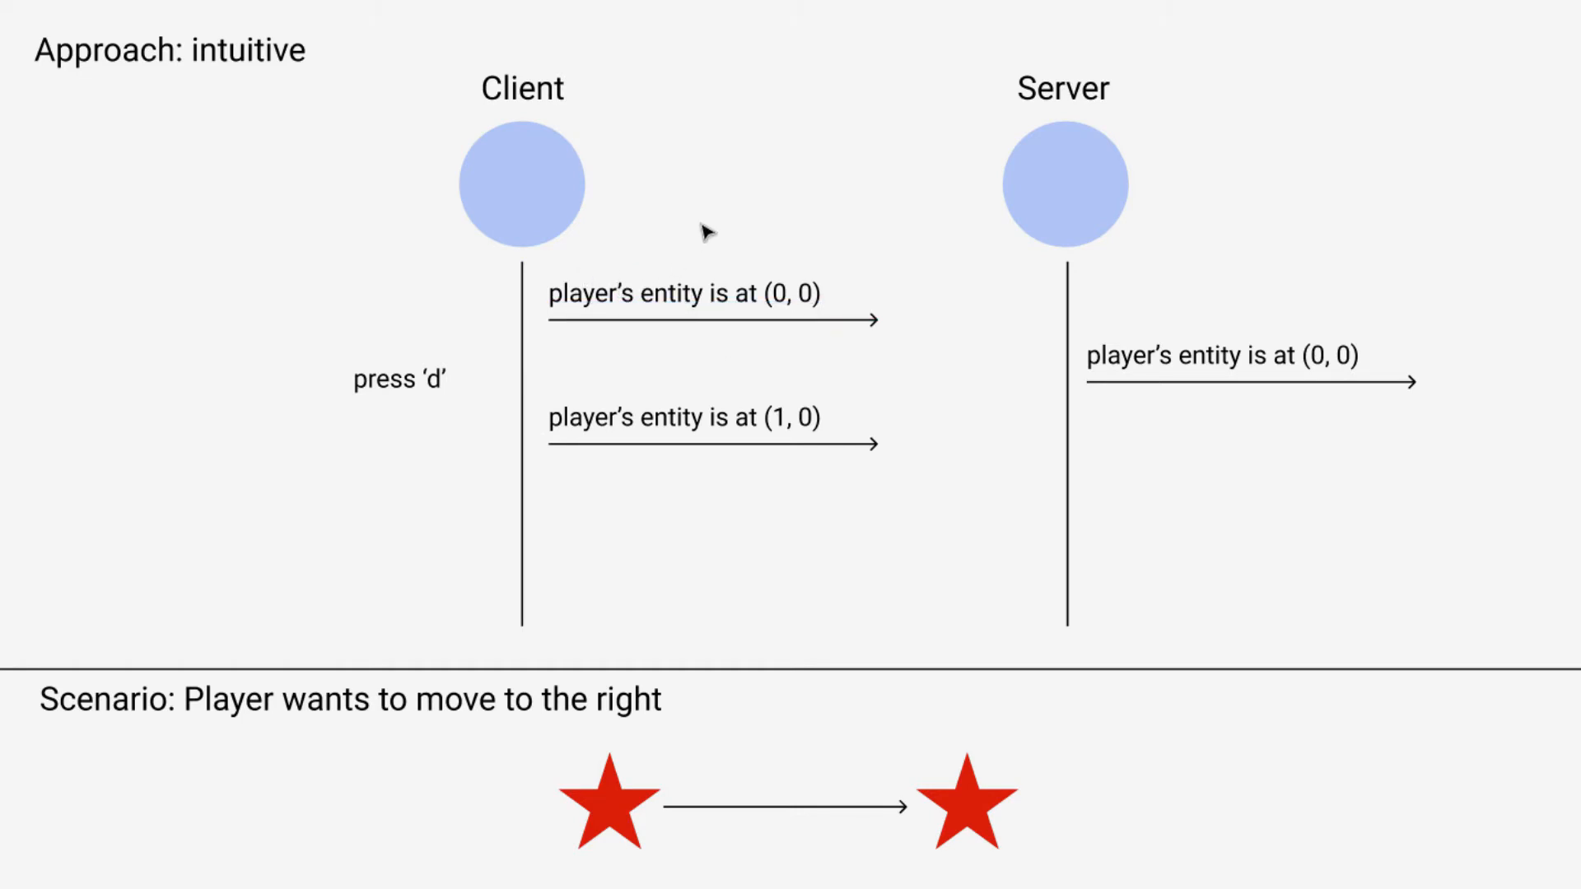
{"action": "mouse_move", "coordinate": [626, 267]}
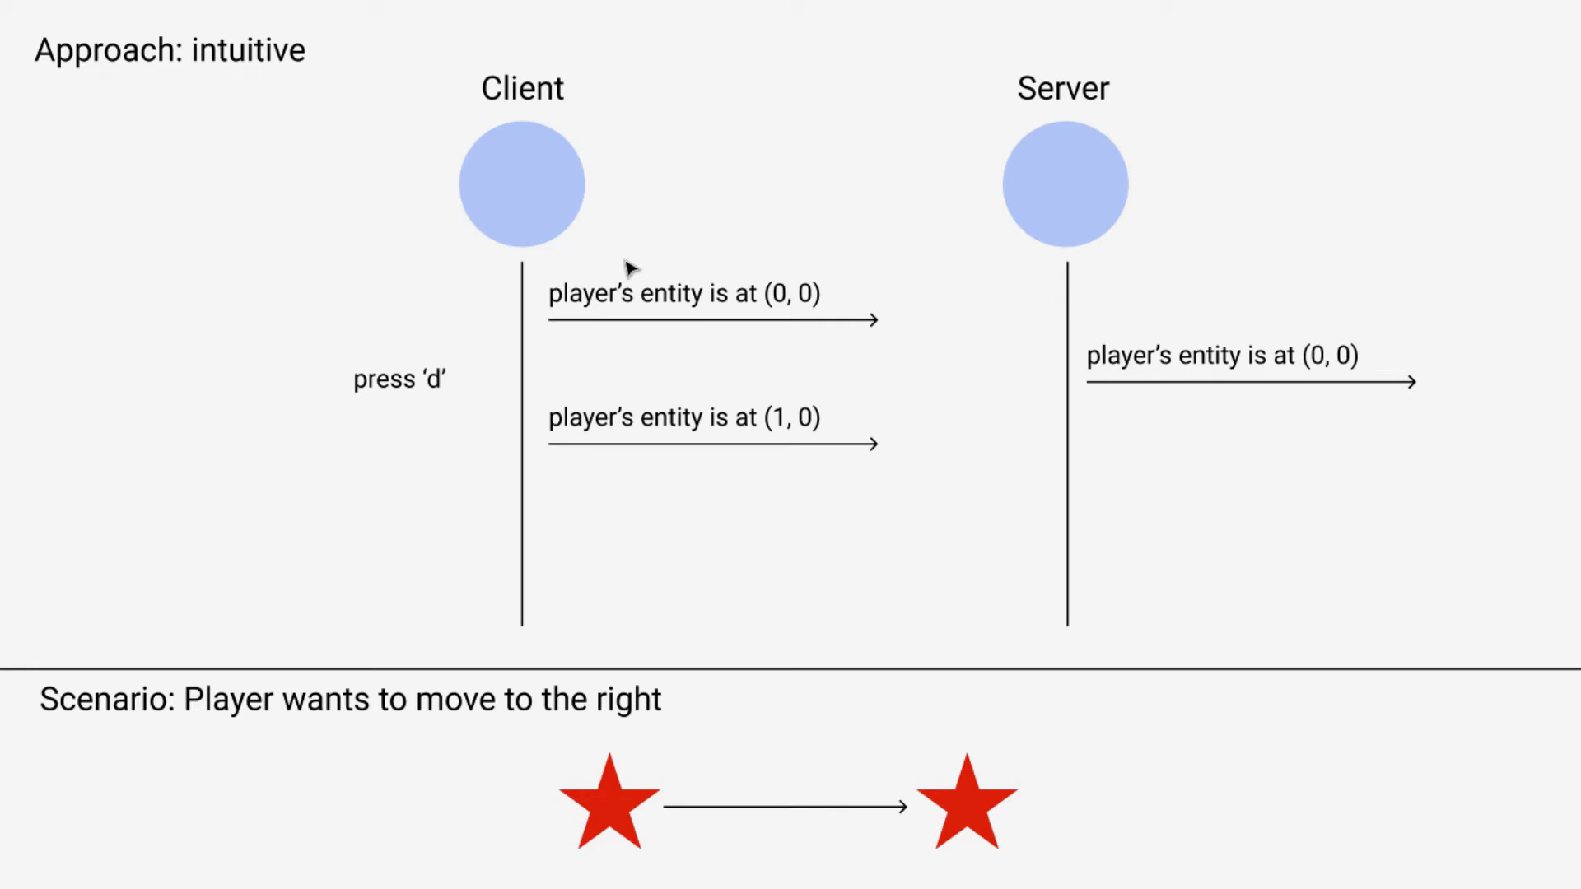
{"action": "mouse_move", "coordinate": [690, 232]}
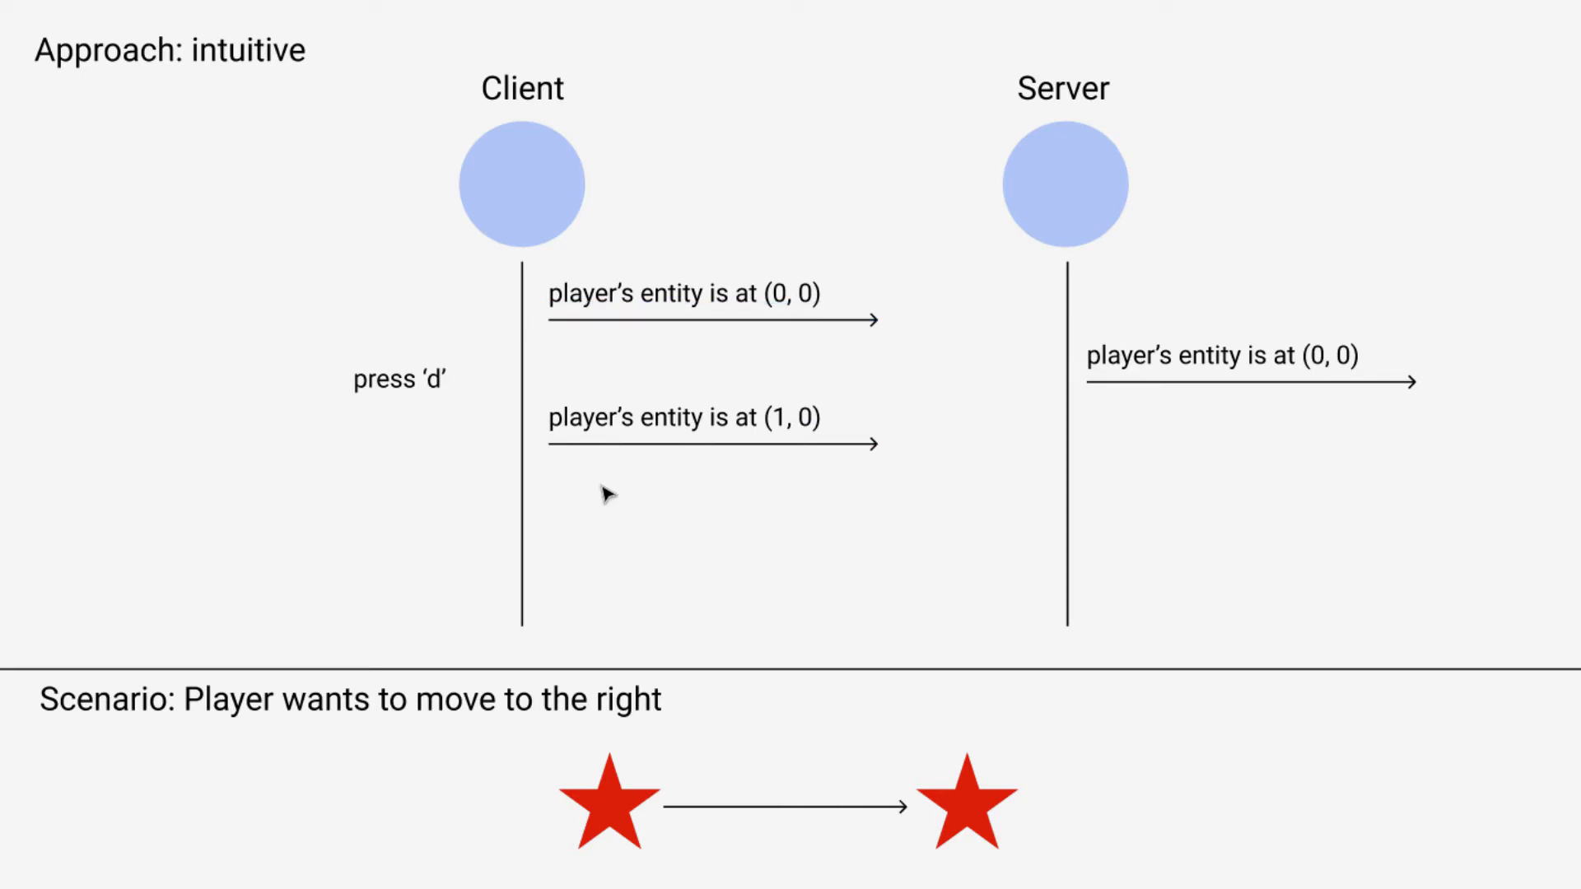
{"action": "mouse_move", "coordinate": [550, 357]}
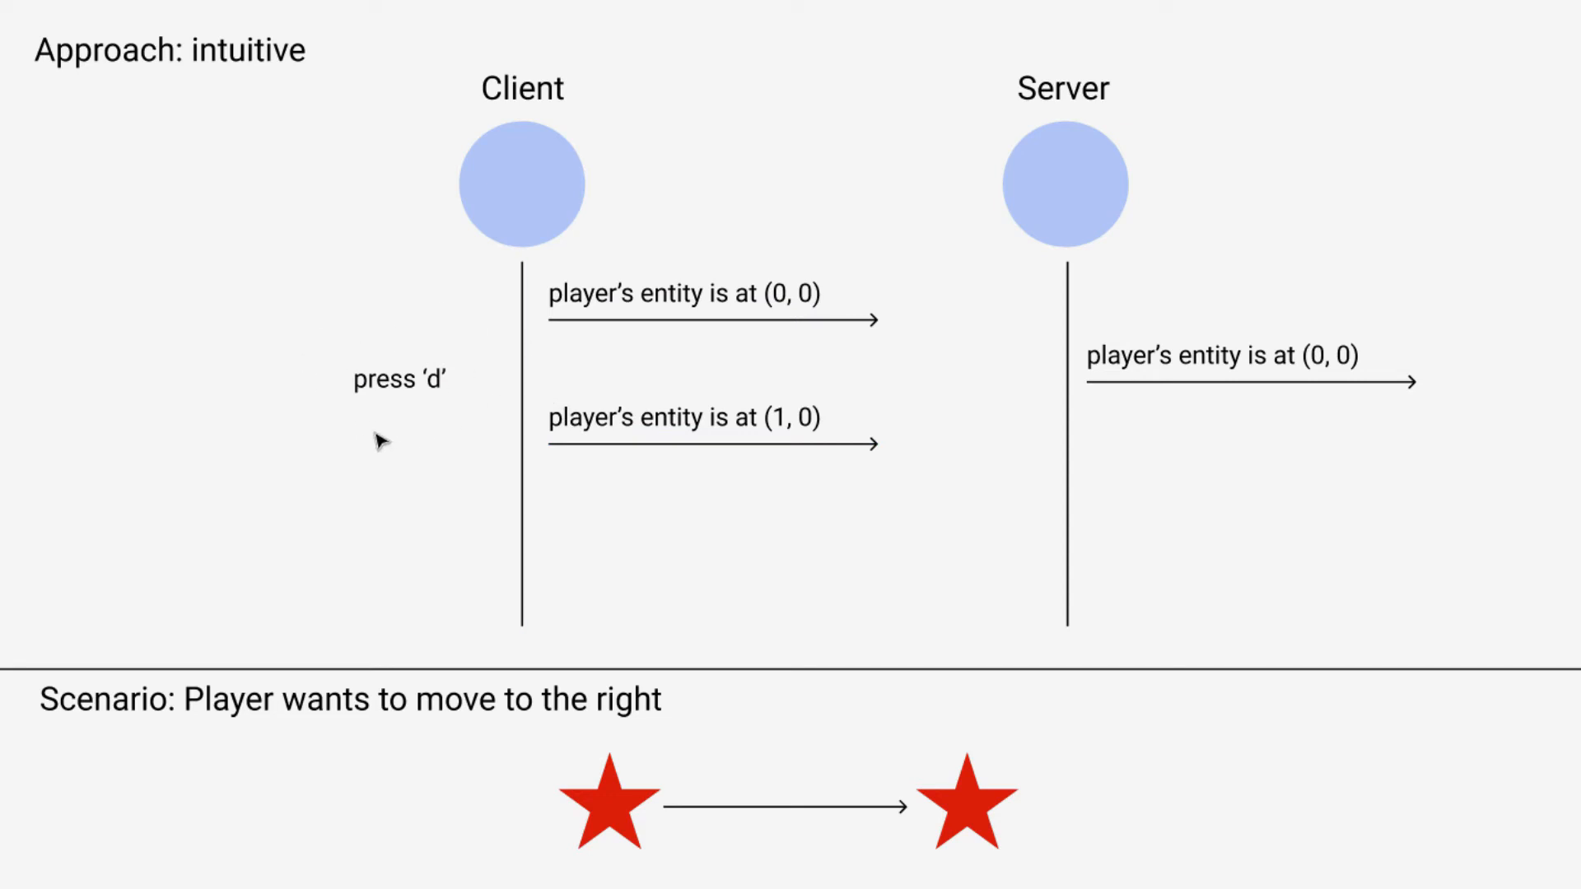
{"action": "mouse_move", "coordinate": [626, 381]}
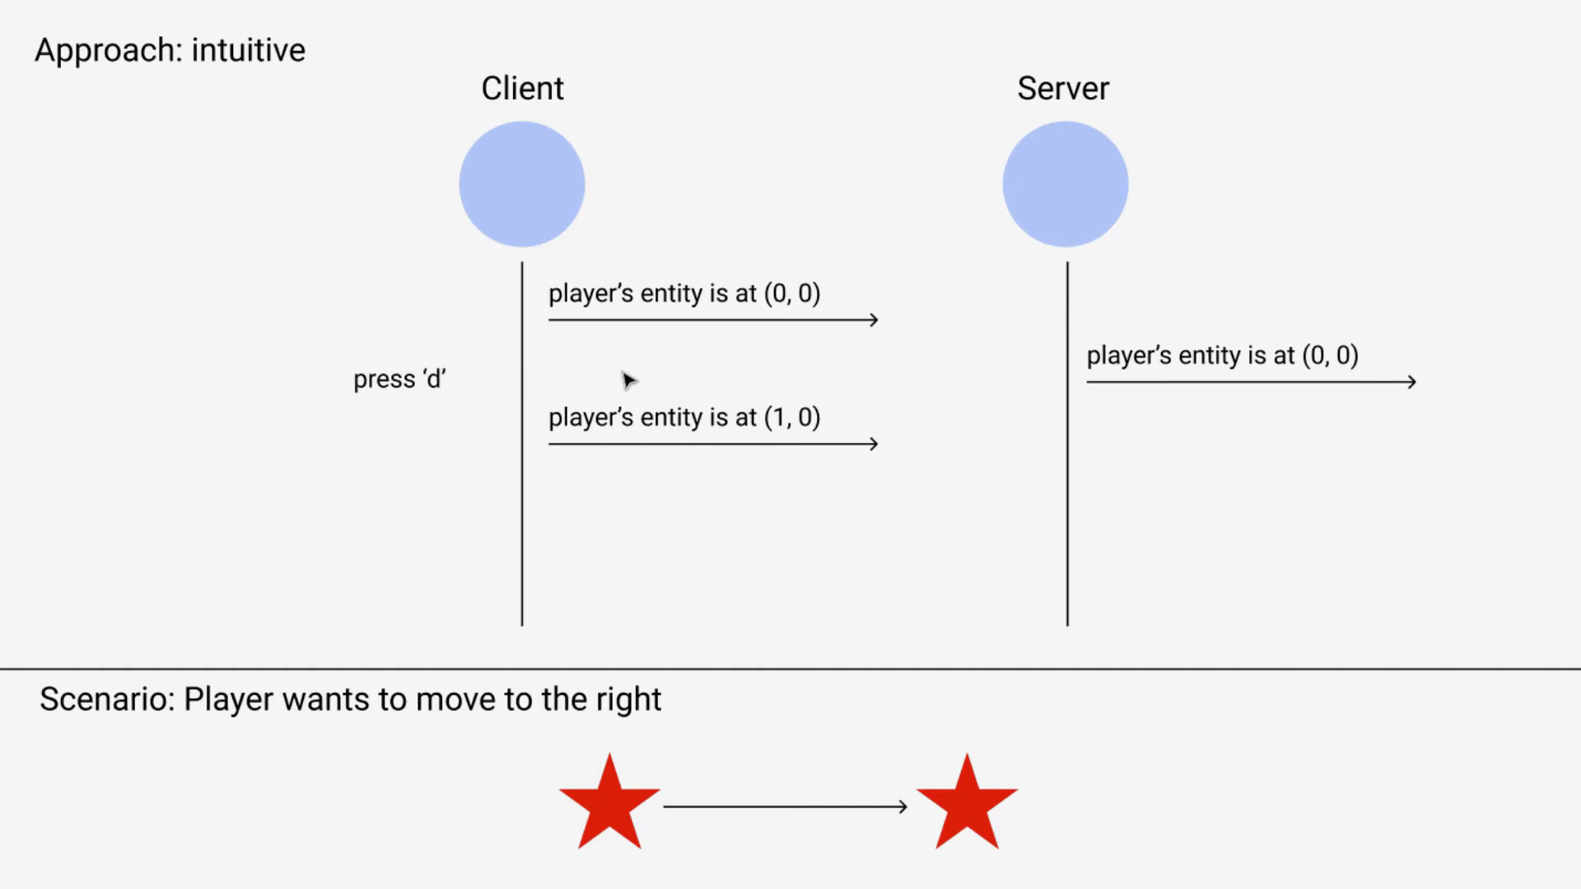
{"action": "mouse_move", "coordinate": [590, 403]}
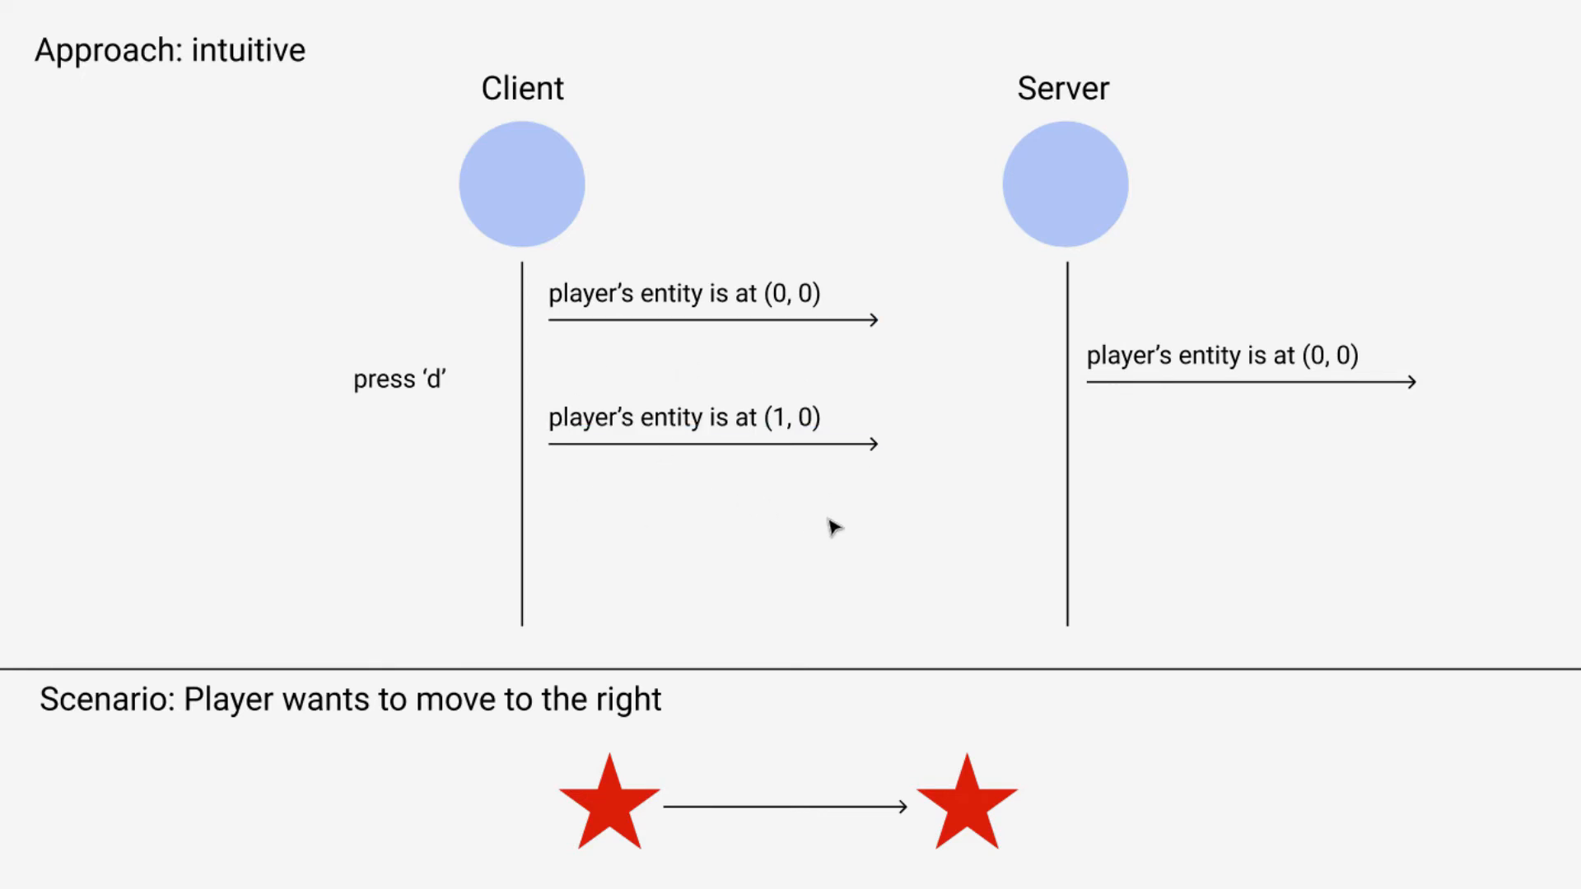
{"action": "mouse_move", "coordinate": [729, 484]}
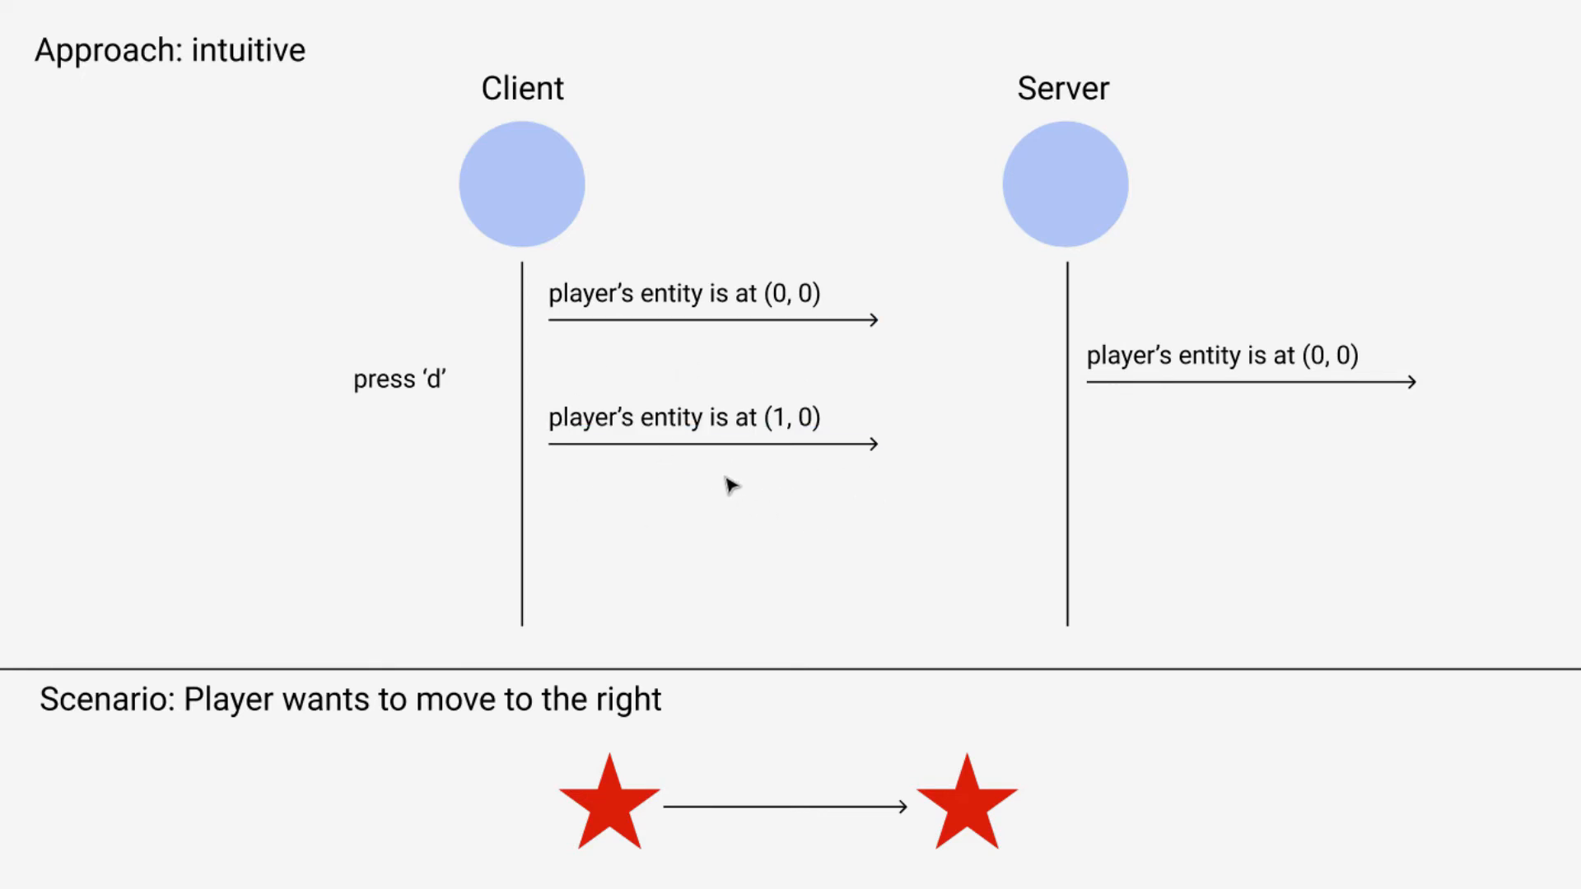
{"action": "mouse_move", "coordinate": [898, 481]}
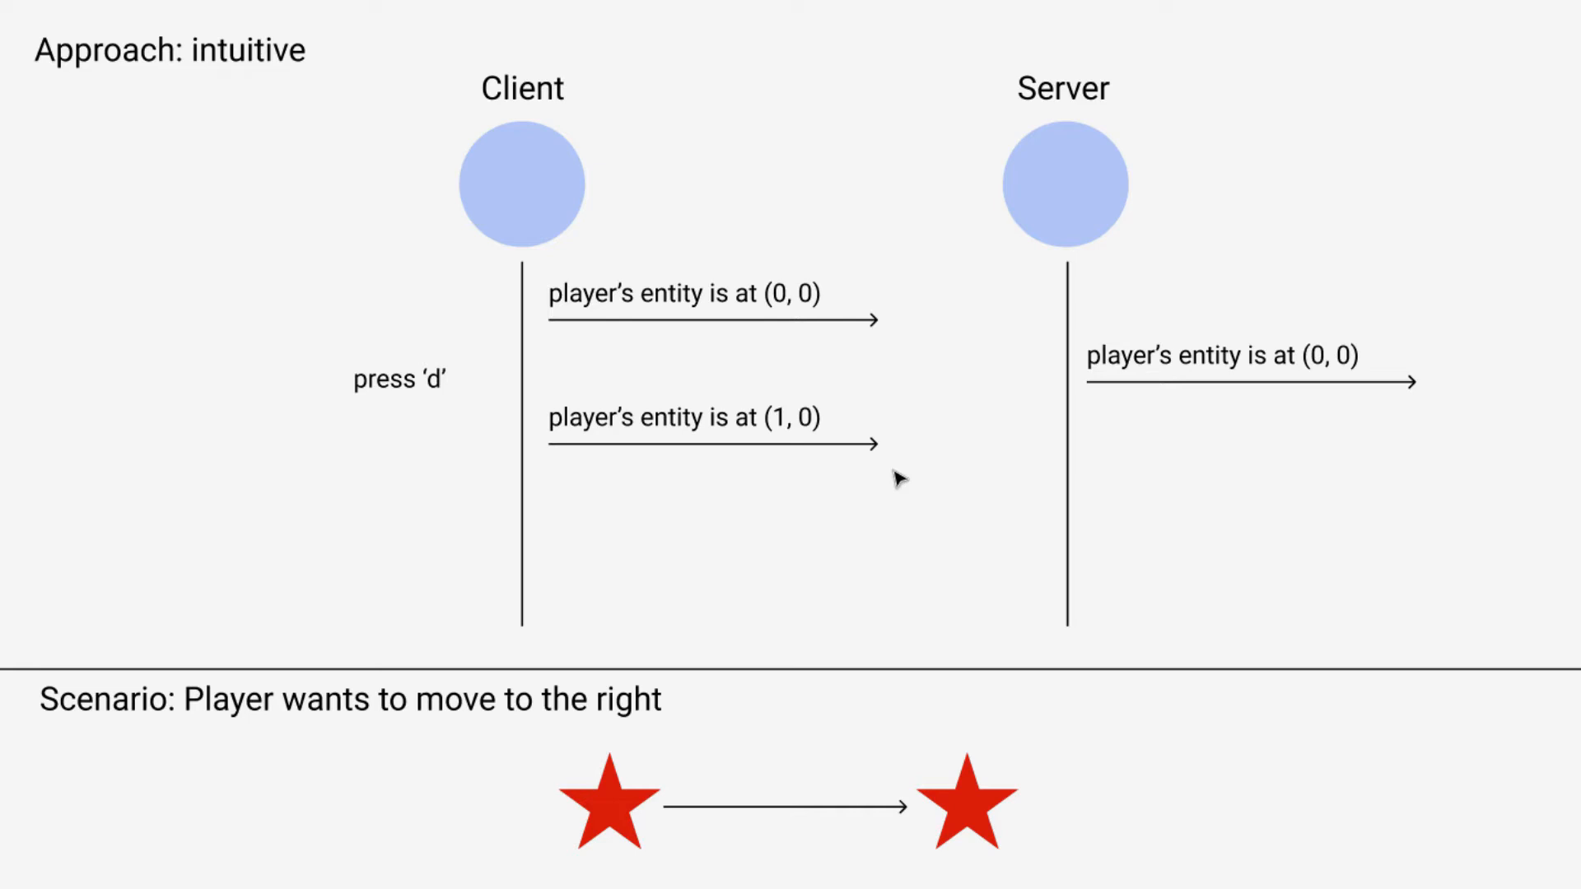
{"action": "mouse_move", "coordinate": [900, 488]}
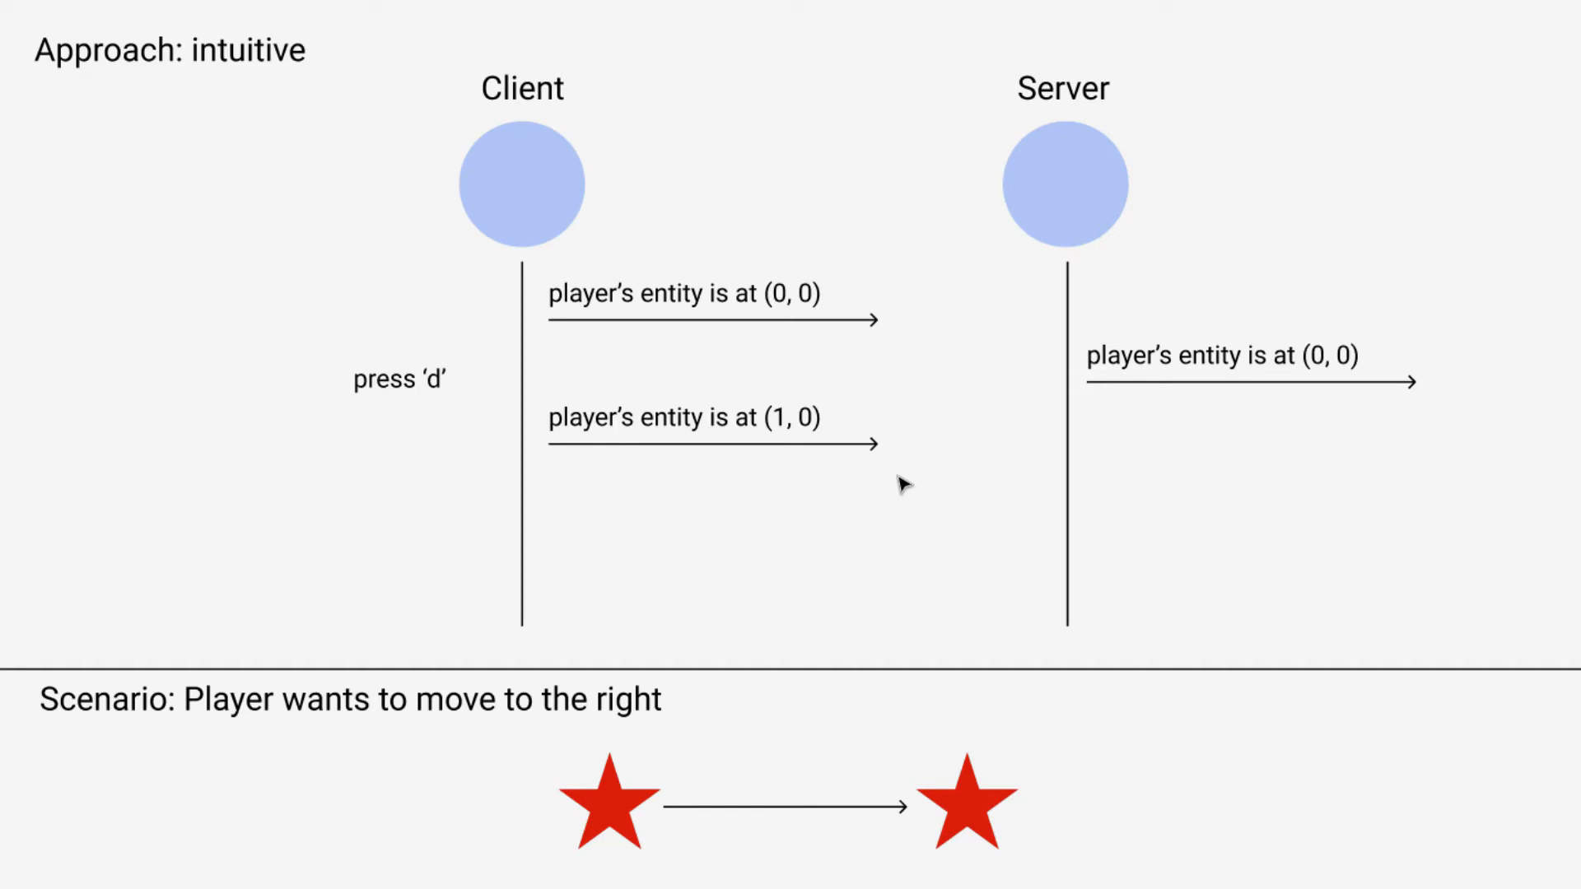
{"action": "mouse_move", "coordinate": [428, 428]}
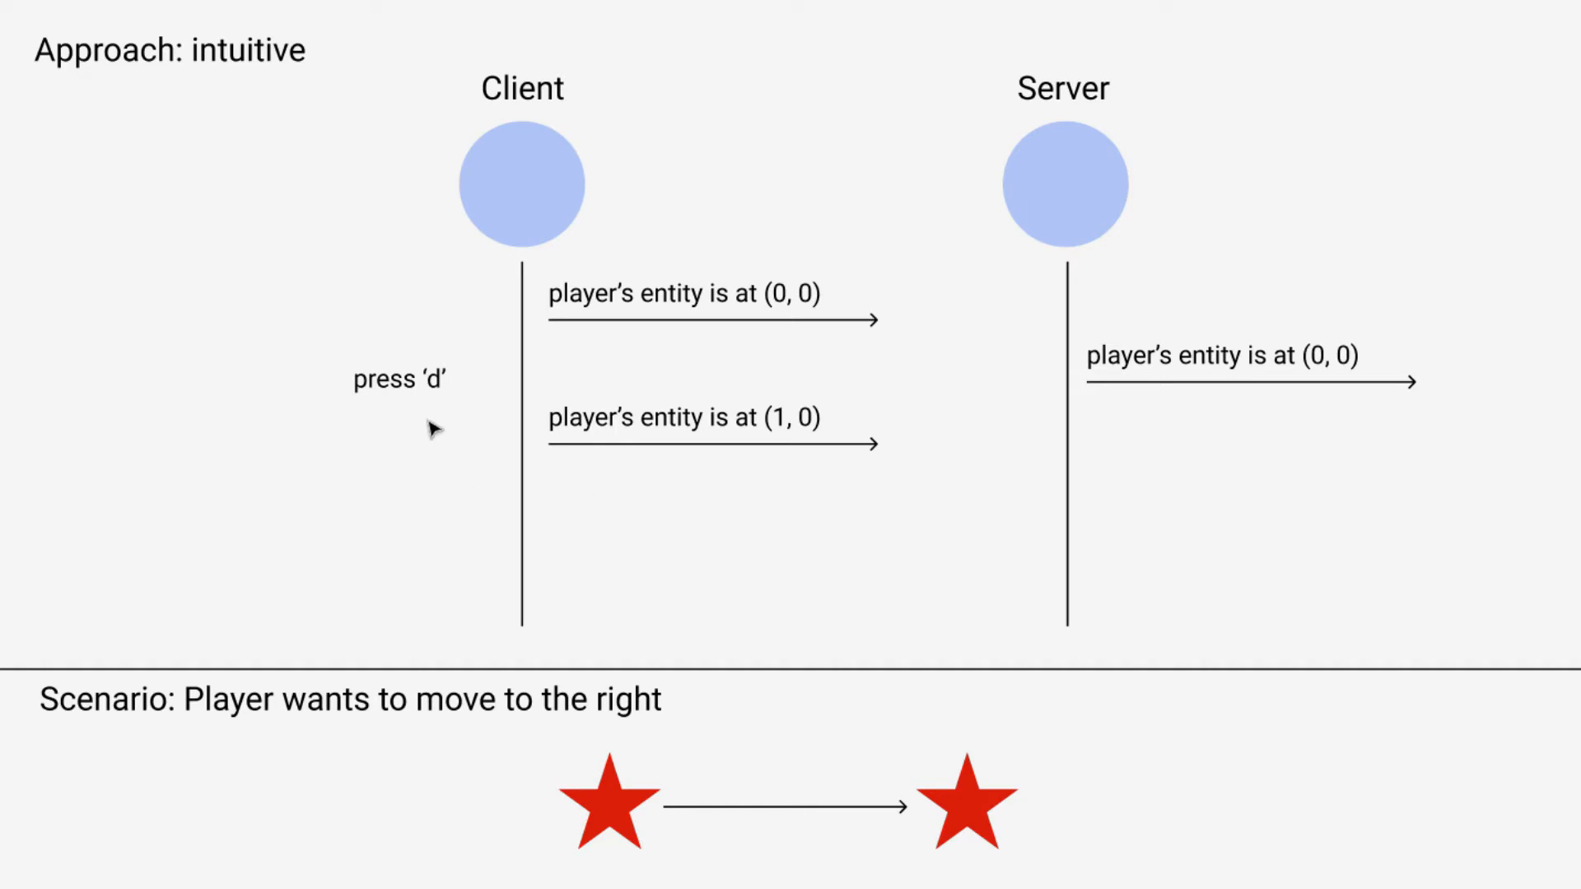
{"action": "mouse_move", "coordinate": [784, 494]}
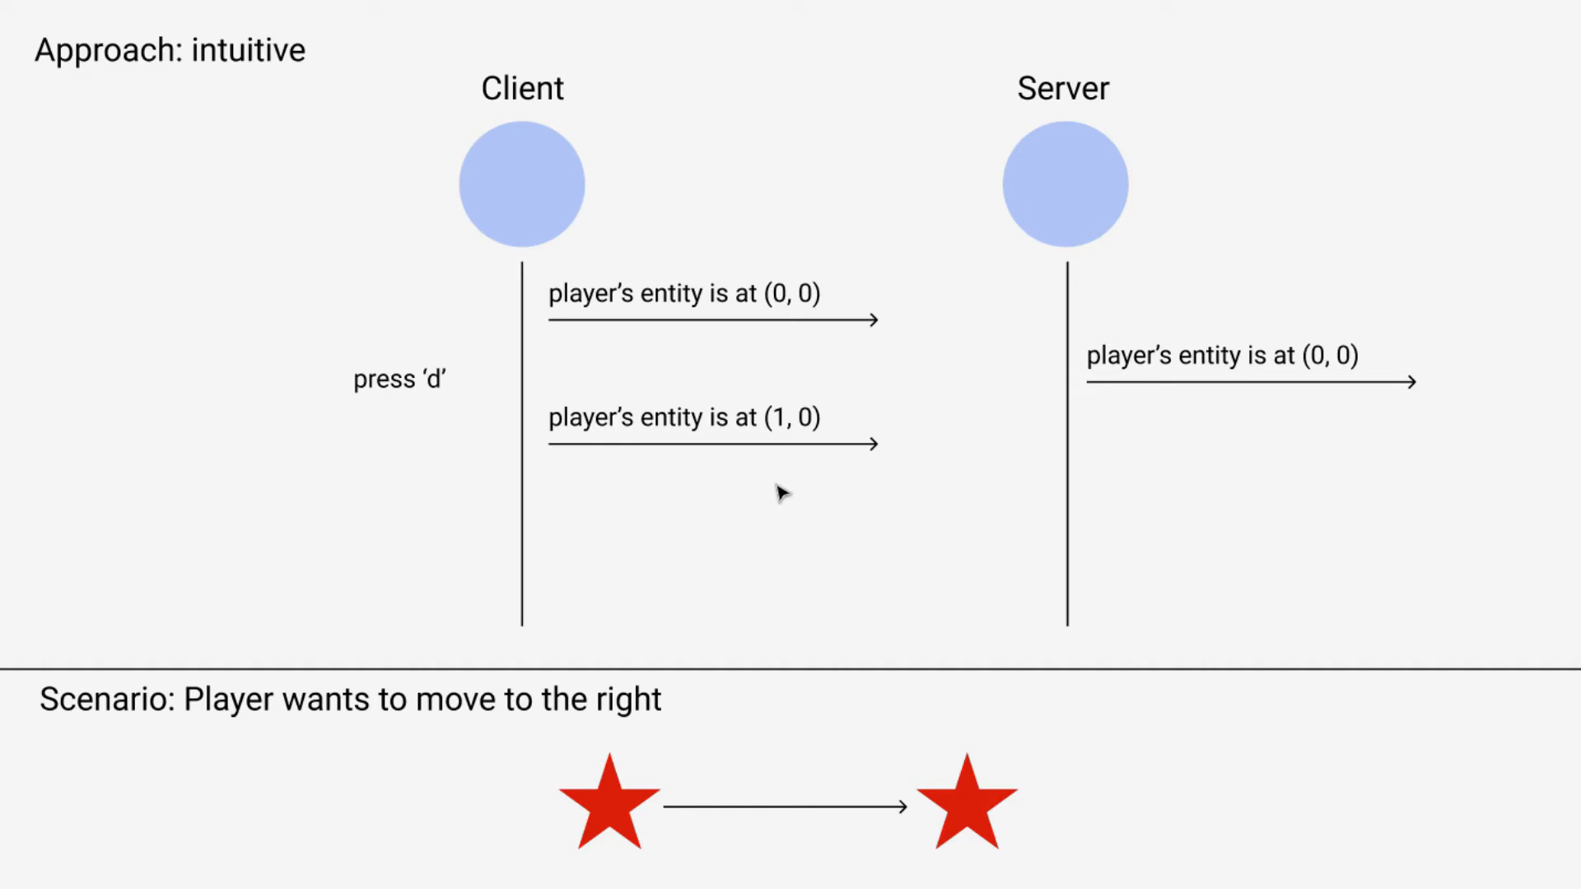
{"action": "mouse_move", "coordinate": [1225, 462]}
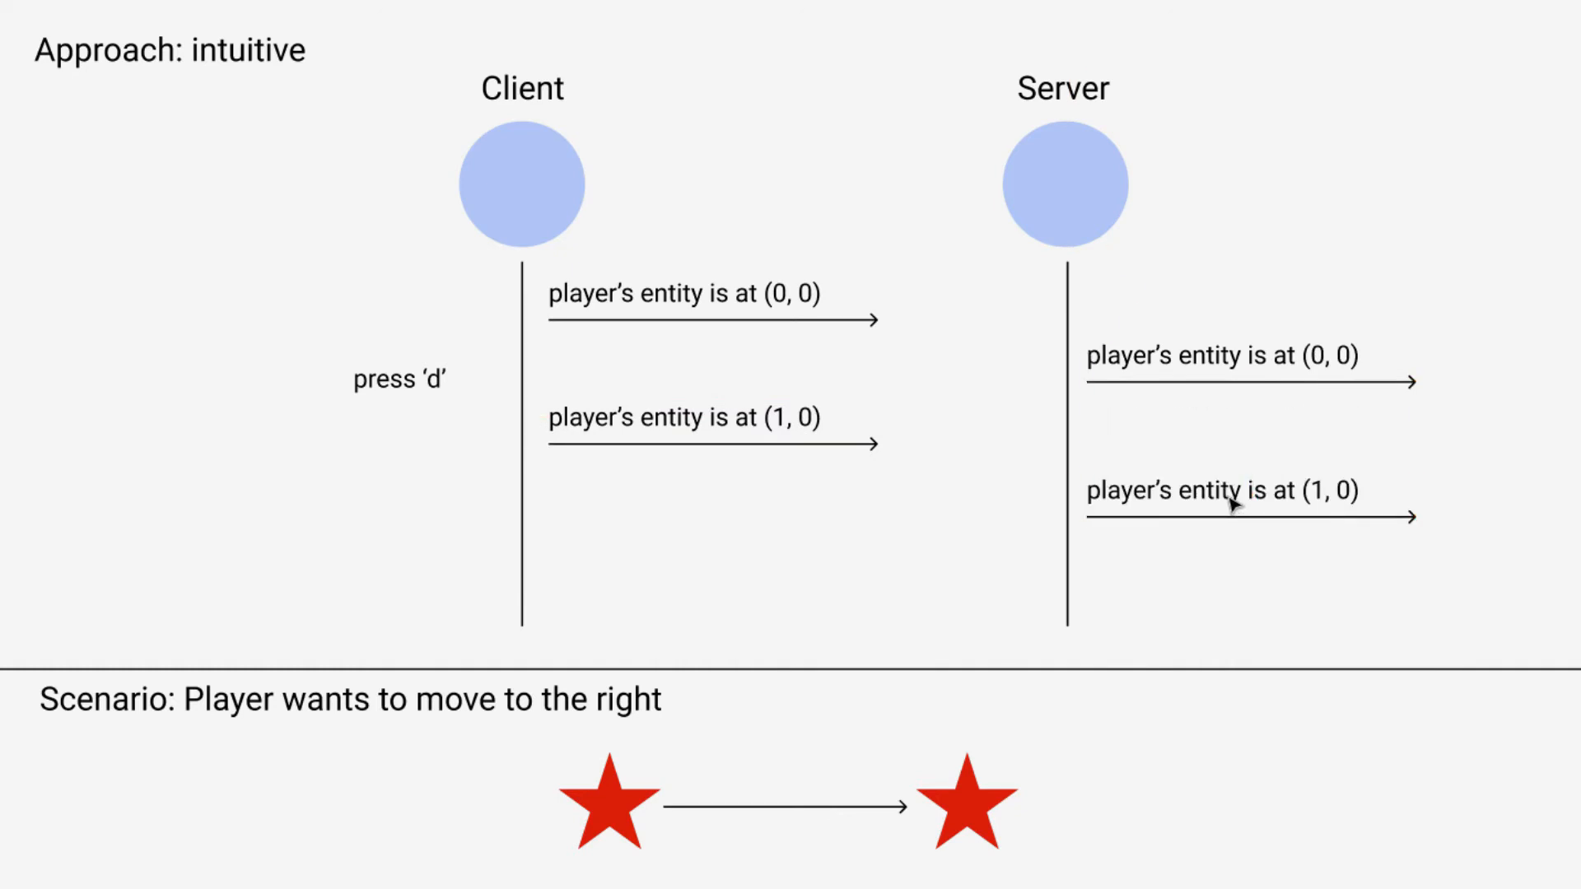
{"action": "mouse_move", "coordinate": [781, 623]}
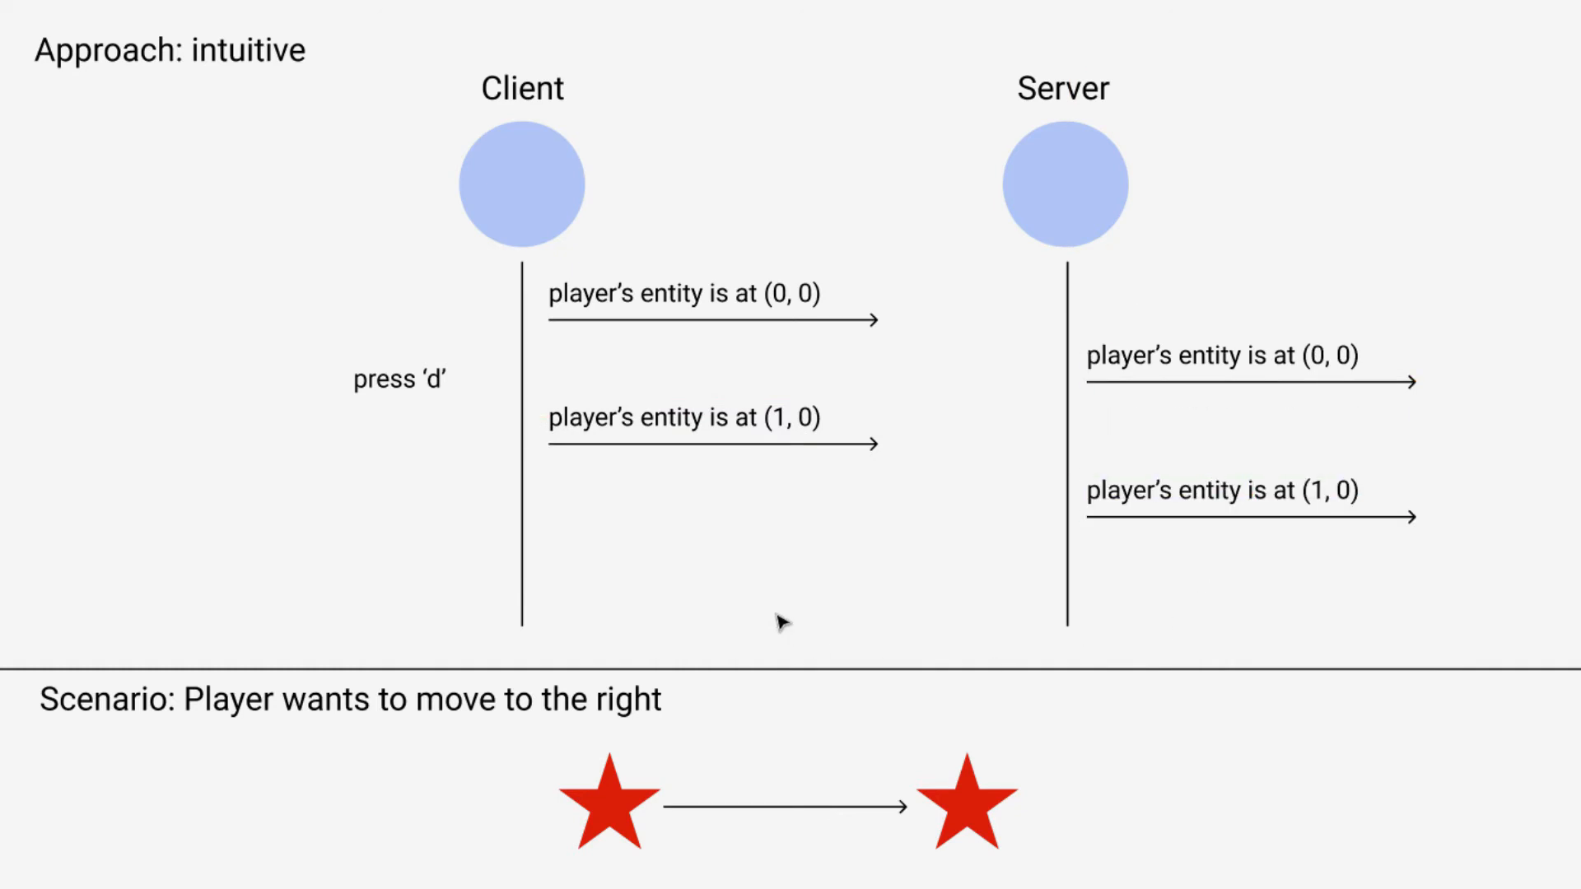
{"action": "mouse_move", "coordinate": [251, 554]}
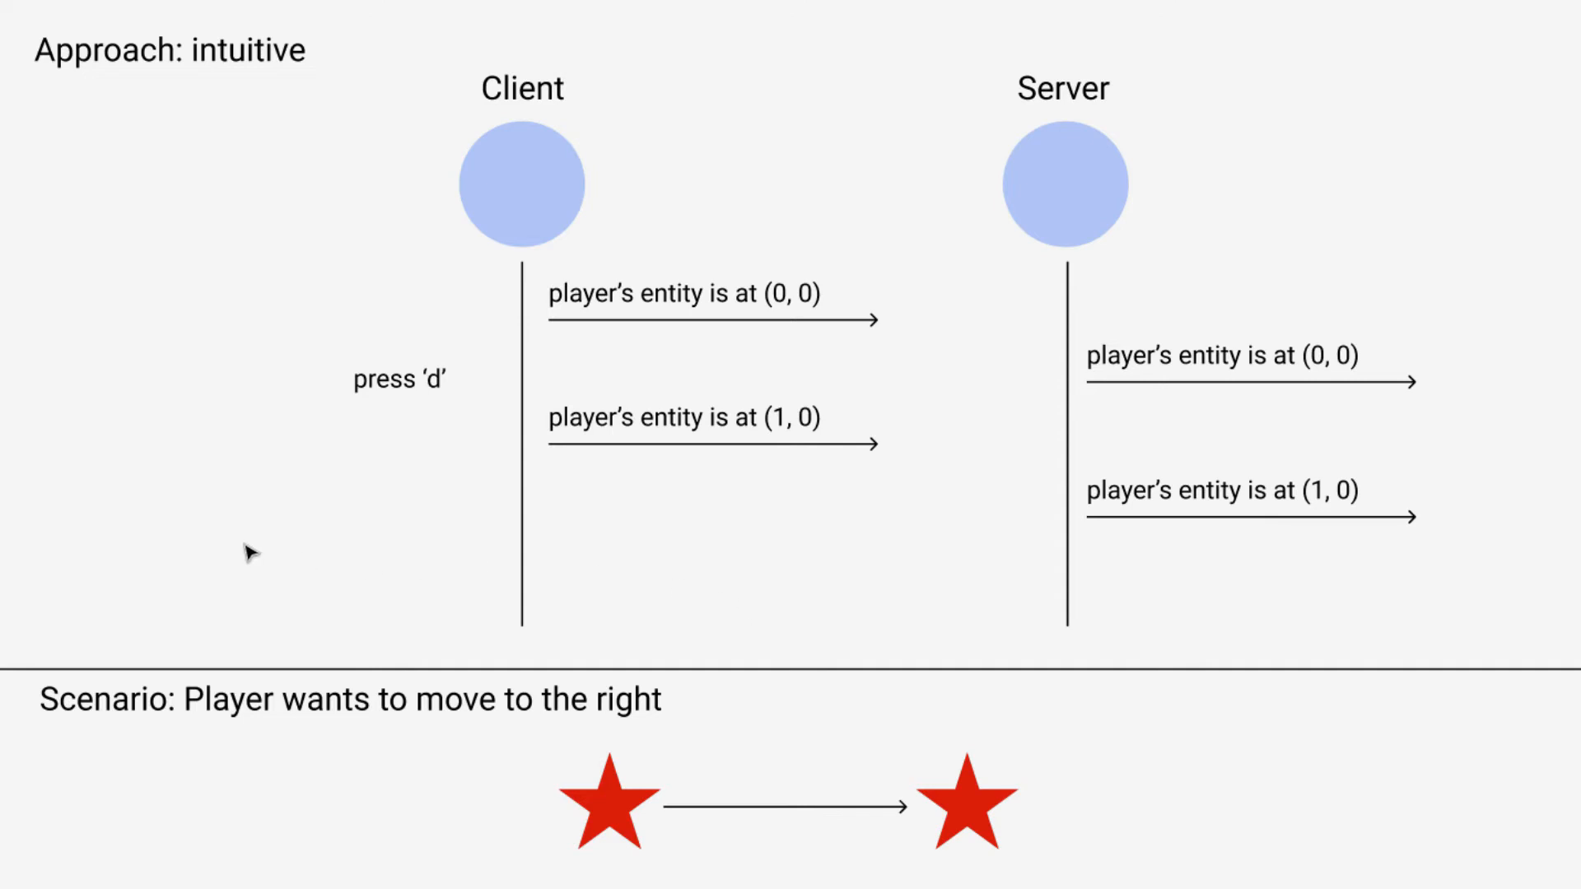
{"action": "mouse_move", "coordinate": [277, 539]}
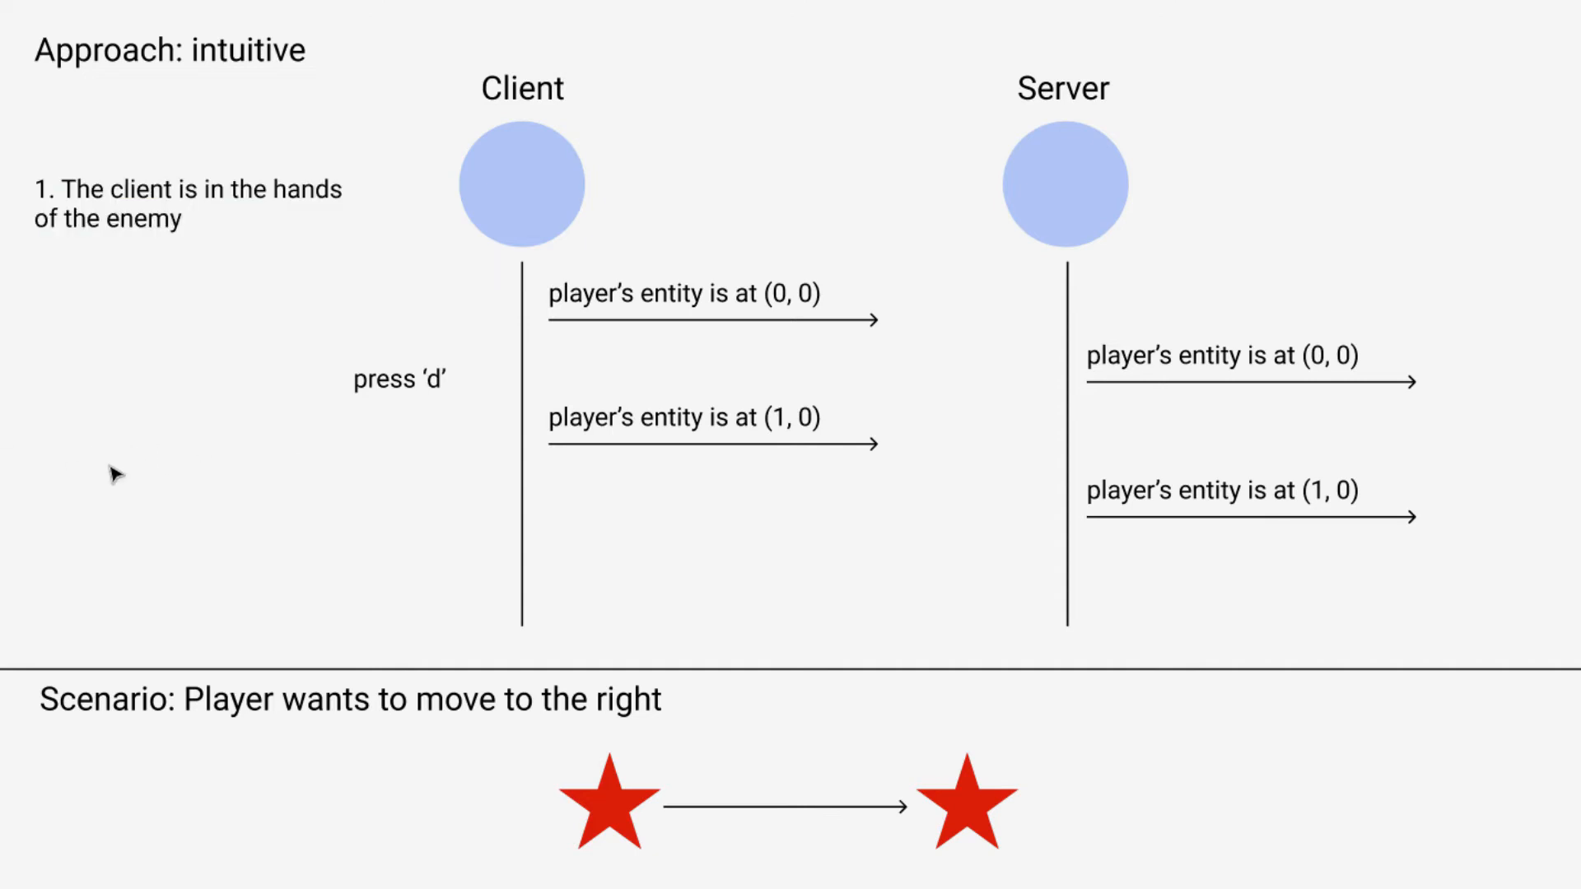
{"action": "mouse_move", "coordinate": [733, 196]}
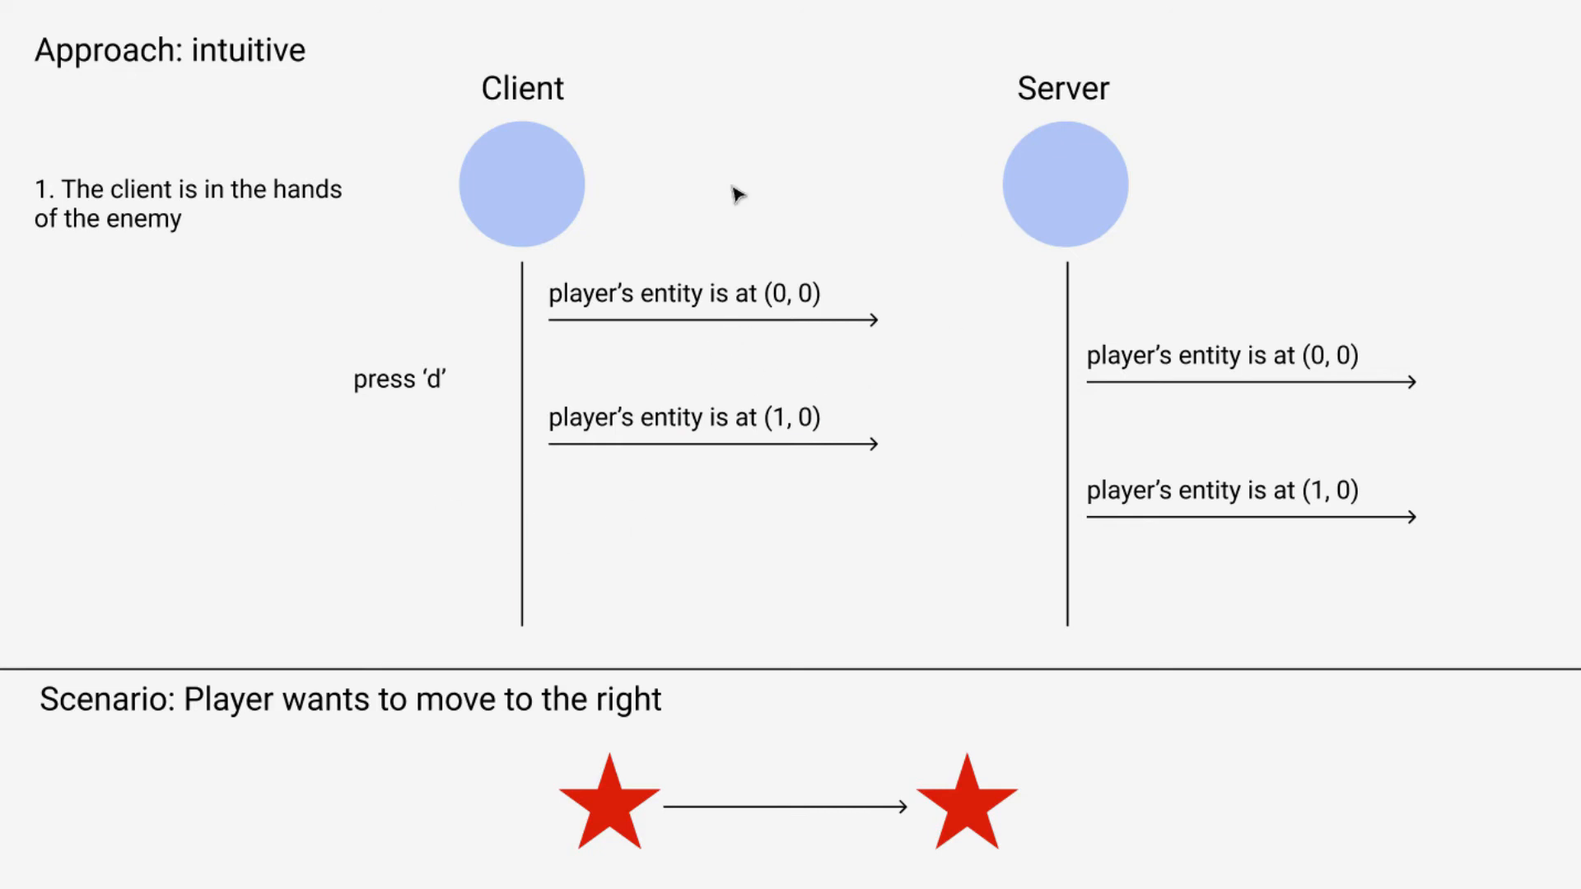
{"action": "mouse_move", "coordinate": [906, 496]}
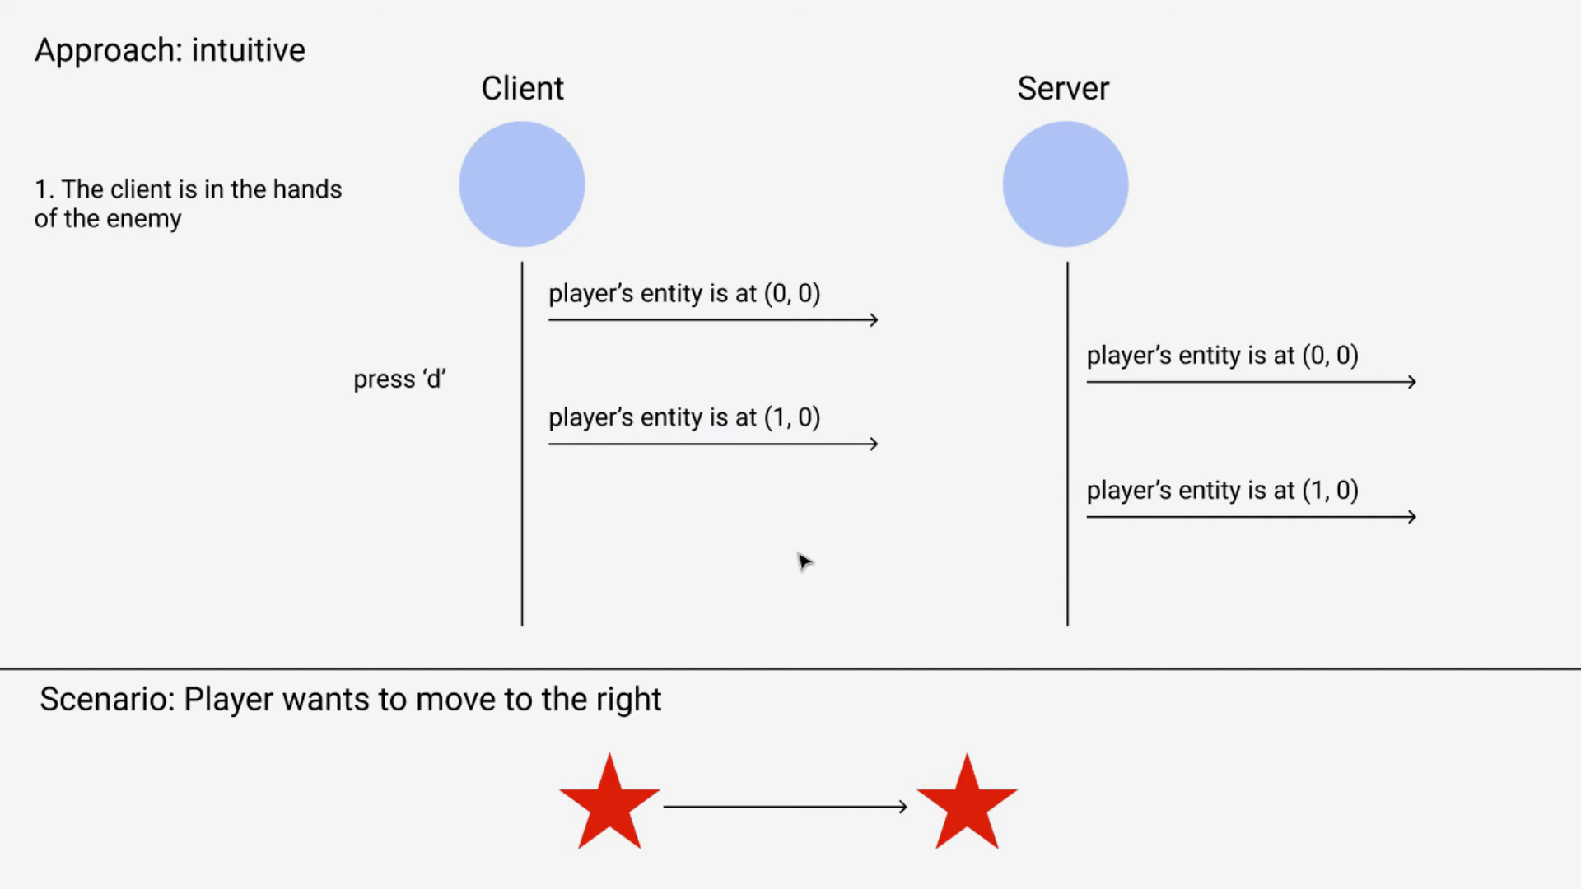
{"action": "mouse_move", "coordinate": [775, 509]}
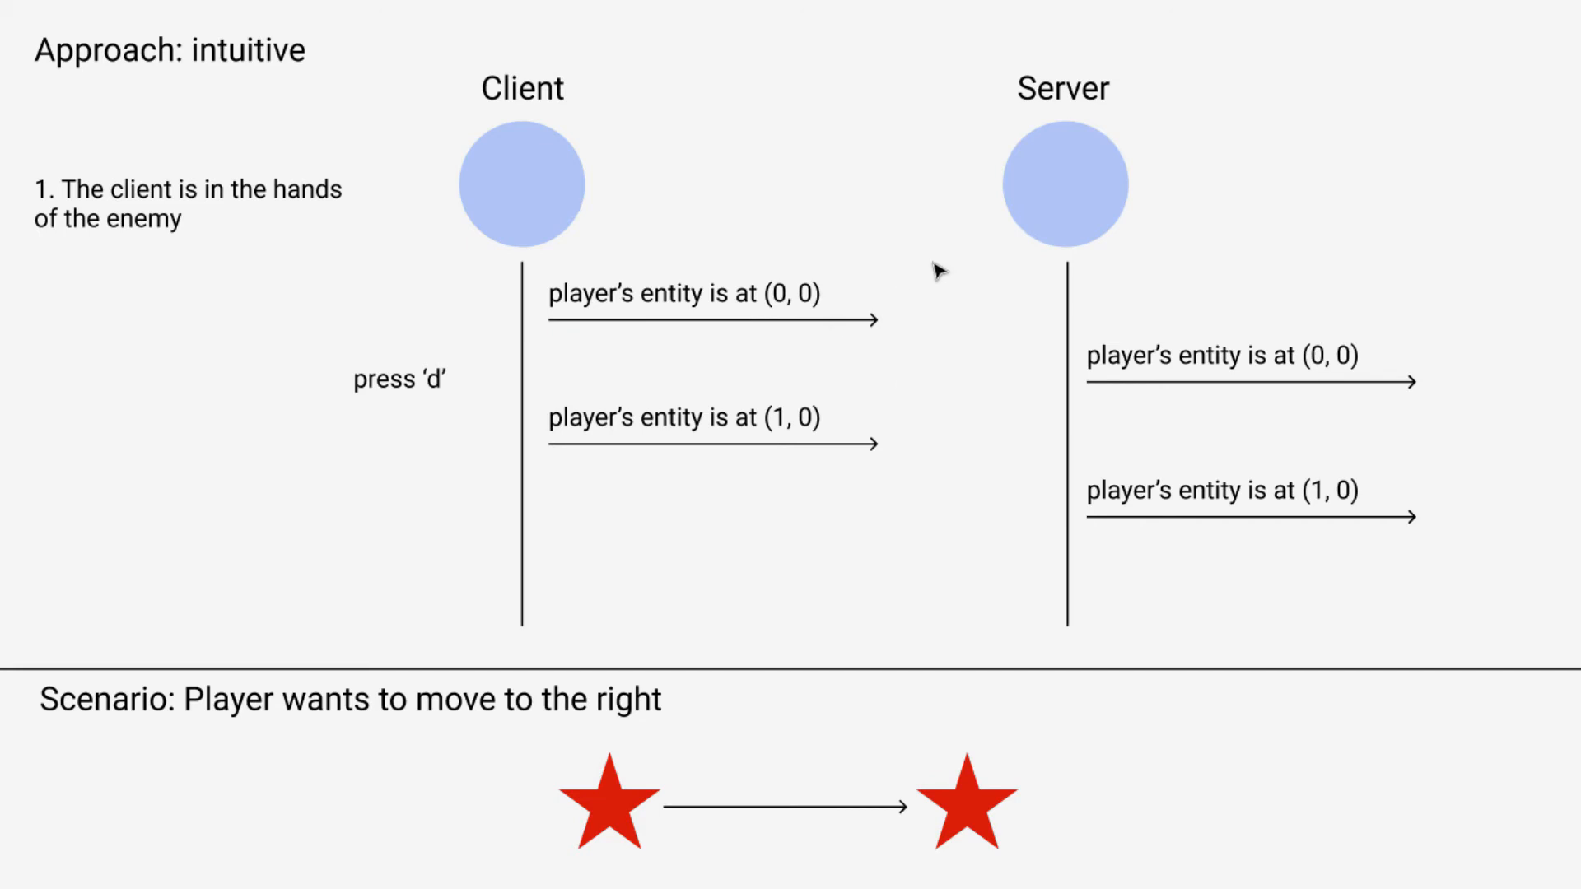
{"action": "mouse_move", "coordinate": [960, 204]}
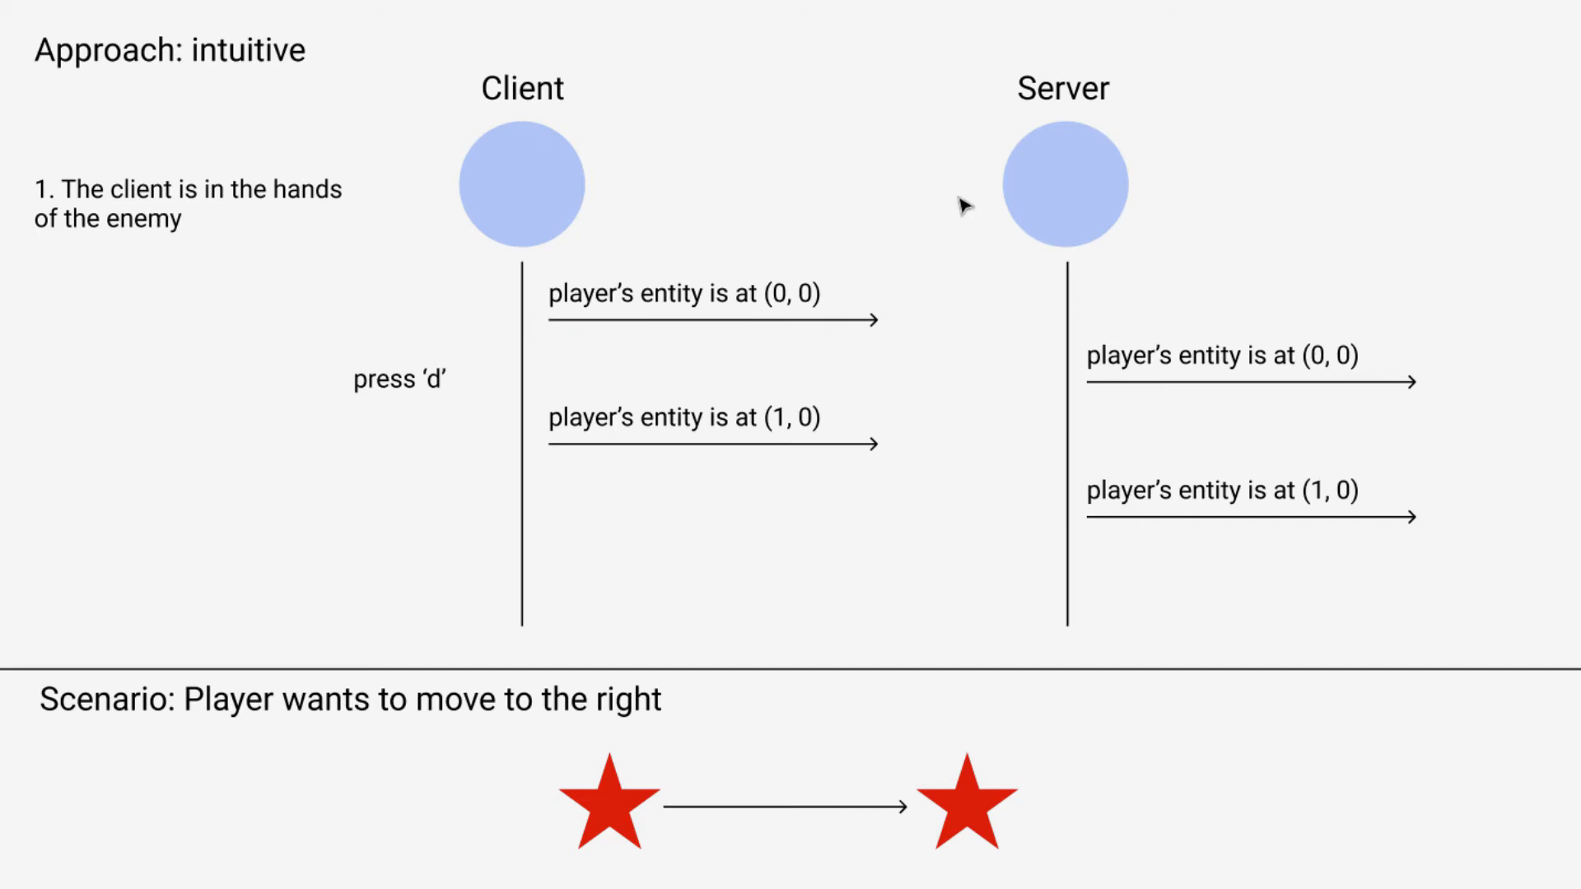
{"action": "mouse_move", "coordinate": [662, 220]}
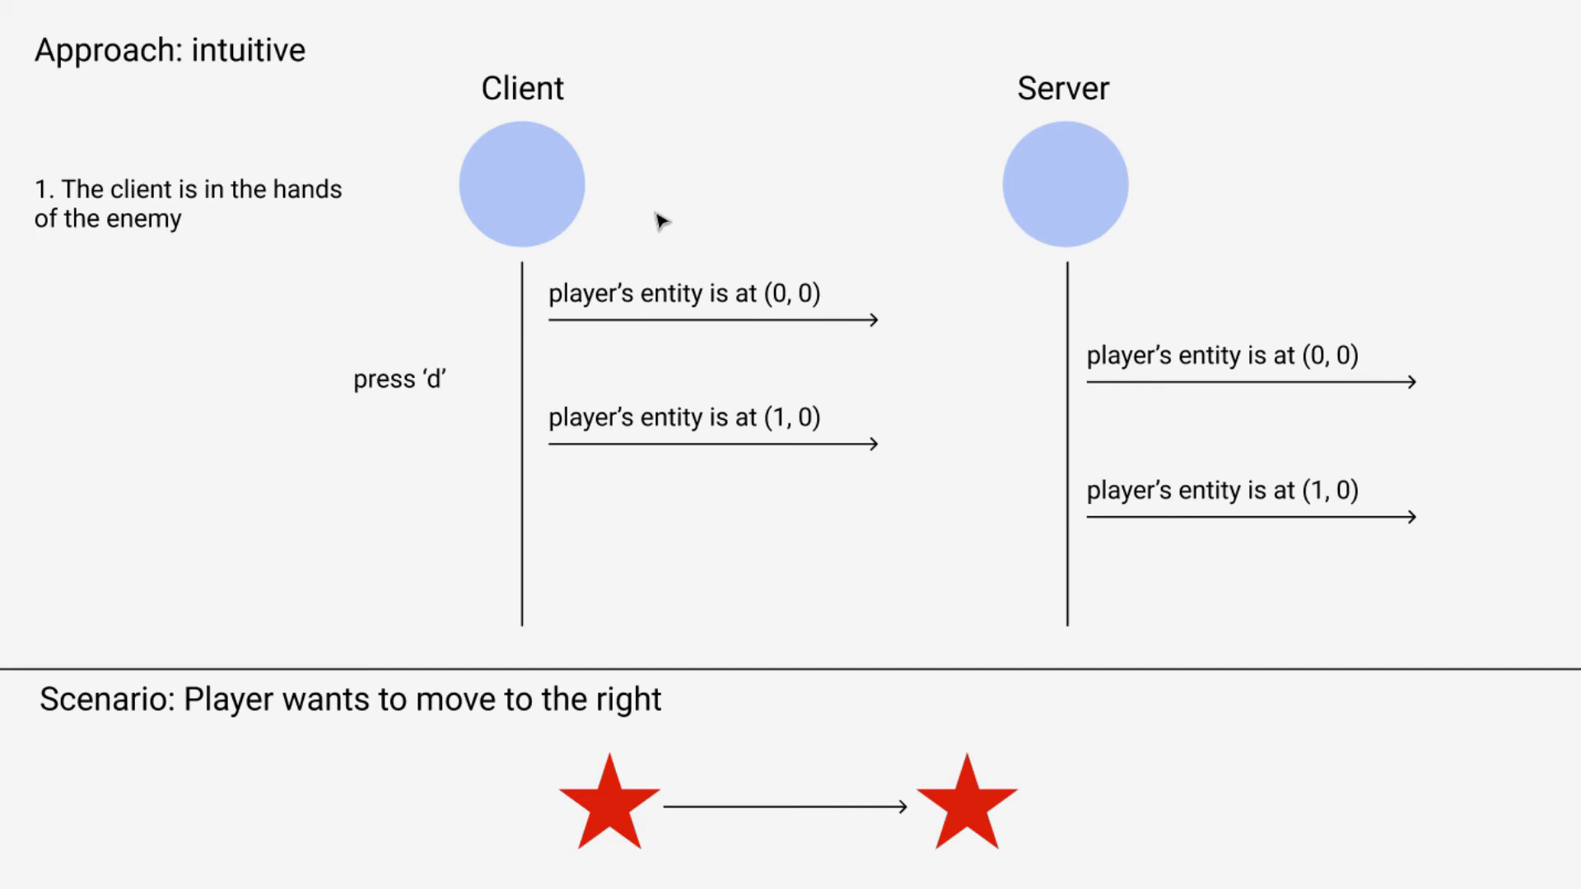
Retitle the diagram label to 'Approach: authoritative server'.
{"action": "double_click", "coordinate": [170, 51]}
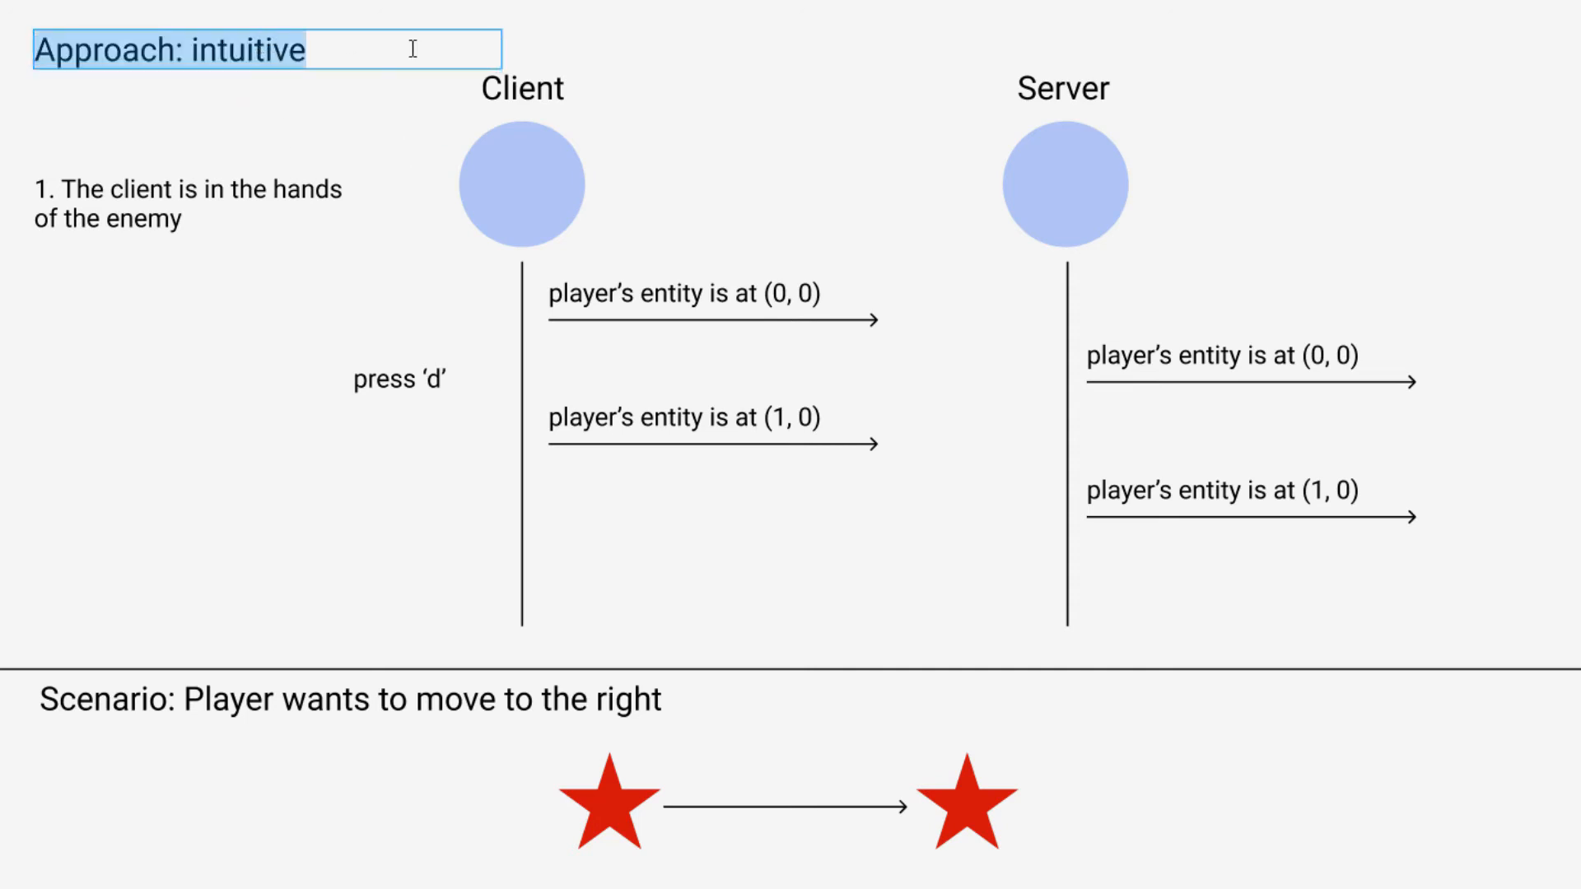
{"action": "type", "text": "authorita"}
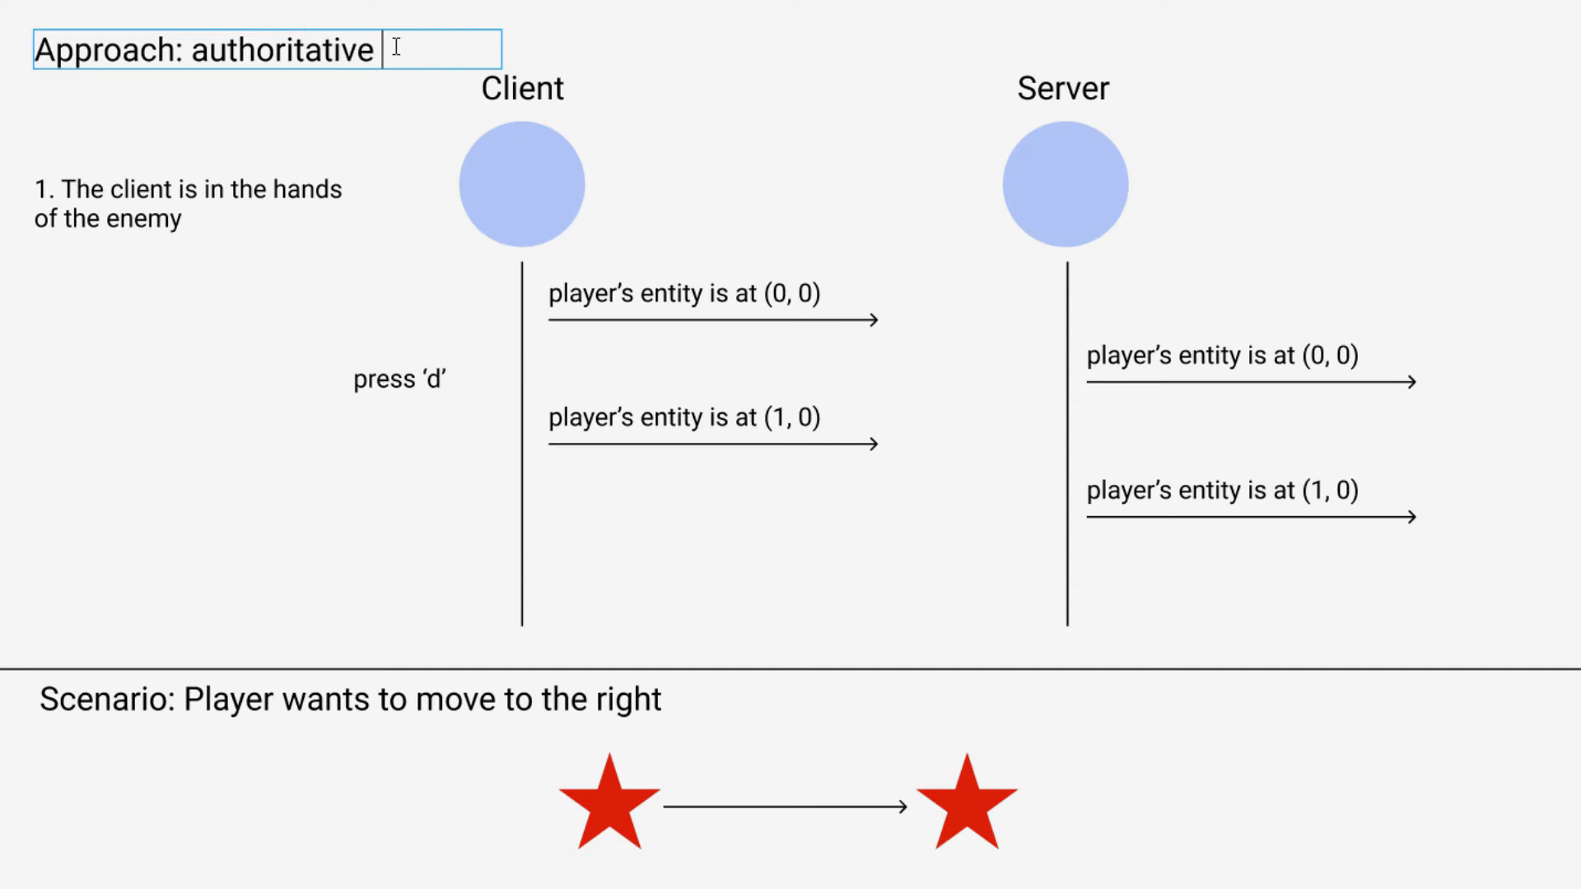
{"action": "type", "text": "server"}
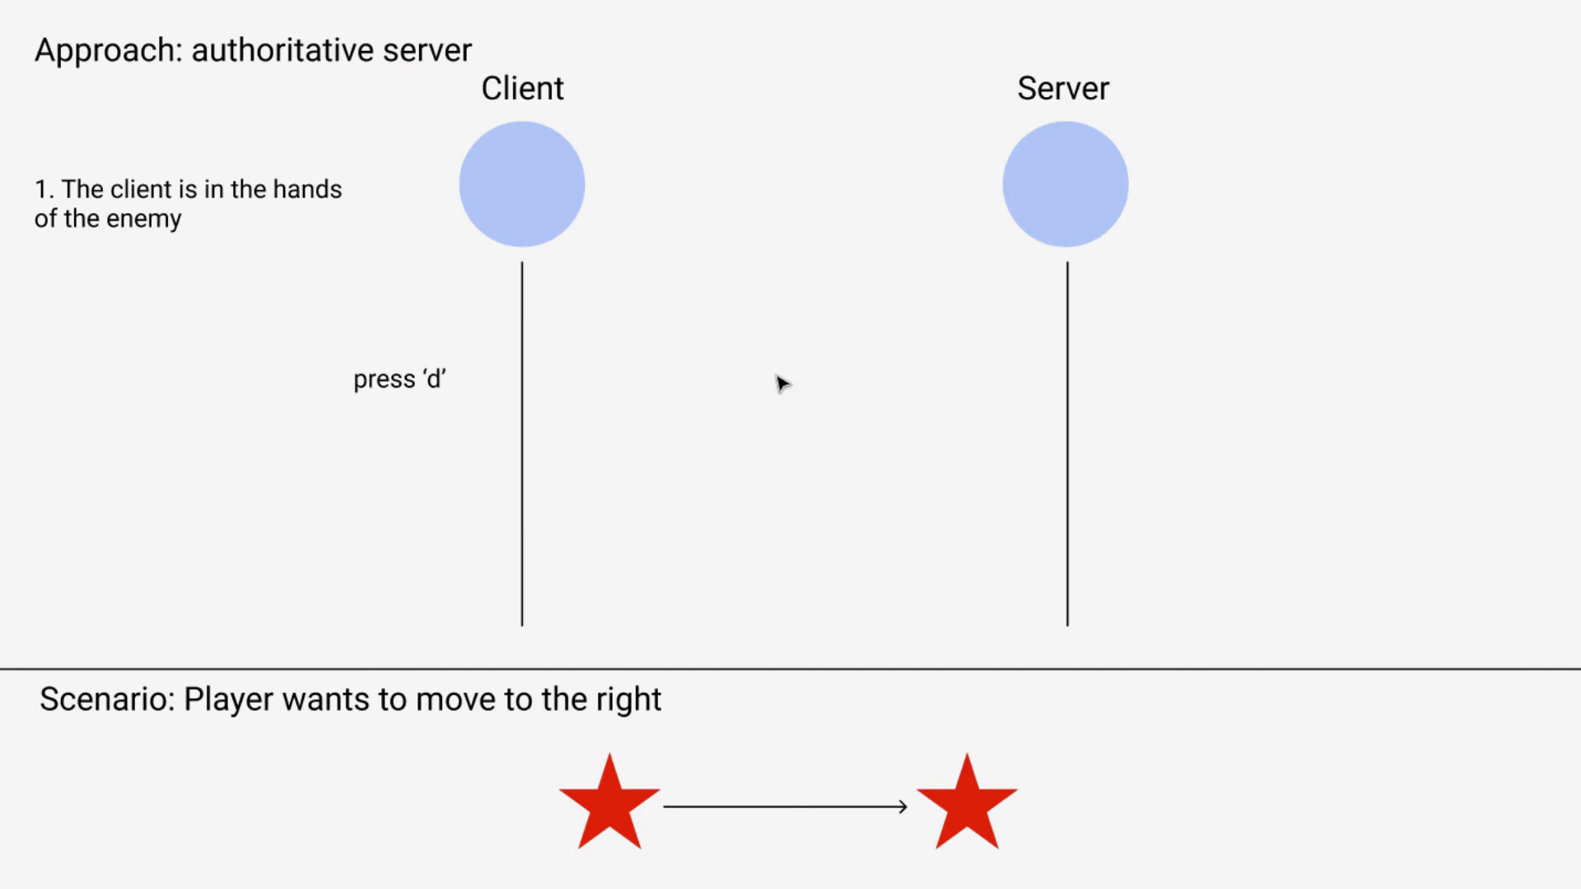
{"action": "mouse_move", "coordinate": [254, 178]}
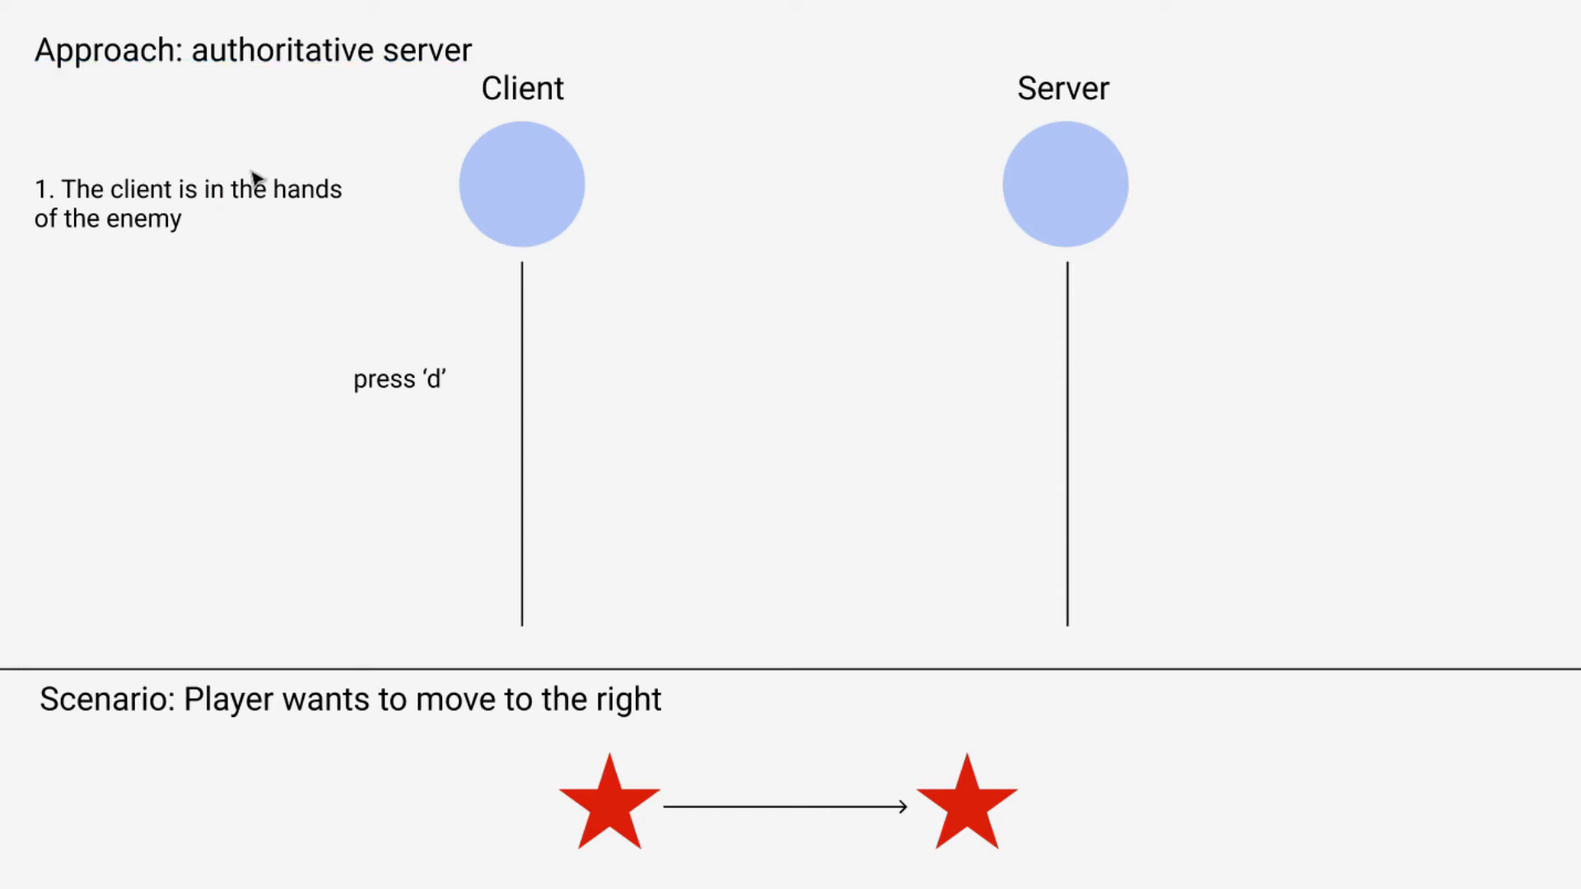
{"action": "mouse_move", "coordinate": [666, 375]}
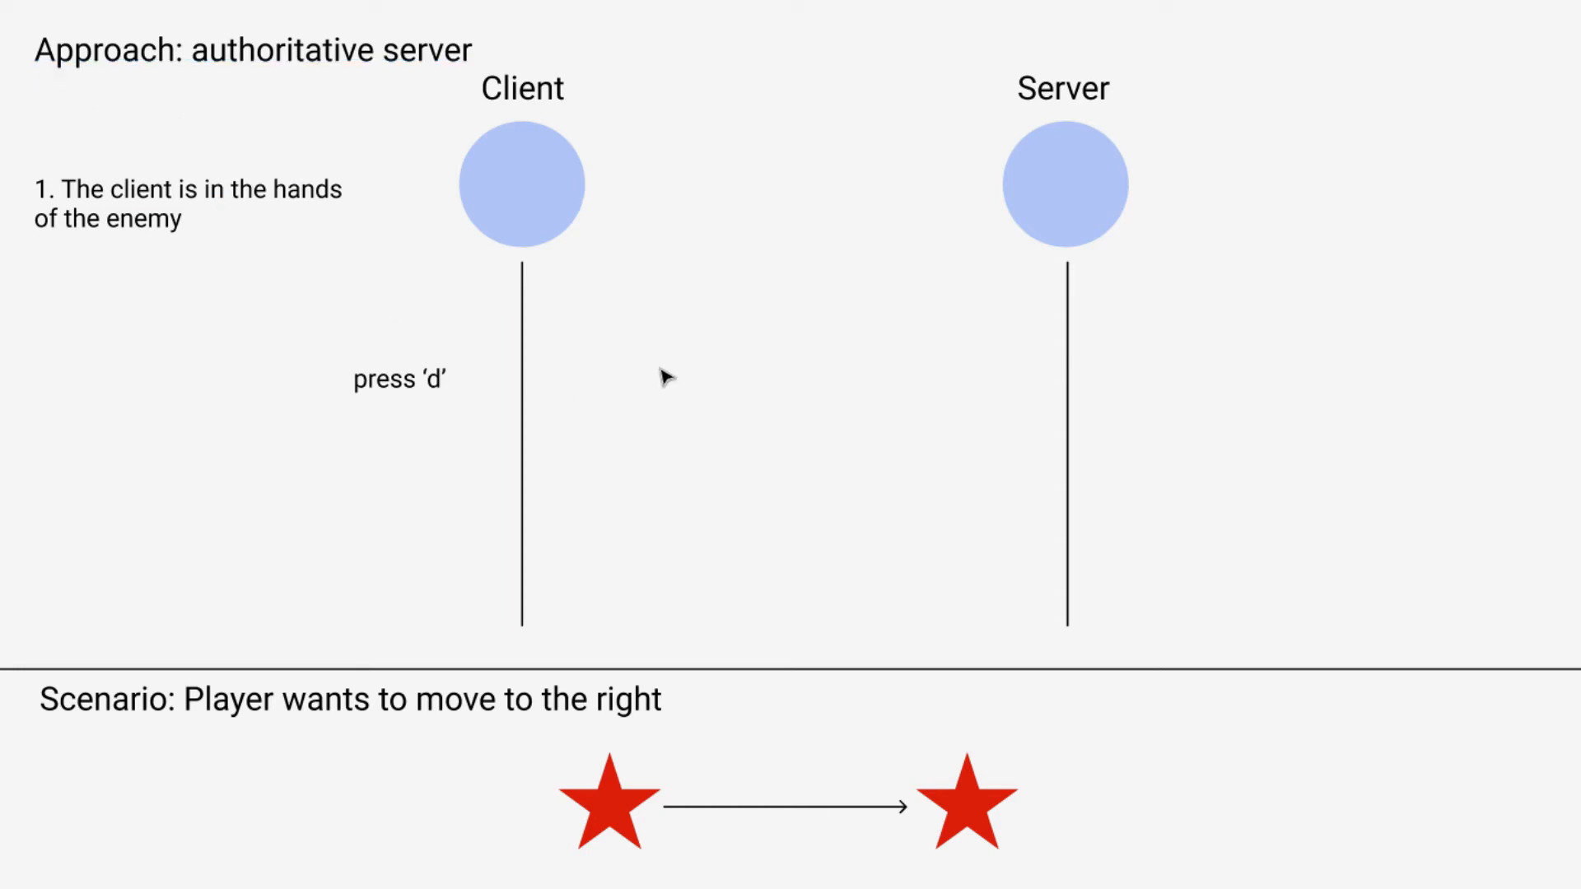
{"action": "mouse_move", "coordinate": [605, 874]}
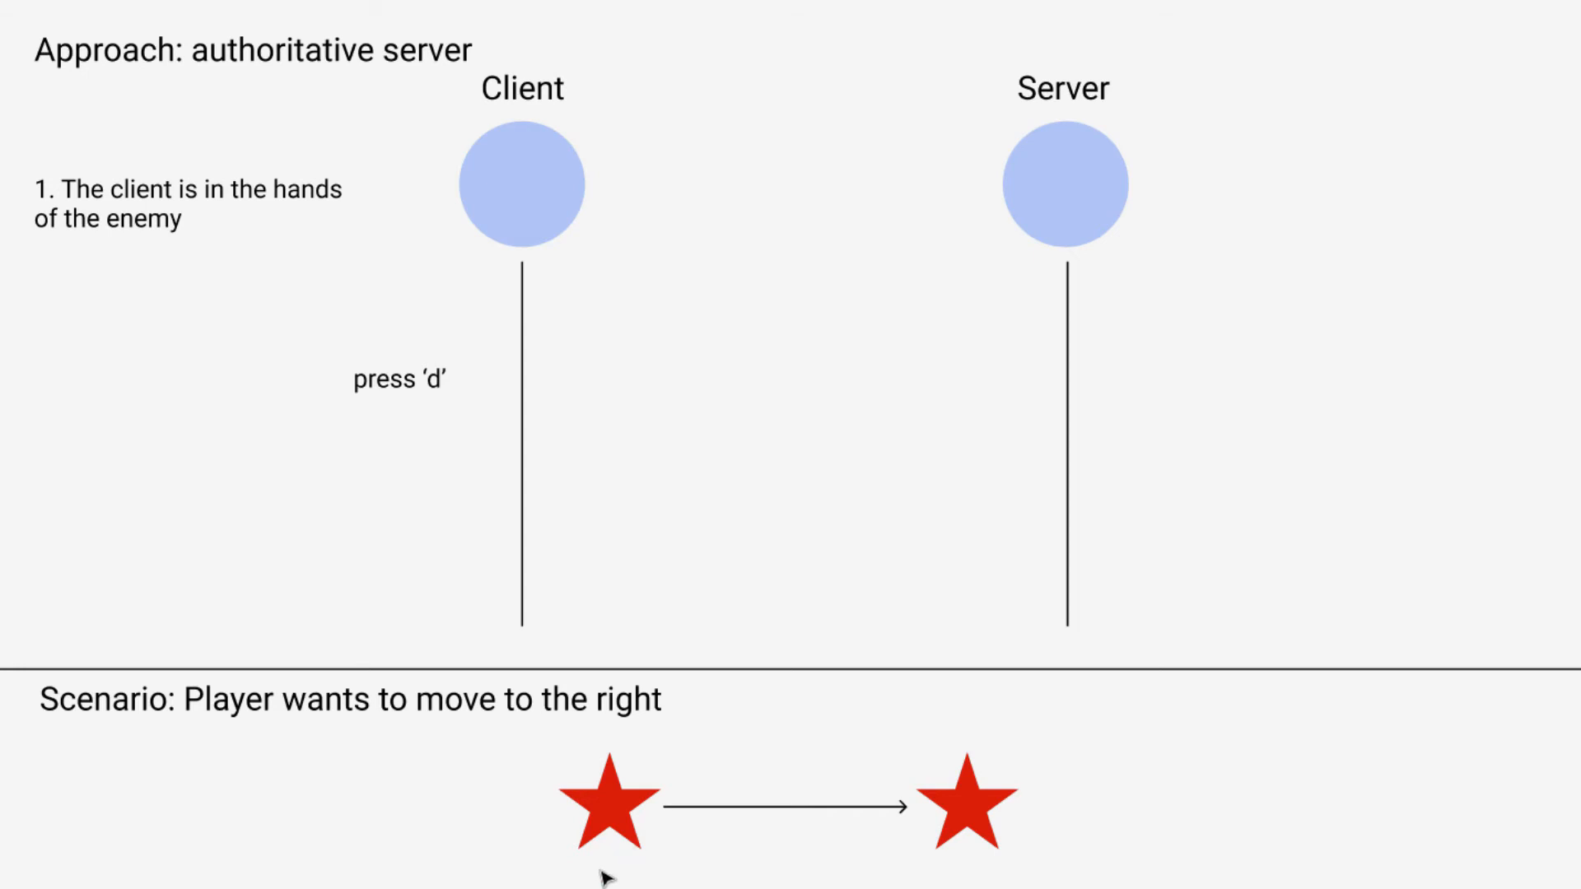
{"action": "mouse_move", "coordinate": [978, 879]}
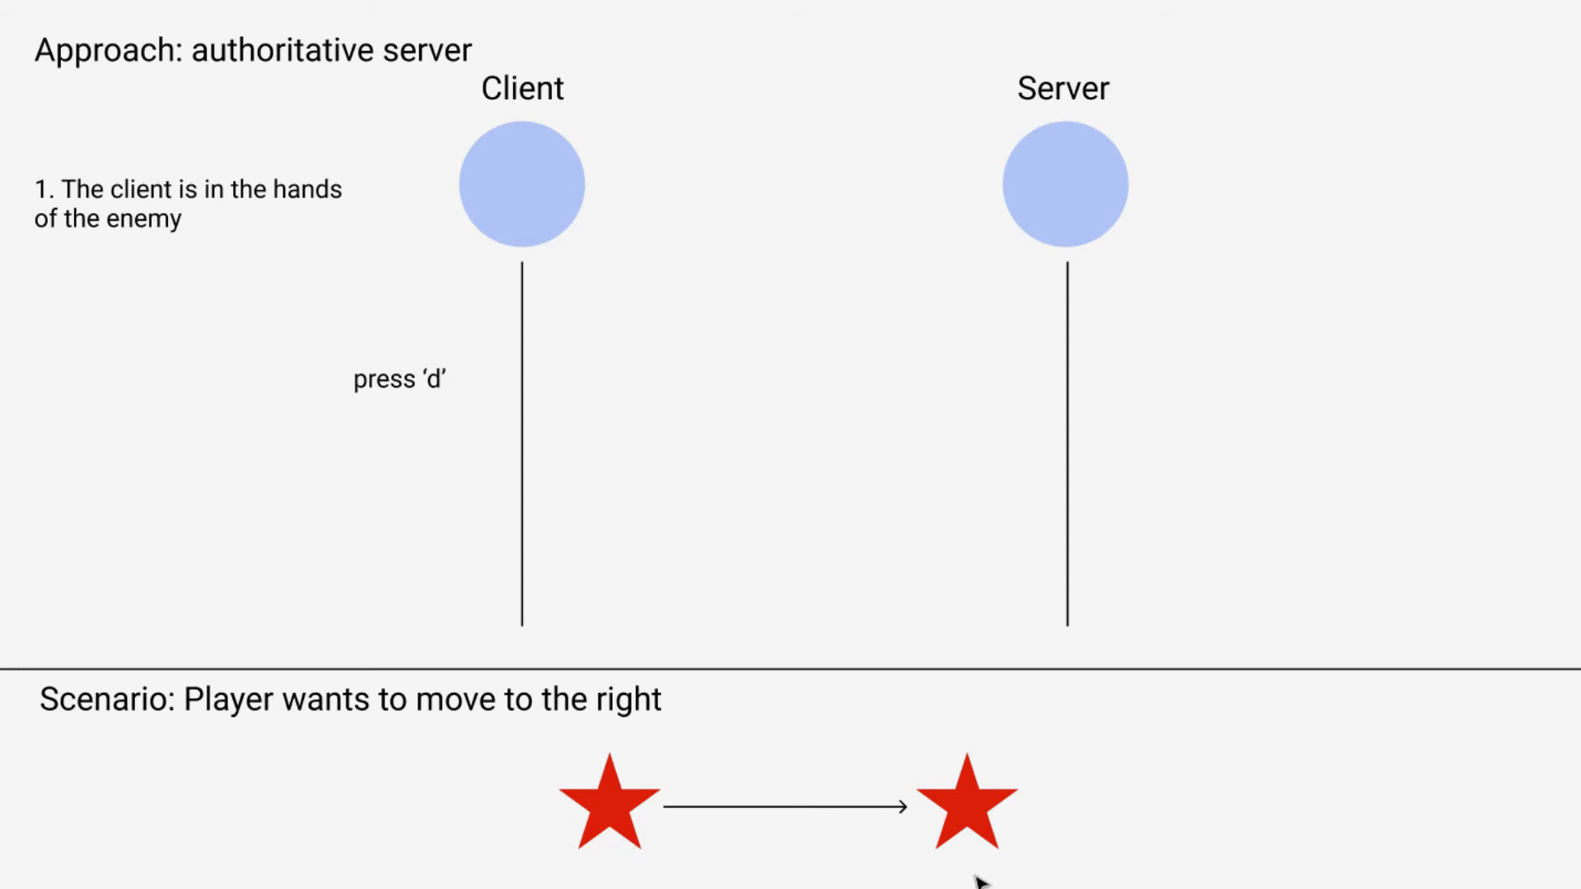
{"action": "mouse_move", "coordinate": [988, 878]}
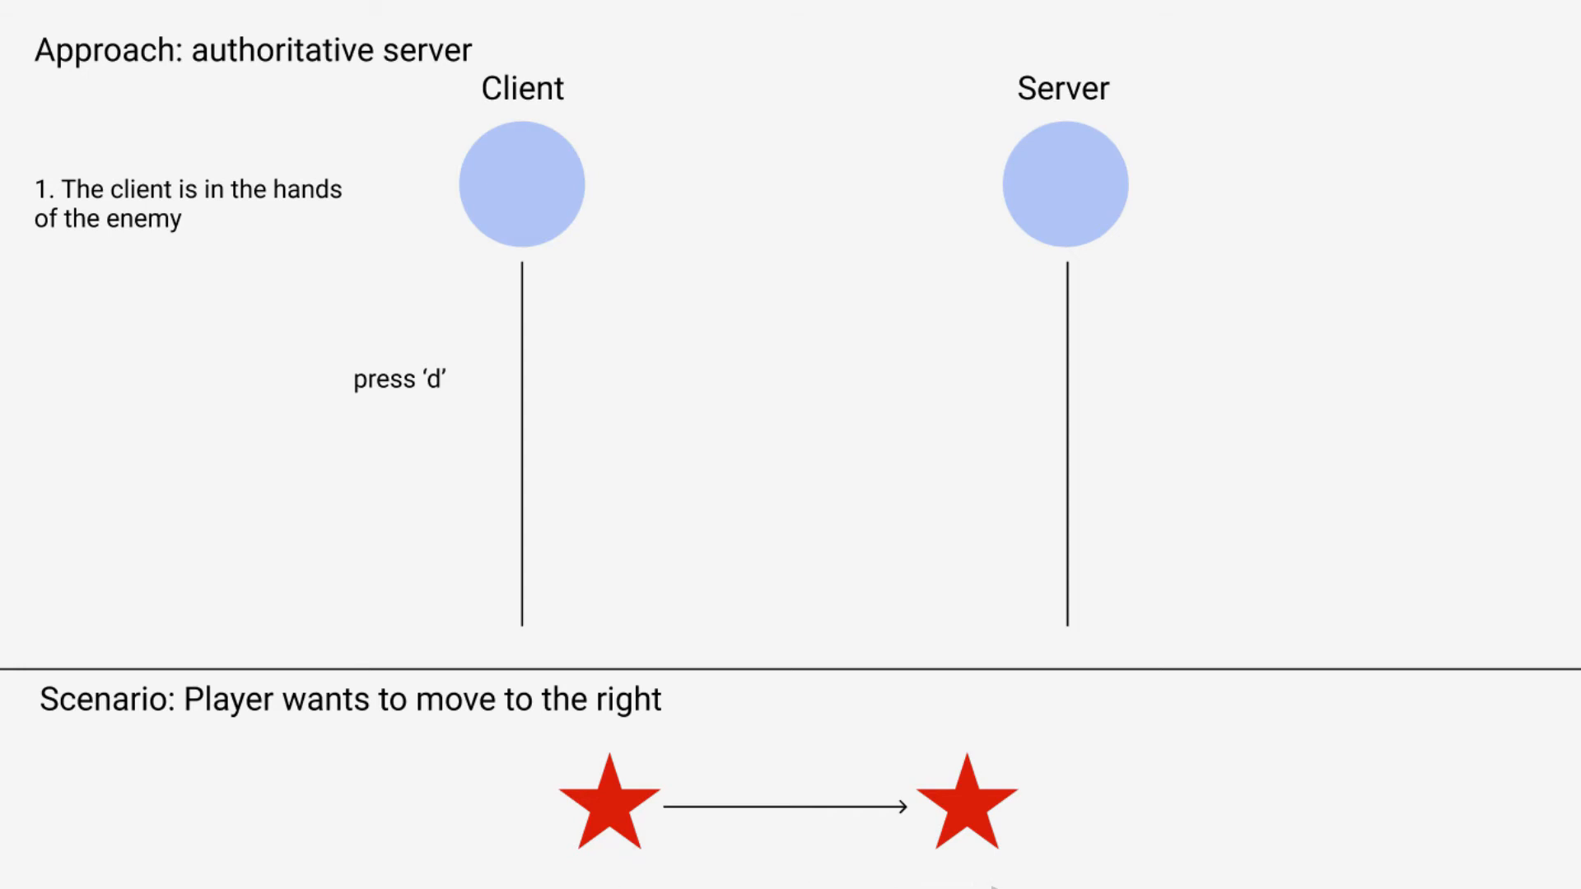
{"action": "mouse_move", "coordinate": [756, 792]}
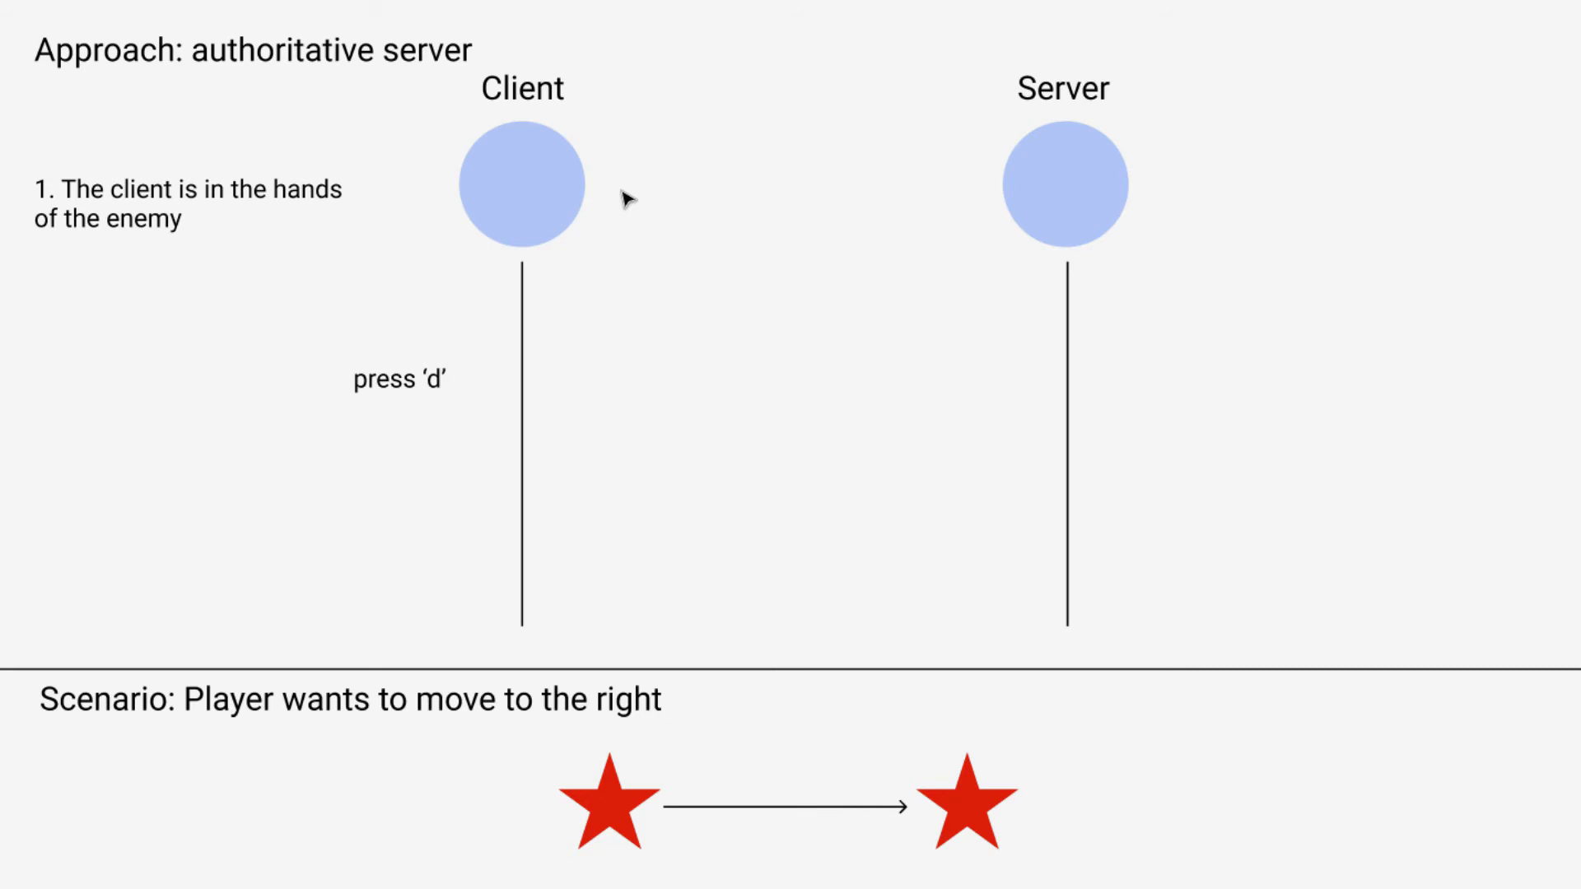
{"action": "mouse_move", "coordinate": [606, 875]}
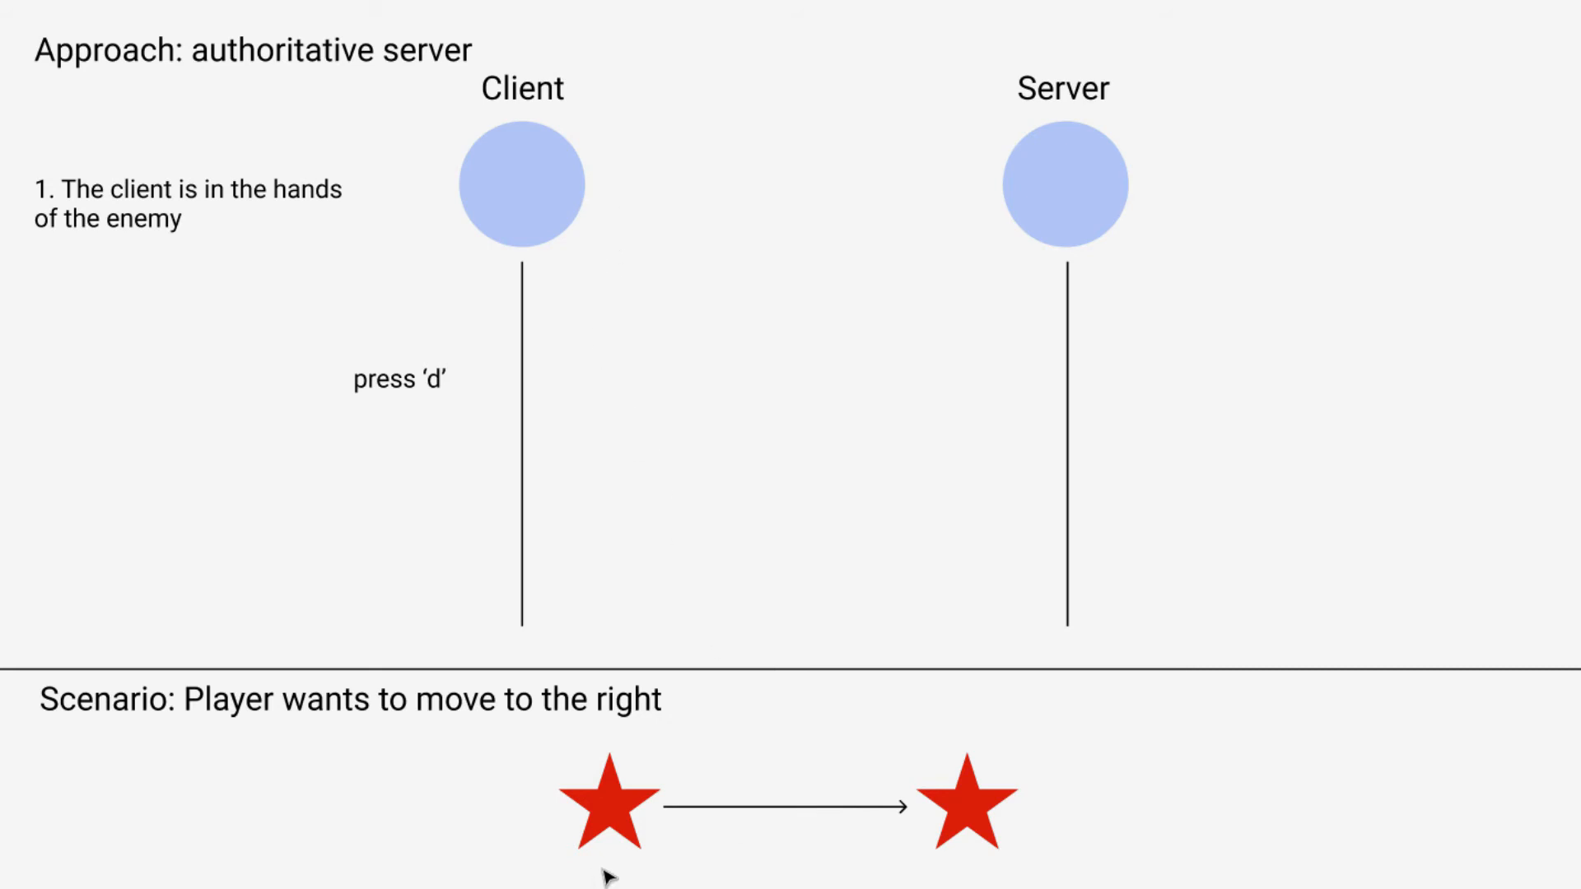
{"action": "mouse_move", "coordinate": [613, 875]}
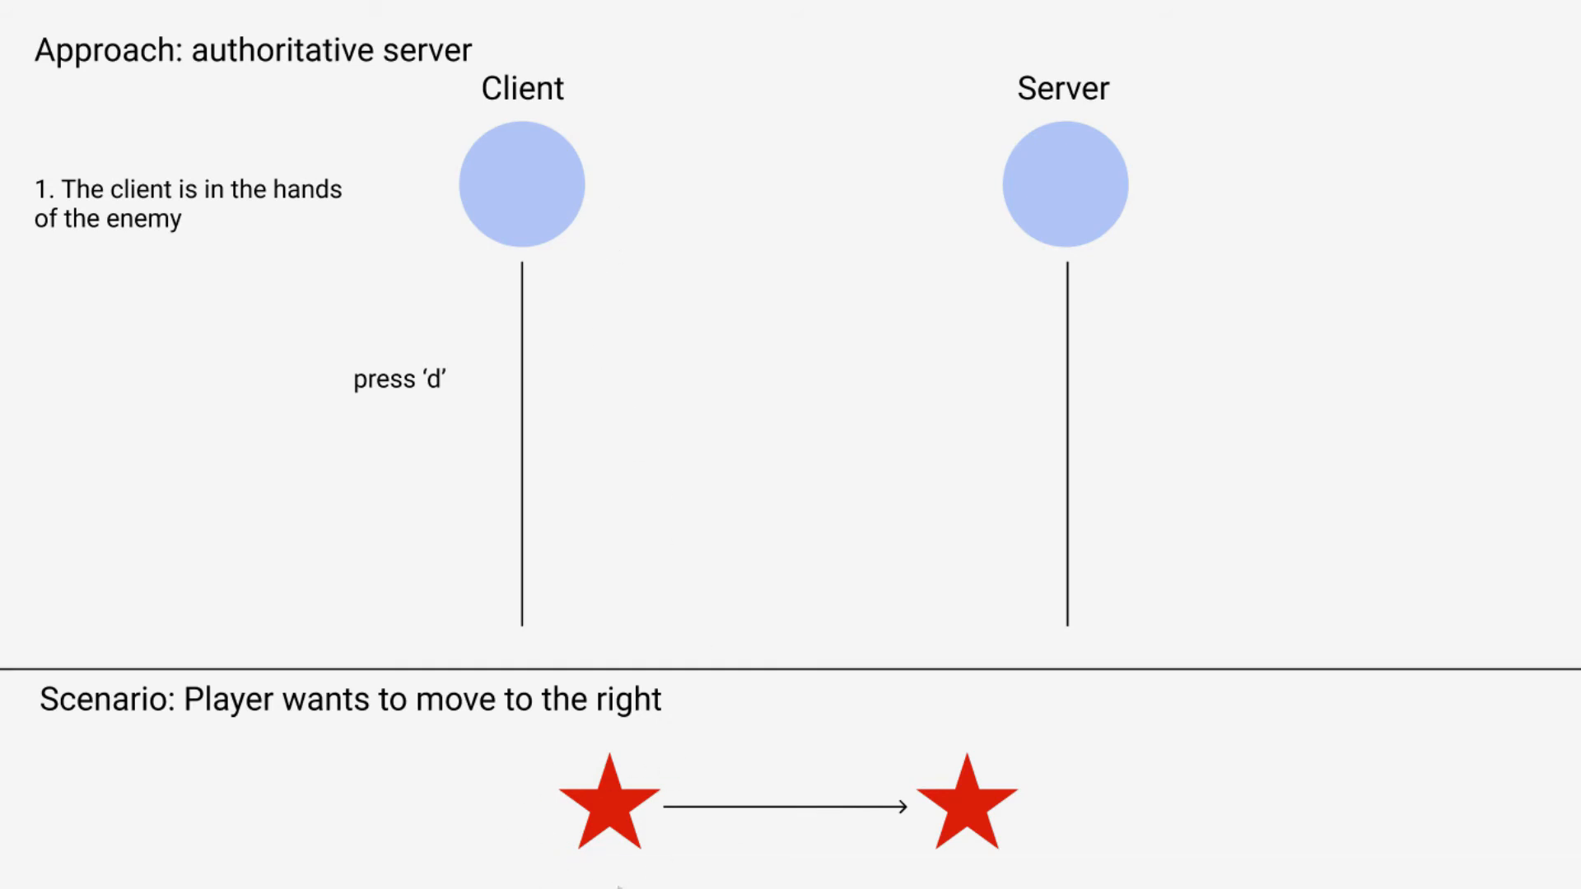
{"action": "mouse_move", "coordinate": [775, 880]}
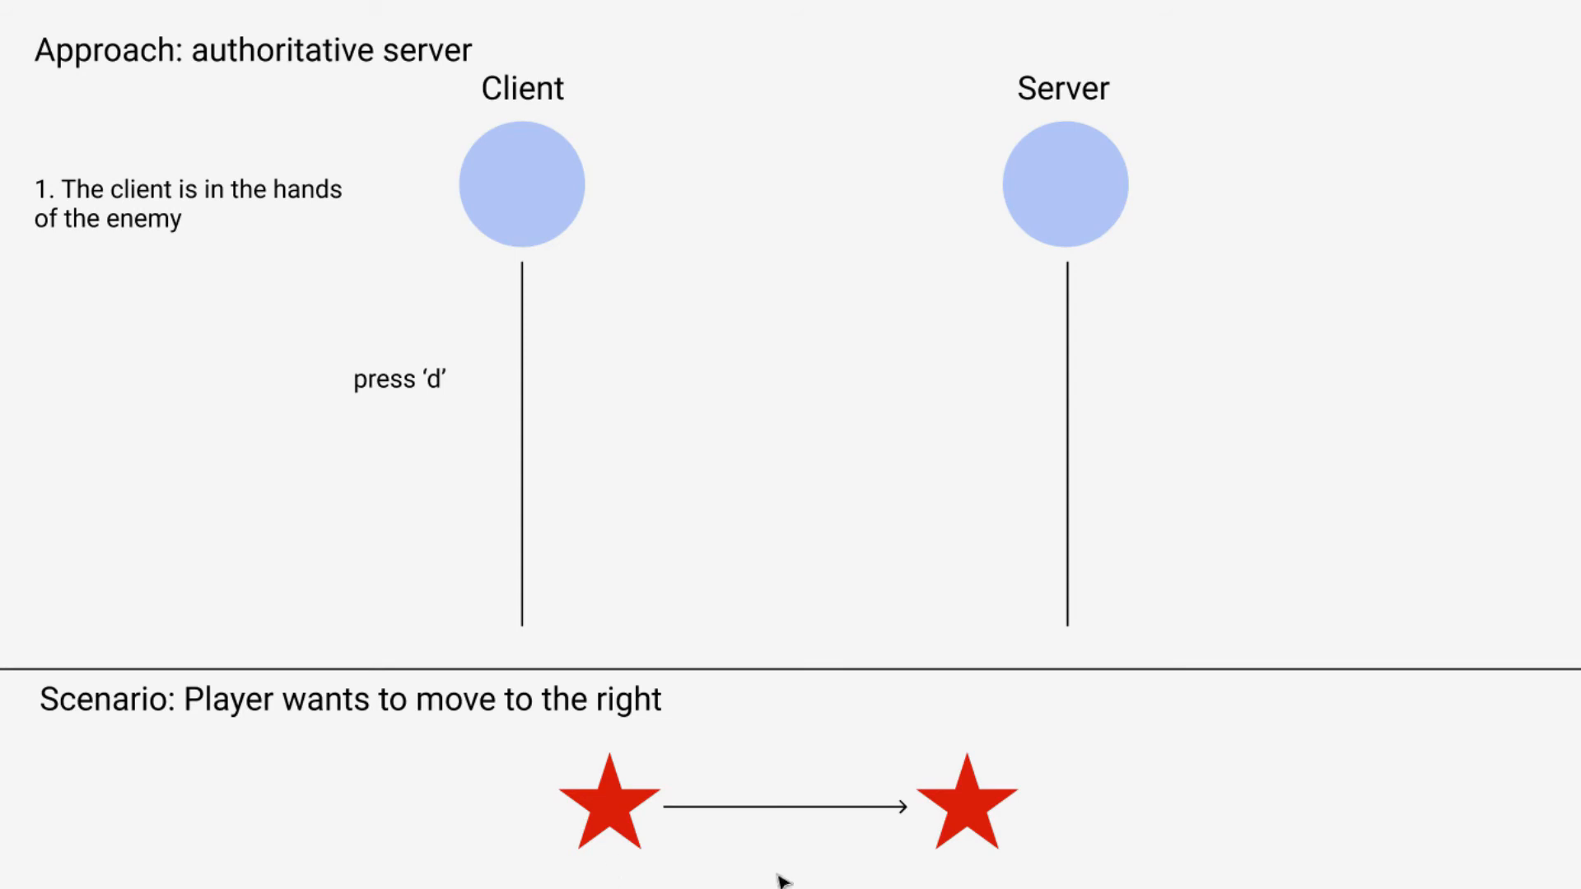
{"action": "mouse_move", "coordinate": [970, 865]}
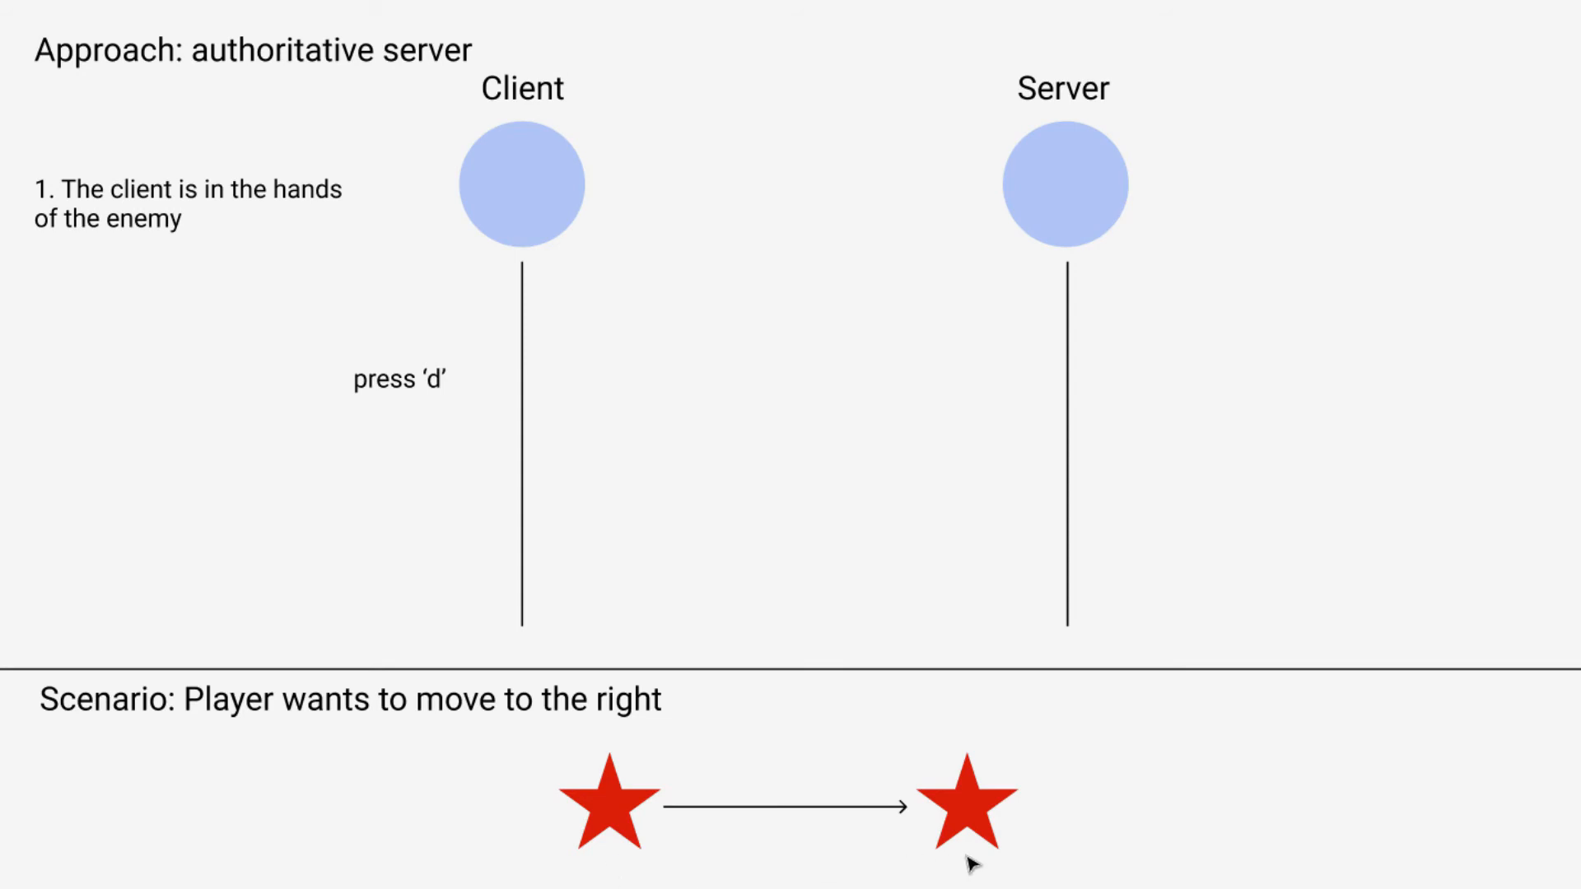
{"action": "mouse_move", "coordinate": [580, 339]}
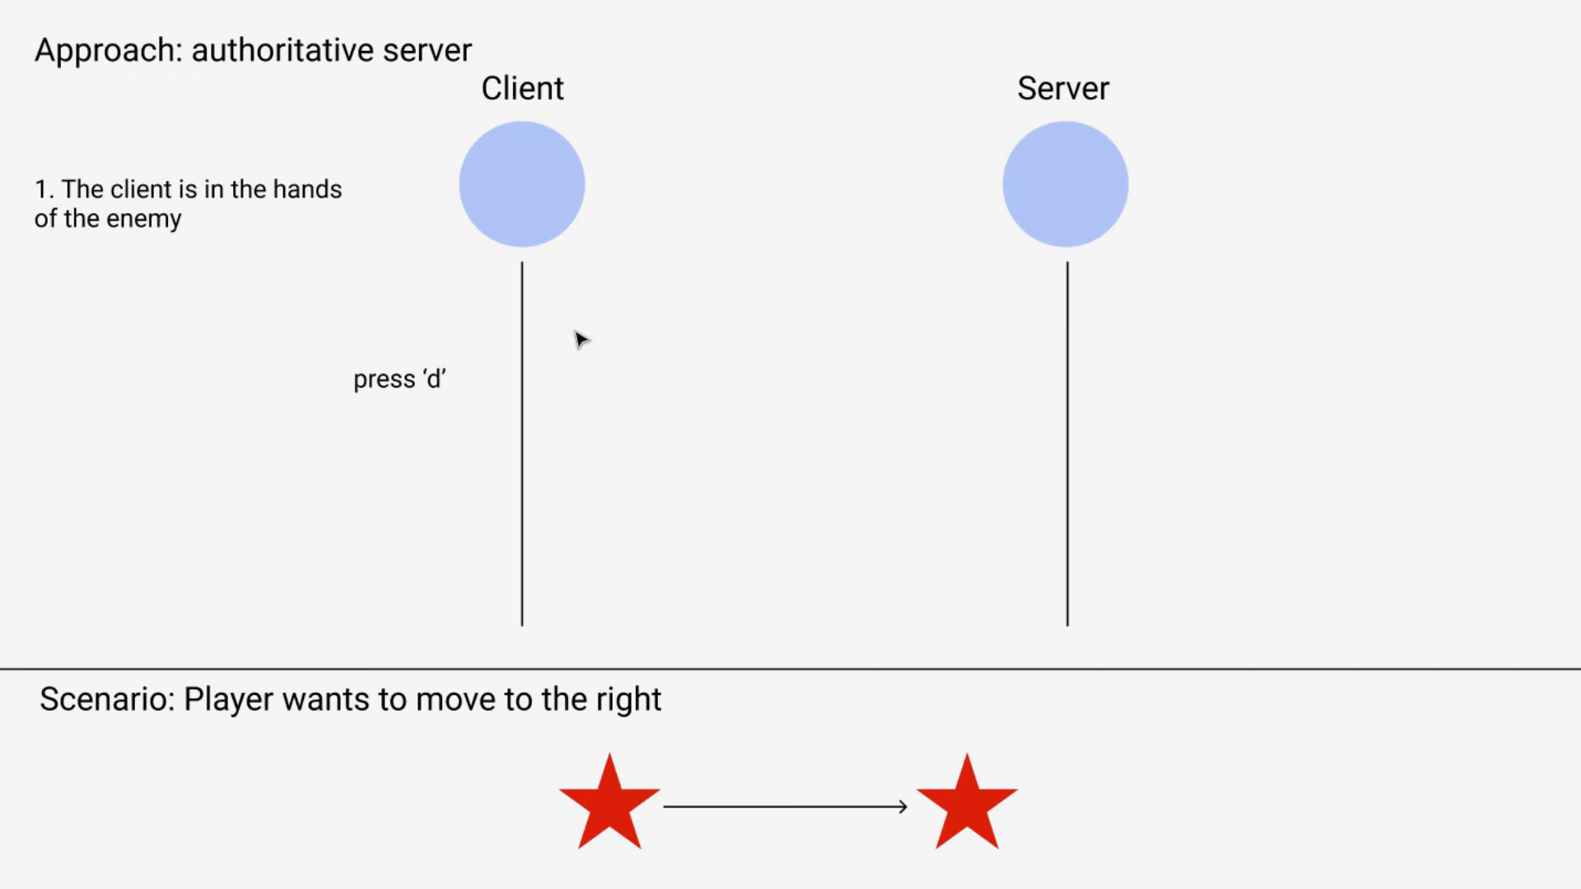
{"action": "mouse_move", "coordinate": [980, 875]}
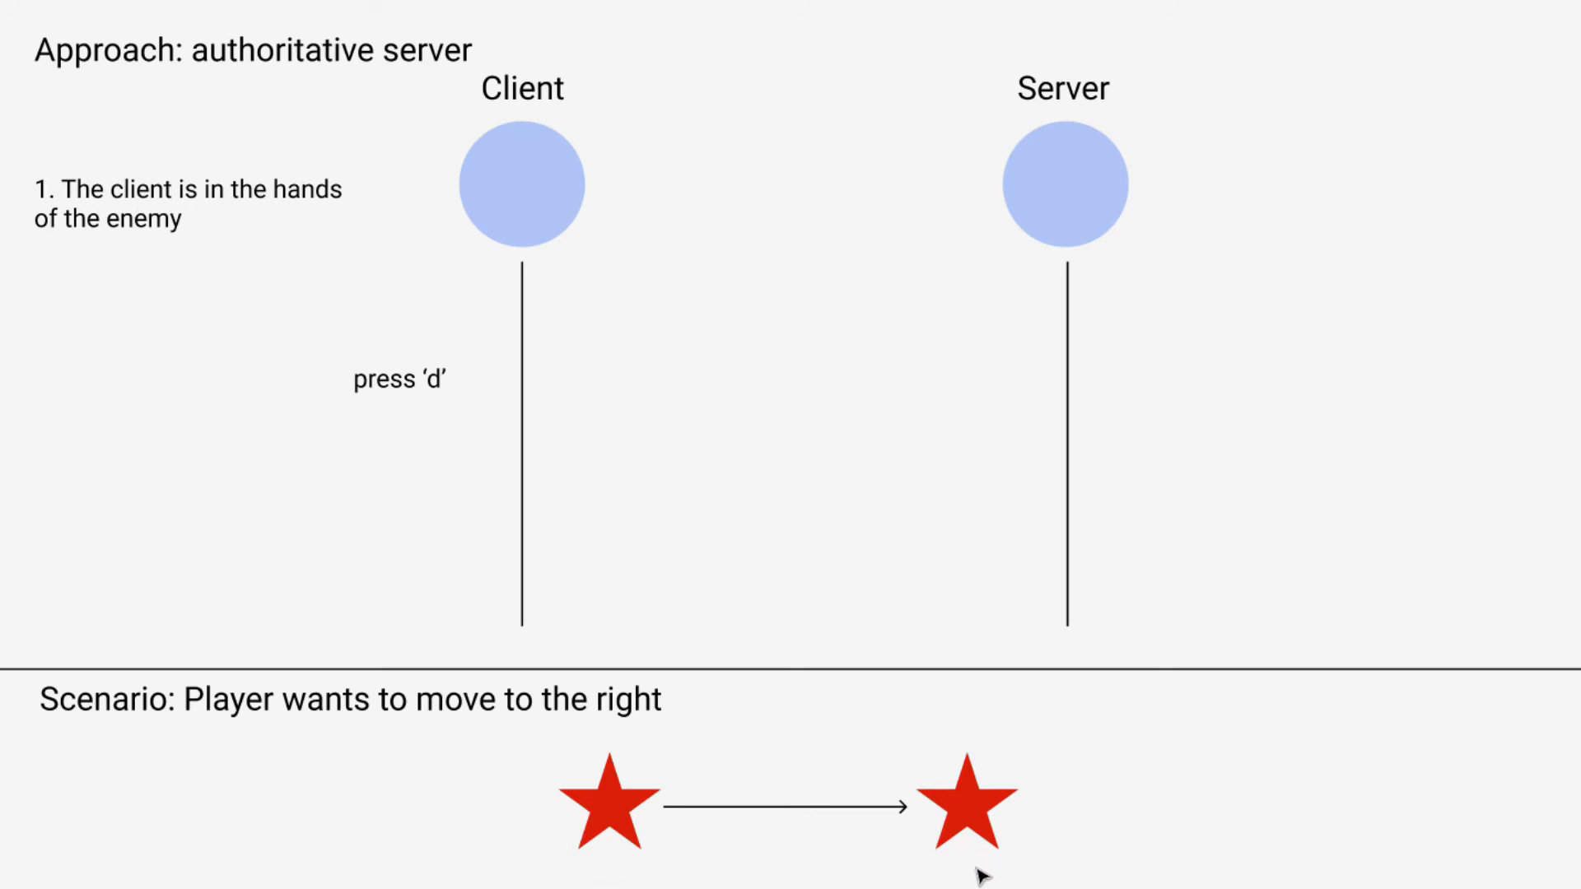
{"action": "mouse_move", "coordinate": [988, 875]}
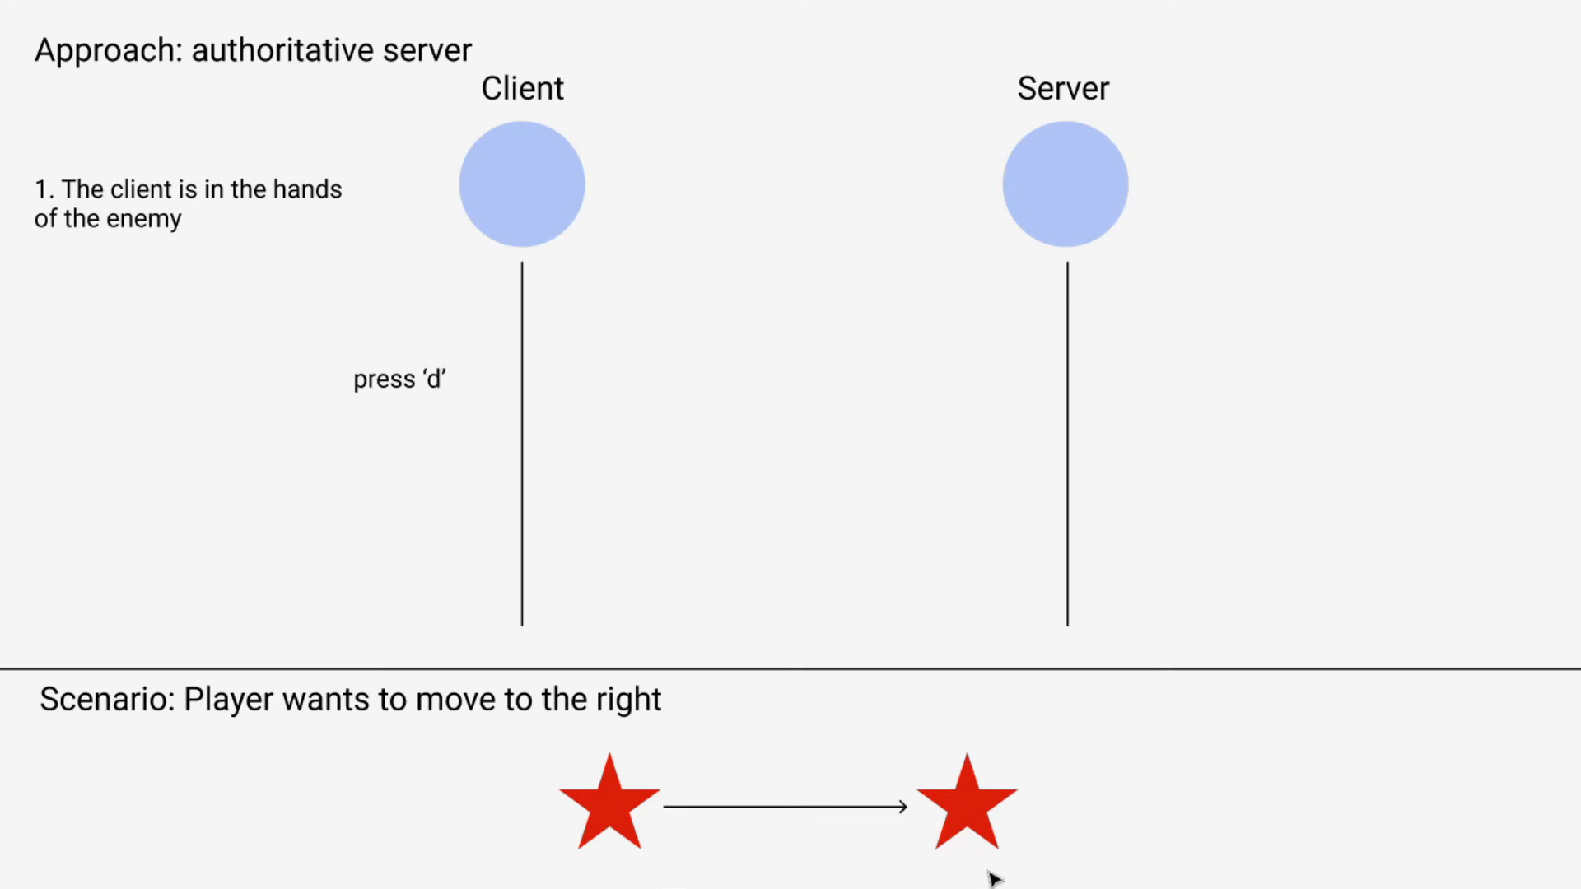
{"action": "mouse_move", "coordinate": [819, 415]}
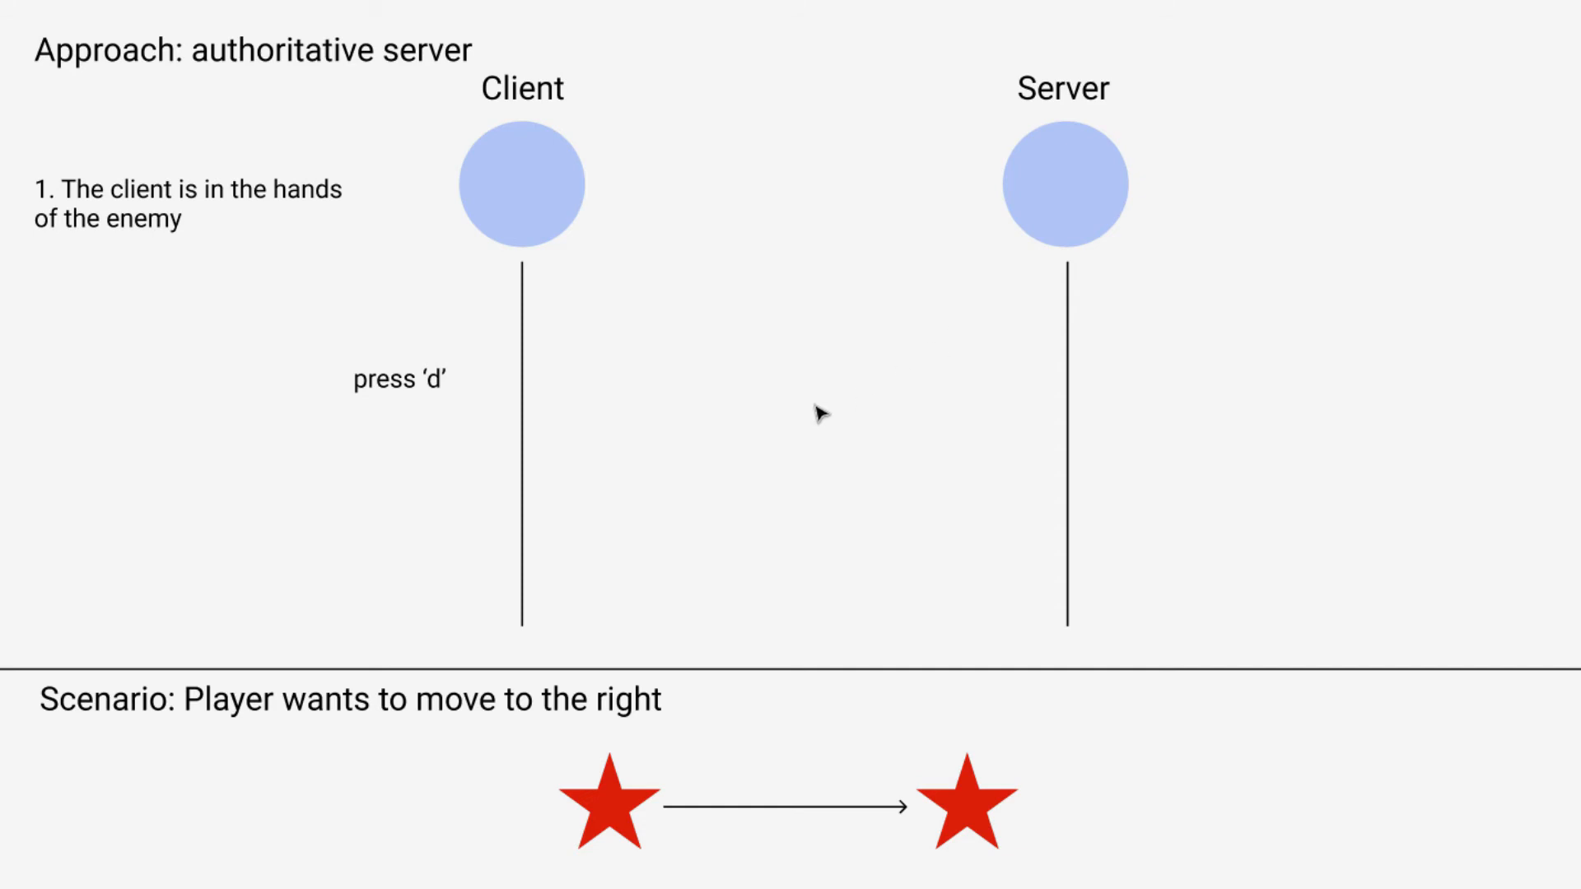
{"action": "mouse_move", "coordinate": [820, 413]}
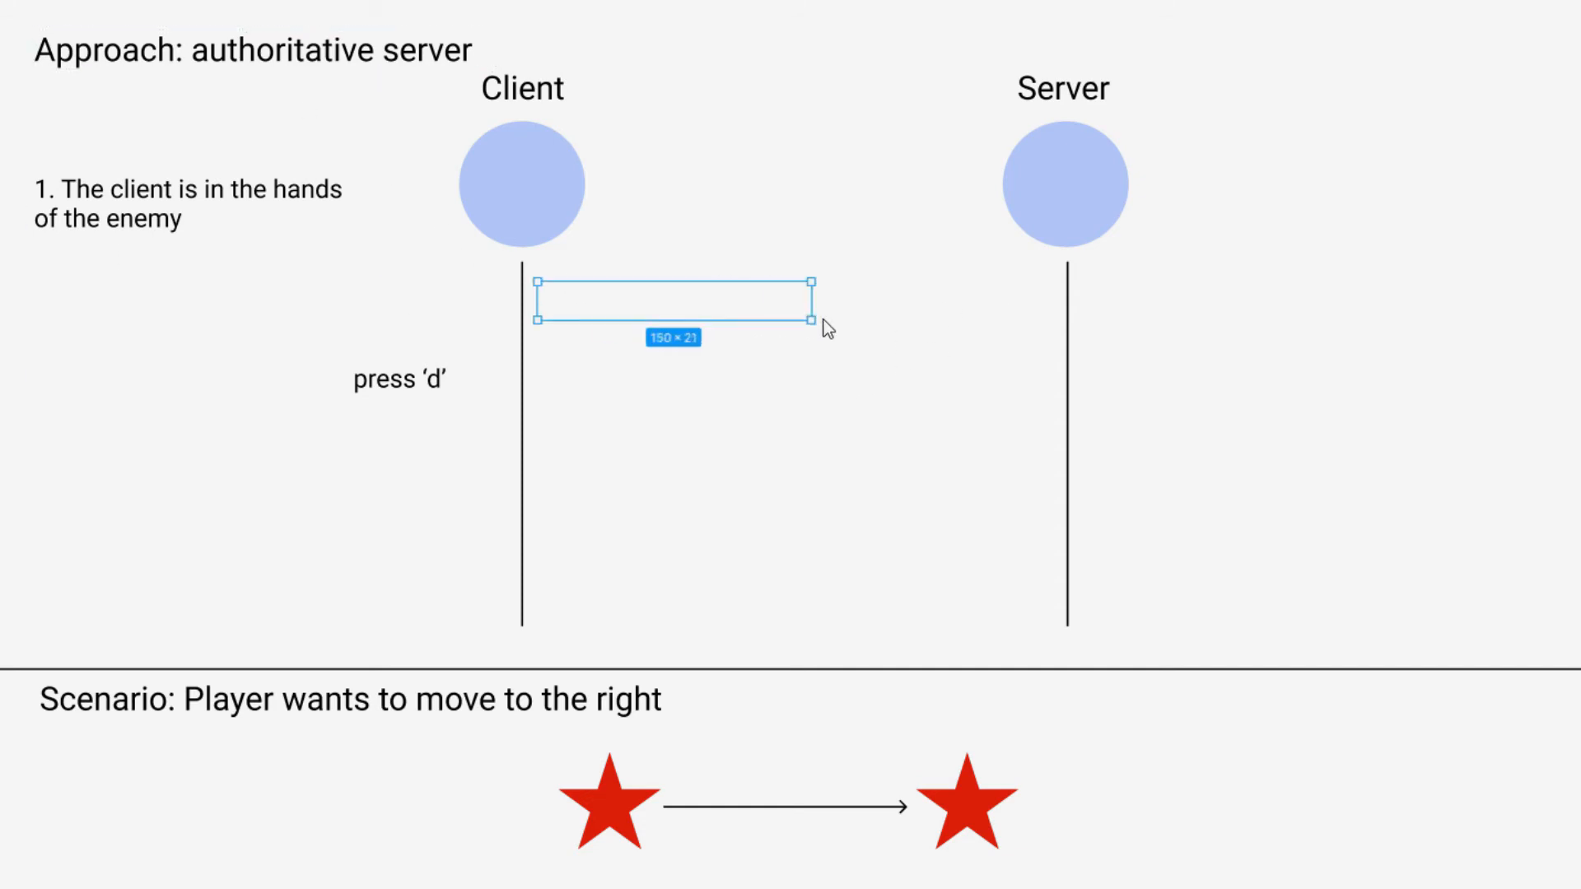
Write 'request to move player entity to (1, 0)' and place its arrow toward the server.
{"action": "type", "text": "request to move to"}
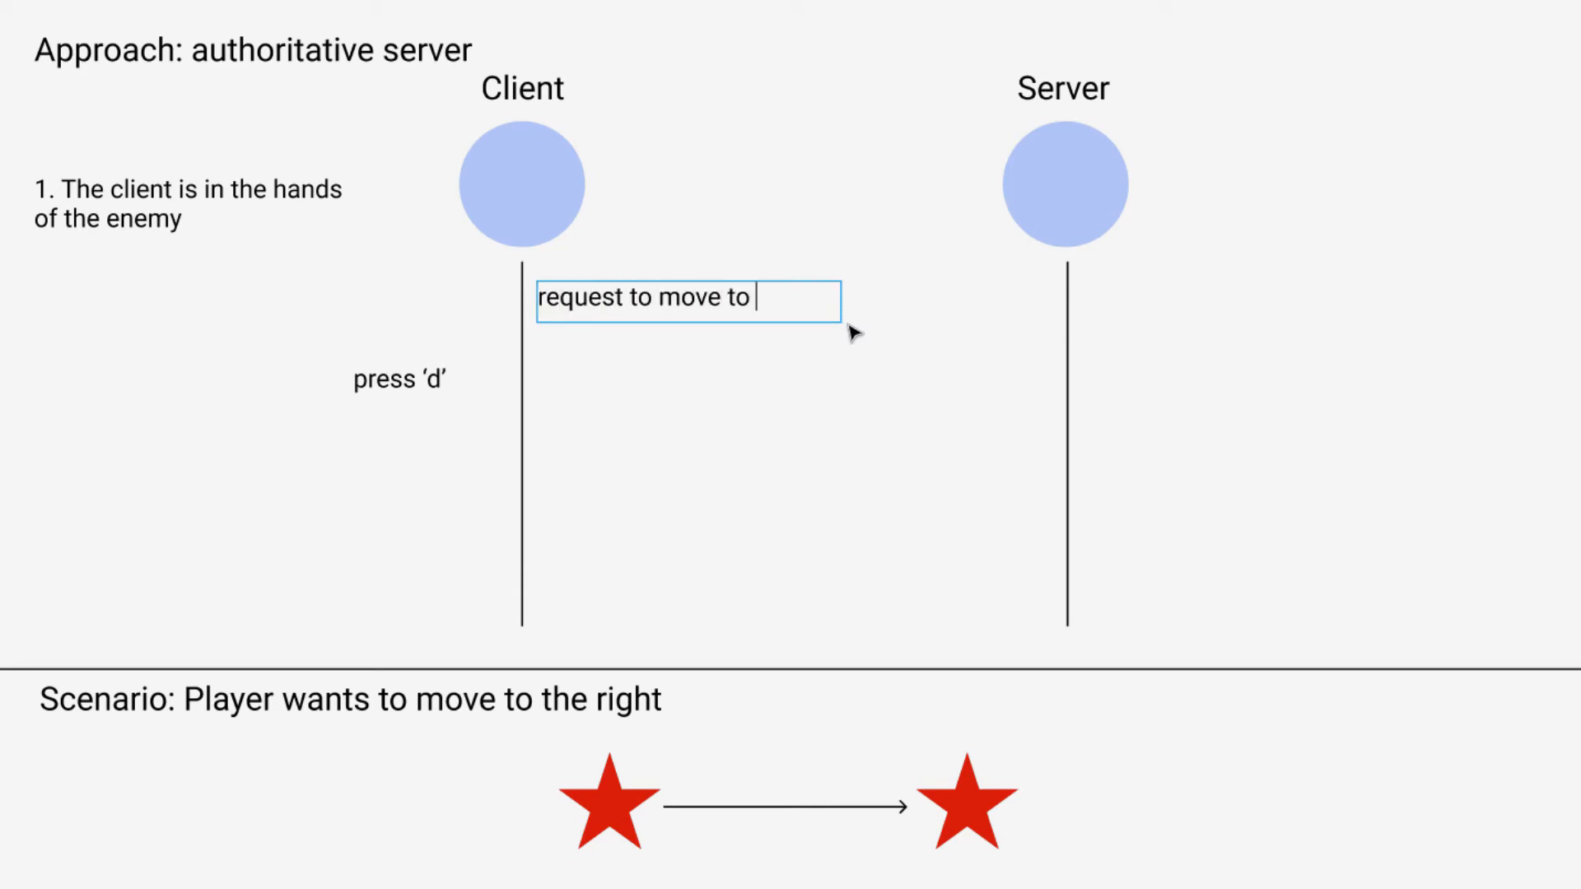
{"action": "type", "text": "player enti"}
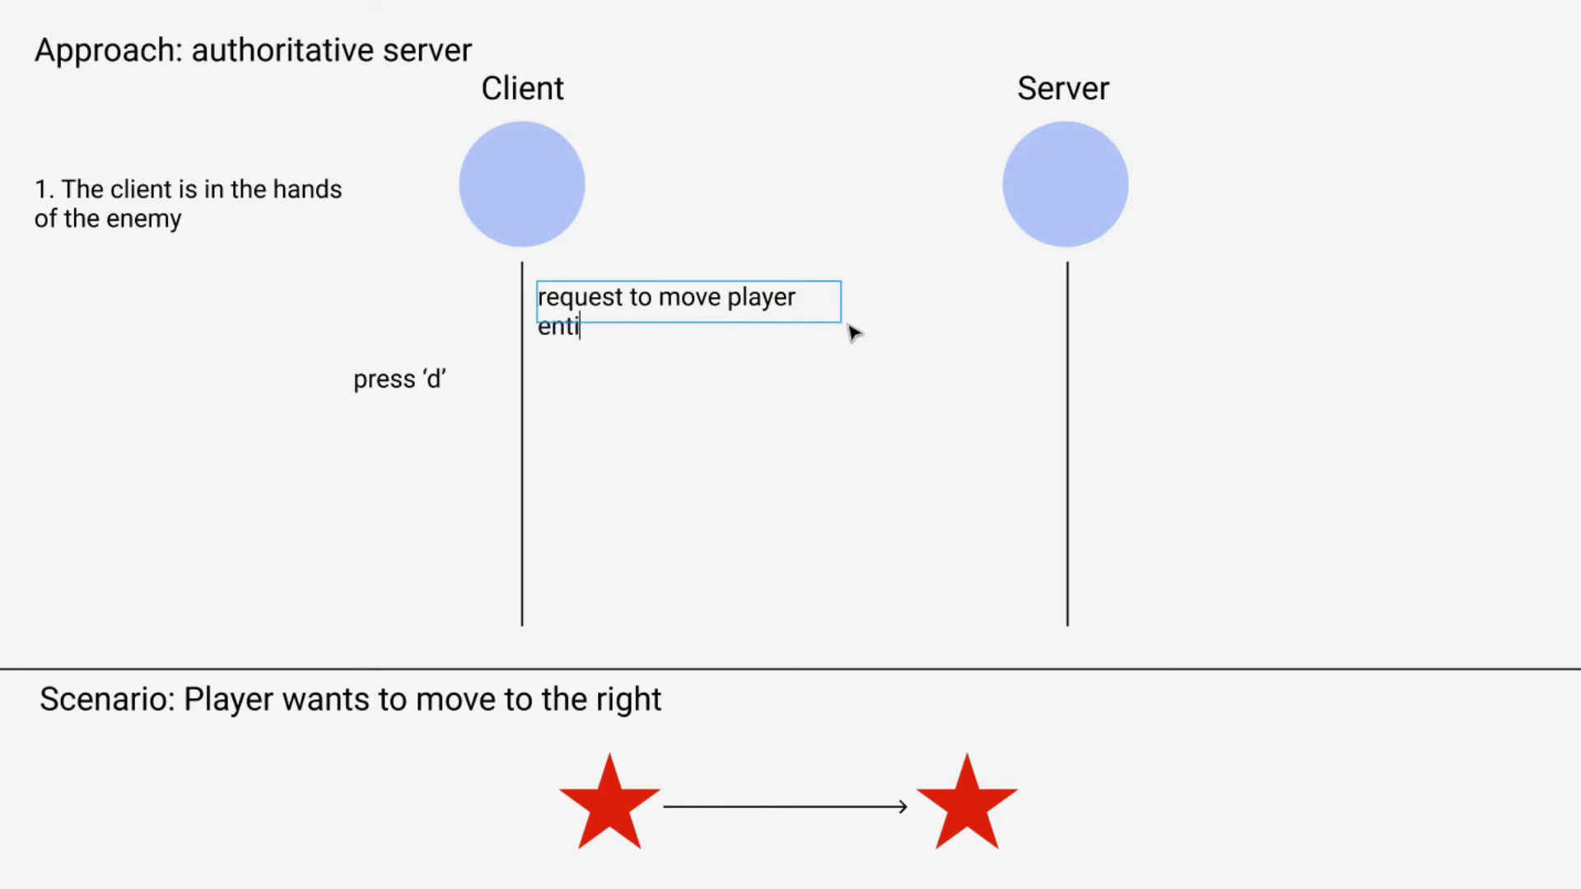
{"action": "type", "text": "ty to (1, 0"}
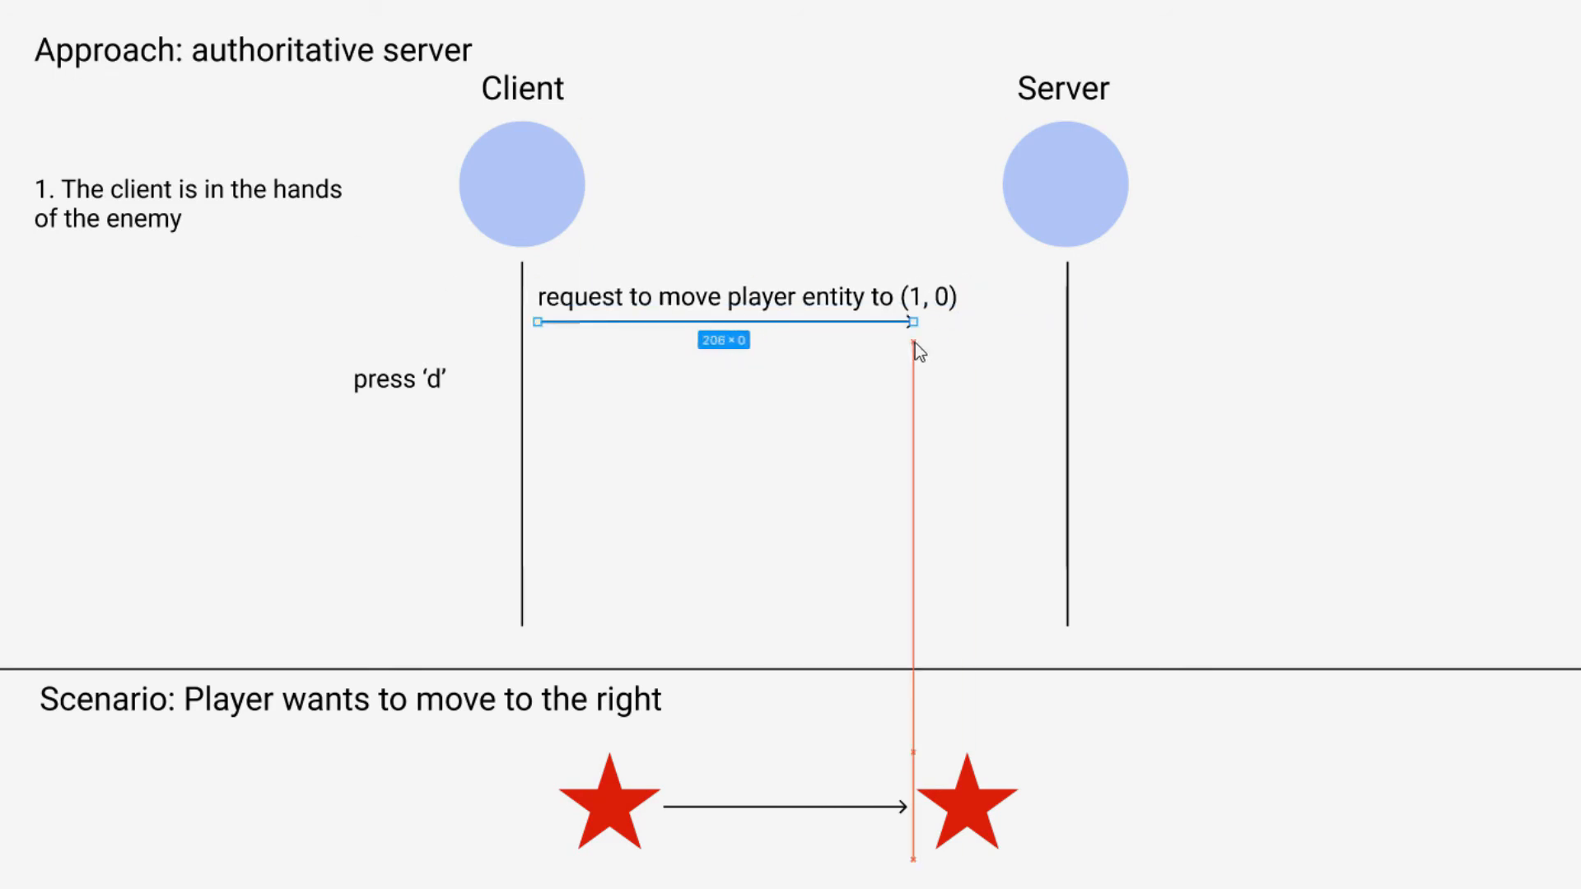
{"action": "left_click", "coordinate": [789, 402]}
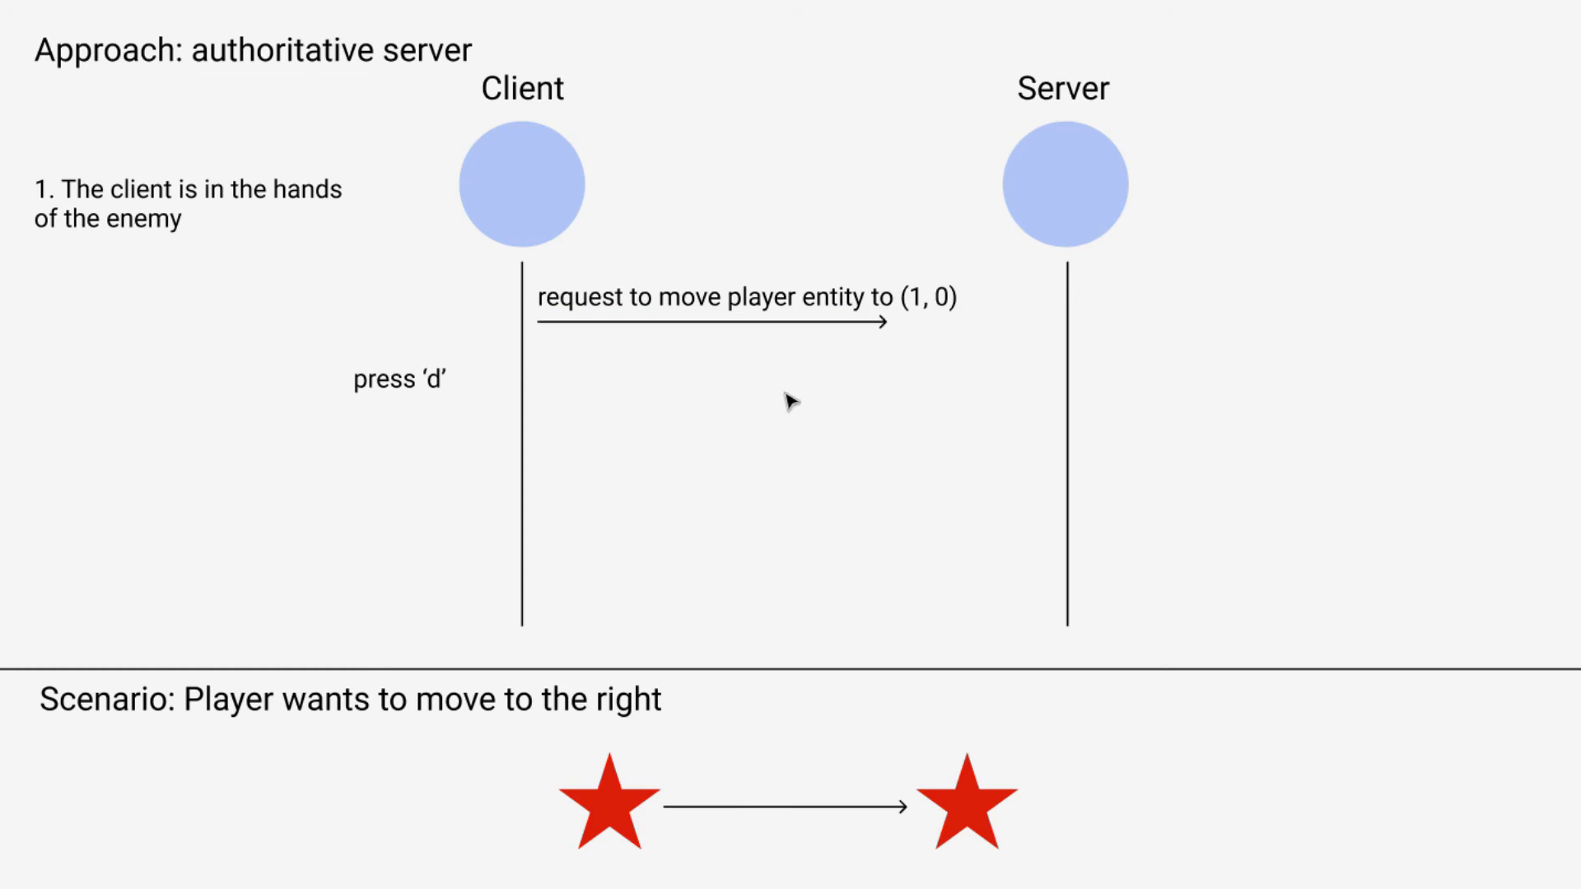
{"action": "mouse_move", "coordinate": [311, 362]}
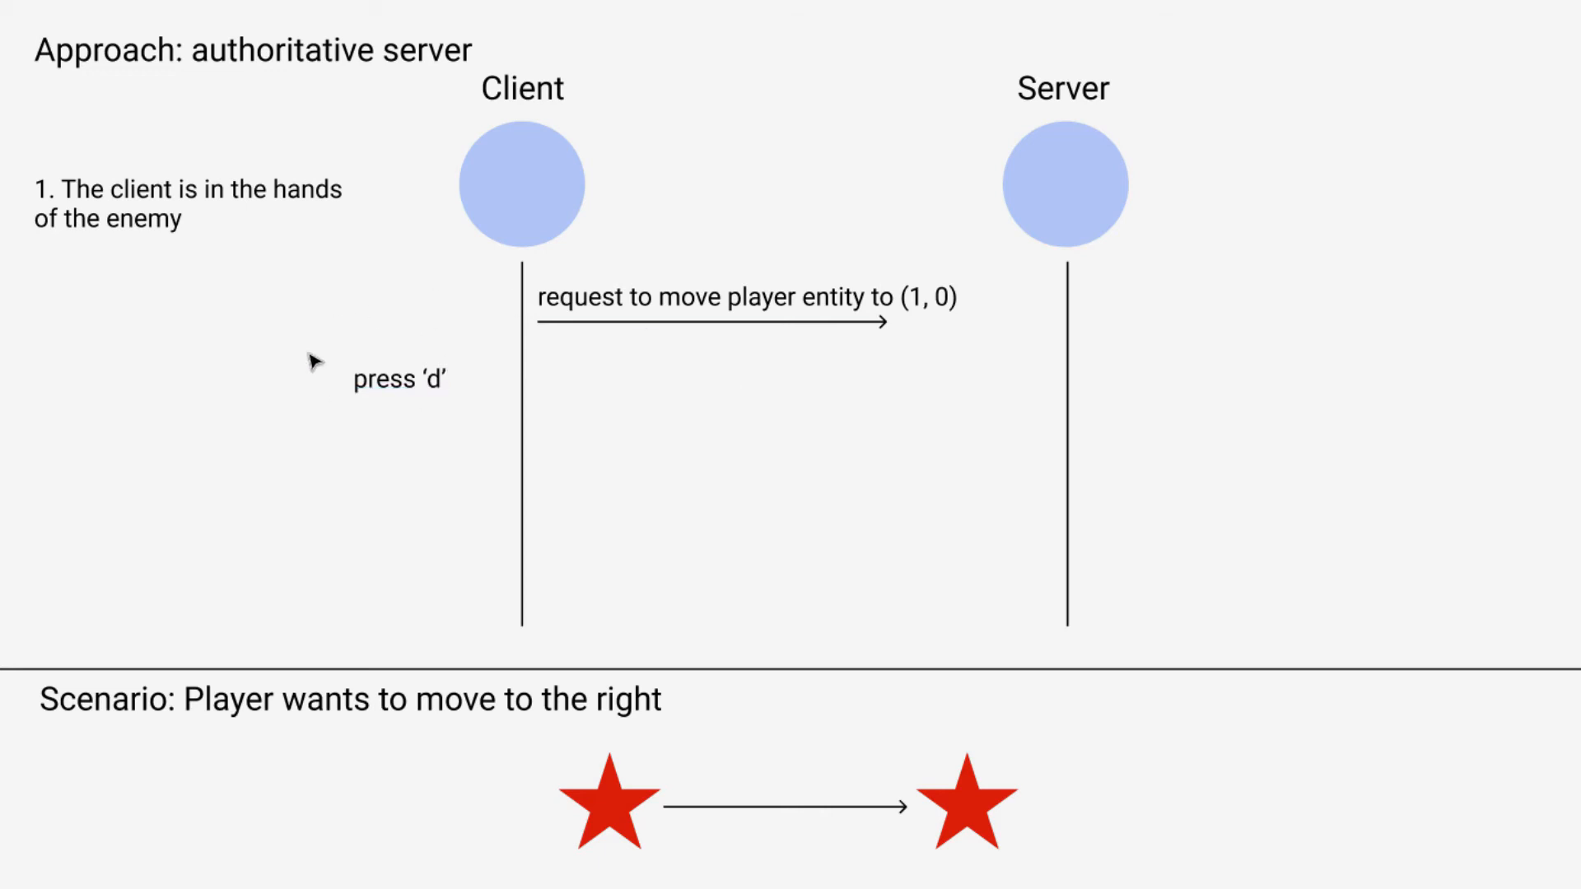
{"action": "mouse_move", "coordinate": [427, 433]}
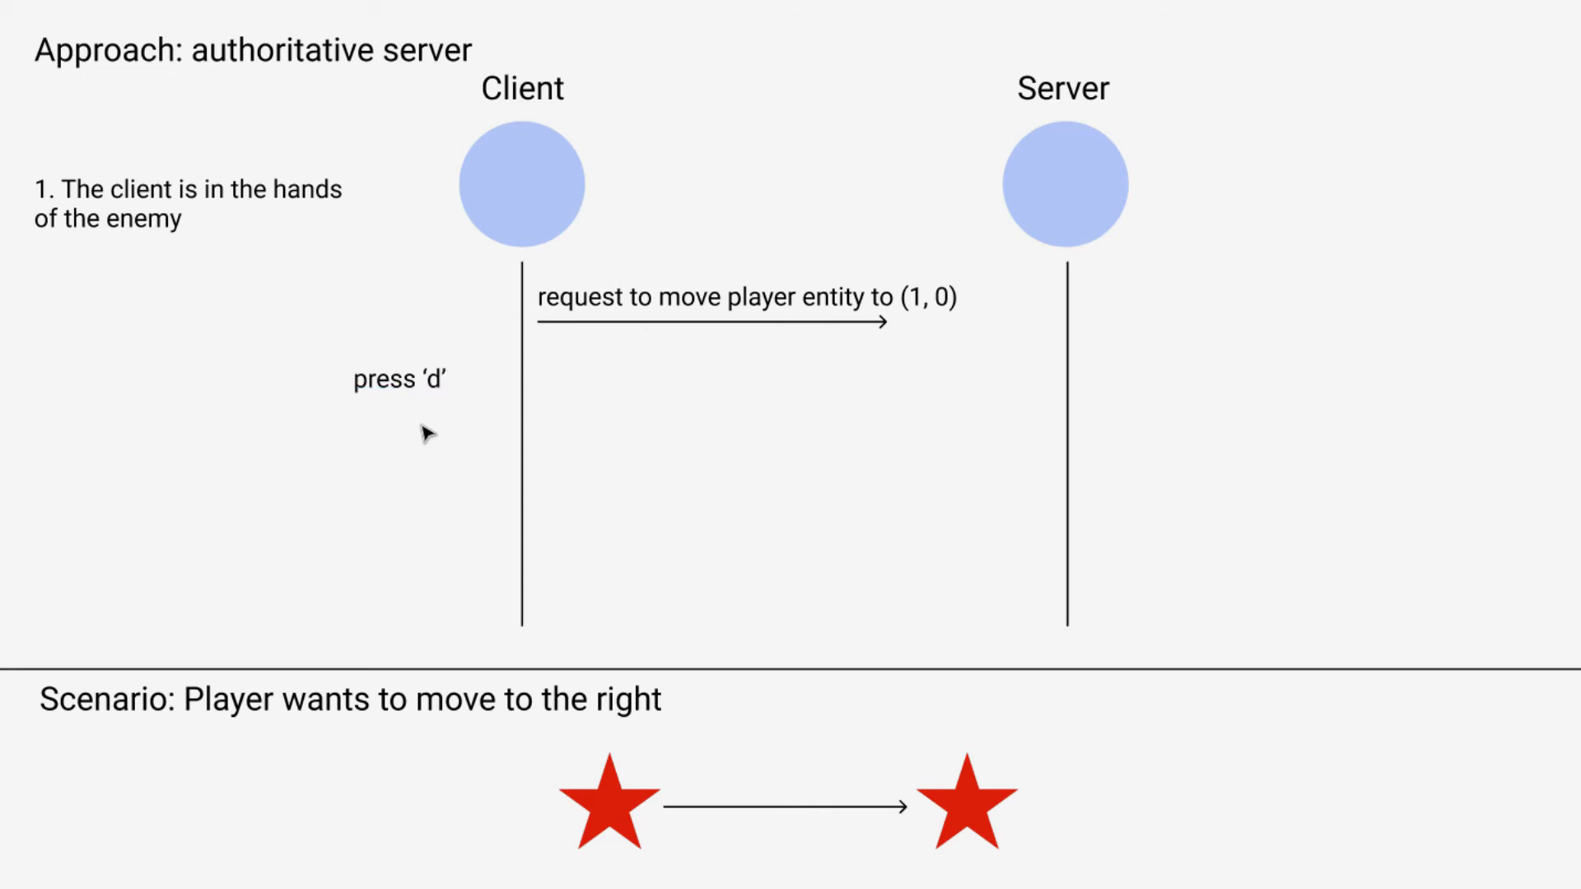
{"action": "mouse_move", "coordinate": [424, 434]}
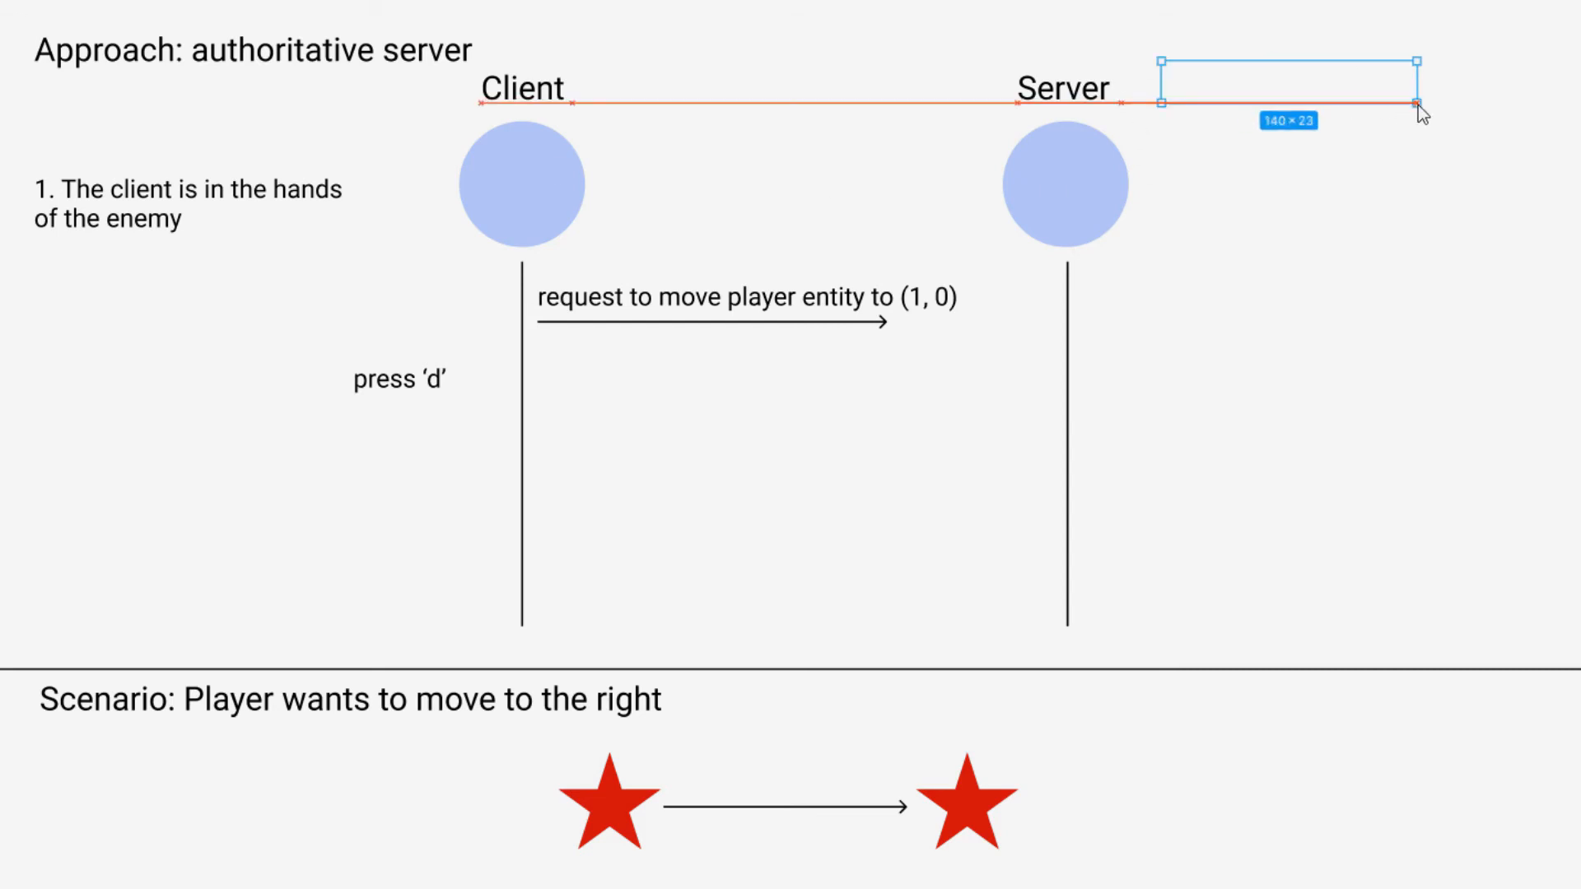
Enter the server state list '[0, 0, 0, 0]' beside the Server heading.
{"action": "type", "text": "[0, 0, 0, 0"}
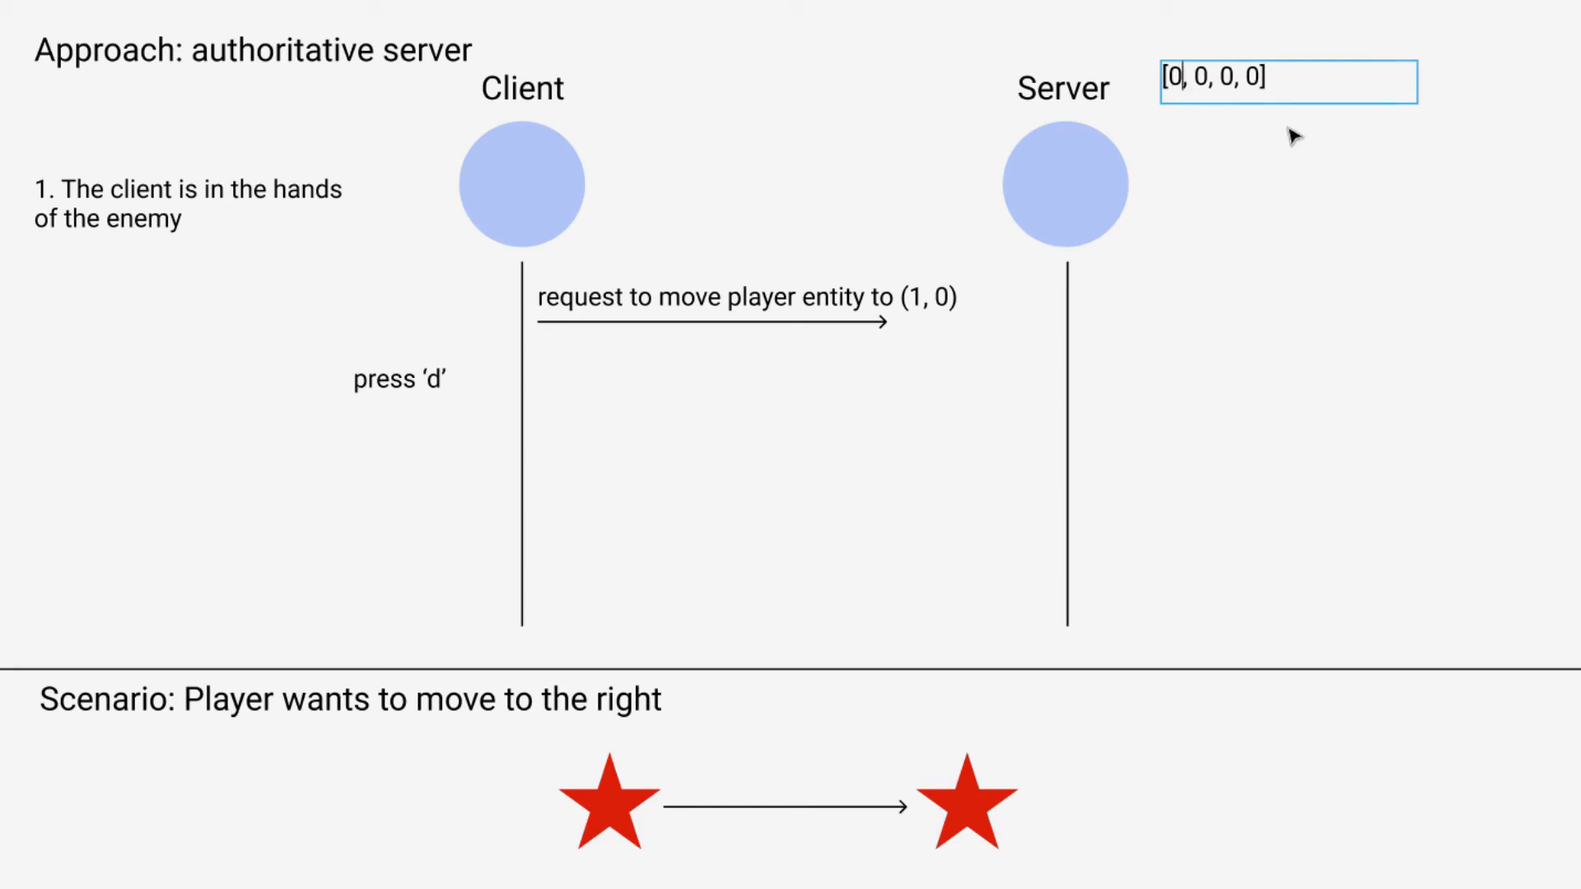
{"action": "mouse_move", "coordinate": [1052, 275]}
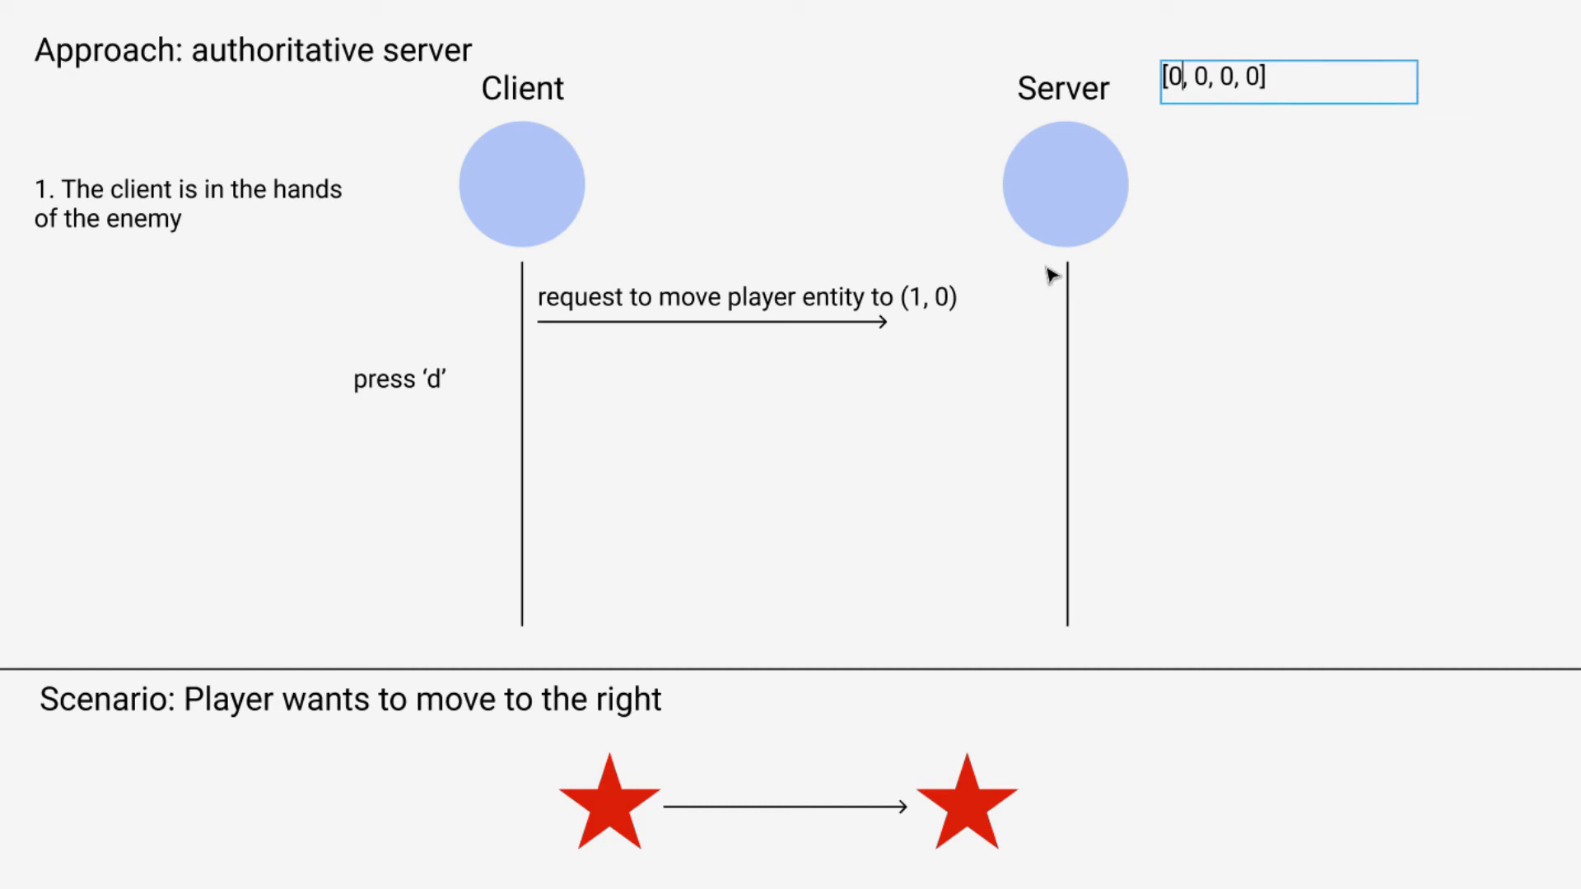
{"action": "left_click", "coordinate": [746, 299]}
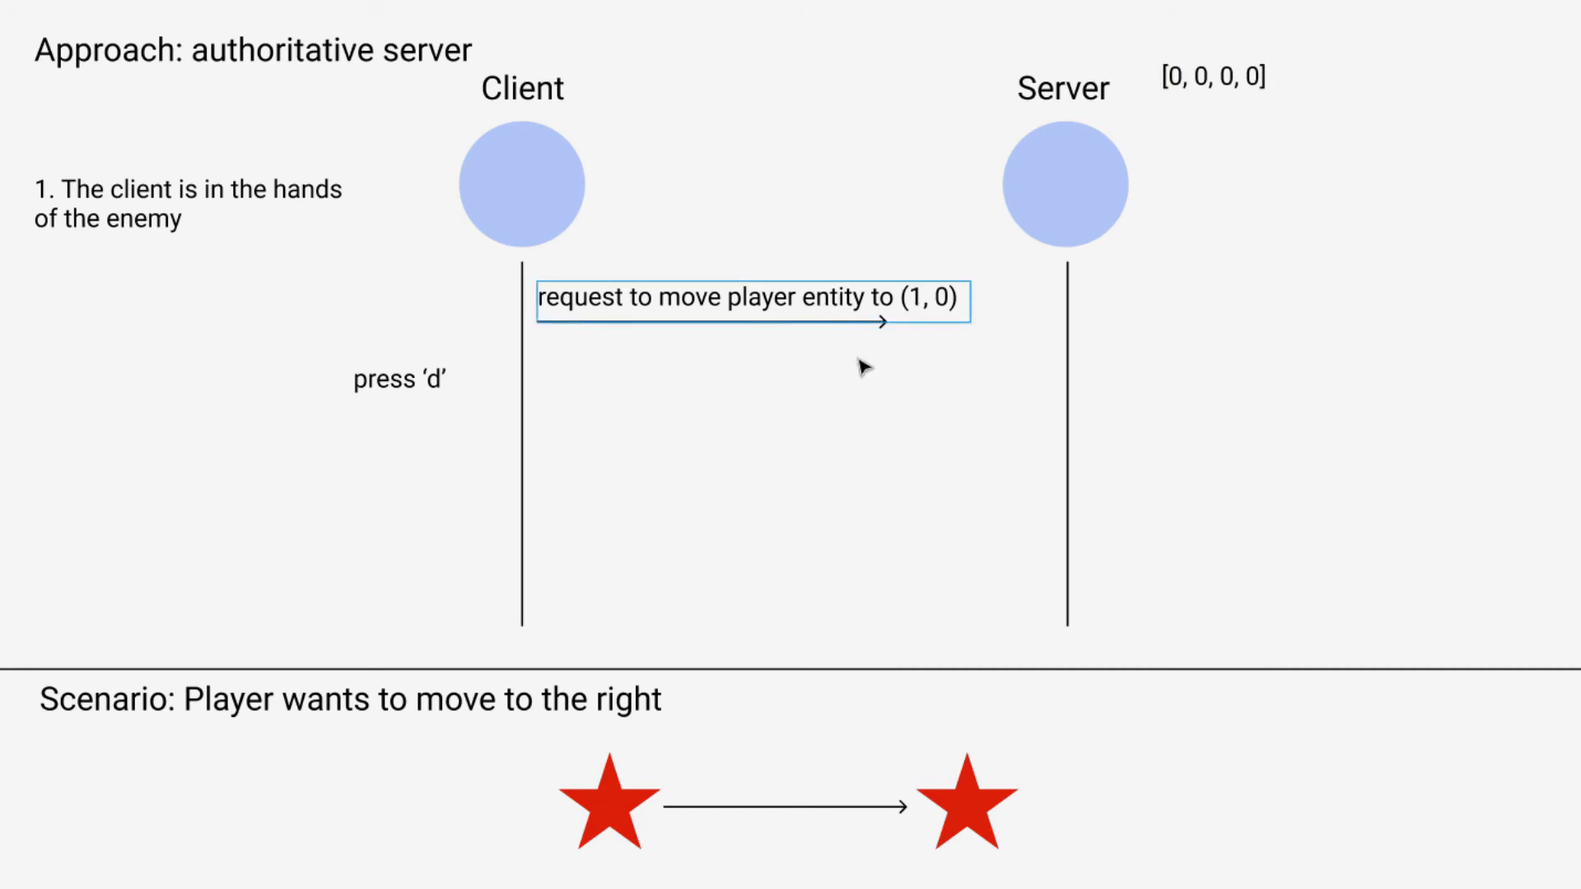
Reposition the request arrow group and the press 'd' note.
{"action": "left_click", "coordinate": [751, 322]}
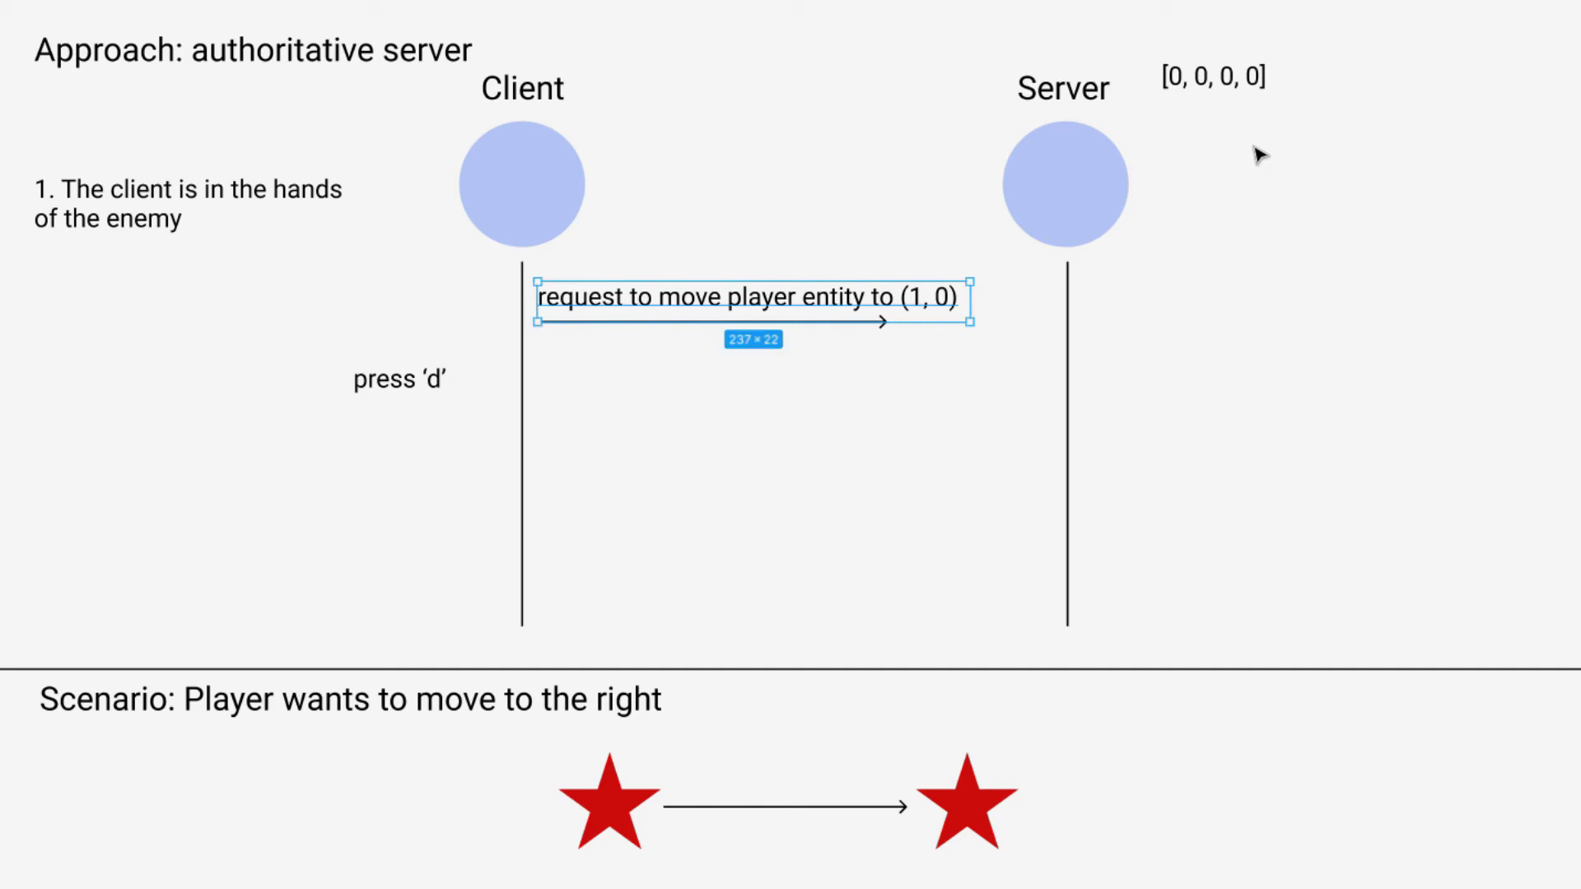
{"action": "left_click", "coordinate": [399, 379]}
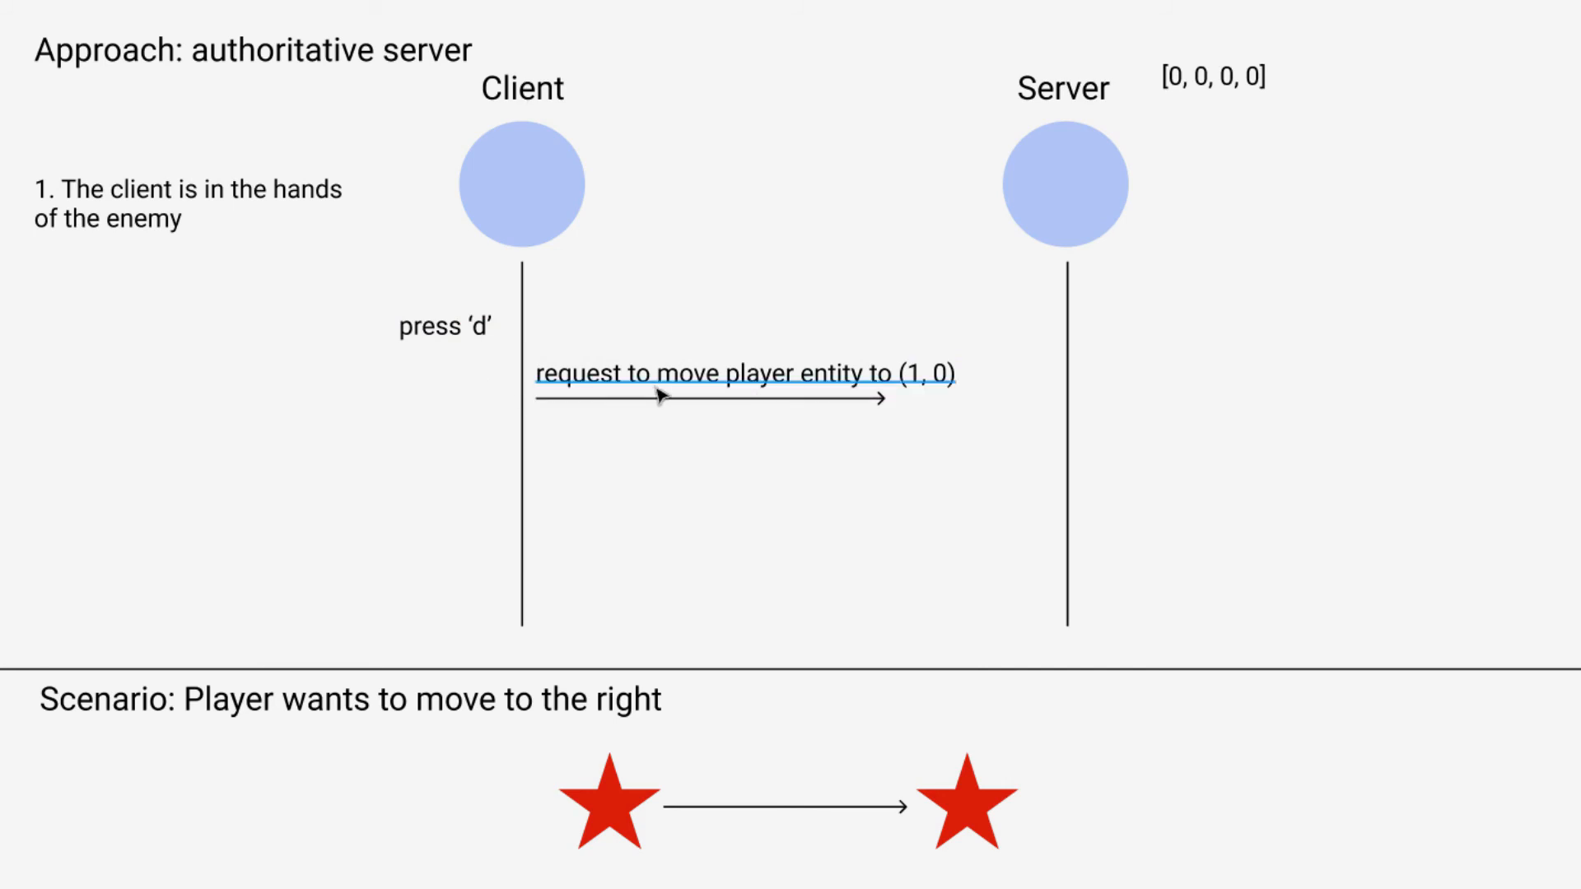
{"action": "left_click", "coordinate": [654, 394]}
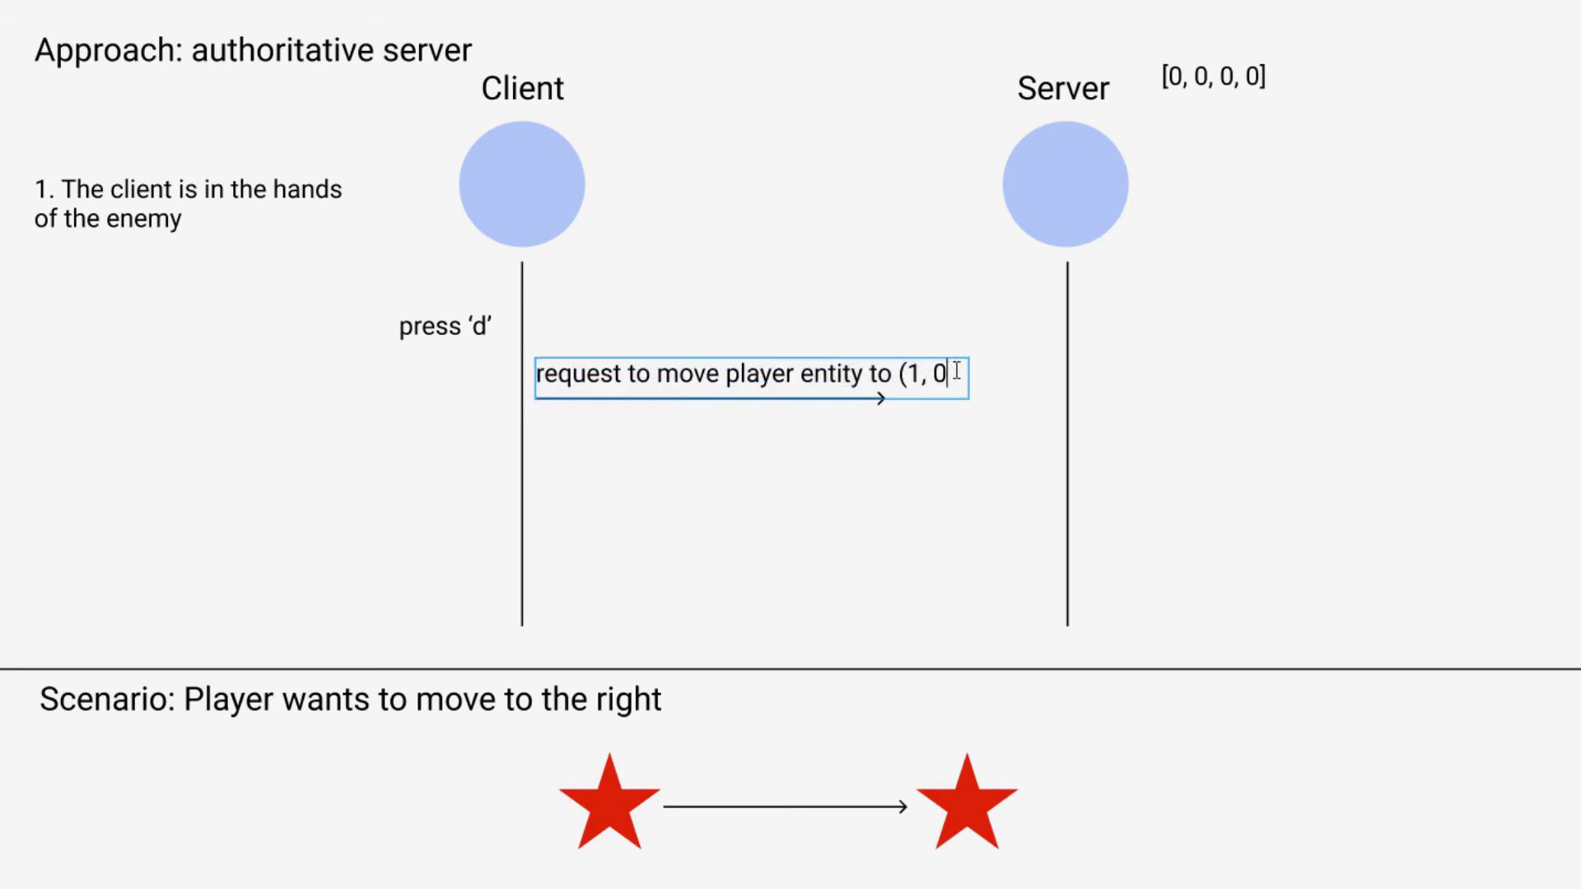
Rewrite the arrow label as 'request to change inputs [0, 0, 0, 1]'.
{"action": "key", "text": "Backspace"}
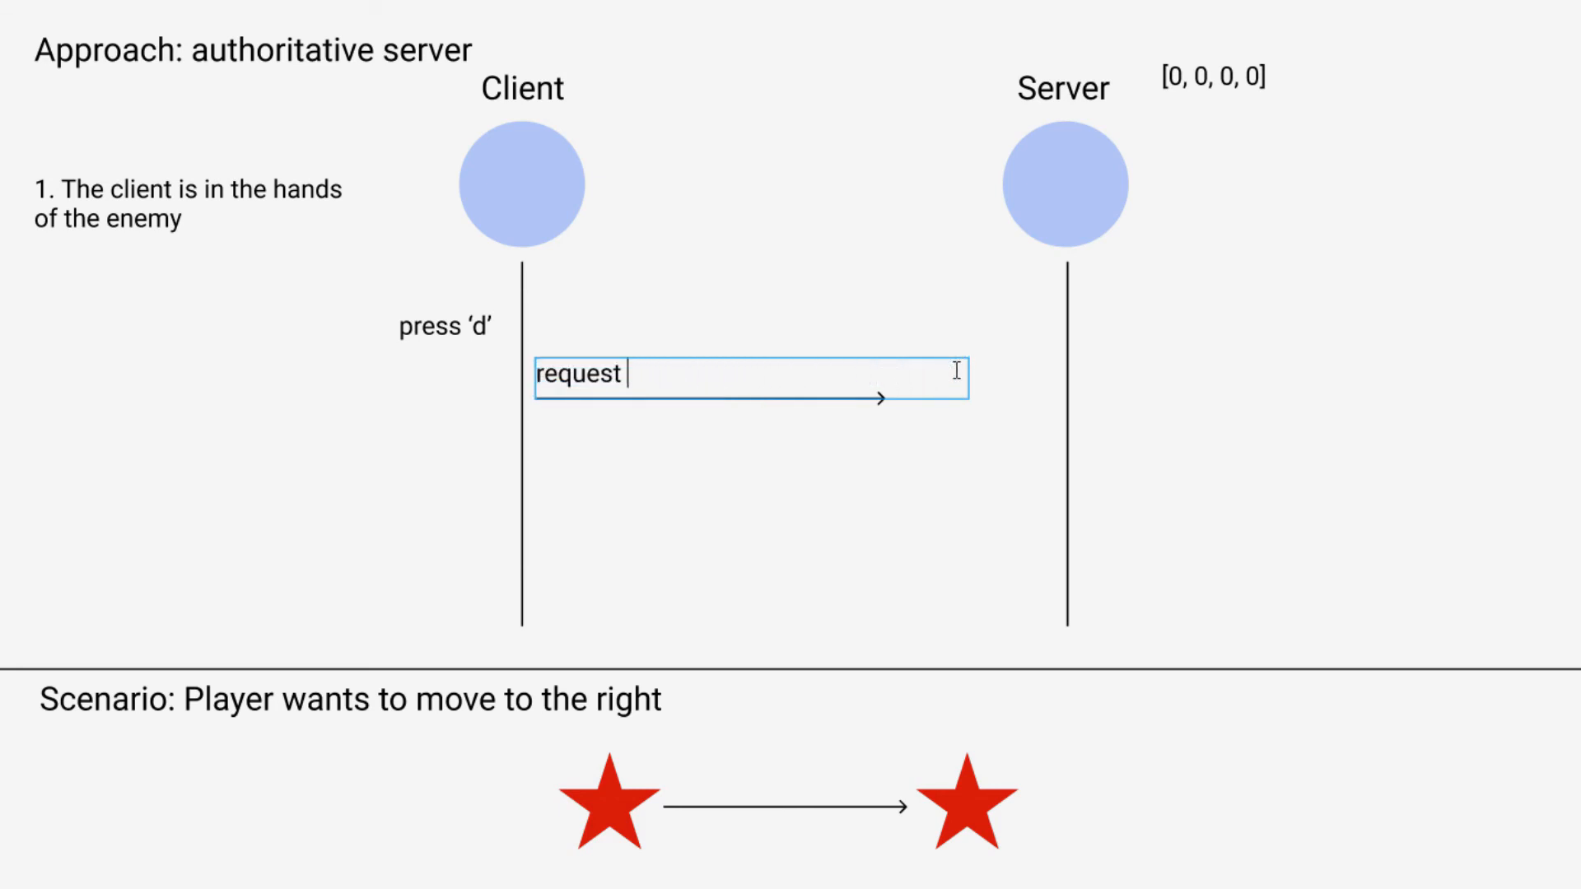
{"action": "type", "text": "to"}
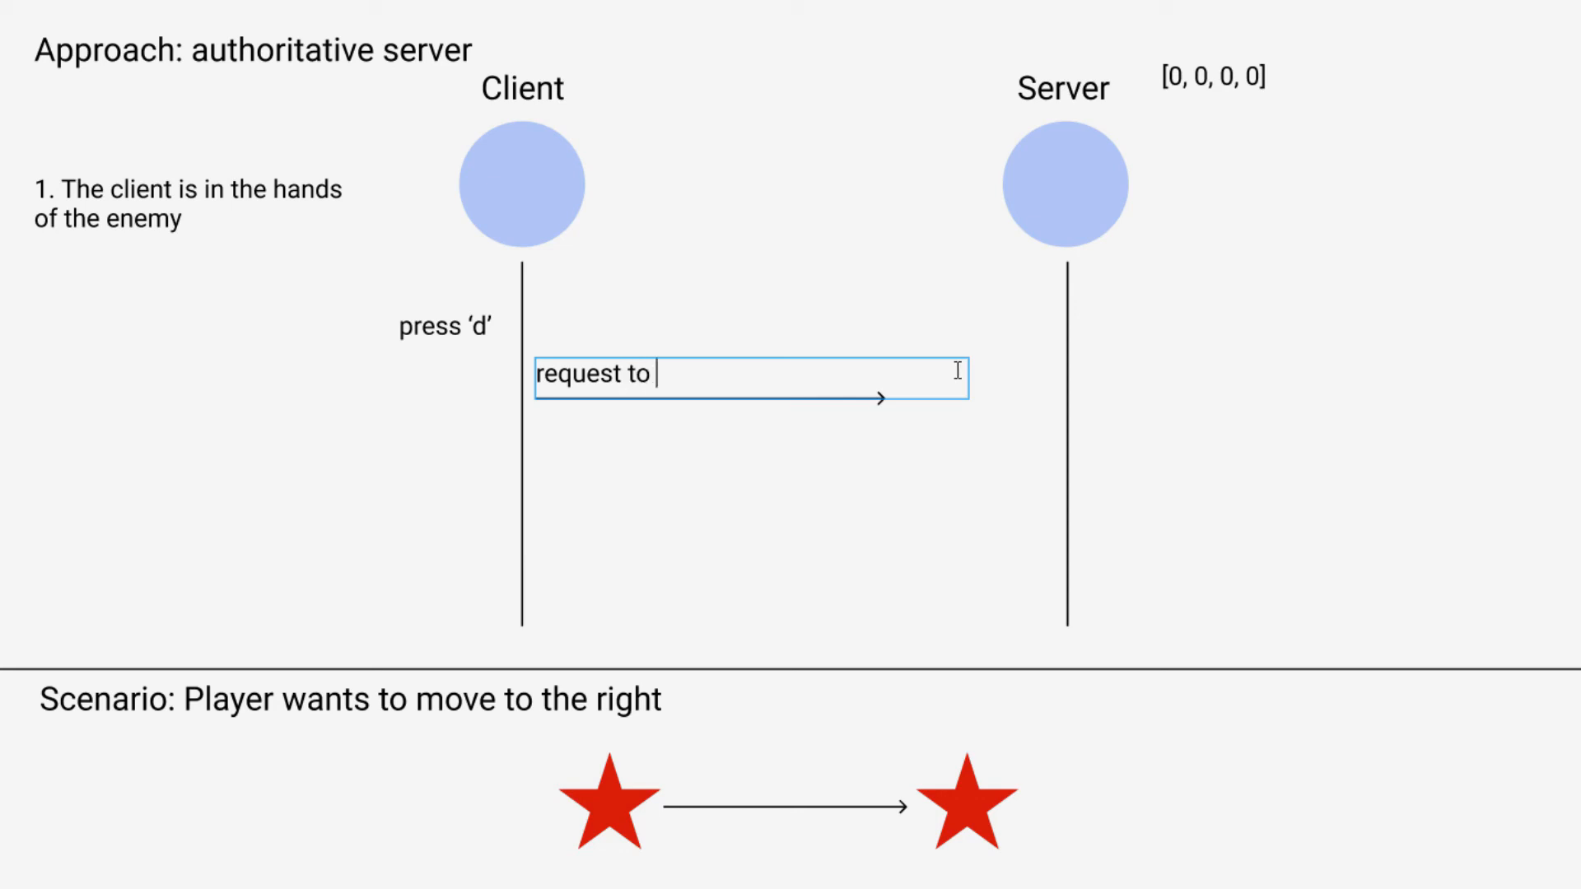
{"action": "type", "text": "change inputs"}
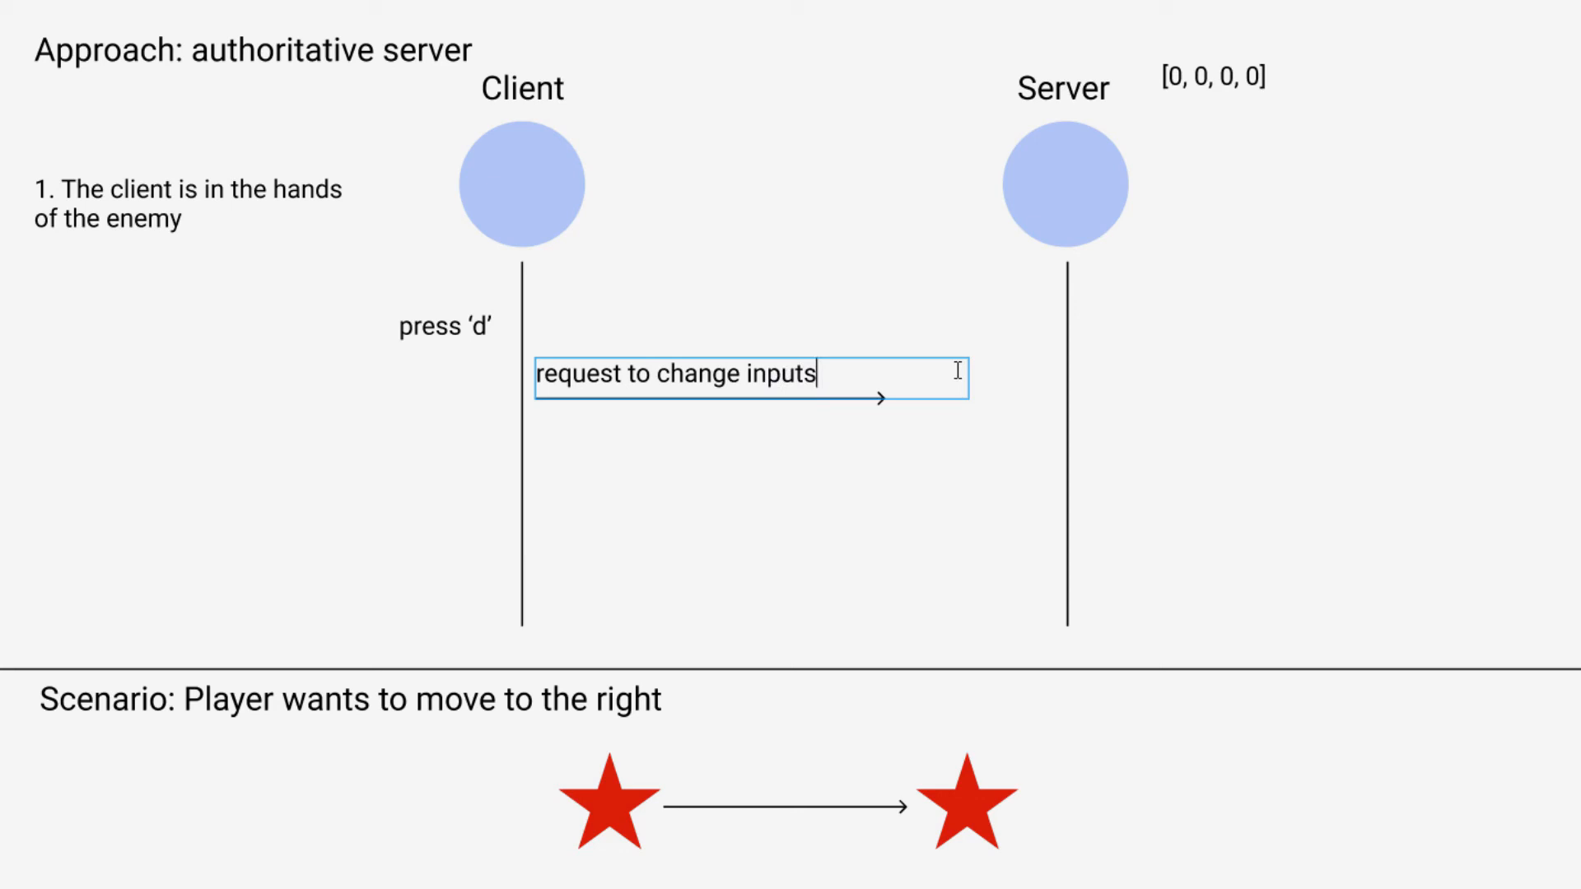
{"action": "type", "text": "[0, 0, 0,"}
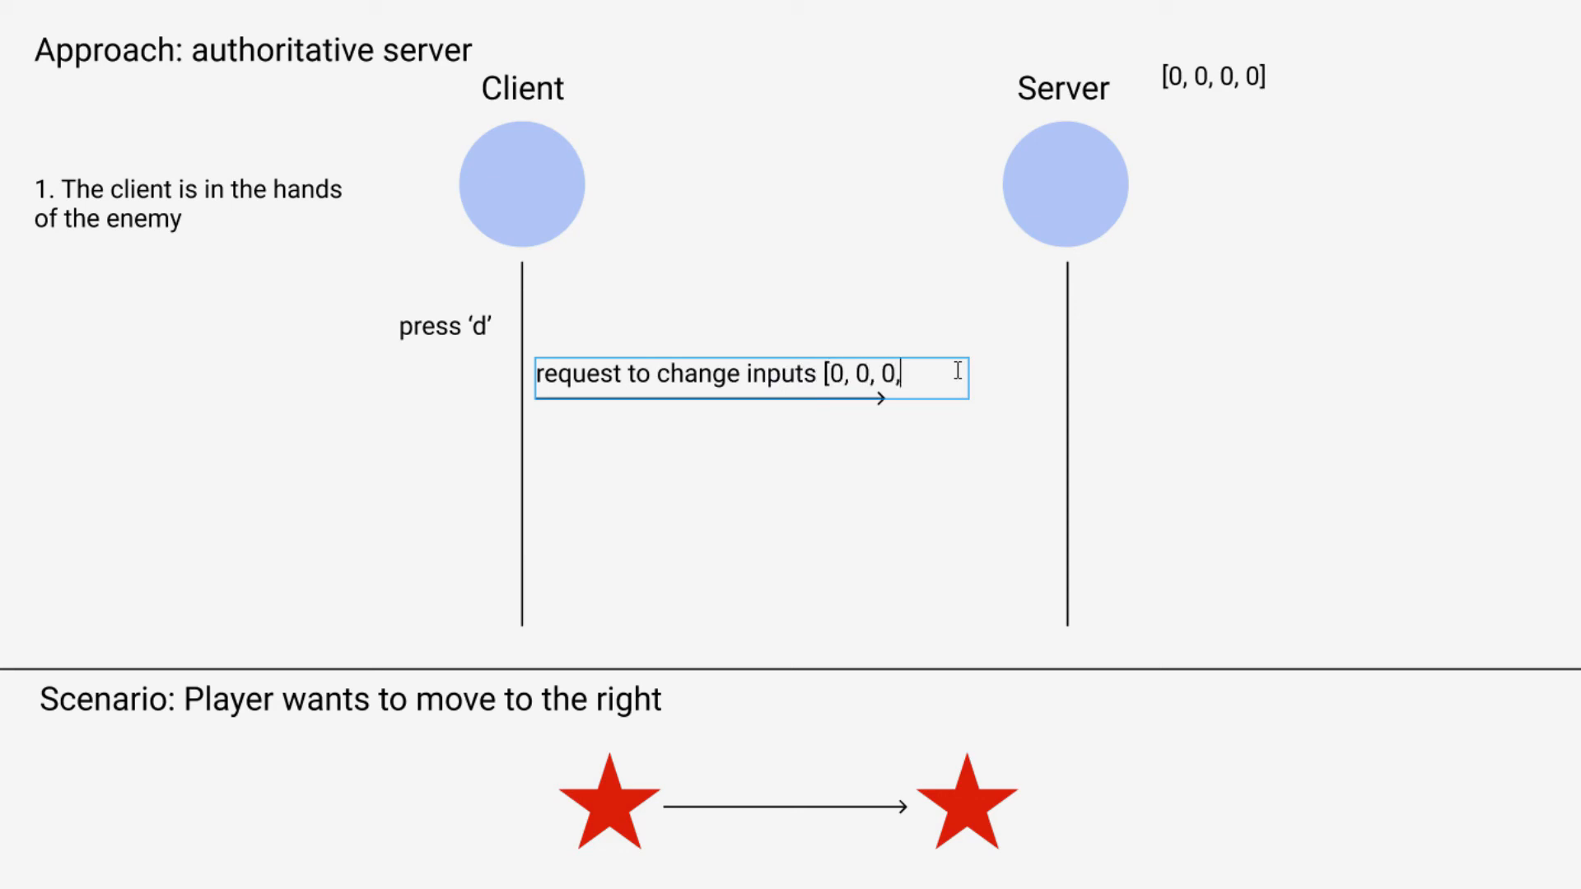
{"action": "type", "text": "1]"}
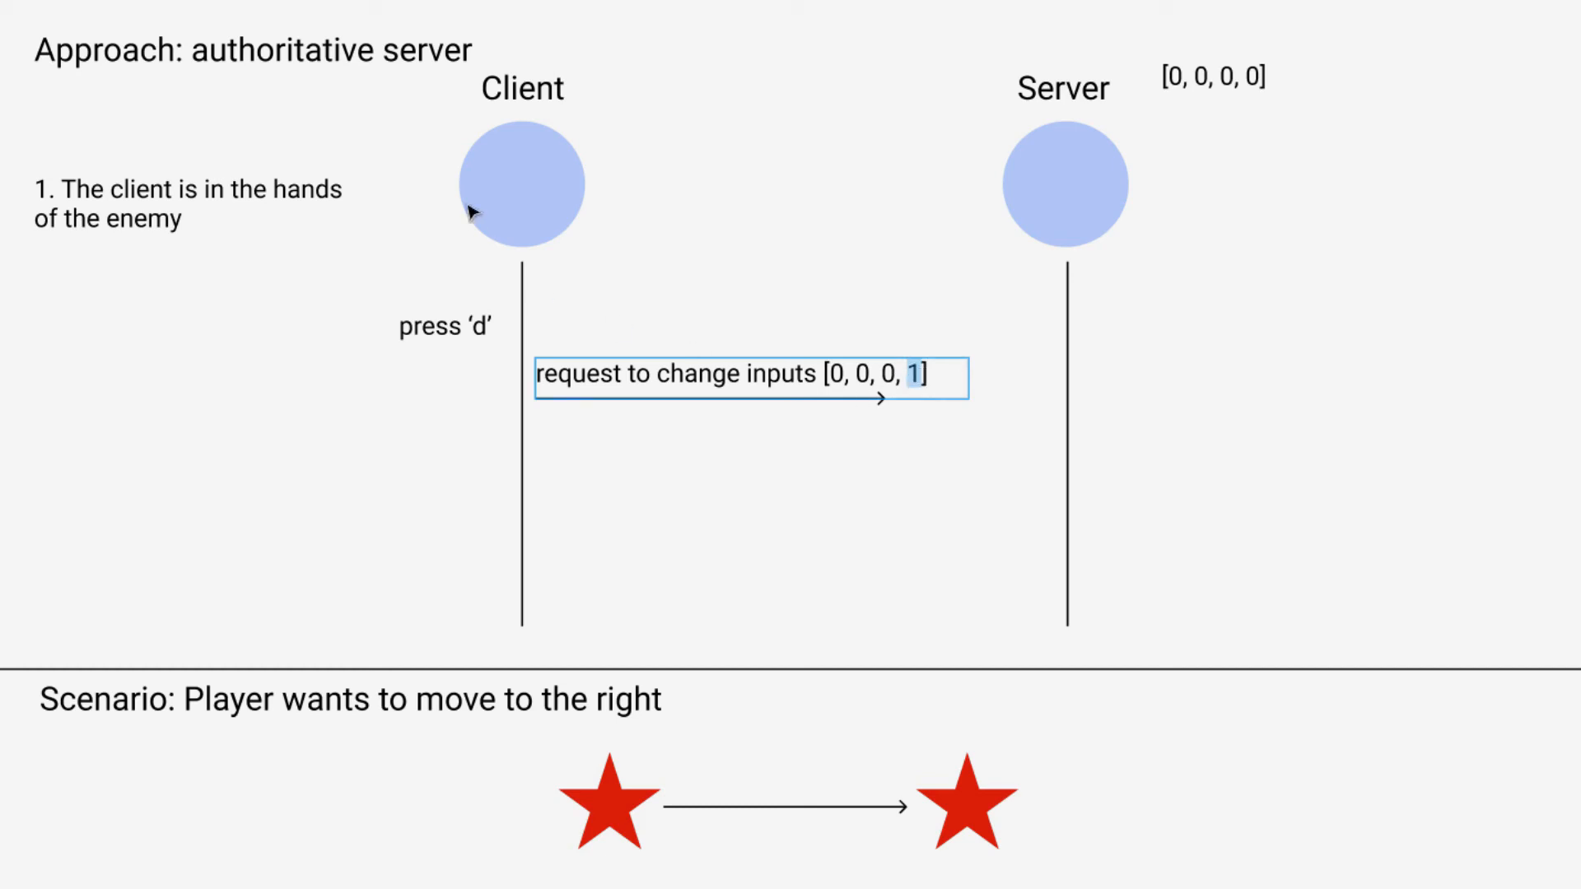
{"action": "mouse_move", "coordinate": [645, 255]}
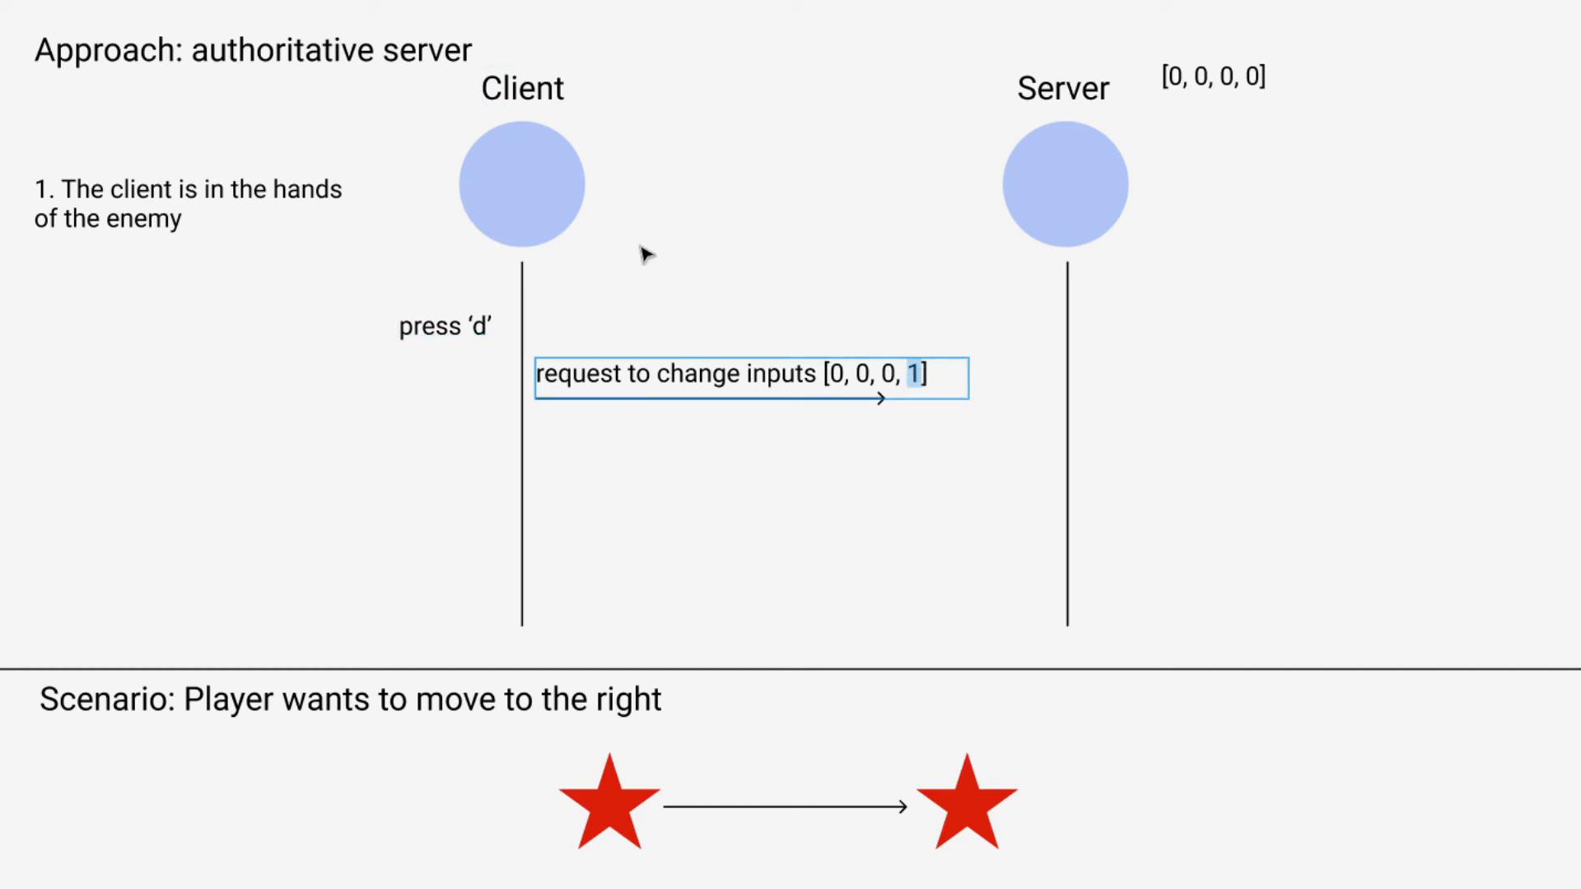
{"action": "mouse_move", "coordinate": [553, 271]}
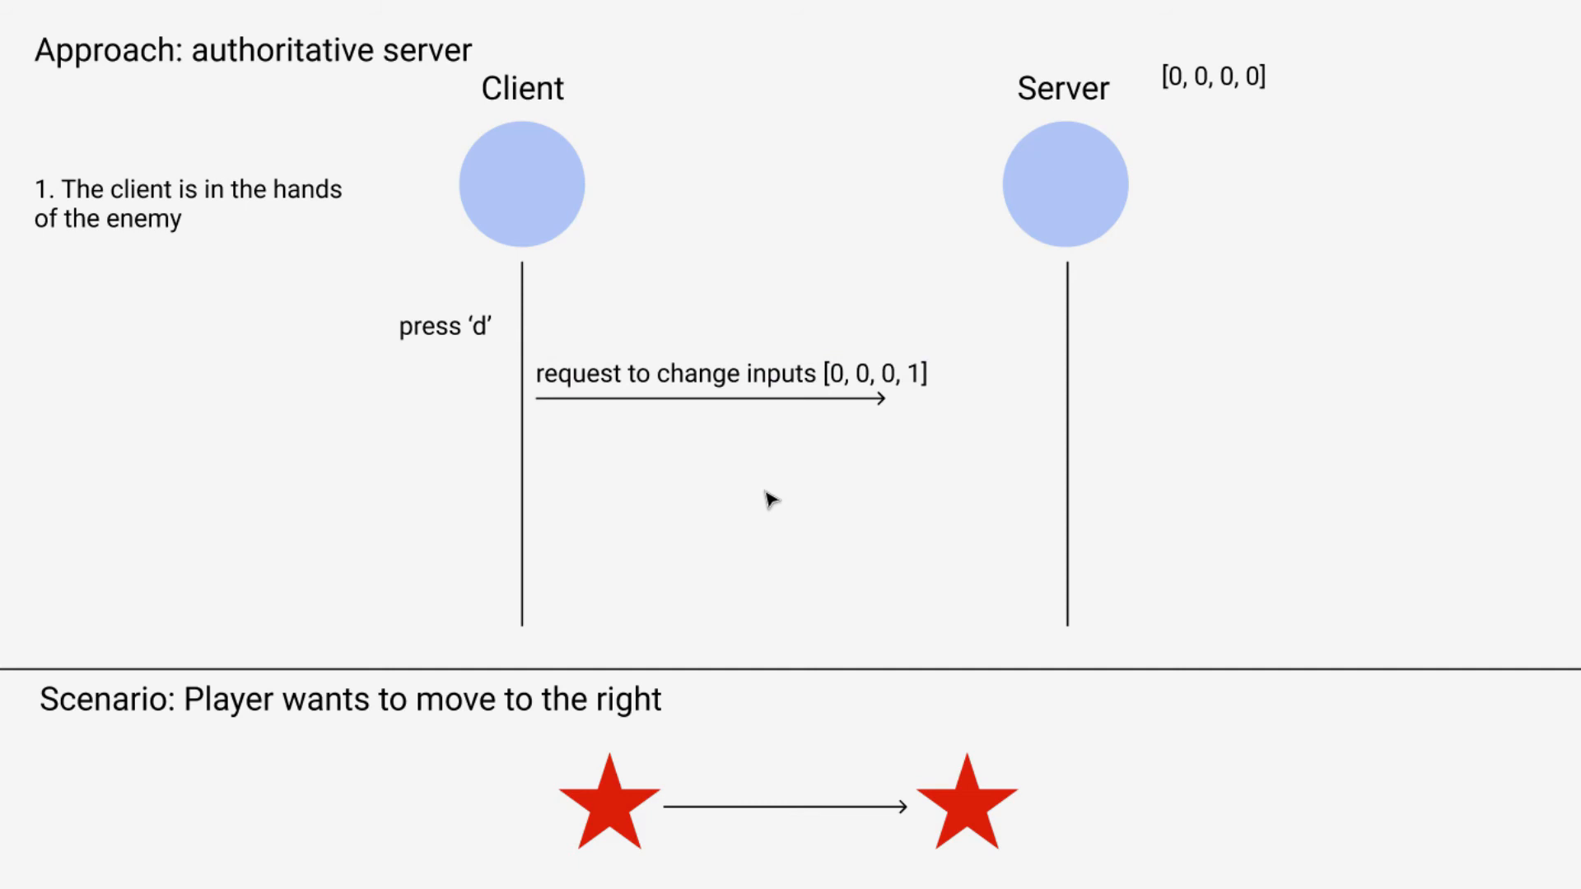
{"action": "mouse_move", "coordinate": [1421, 168]}
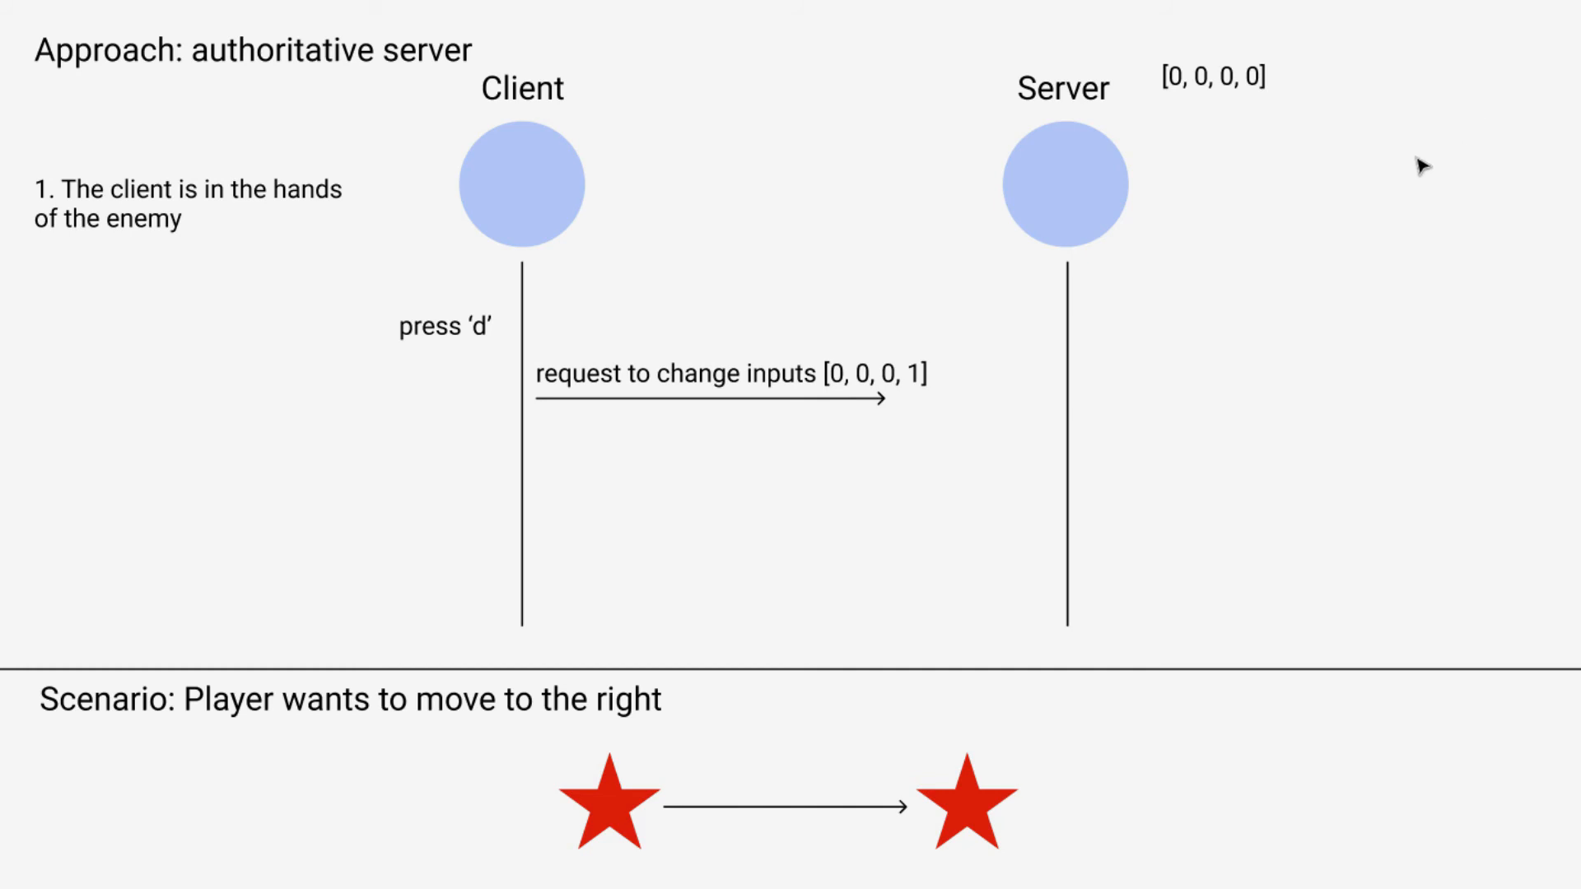
{"action": "mouse_move", "coordinate": [1300, 264]}
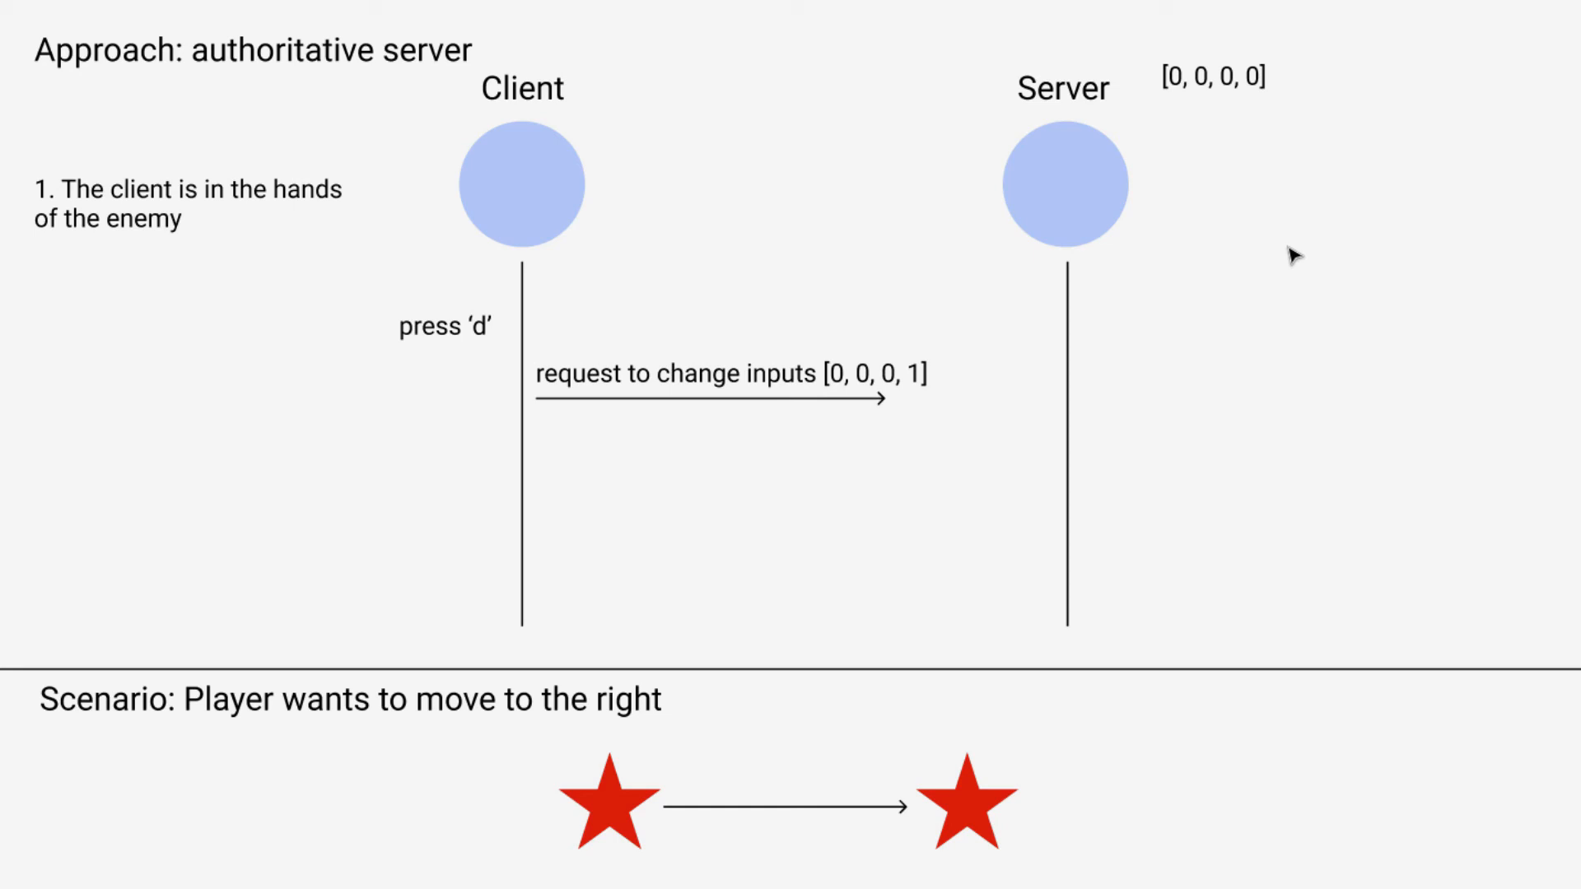
{"action": "mouse_move", "coordinate": [402, 161]}
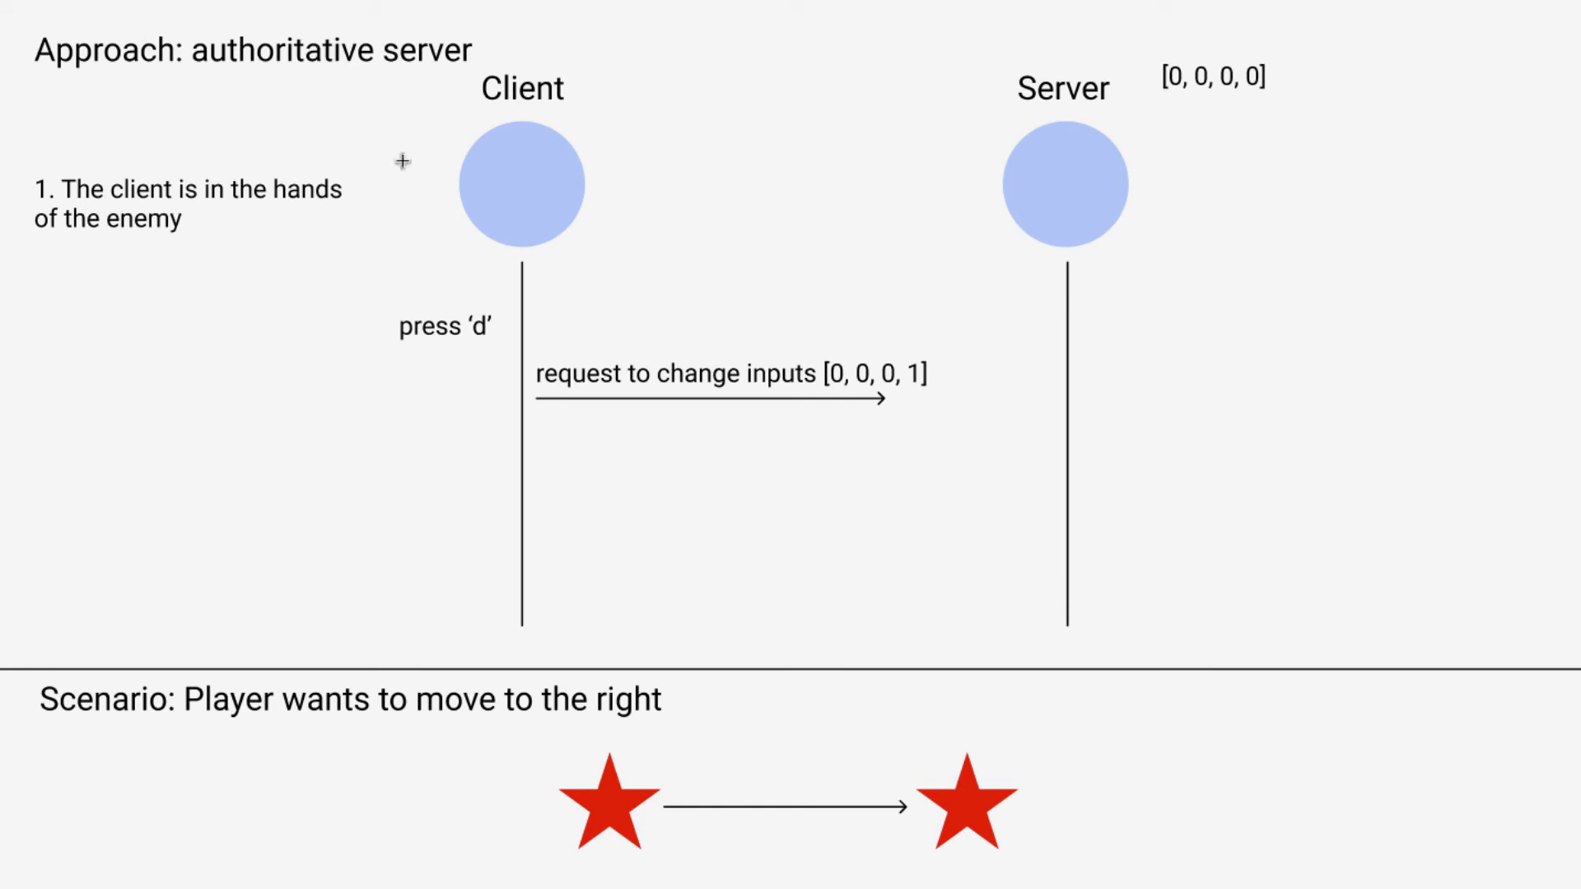
{"action": "mouse_move", "coordinate": [1342, 375]}
{"action": "type", "text": "accept the inp"}
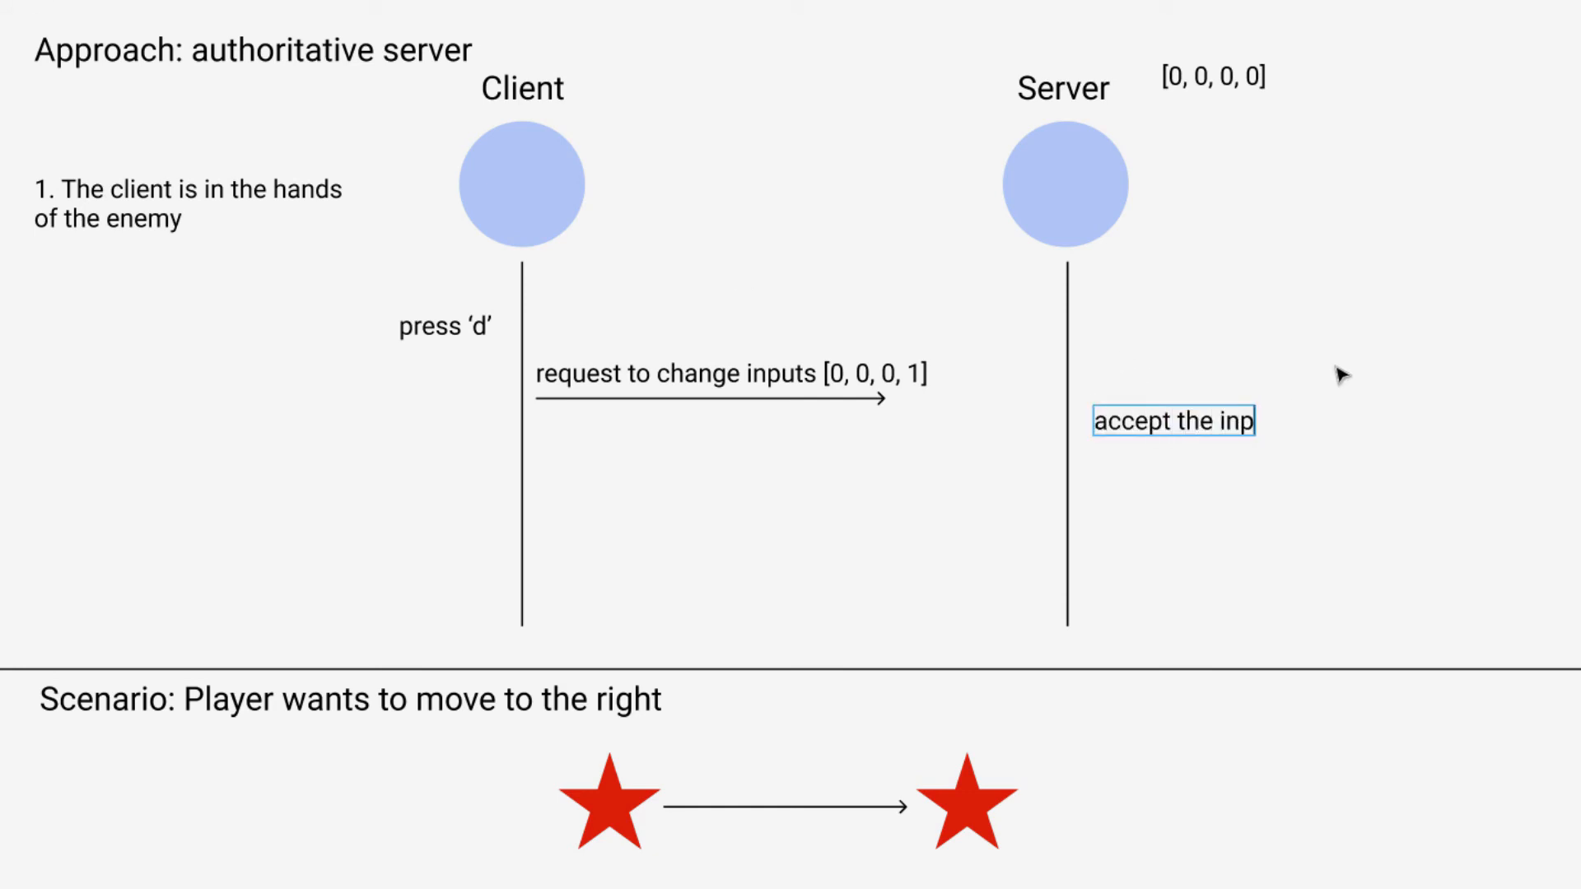
Write 'accept the input change' and 'process movement tick' beside the Server lifeline.
{"action": "type", "text": "ut cahng"}
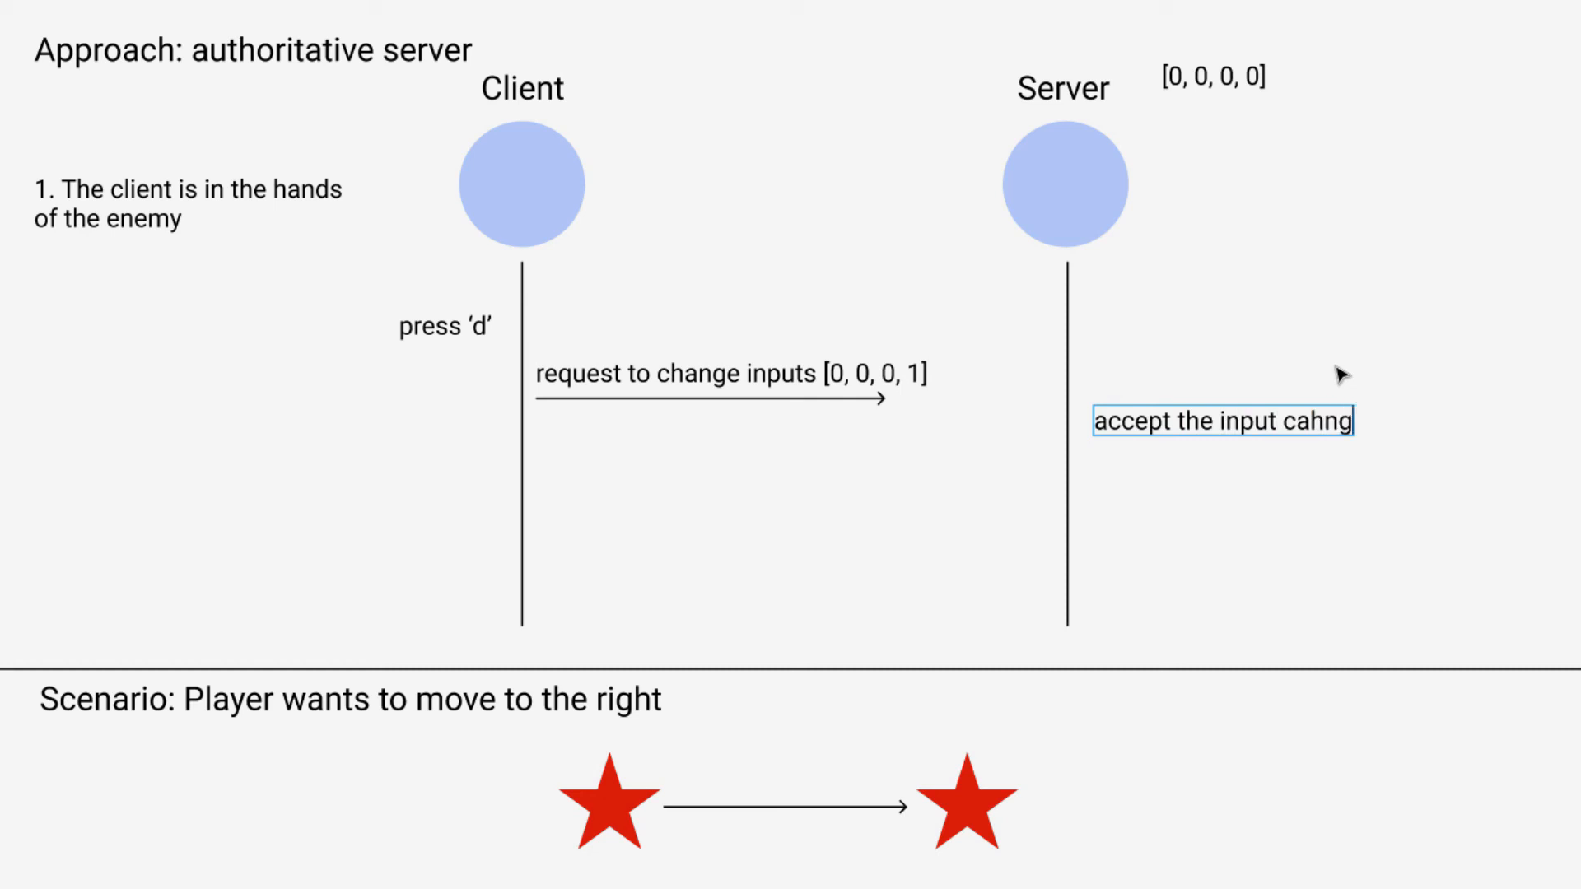
{"action": "type", "text": "change"}
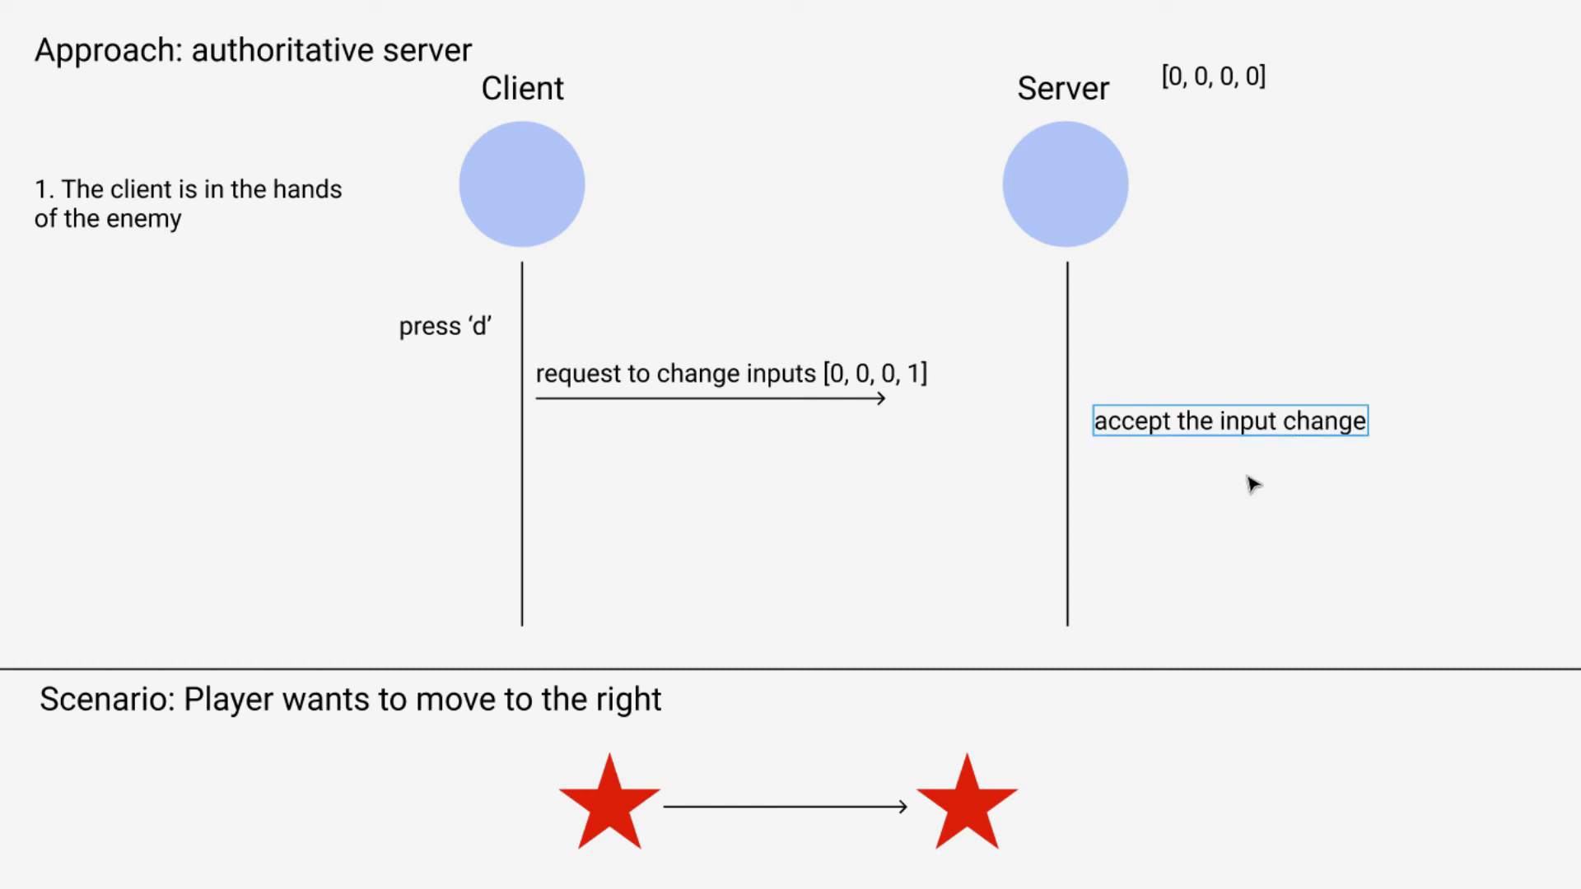
{"action": "left_click", "coordinate": [1229, 420]}
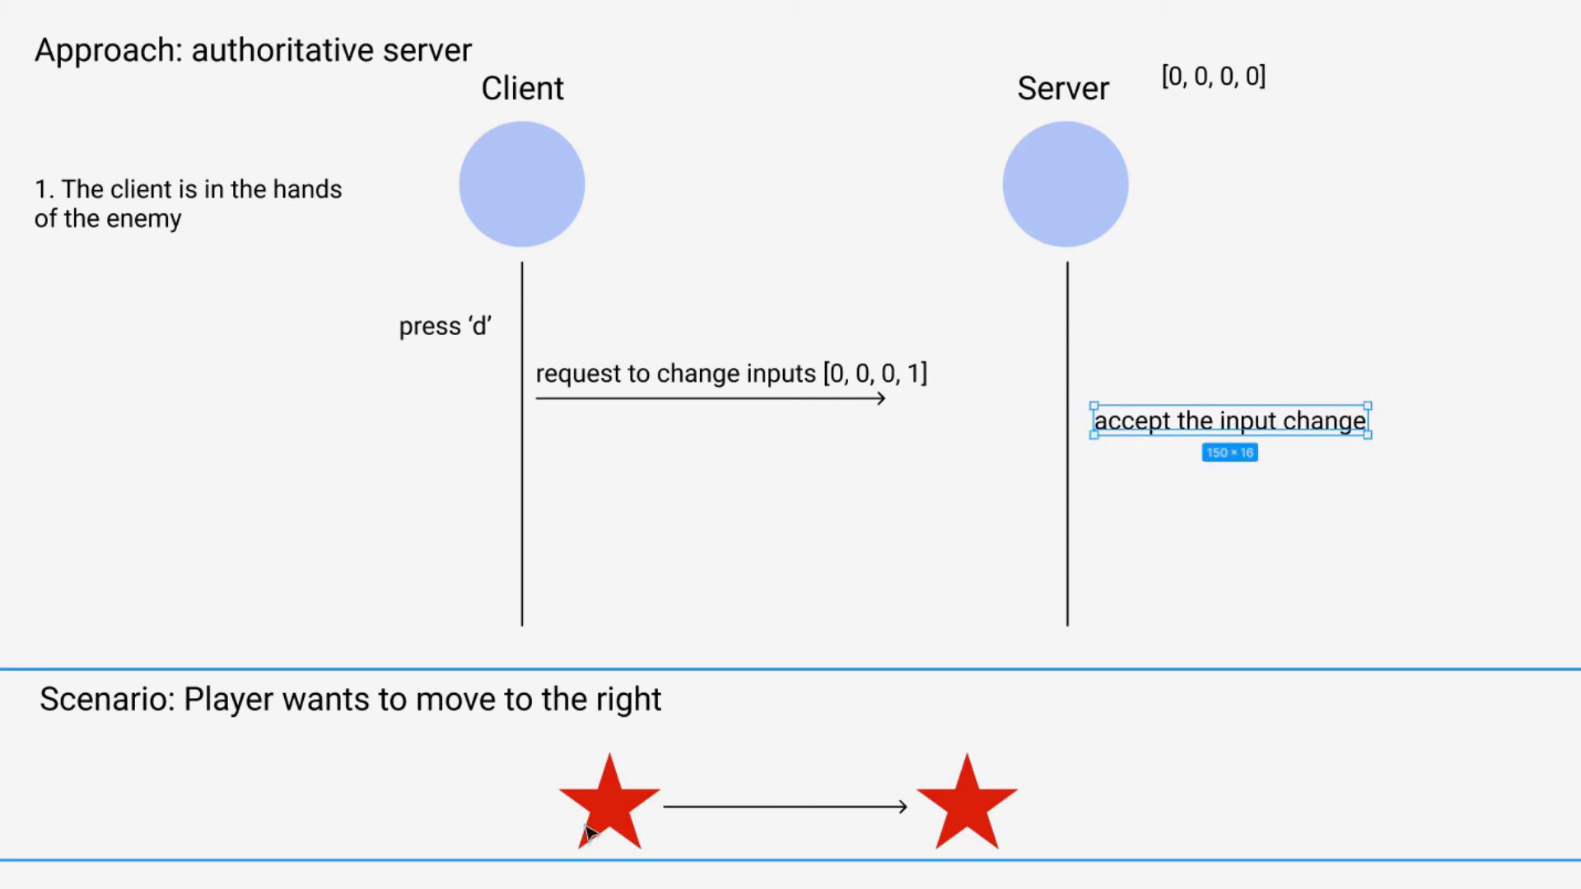
{"action": "mouse_move", "coordinate": [1196, 466]}
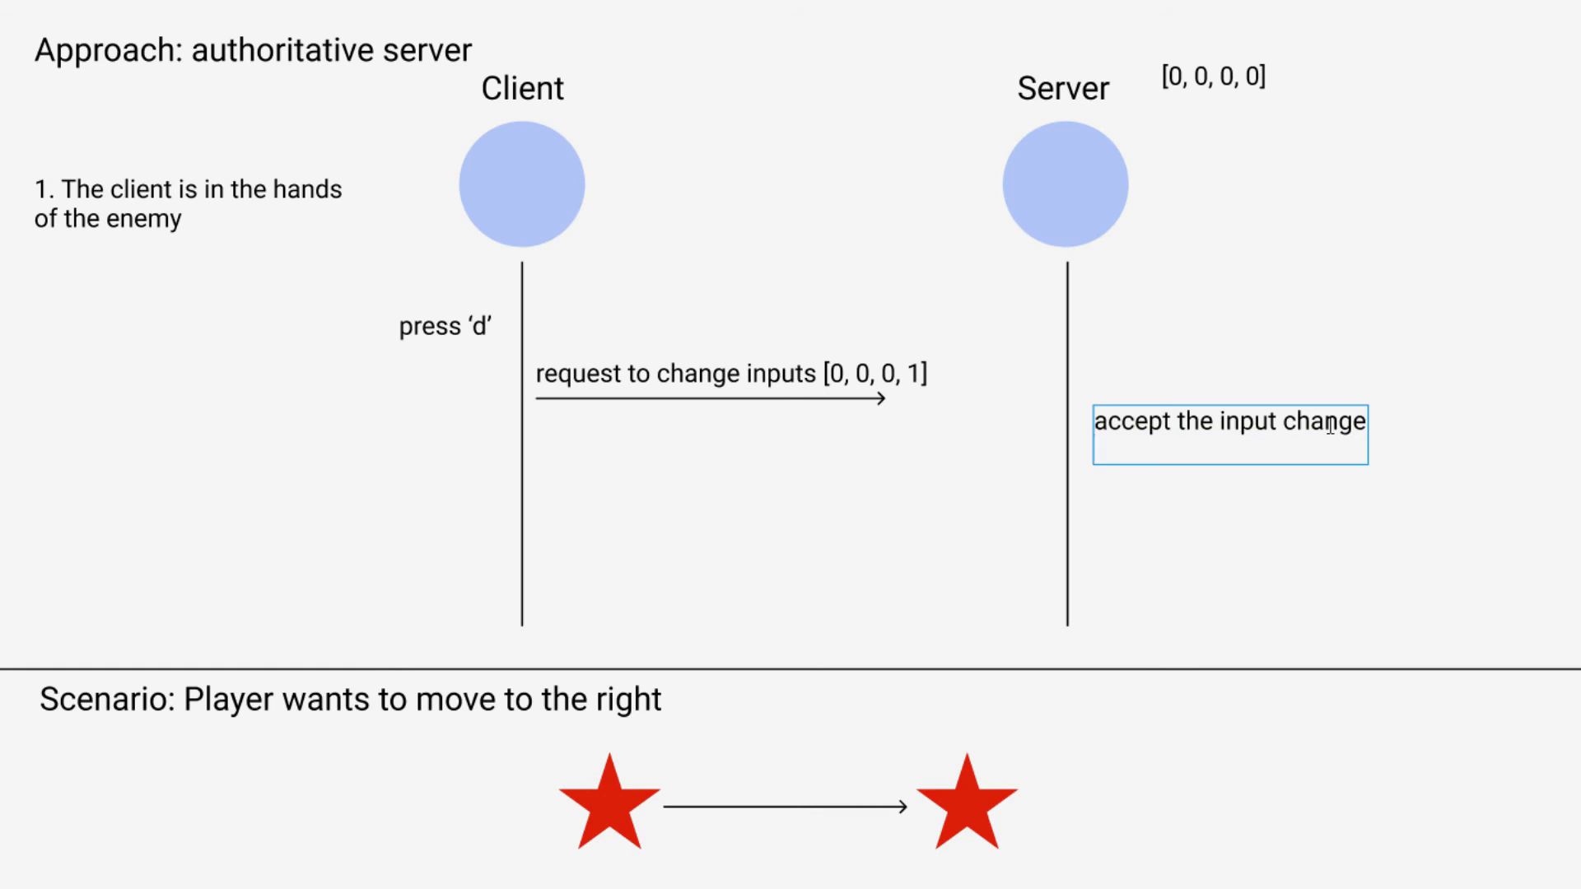
{"action": "type", "text": "proce"}
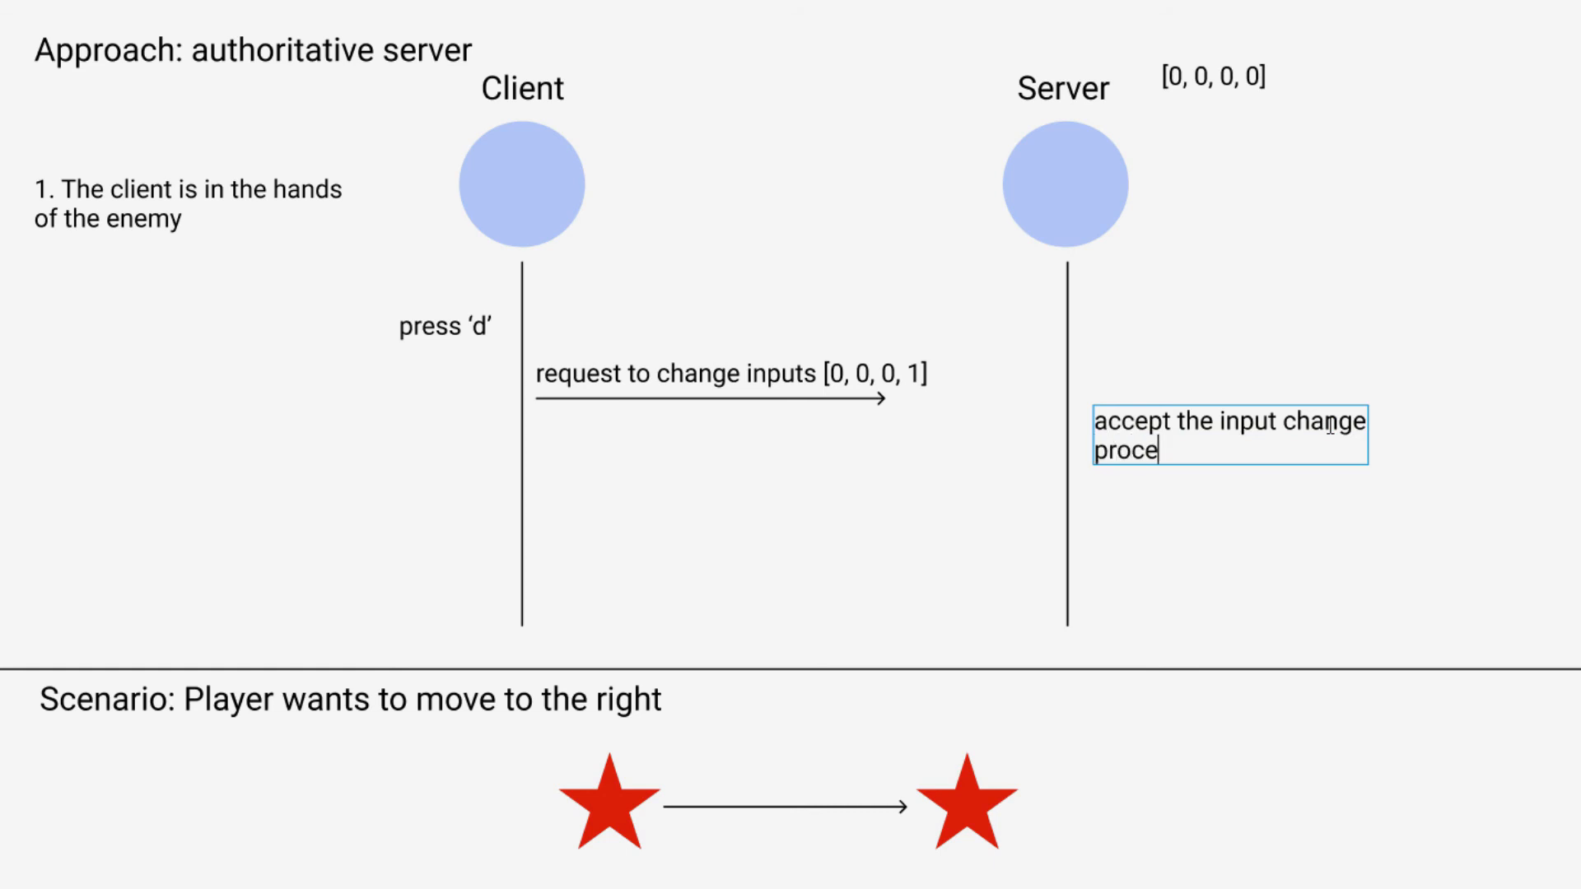
{"action": "type", "text": "ss movement tick"}
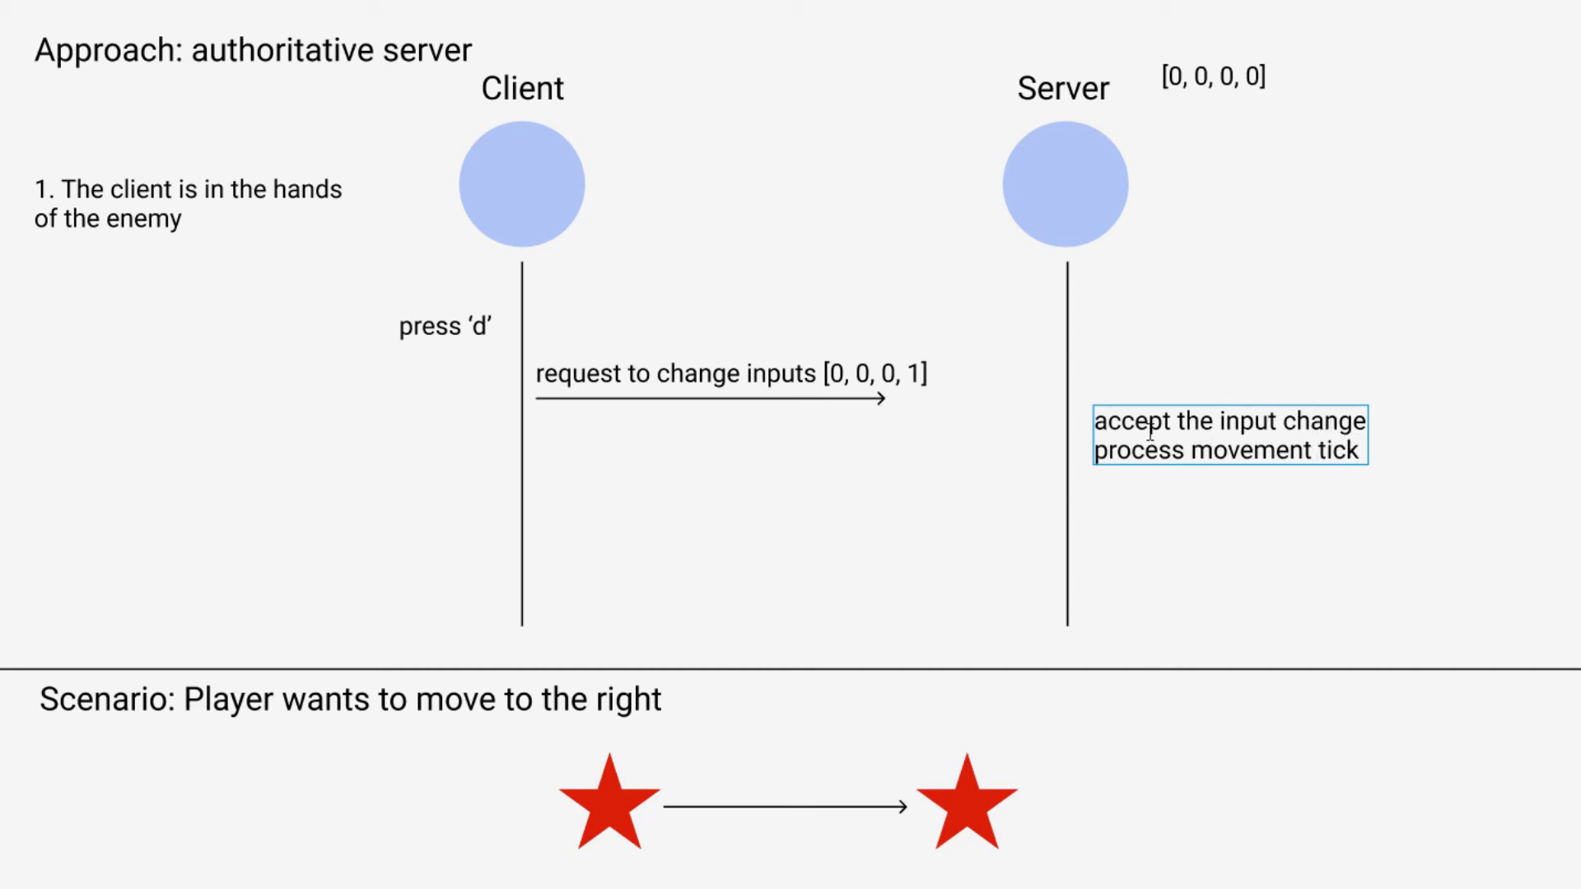
{"action": "mouse_move", "coordinate": [1208, 315]}
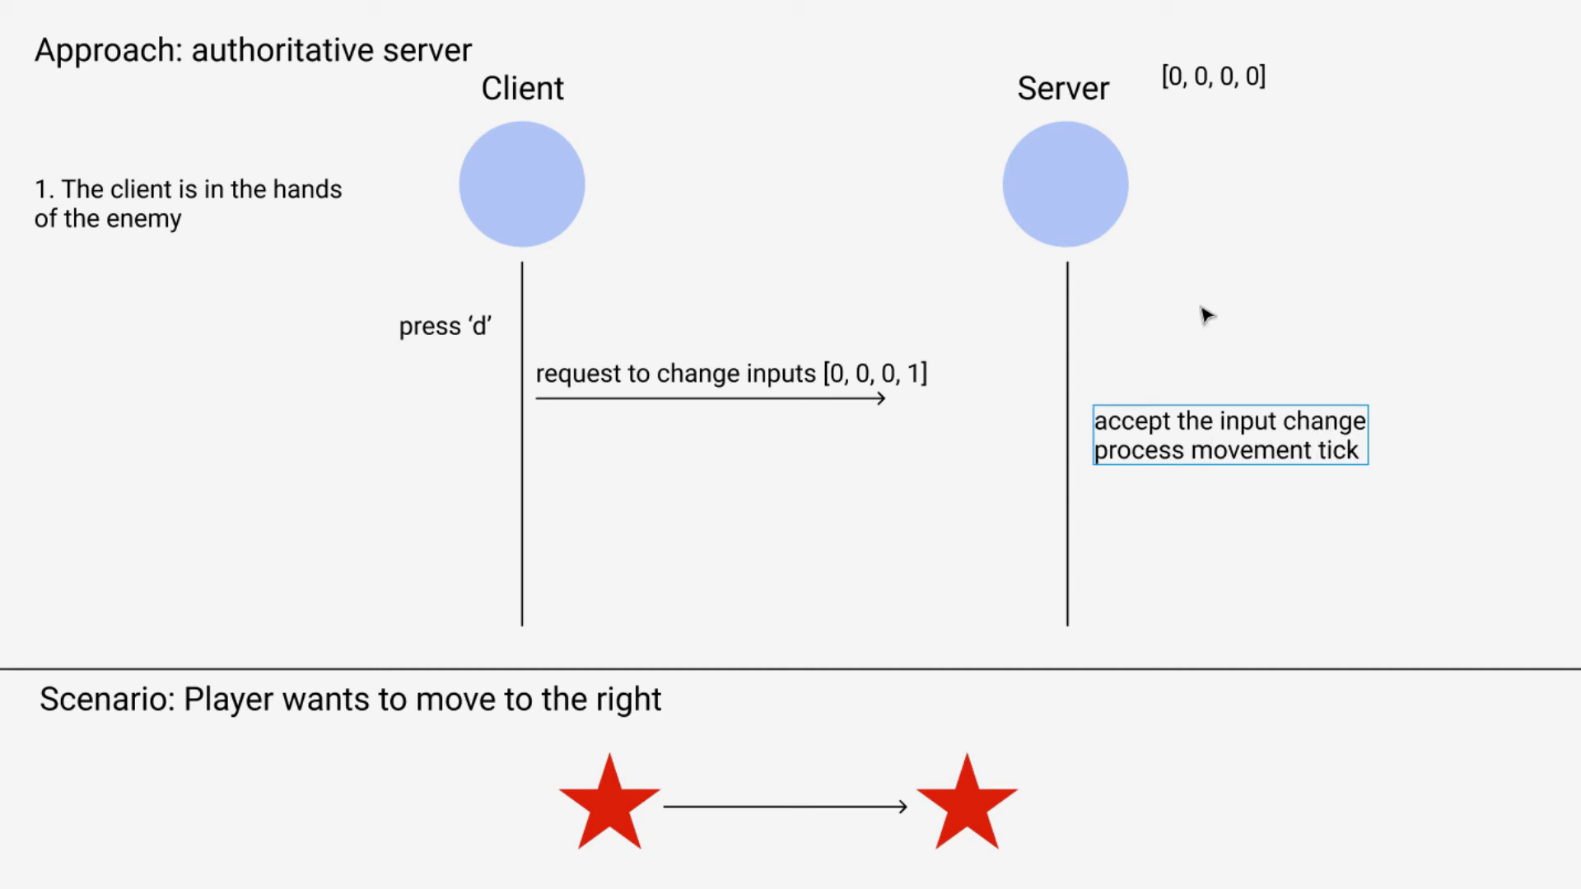
{"action": "mouse_move", "coordinate": [916, 249]}
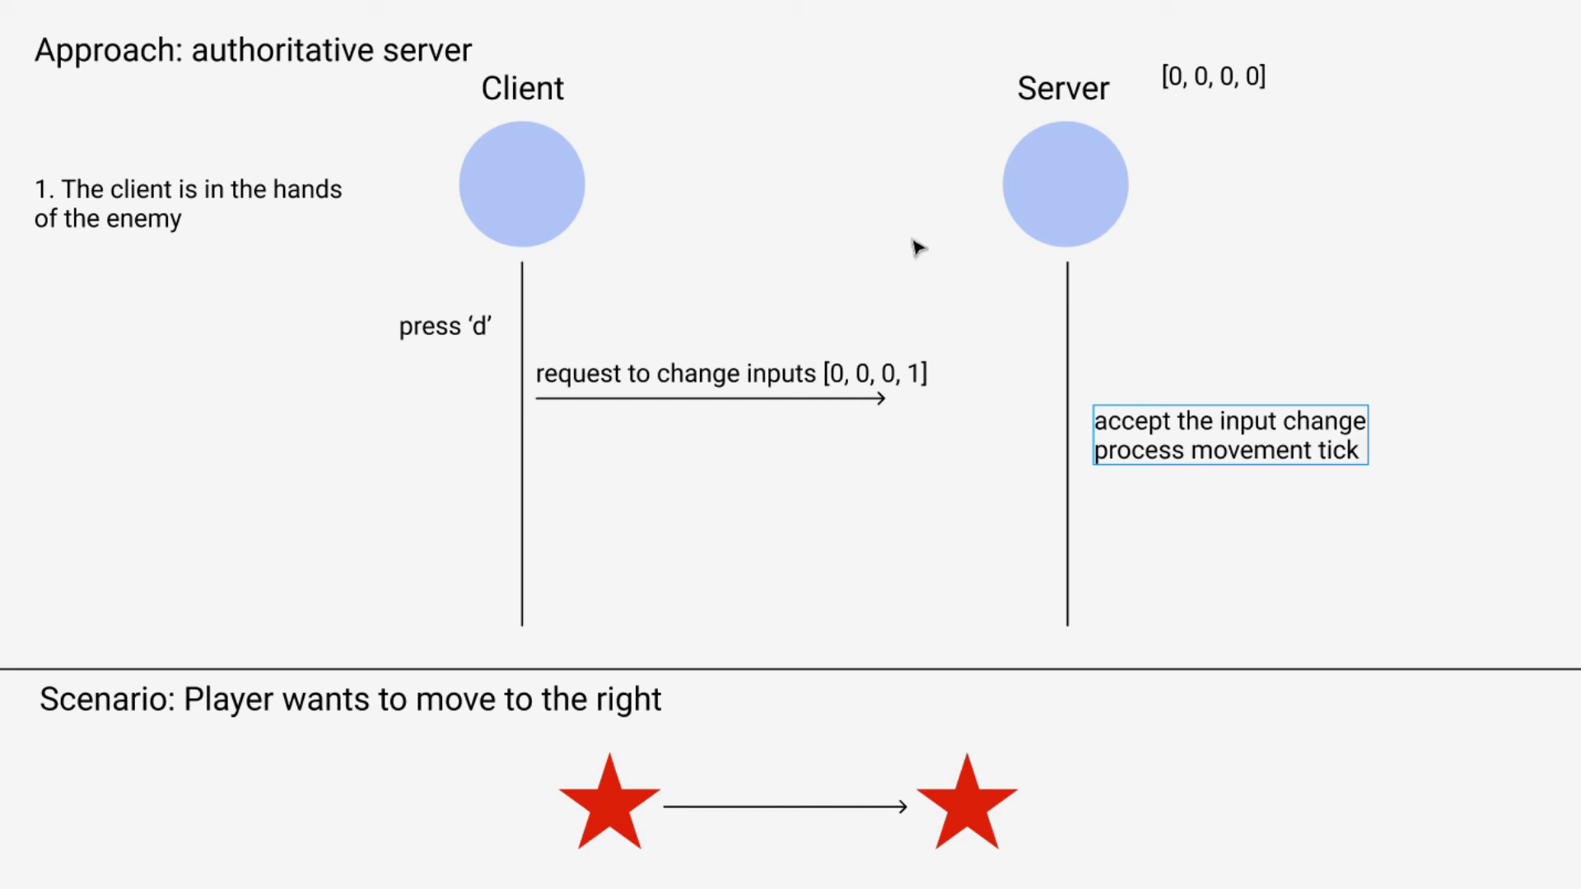
{"action": "mouse_move", "coordinate": [1302, 203]}
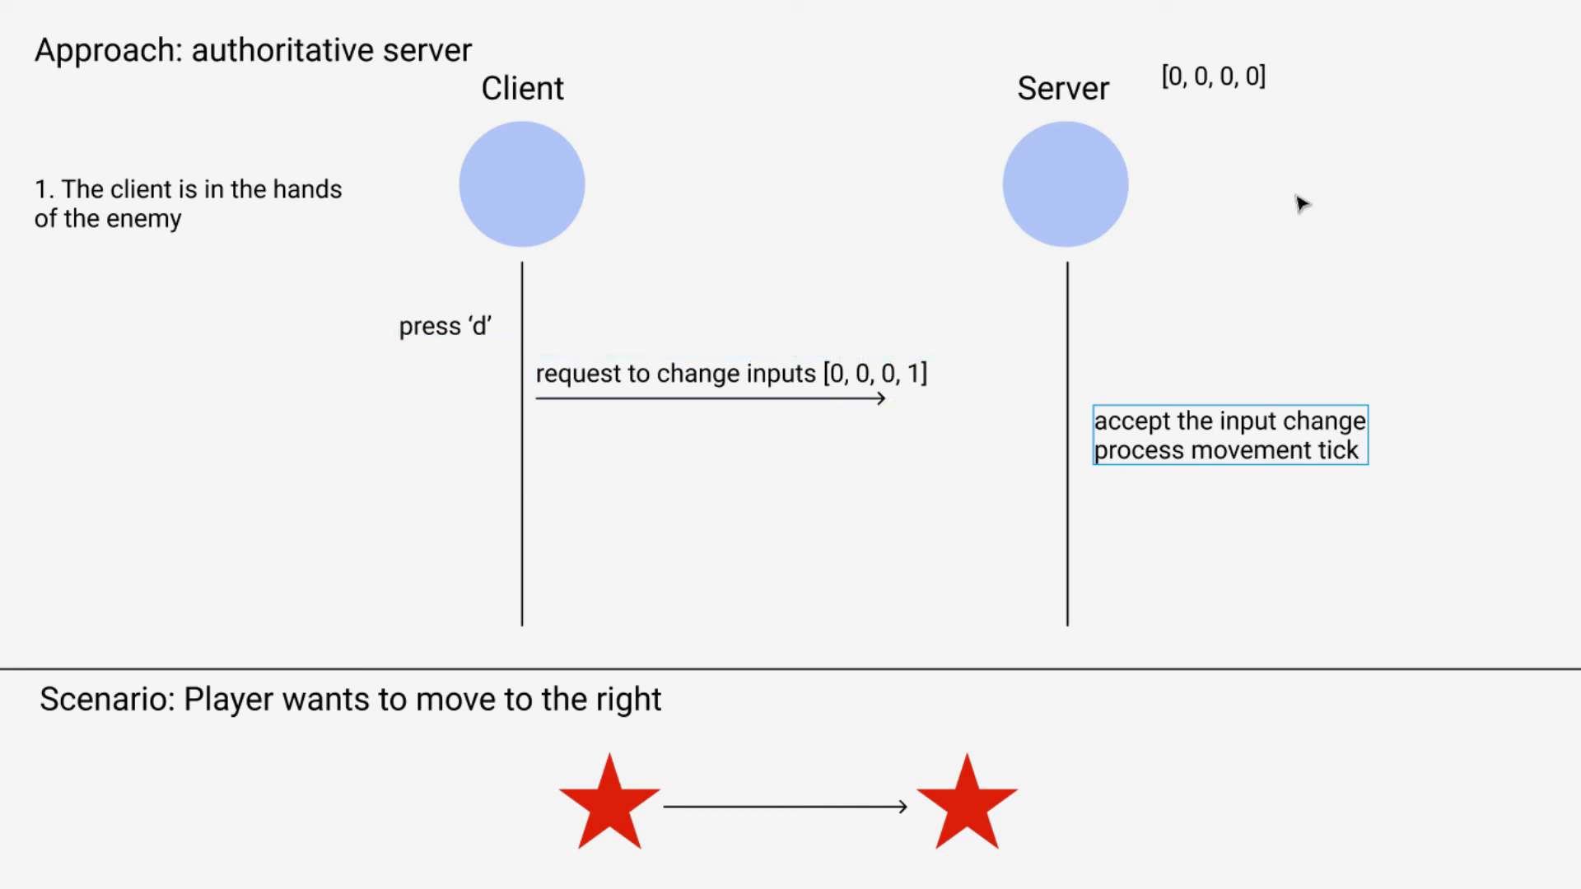
{"action": "mouse_move", "coordinate": [1234, 340]}
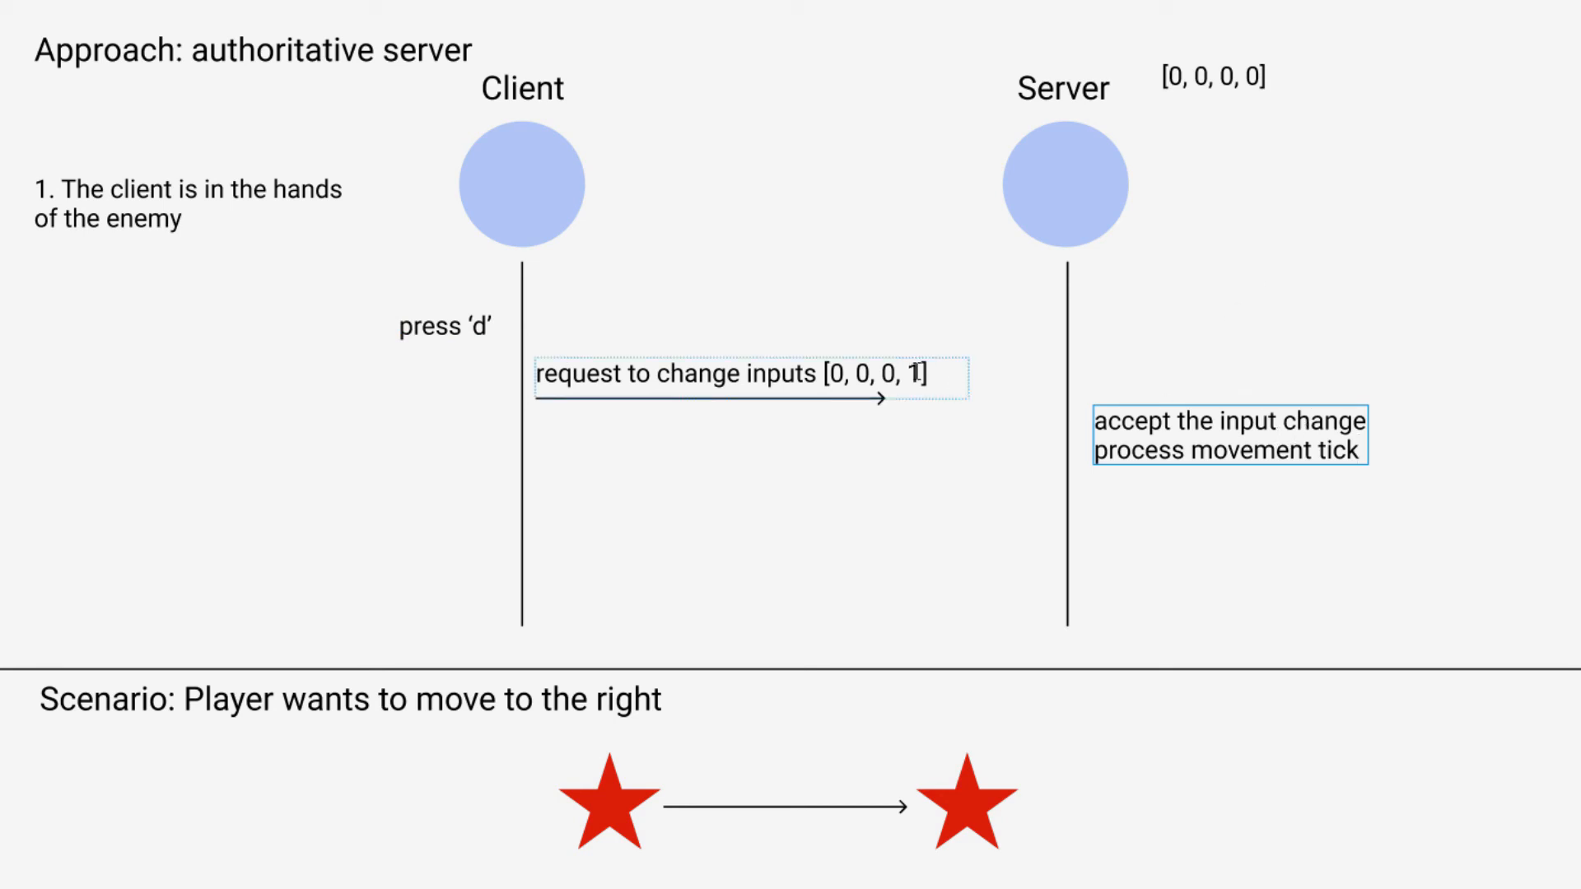
{"action": "mouse_move", "coordinate": [1151, 355]}
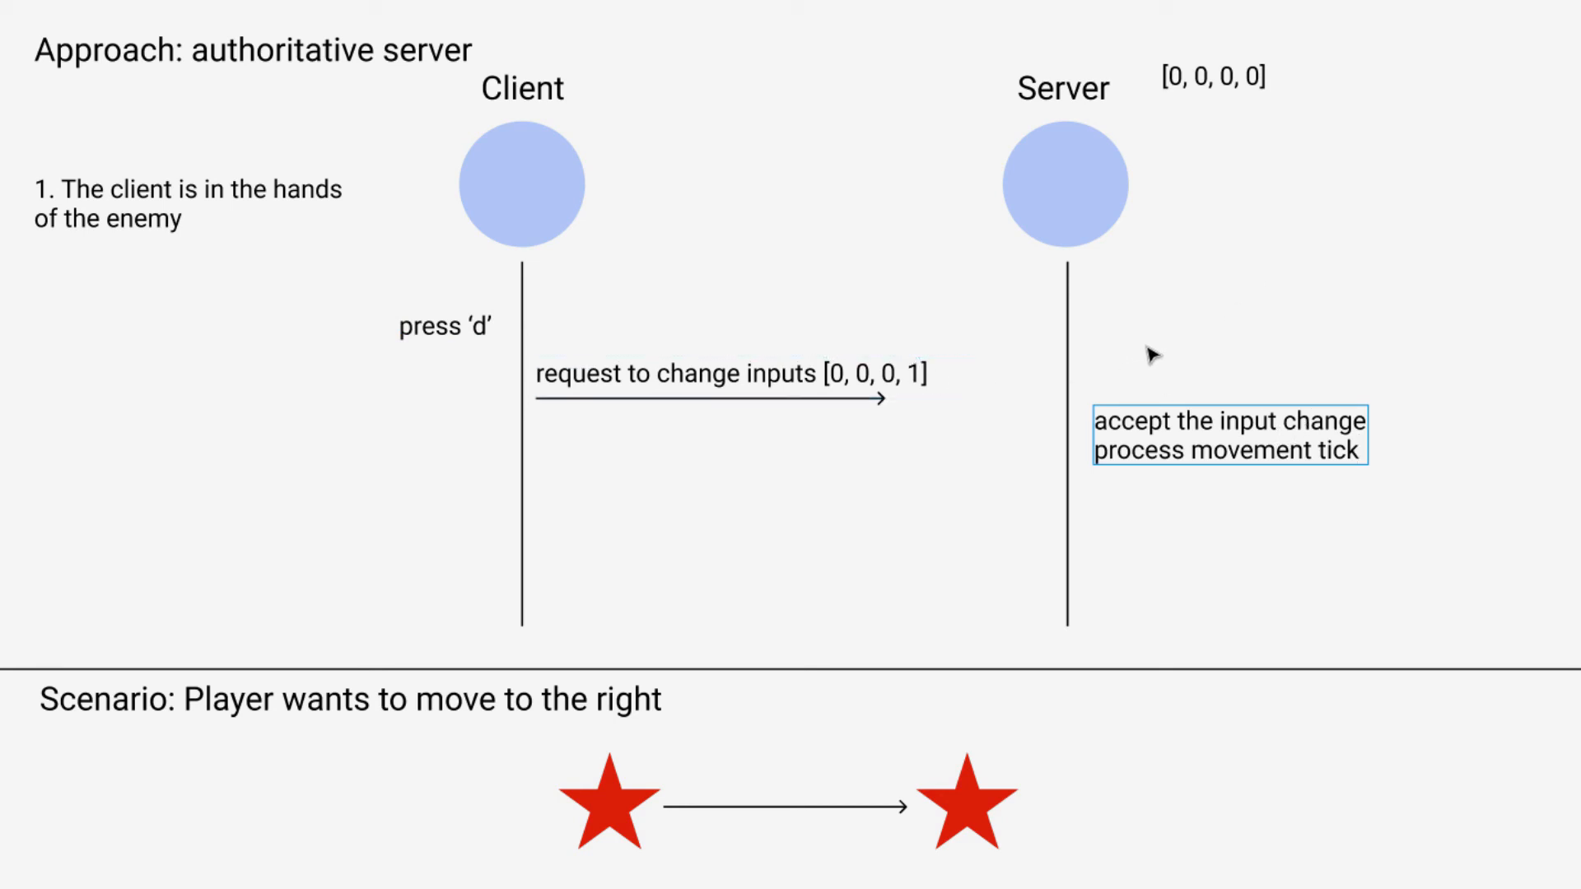
{"action": "mouse_move", "coordinate": [1115, 422]}
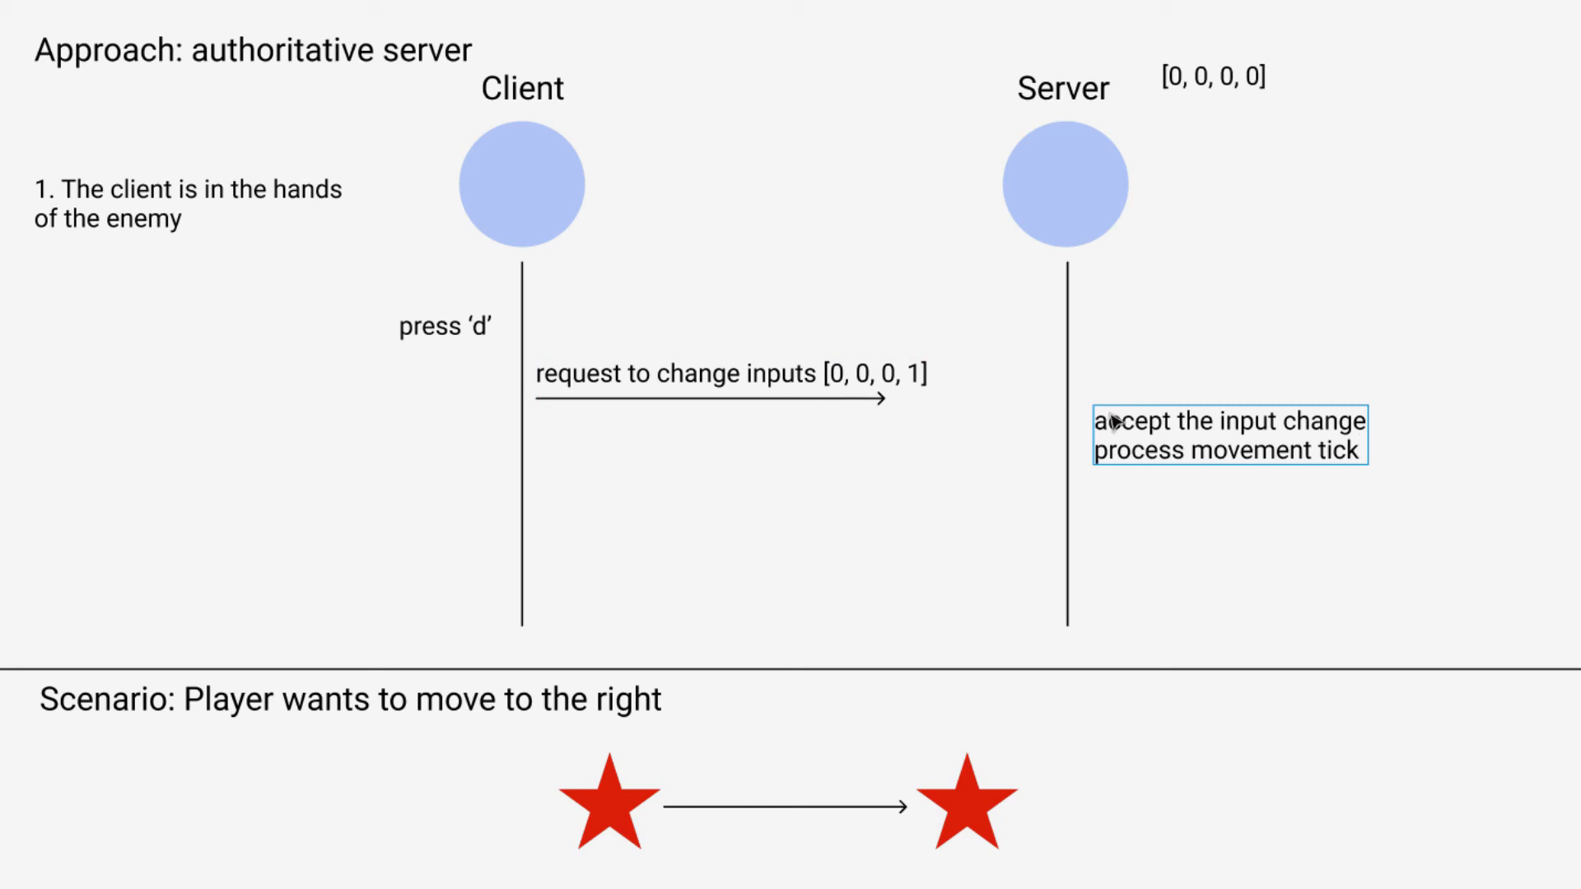
{"action": "mouse_move", "coordinate": [993, 797]}
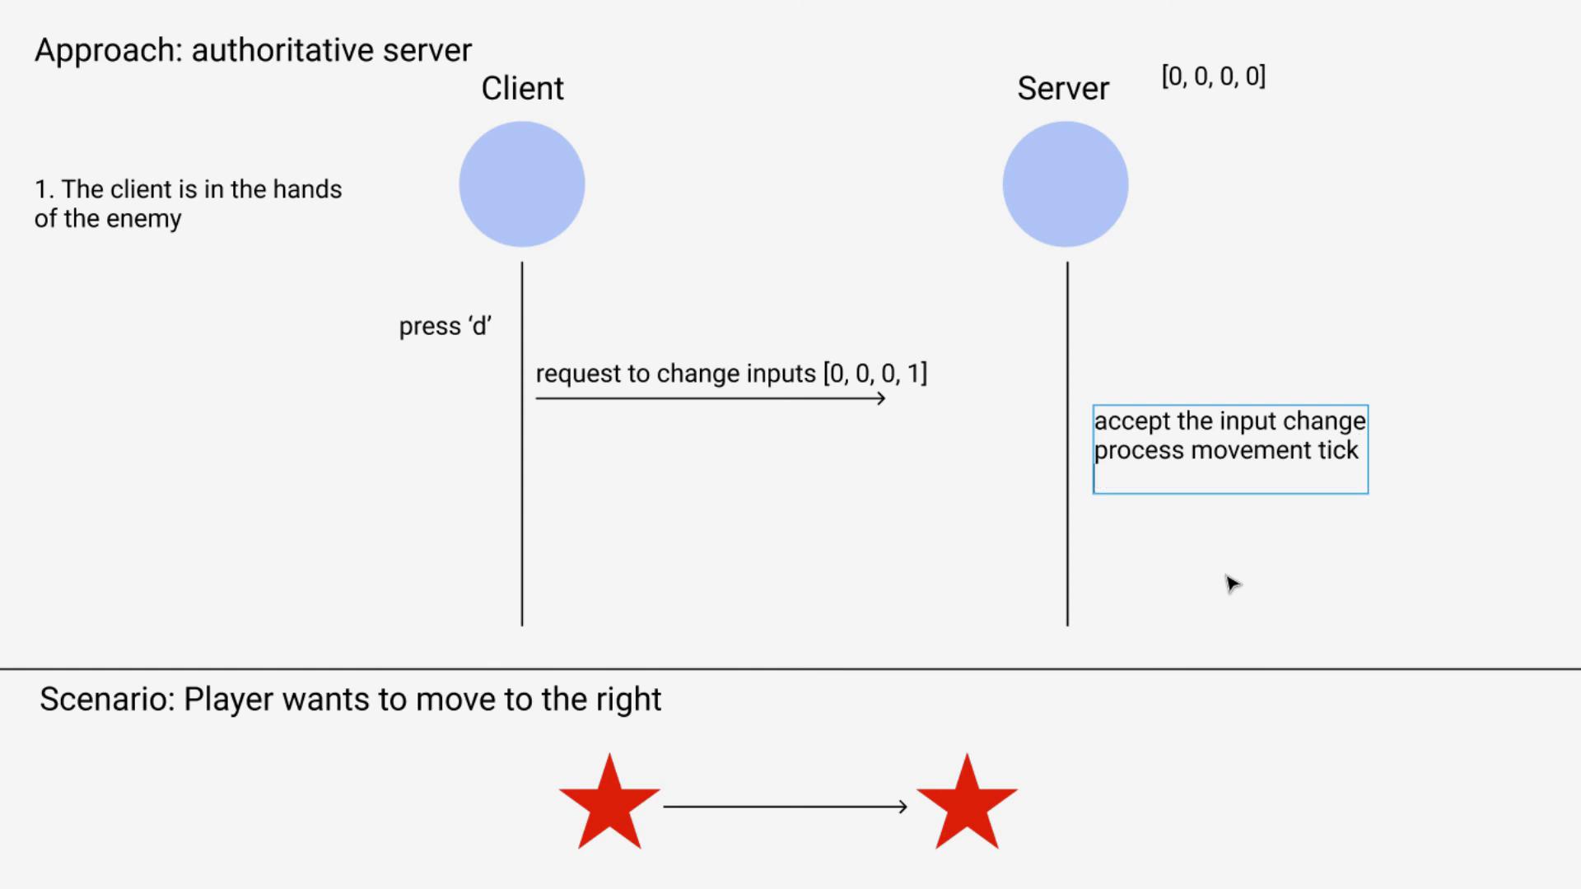
Add 'send updated state' as the third line of the server note.
{"action": "type", "text": "send"}
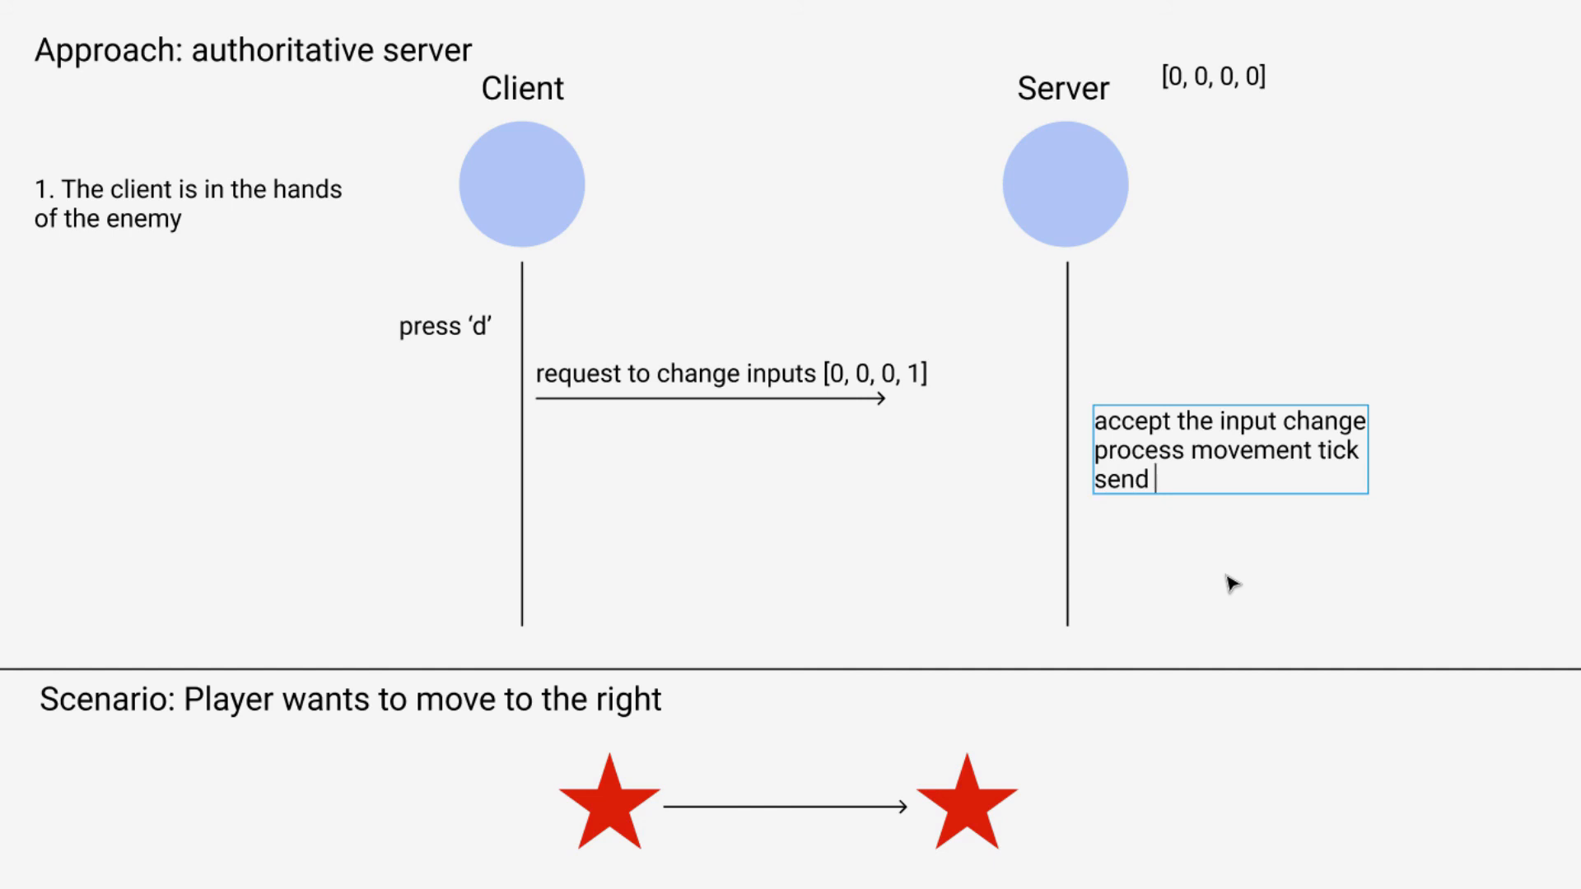
{"action": "type", "text": "updated state"}
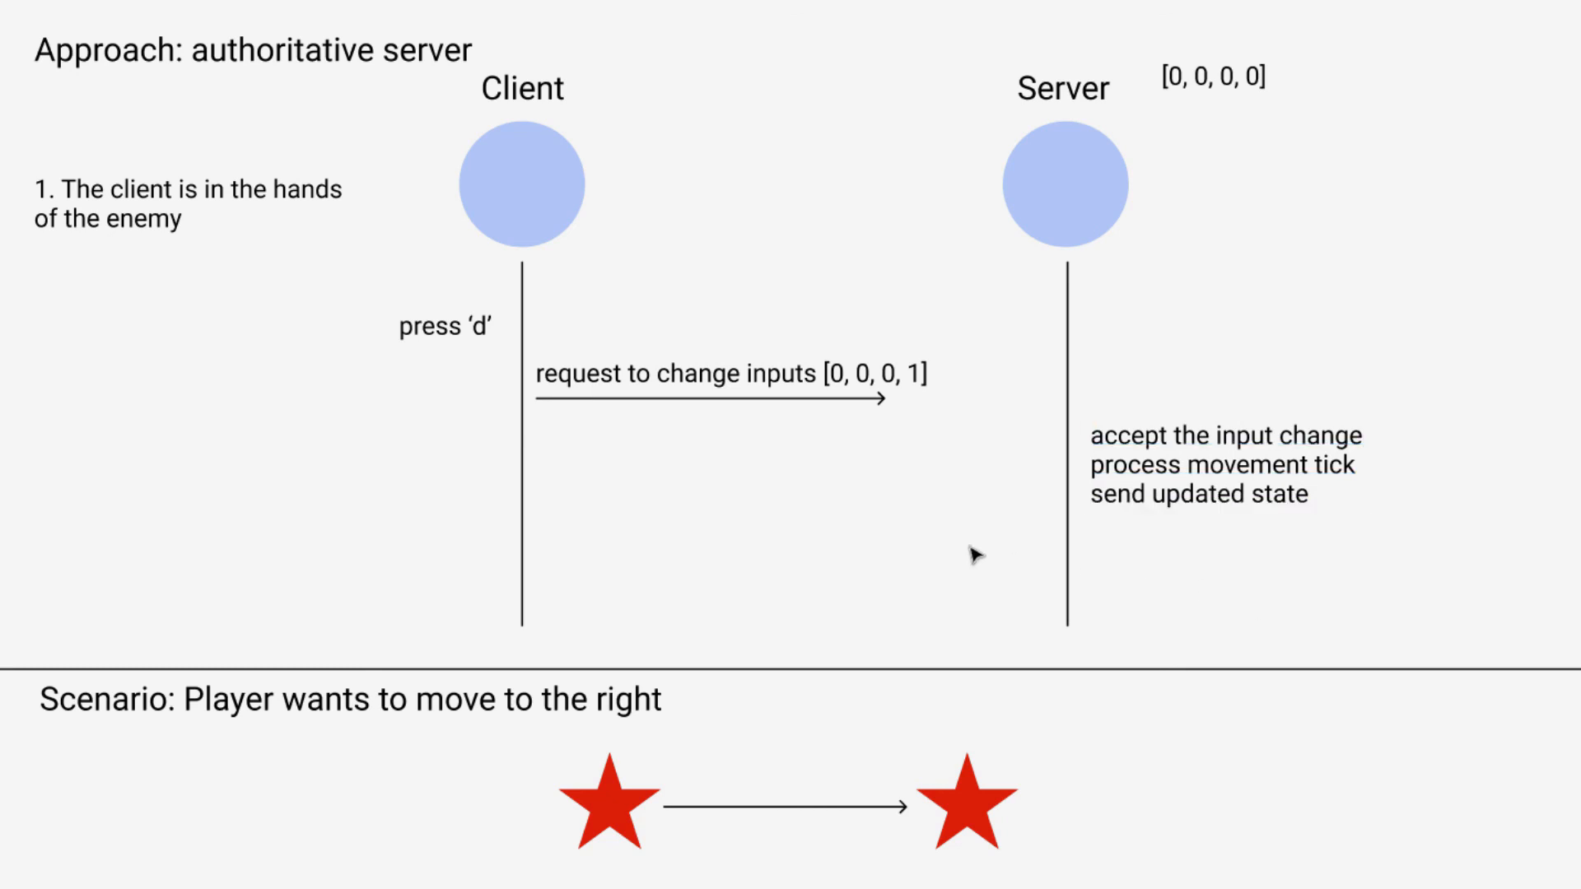
{"action": "mouse_move", "coordinate": [639, 469]}
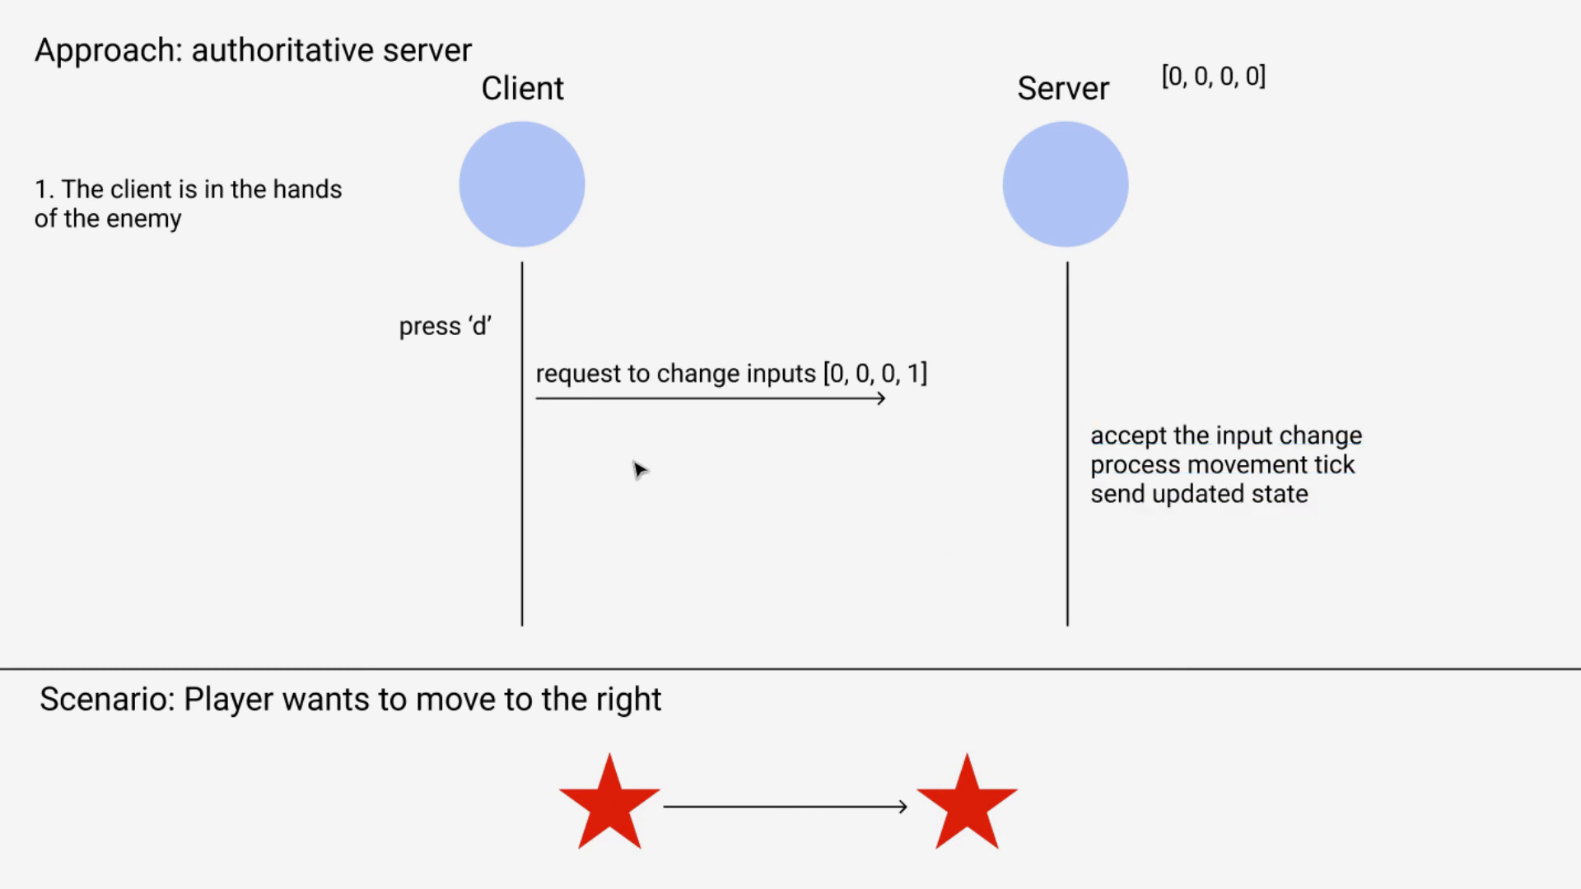
{"action": "mouse_move", "coordinate": [608, 466]}
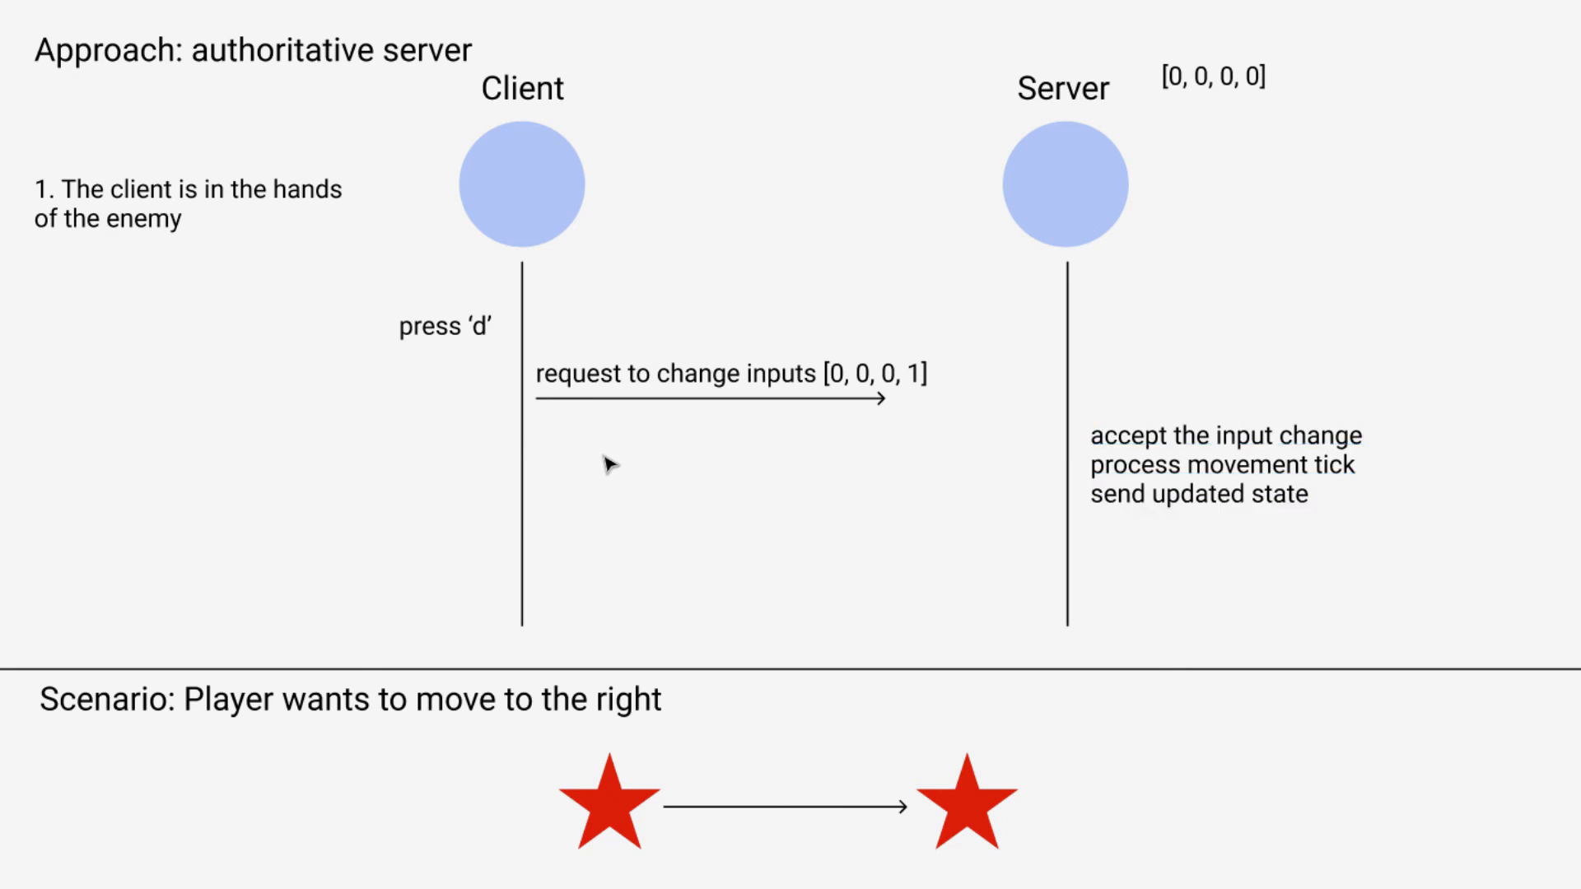
{"action": "mouse_move", "coordinate": [534, 321]}
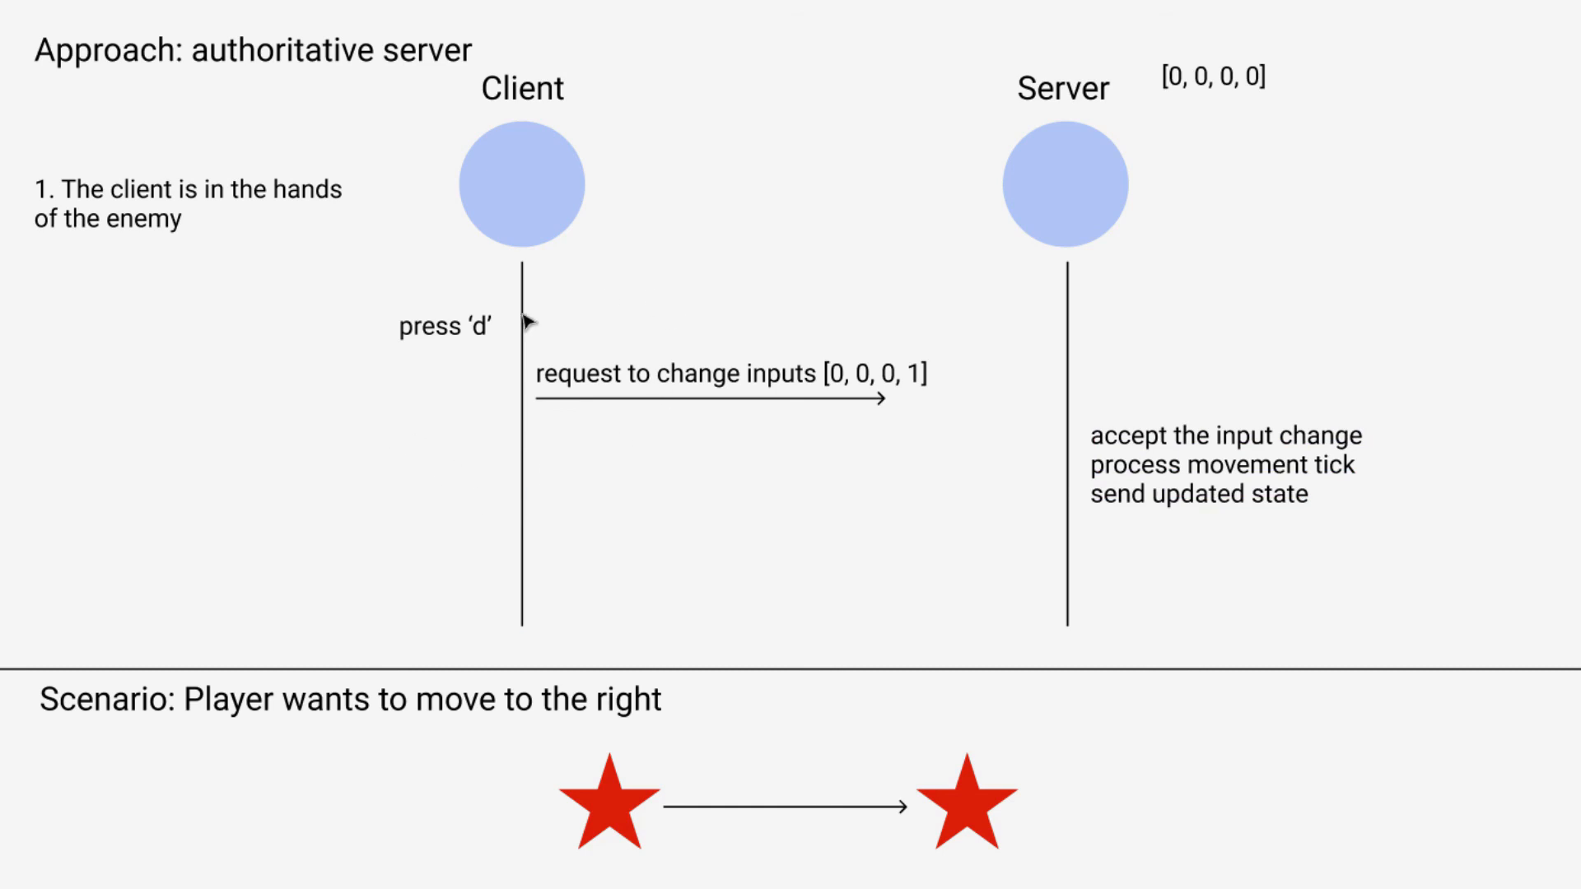
{"action": "mouse_move", "coordinate": [405, 451]}
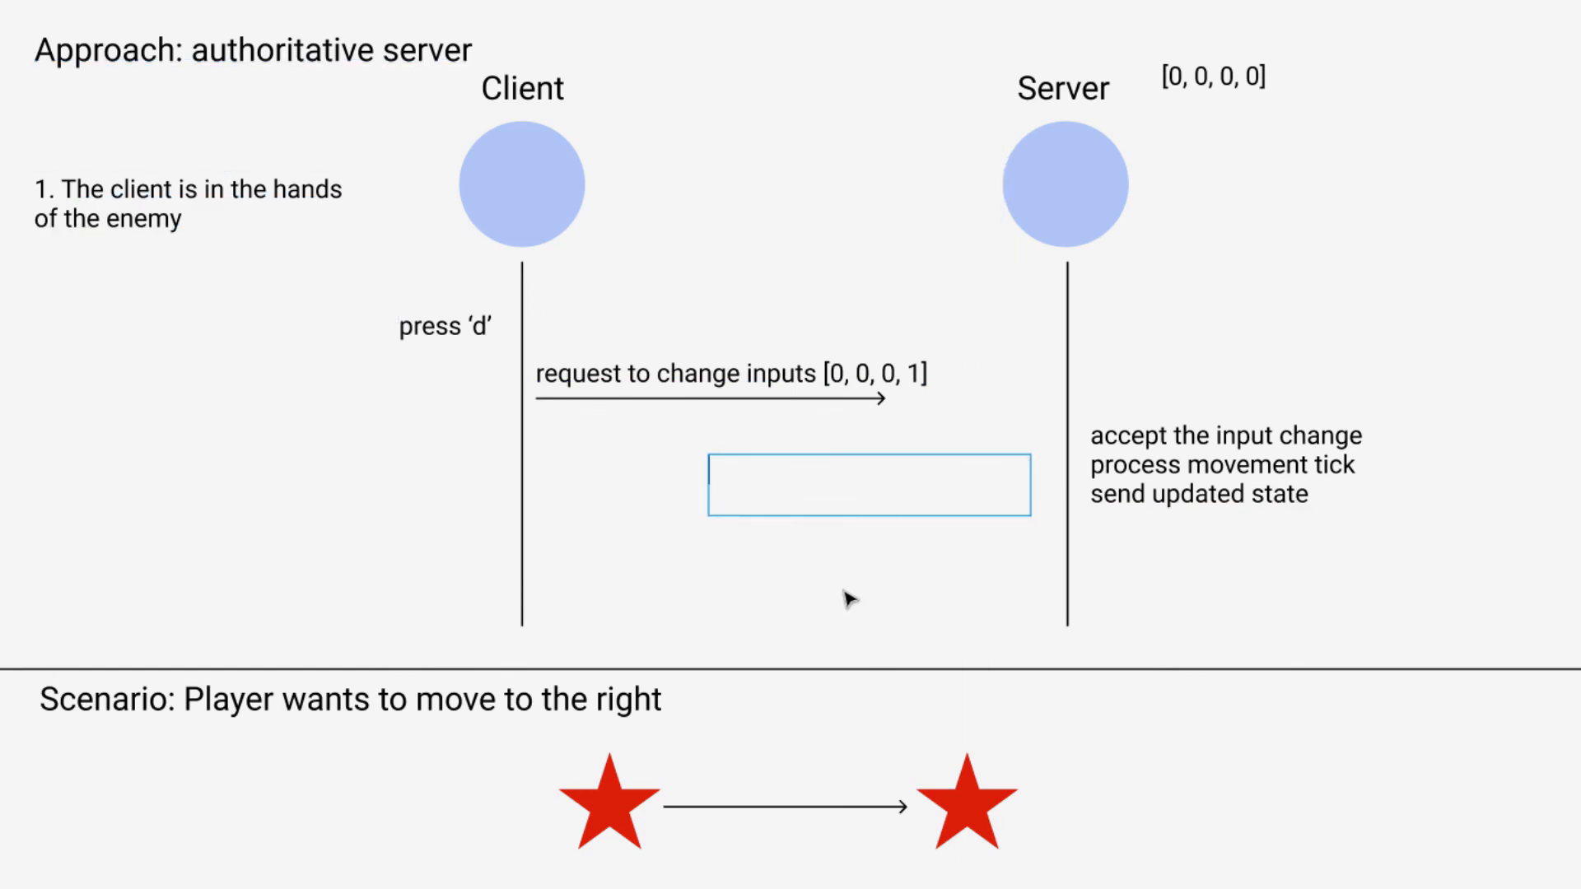
Label the reply 'here's the new input state / player entity is now at (1, 0)'.
{"action": "type", "text": "here's the new i"}
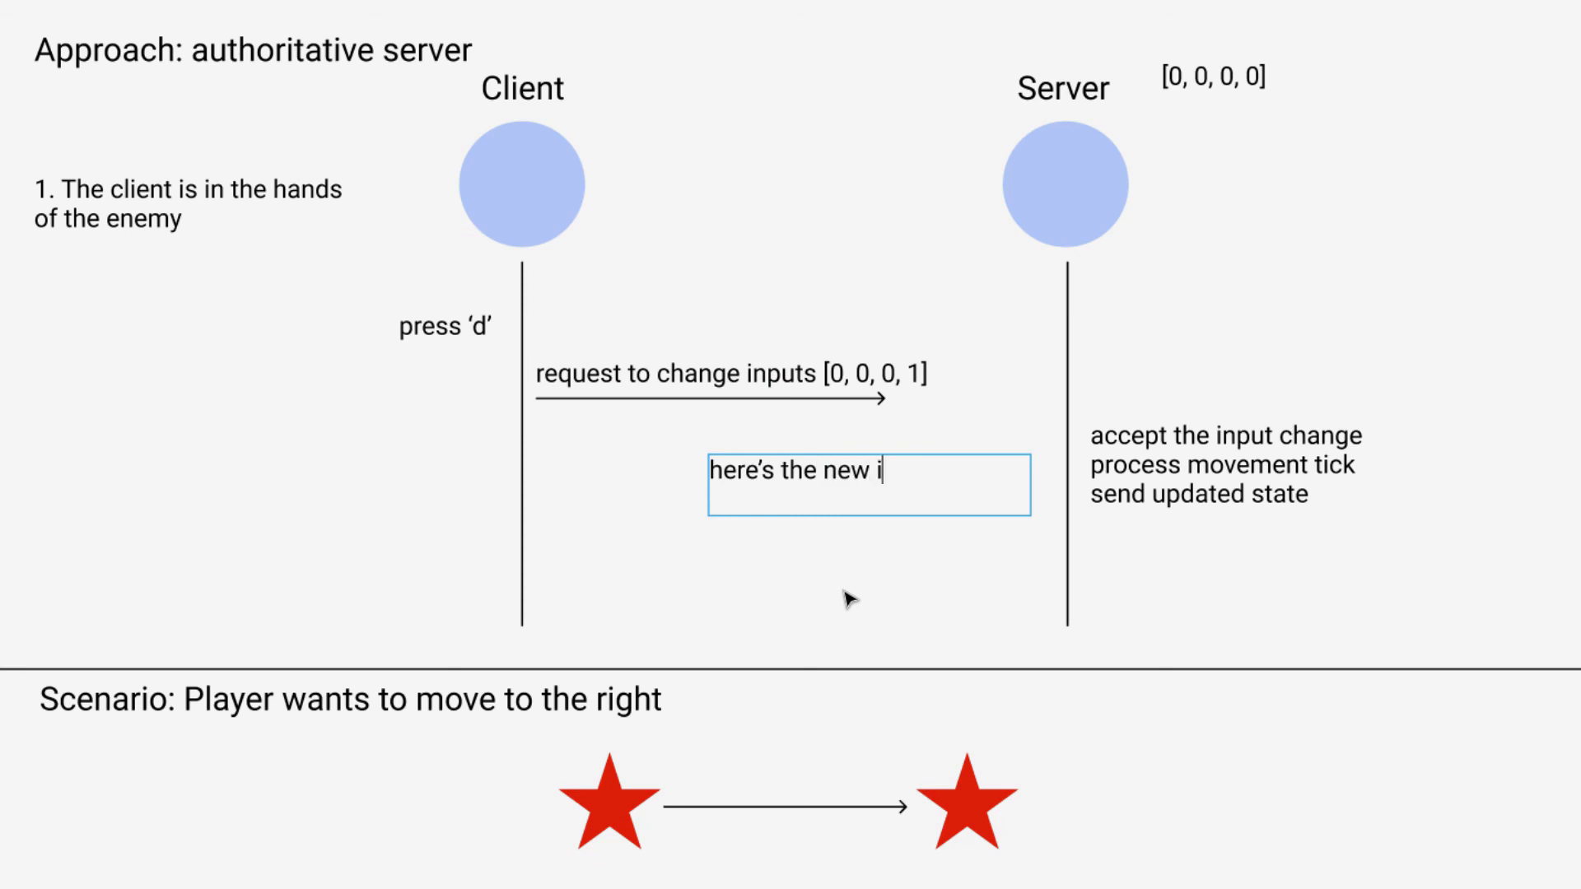
{"action": "type", "text": "nput state"}
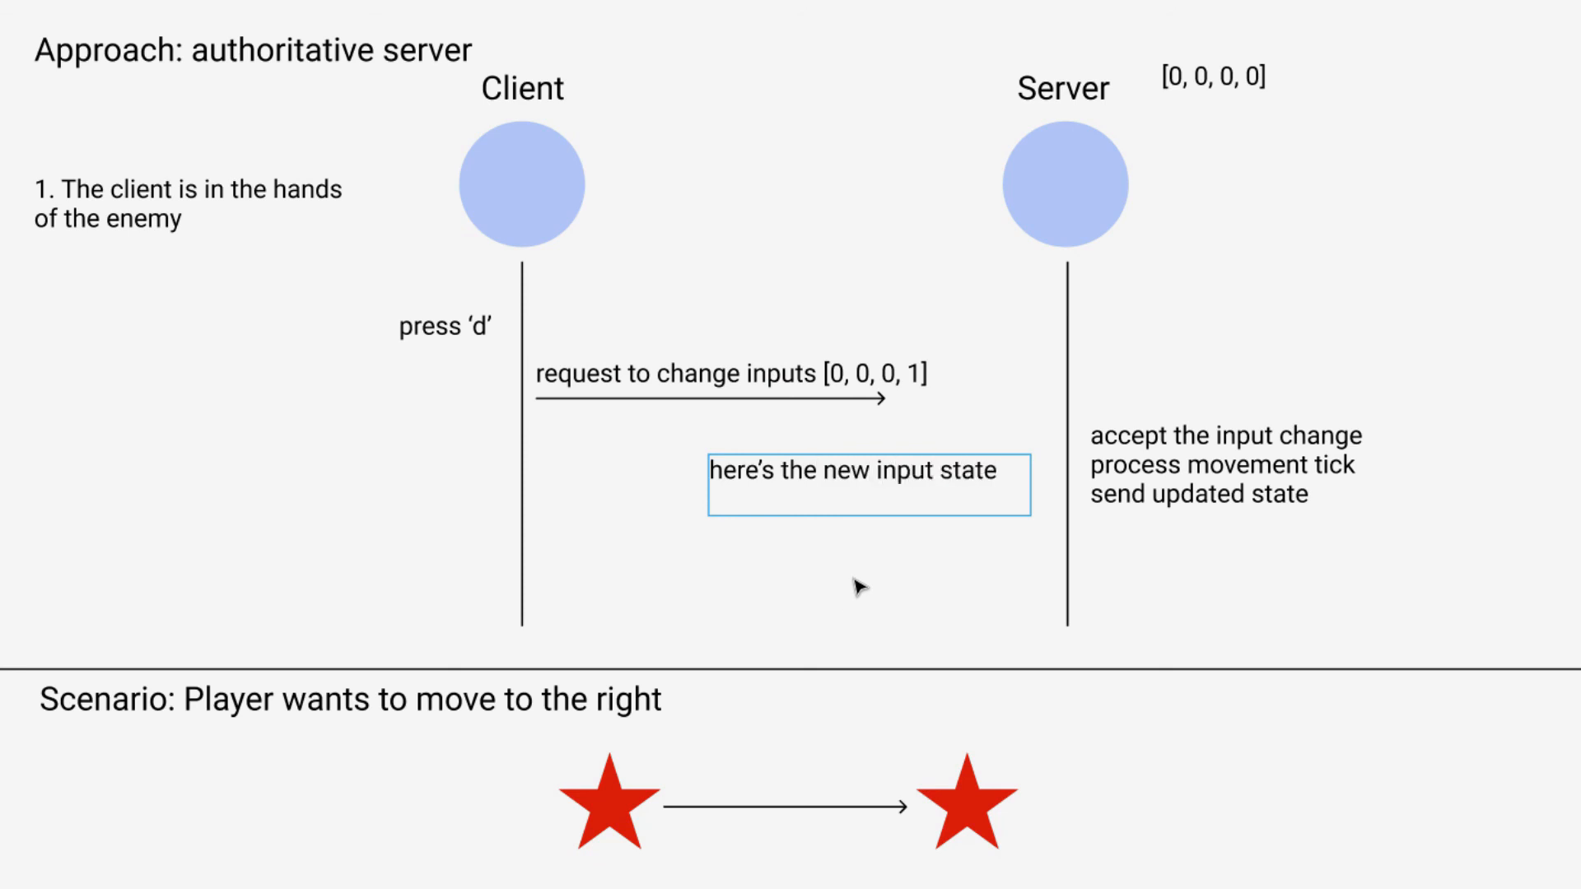
{"action": "mouse_move", "coordinate": [972, 614]}
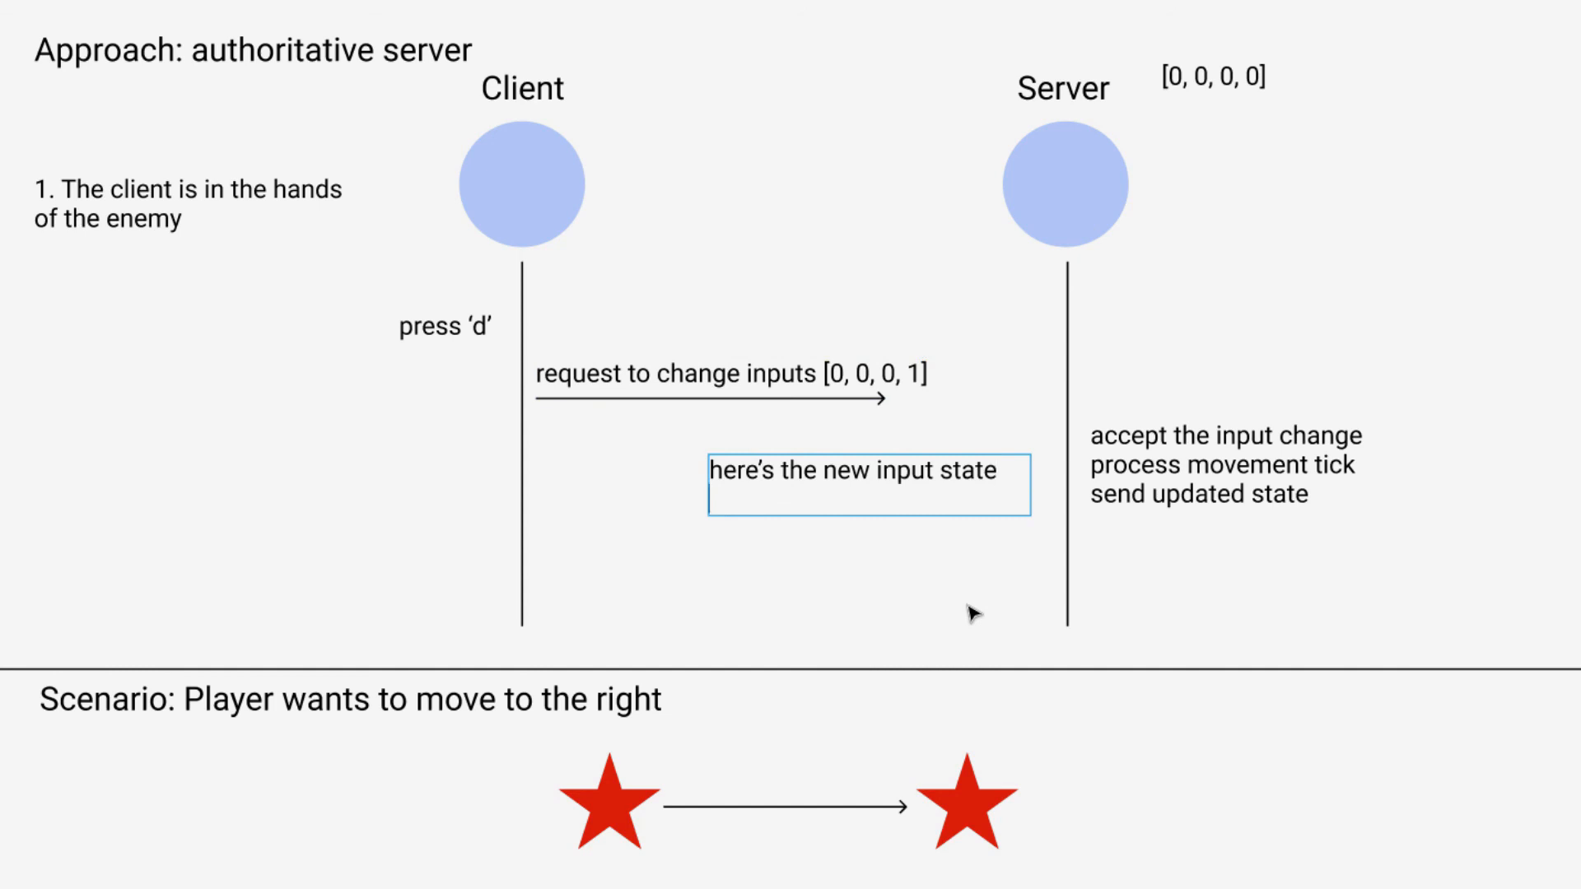
{"action": "type", "text": "playe"}
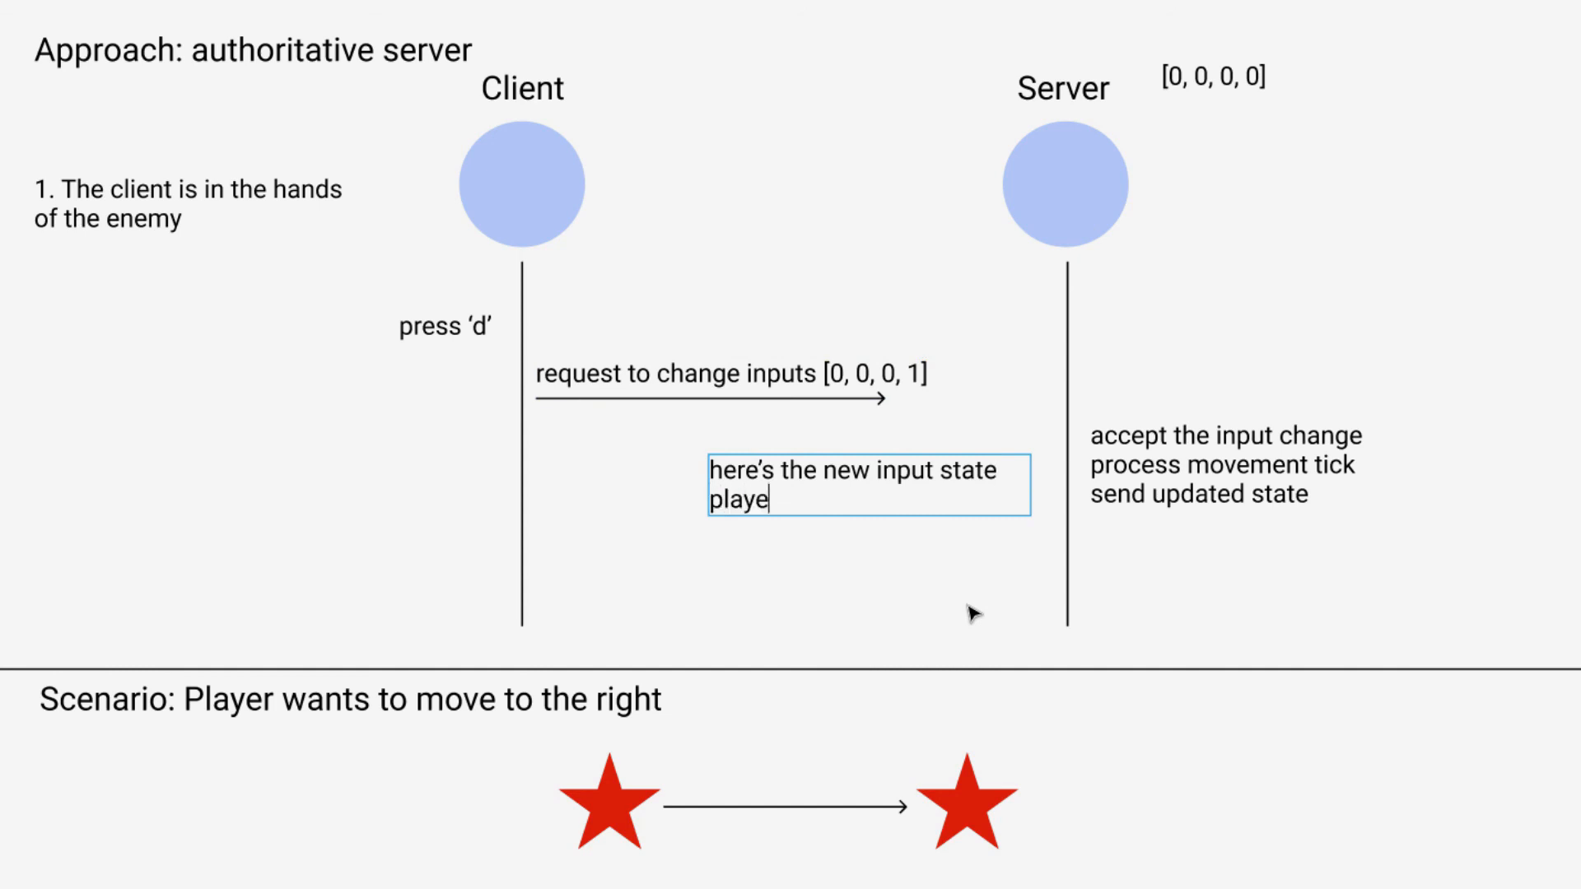
{"action": "type", "text": "r entity is now at"}
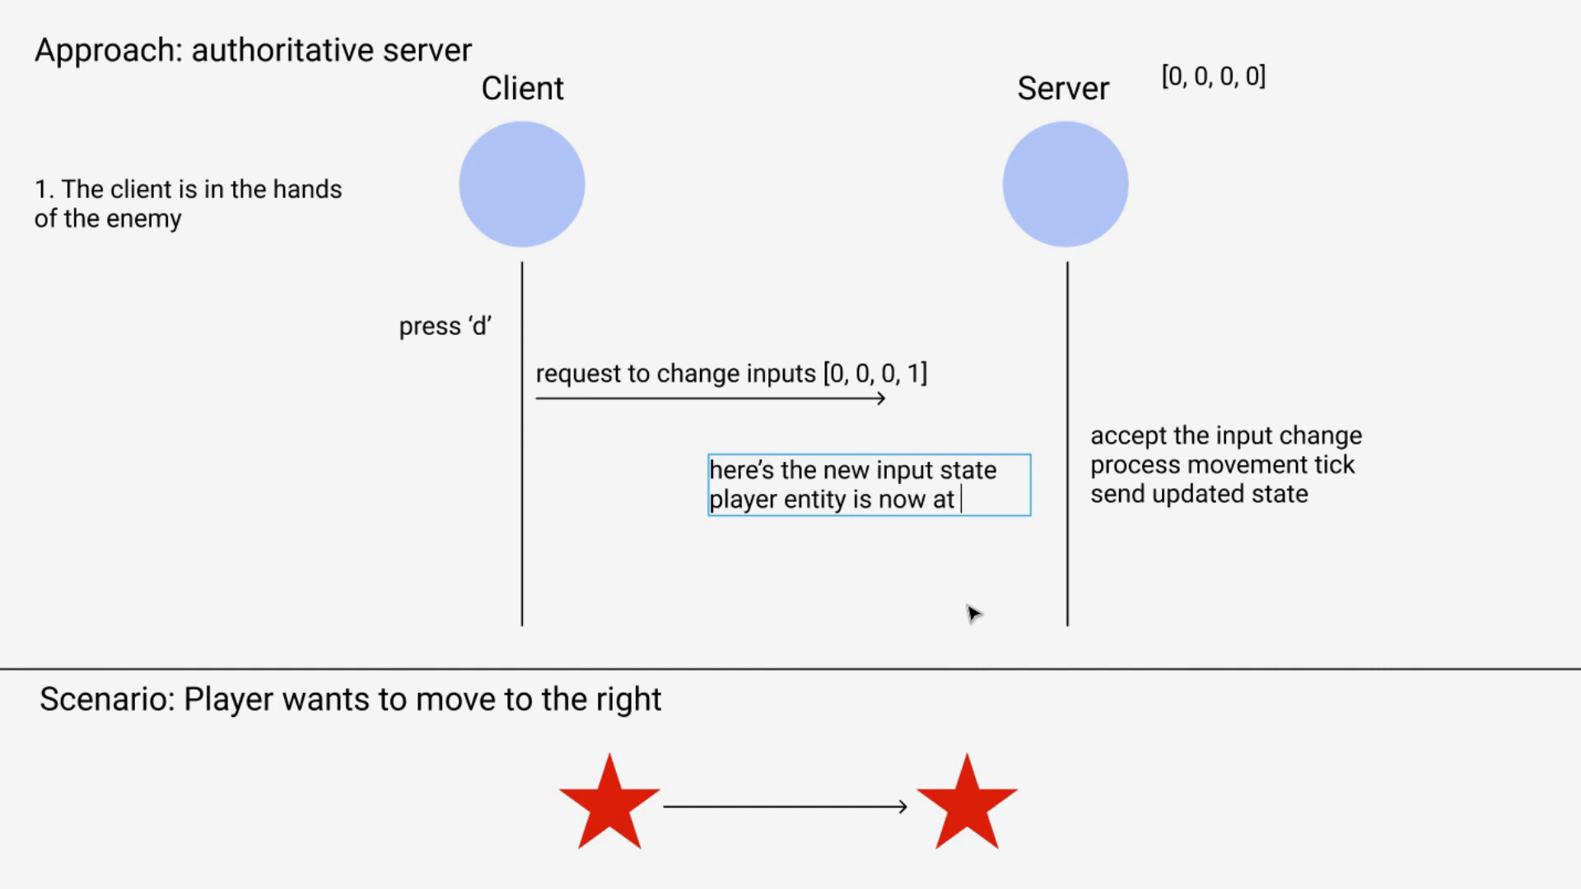
{"action": "type", "text": "(1, 0)"}
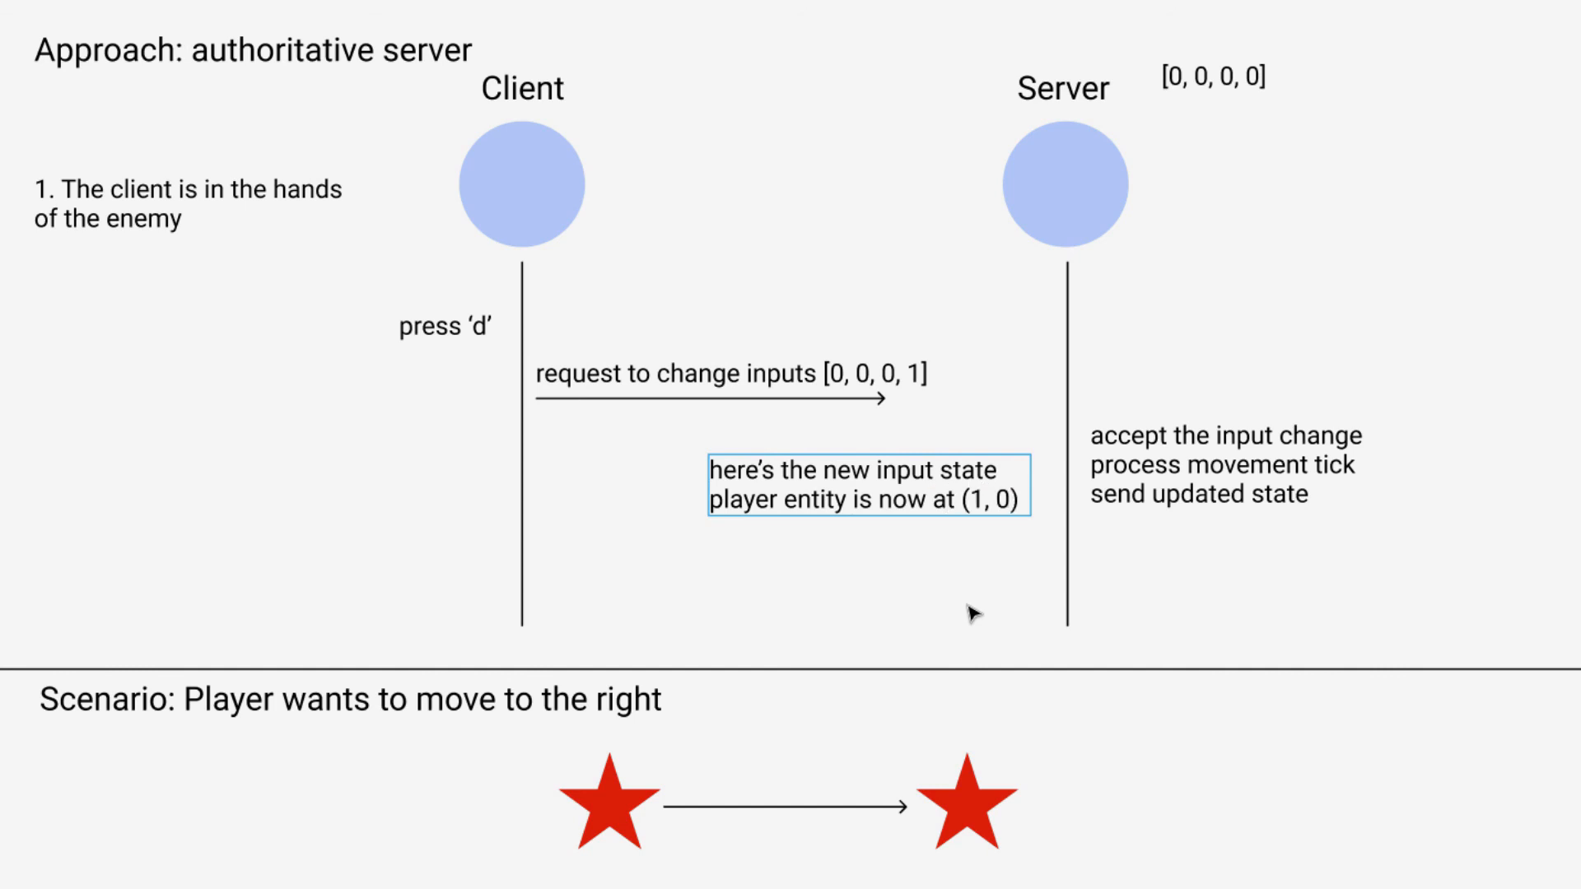
{"action": "left_click", "coordinate": [868, 489]}
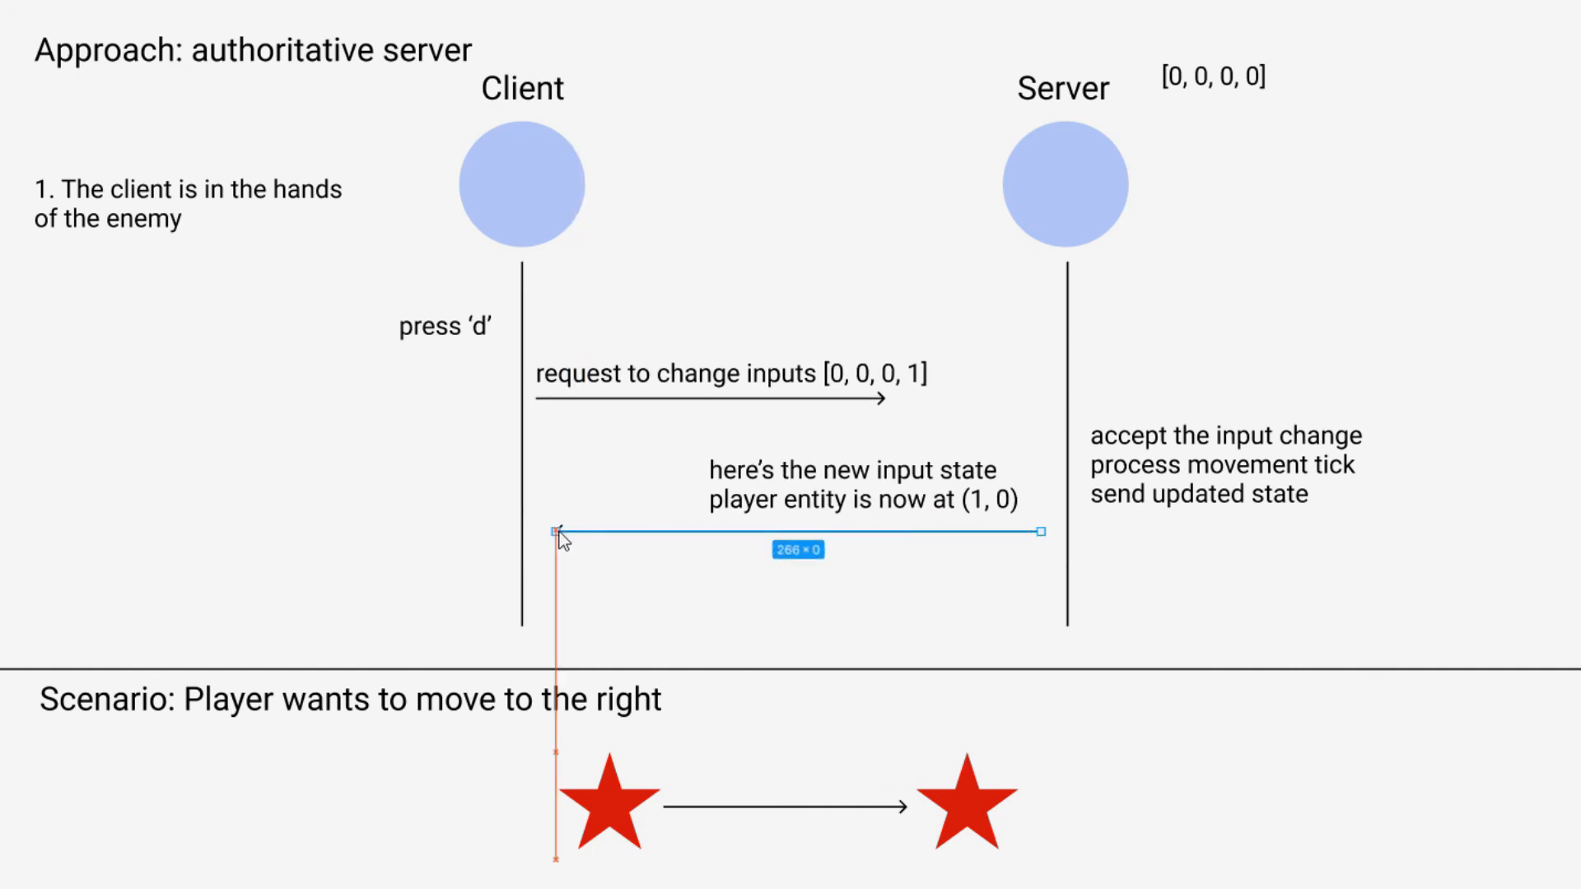
Draw the return arrow from the Server lifeline back to the Client lifeline.
{"action": "left_click", "coordinate": [413, 489]}
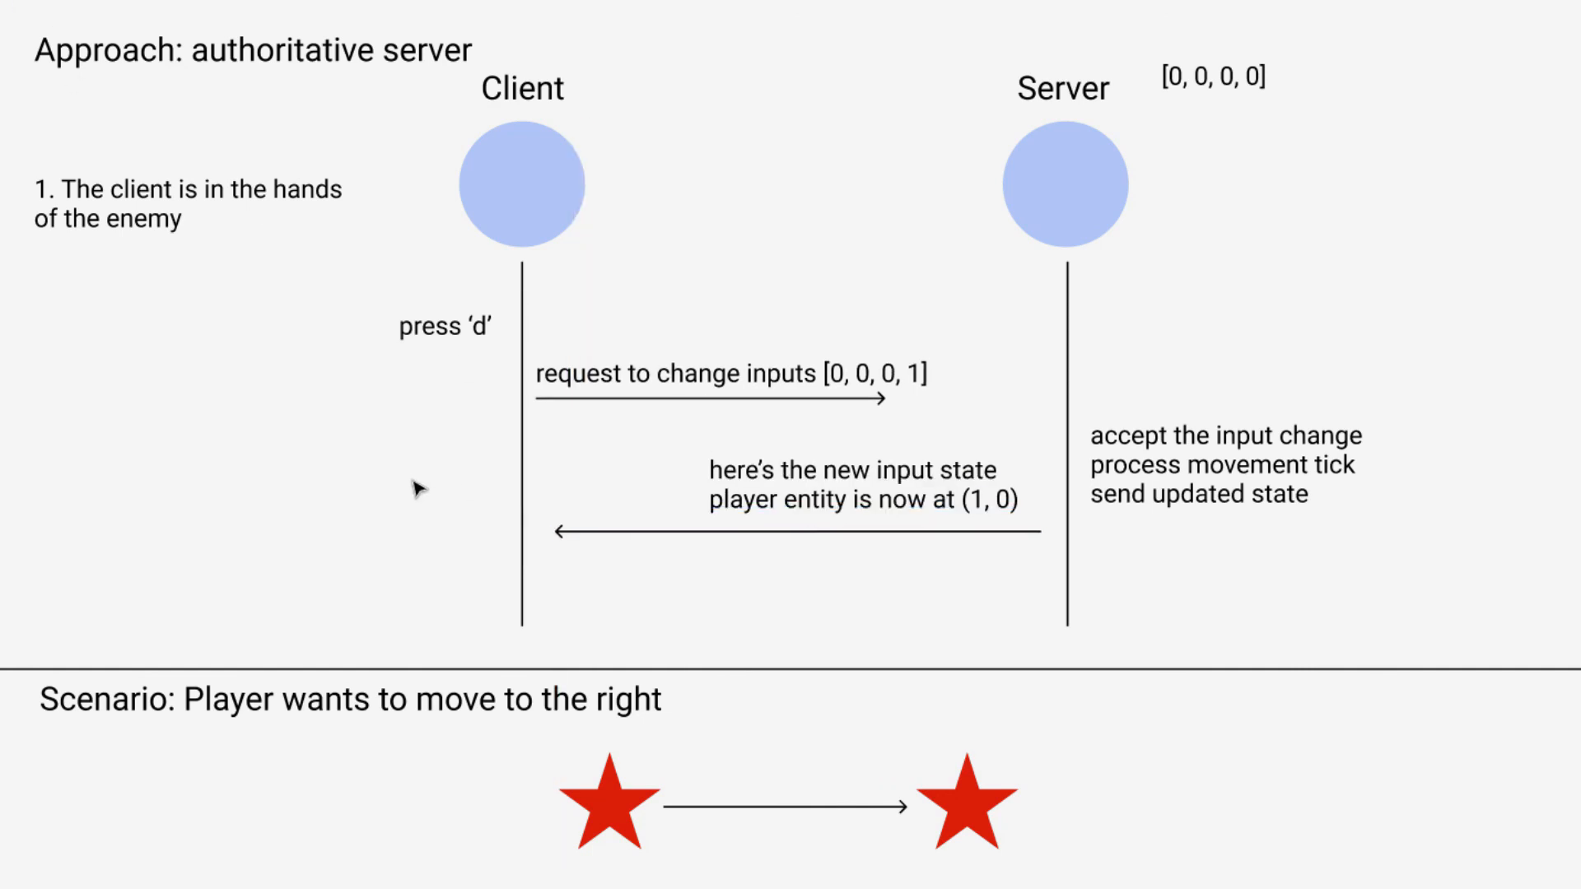
{"action": "mouse_move", "coordinate": [984, 626]}
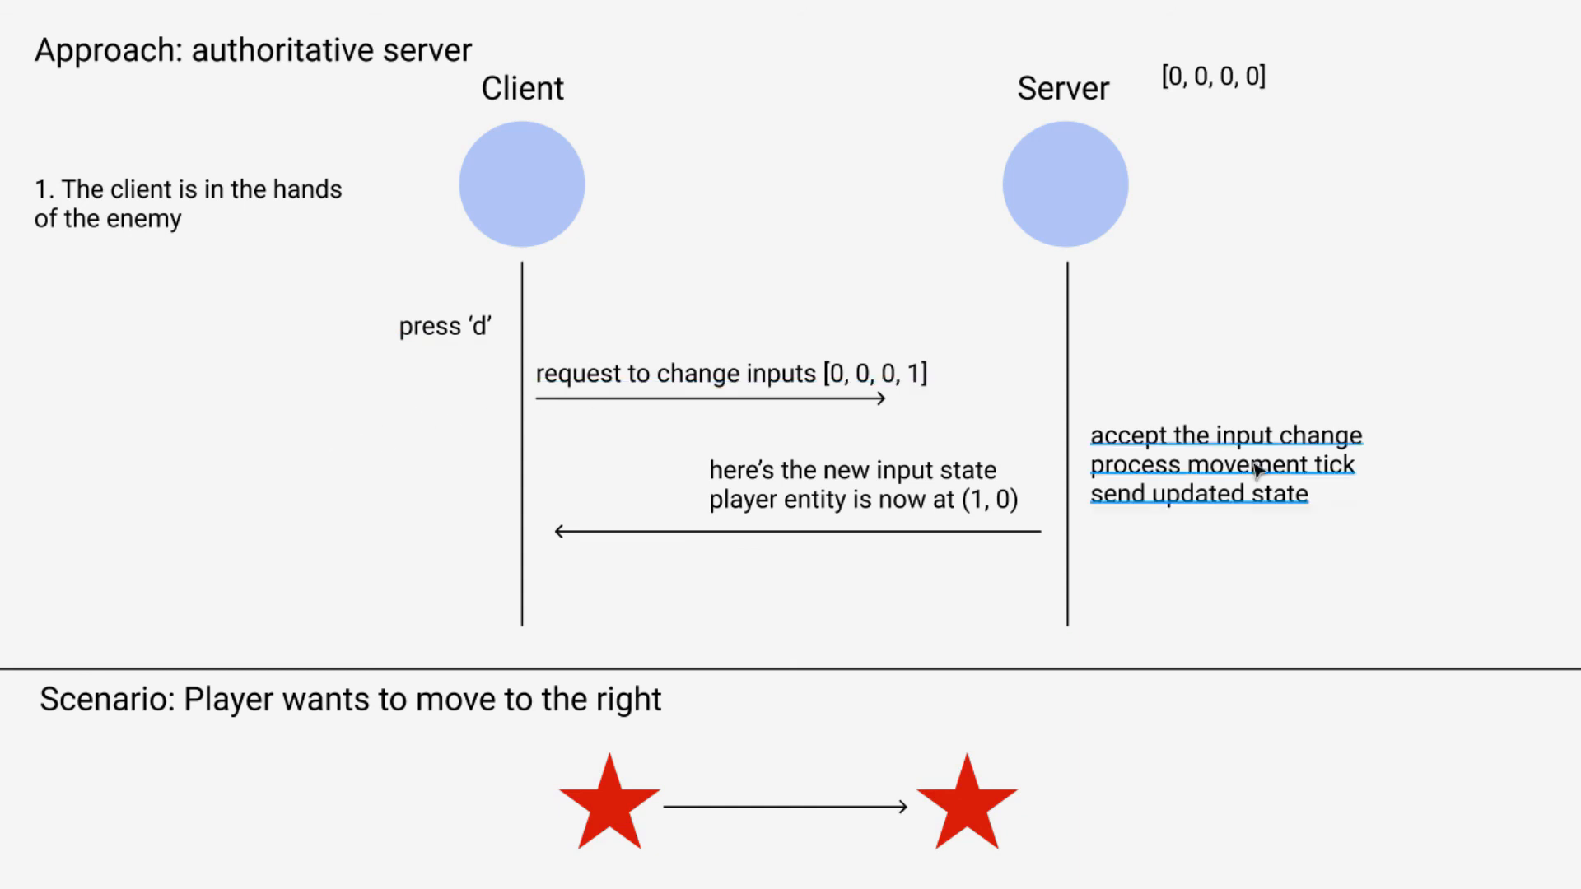
{"action": "mouse_move", "coordinate": [469, 532]}
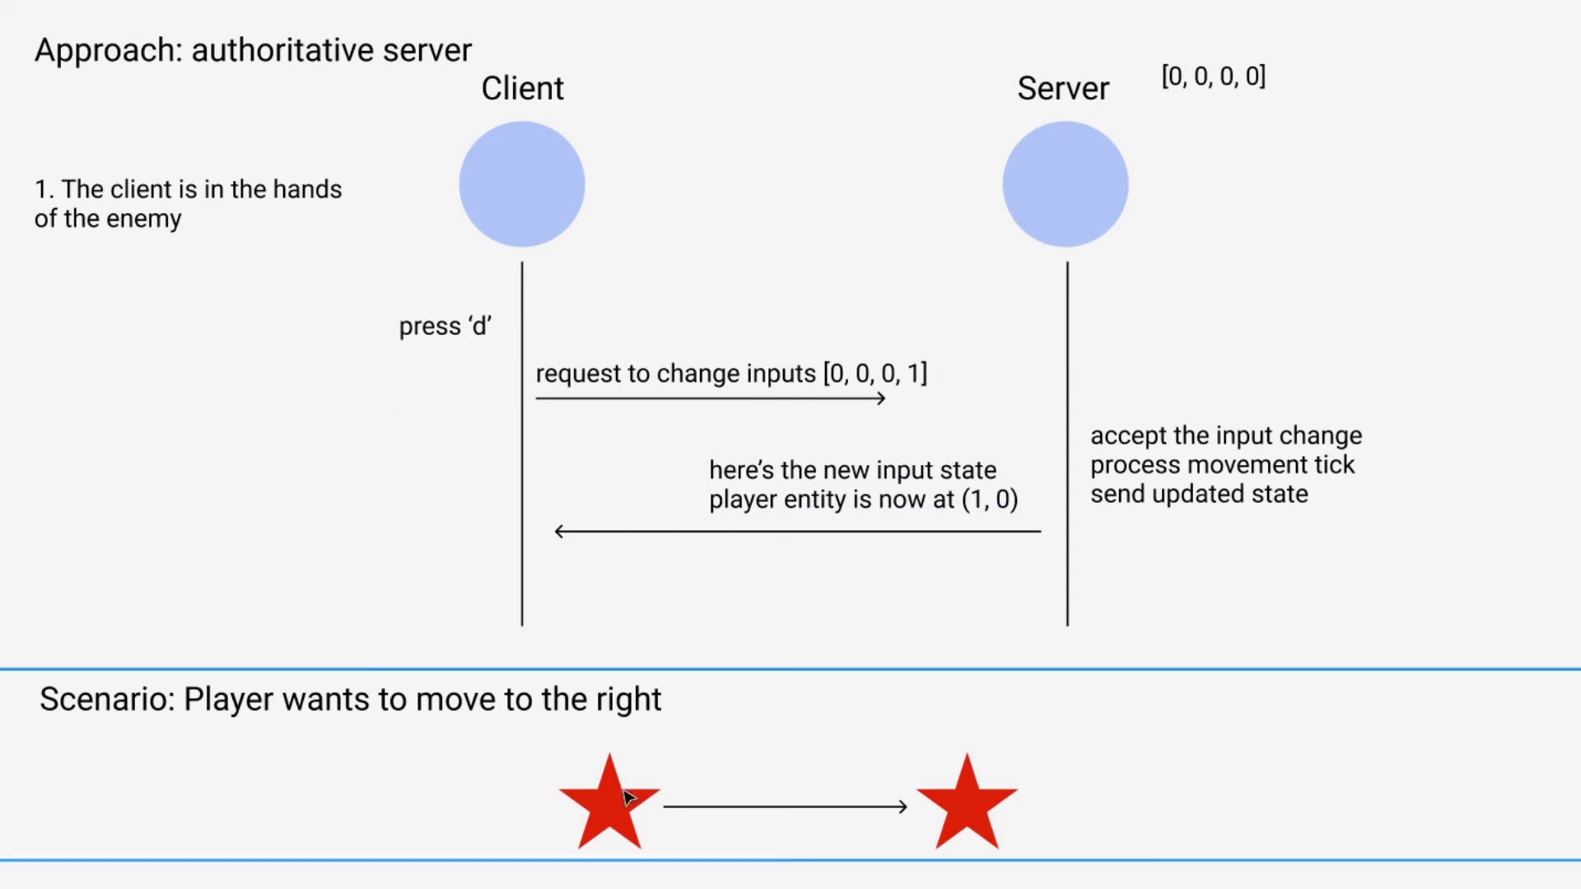
{"action": "mouse_move", "coordinate": [1001, 769]}
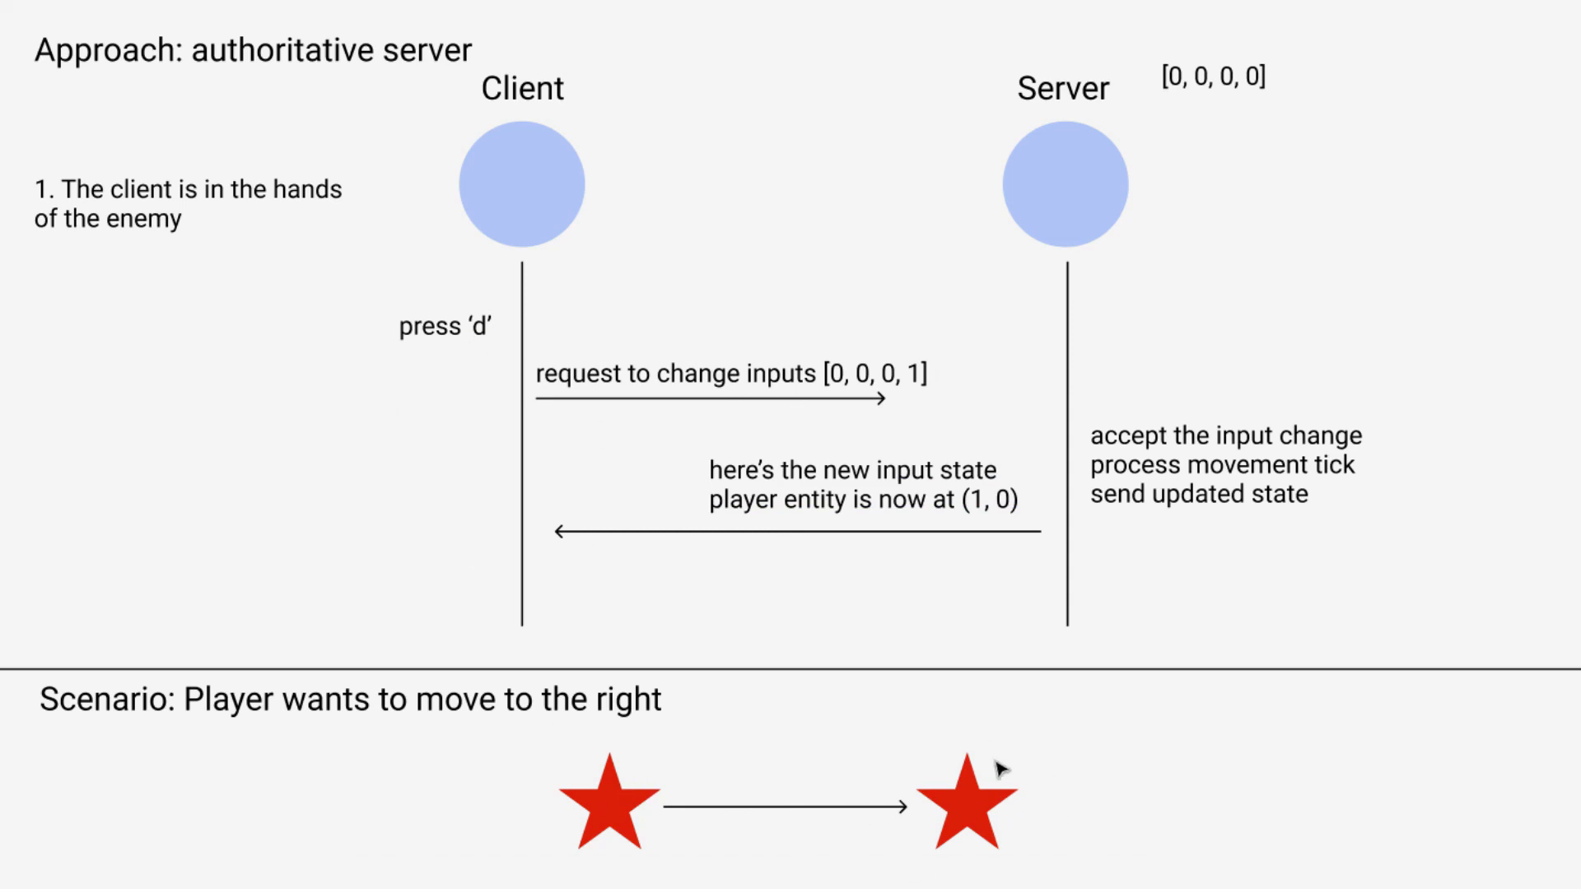
{"action": "mouse_move", "coordinate": [478, 600]}
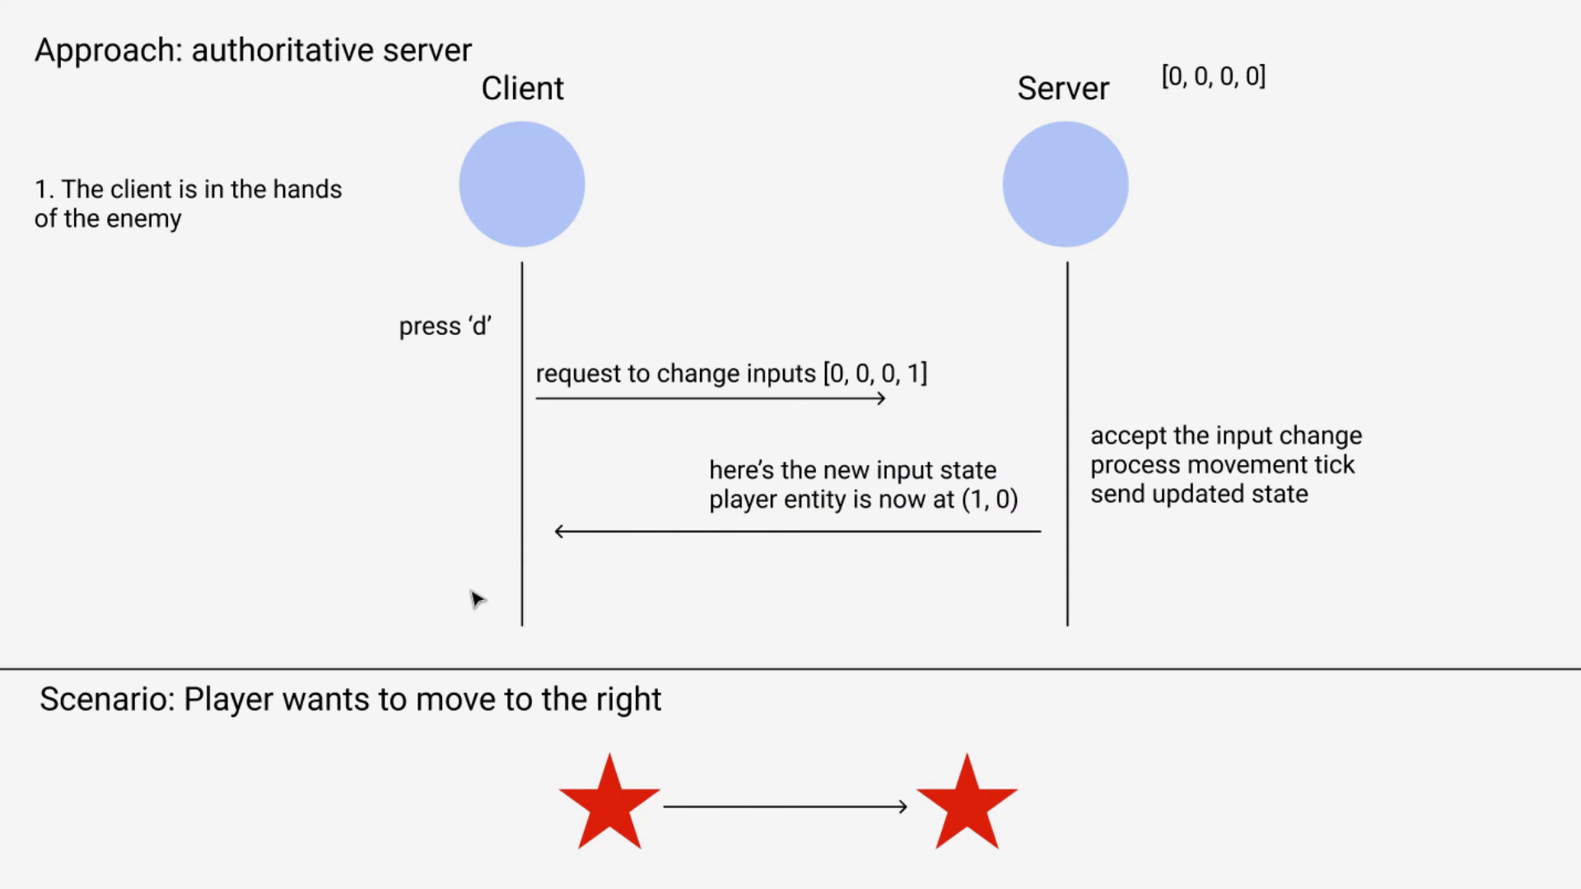
{"action": "mouse_move", "coordinate": [388, 389]}
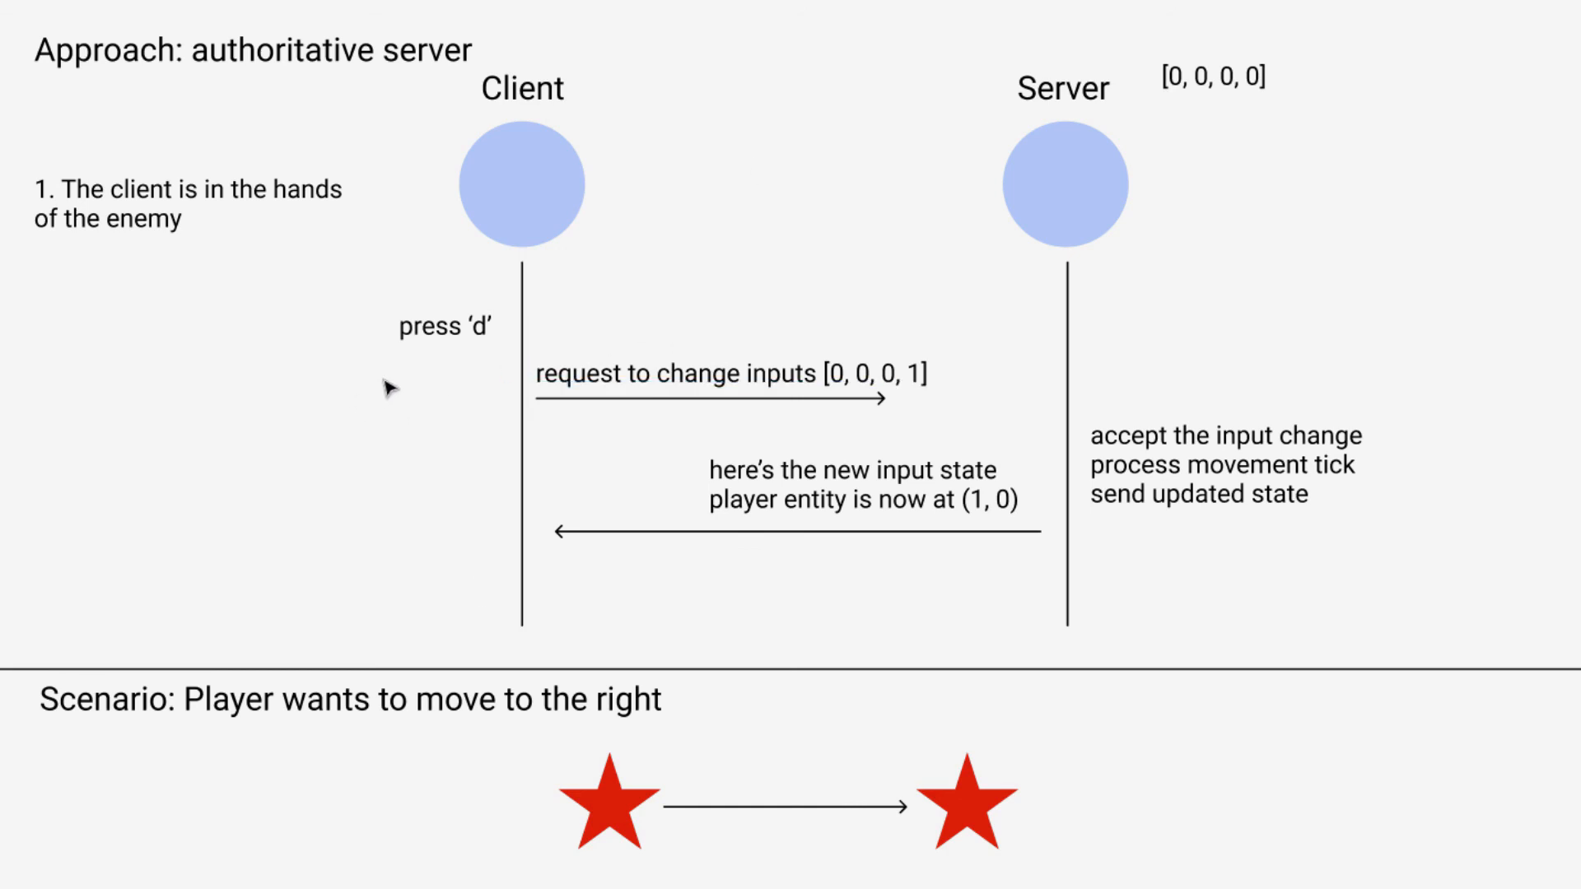
{"action": "mouse_move", "coordinate": [555, 439]}
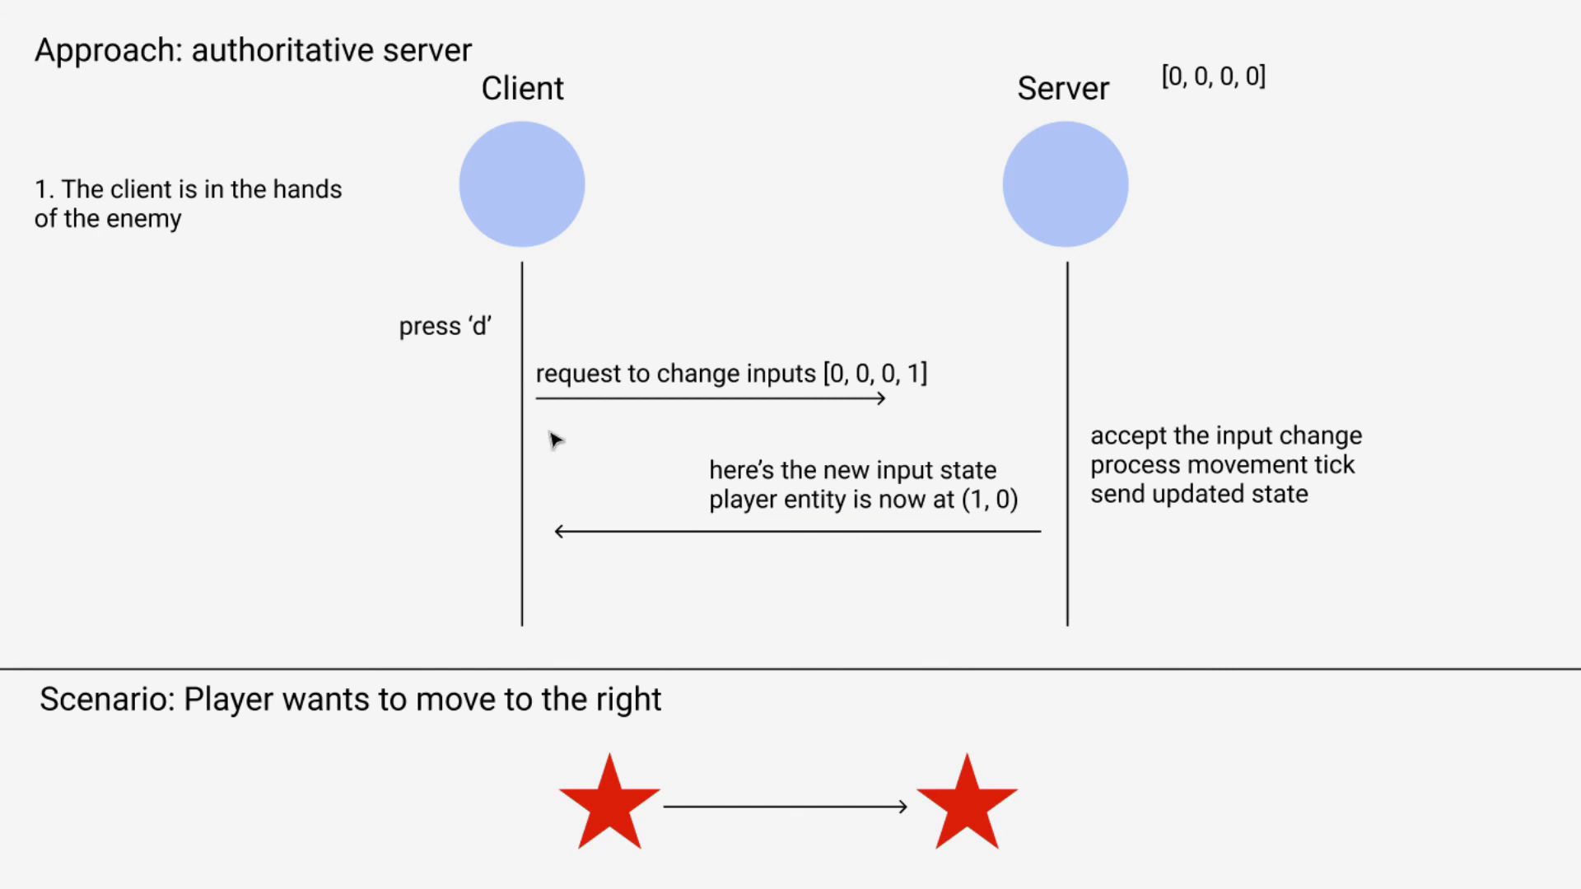
{"action": "mouse_move", "coordinate": [619, 532]}
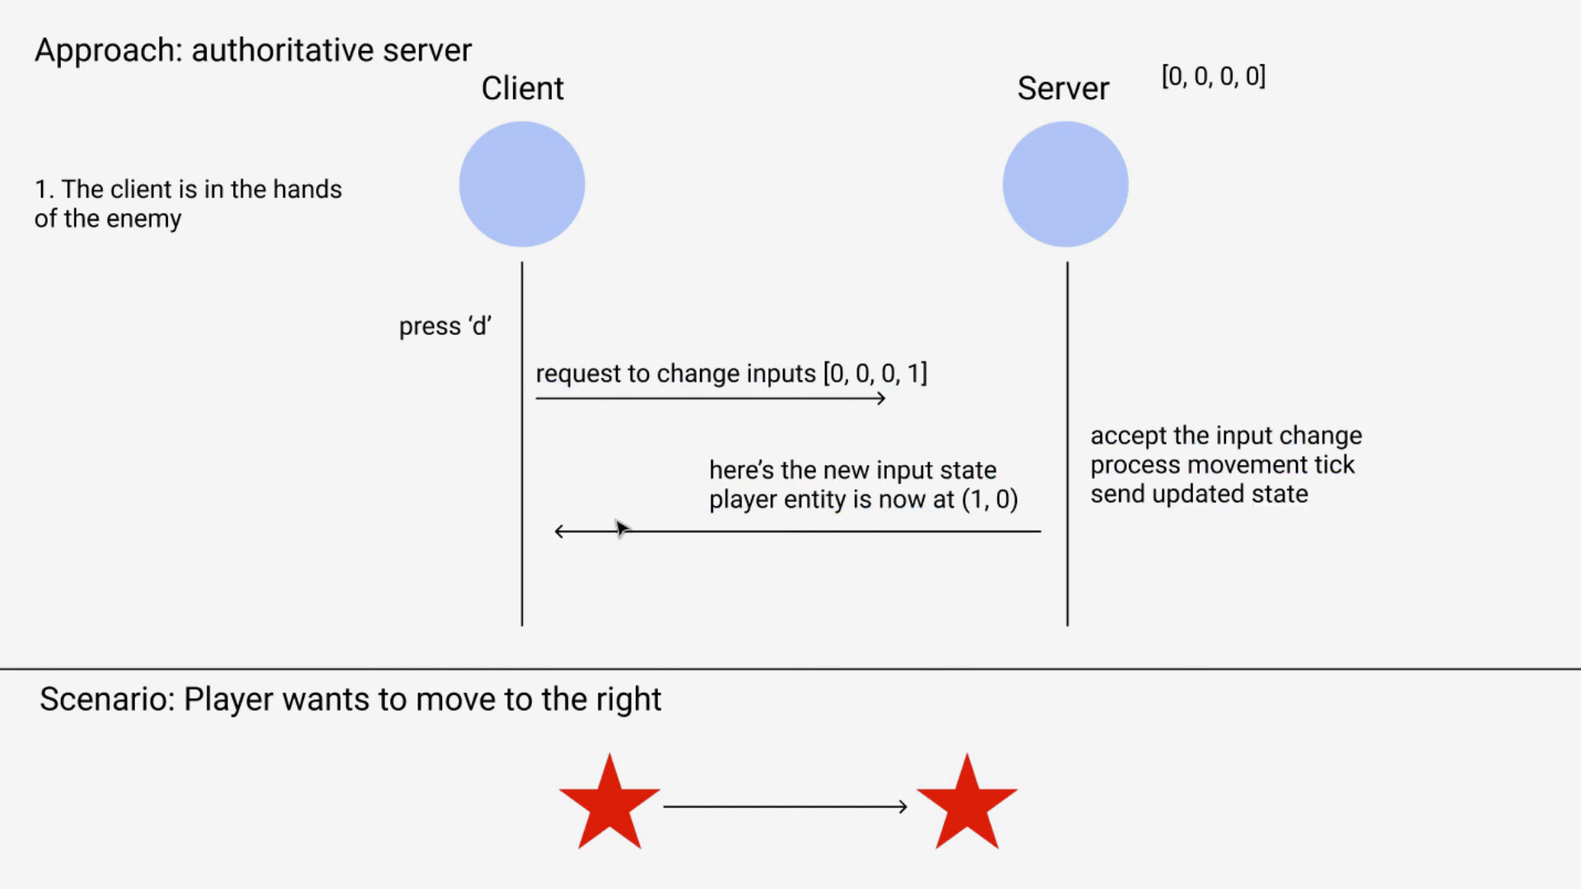
{"action": "mouse_move", "coordinate": [336, 537]}
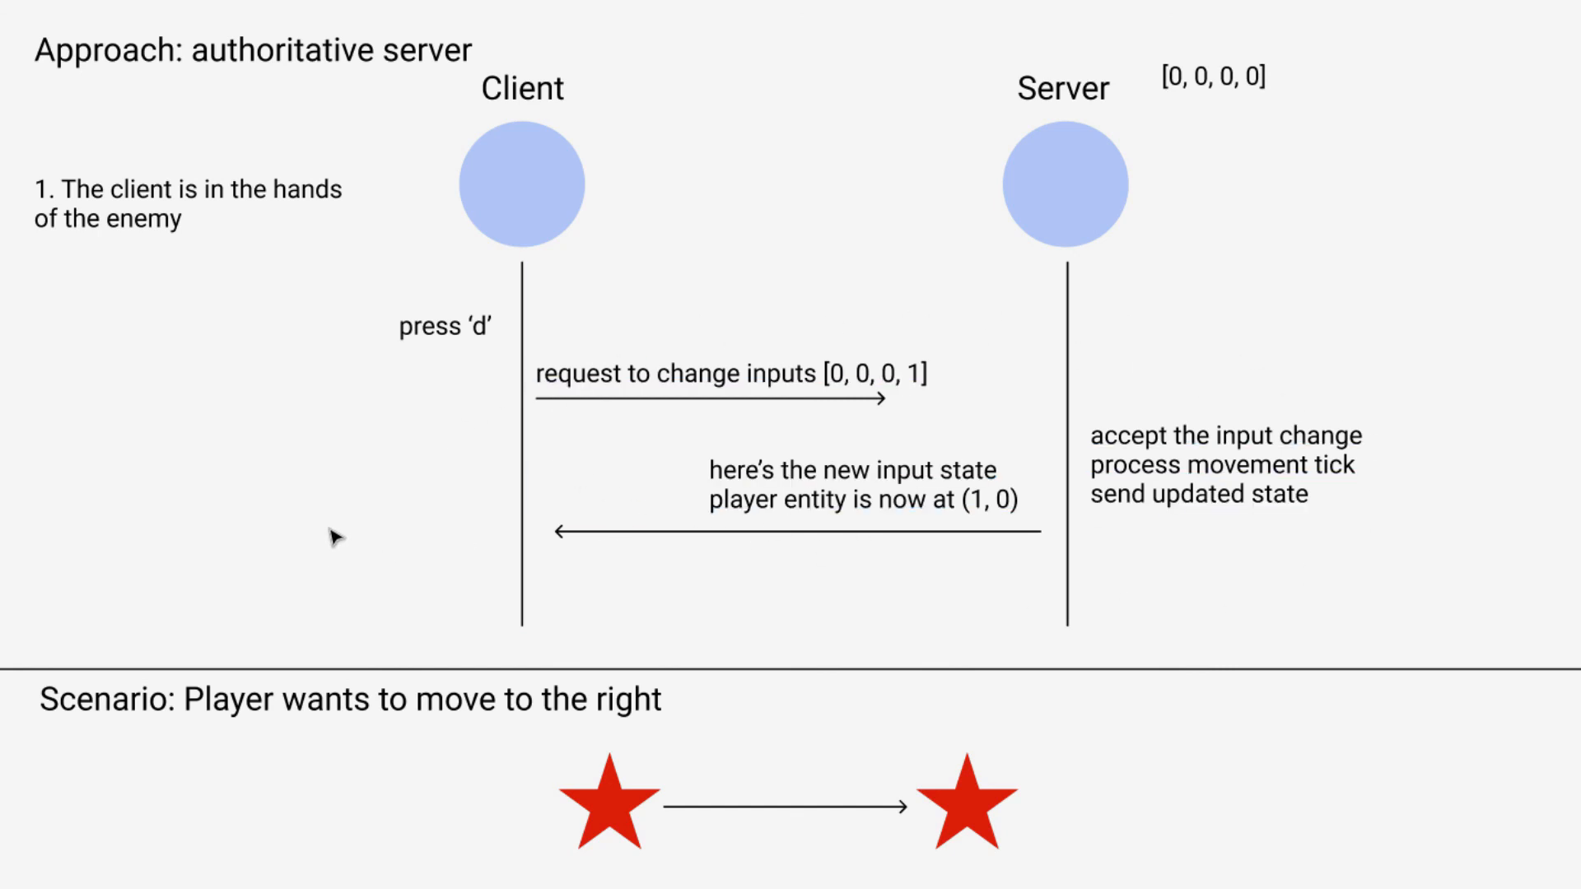
{"action": "mouse_move", "coordinate": [364, 550]}
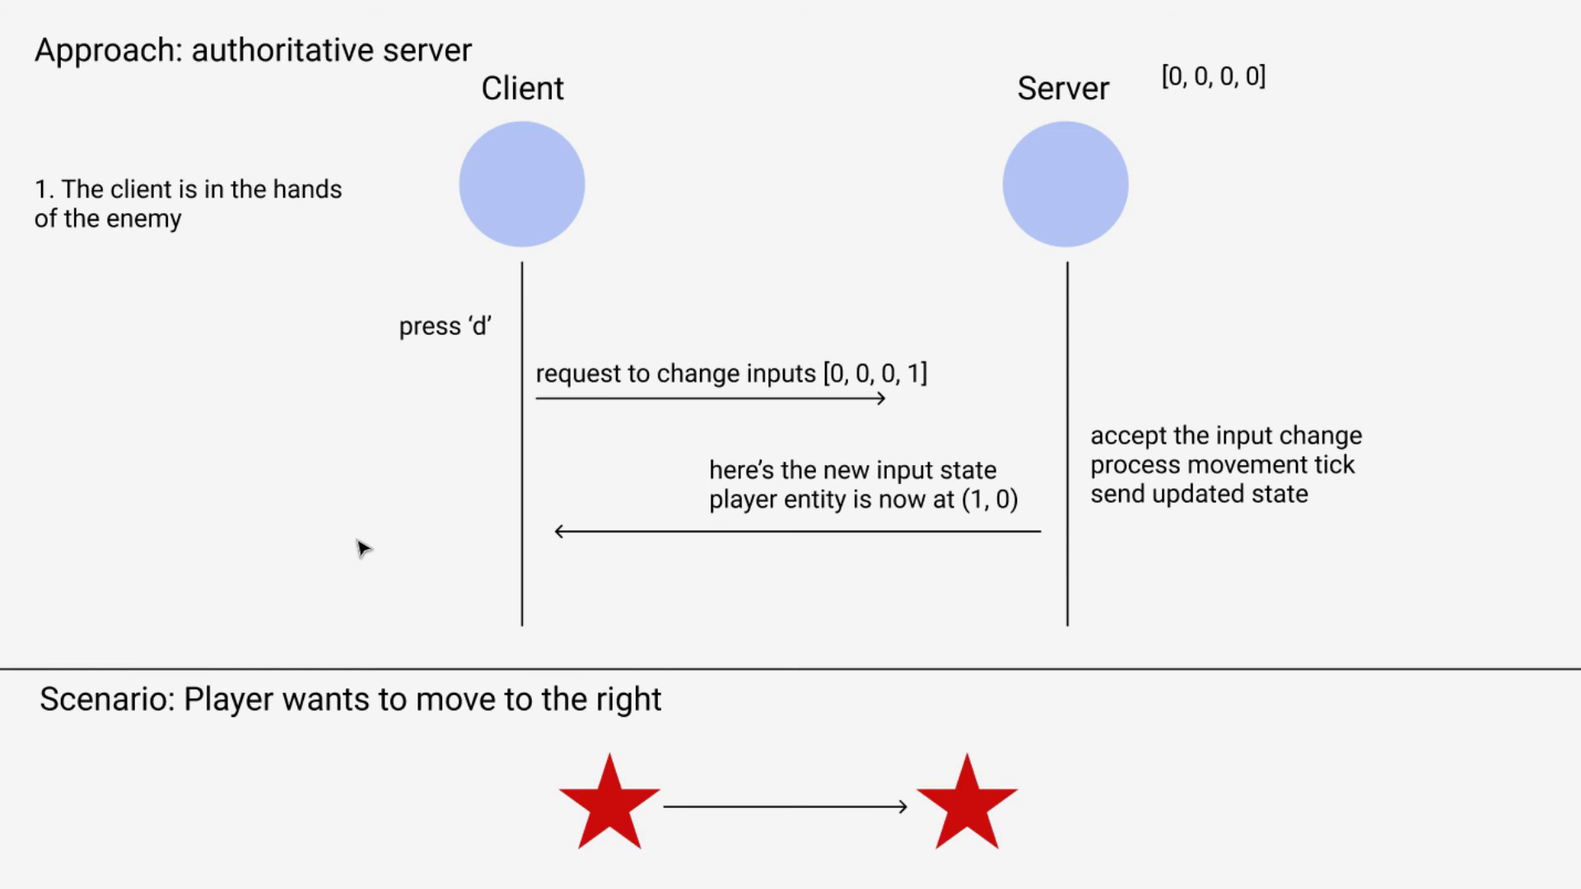